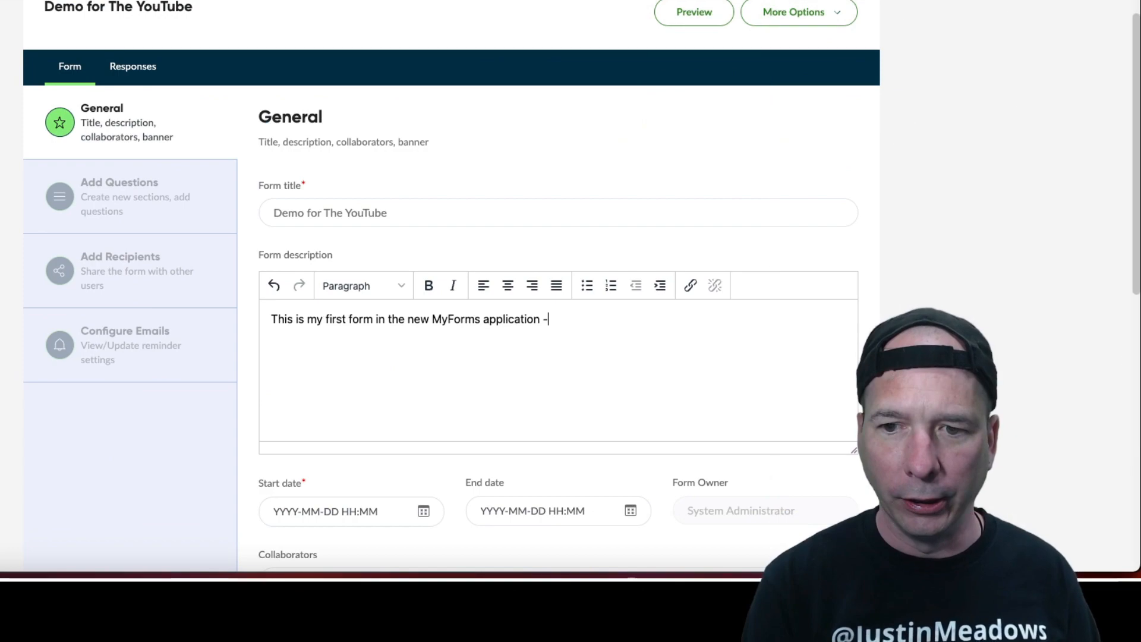
Leave the finished demo form and head to the MyForms listing in the ServiceNow Store.
left_click(119, 202)
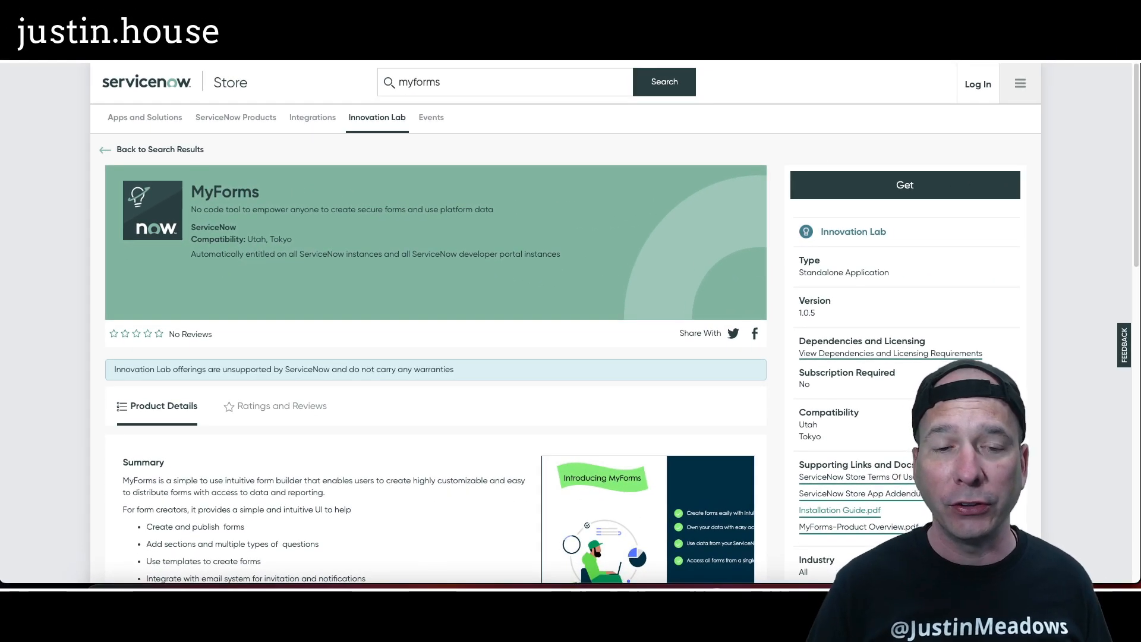
scroll("up", 3)
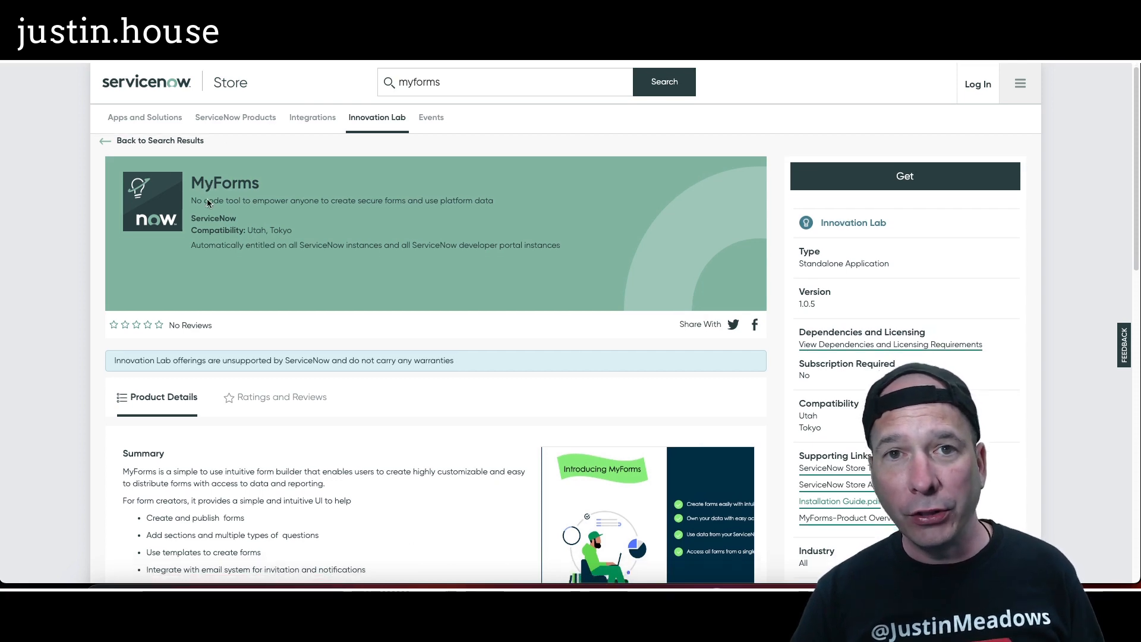
scroll("down", 3)
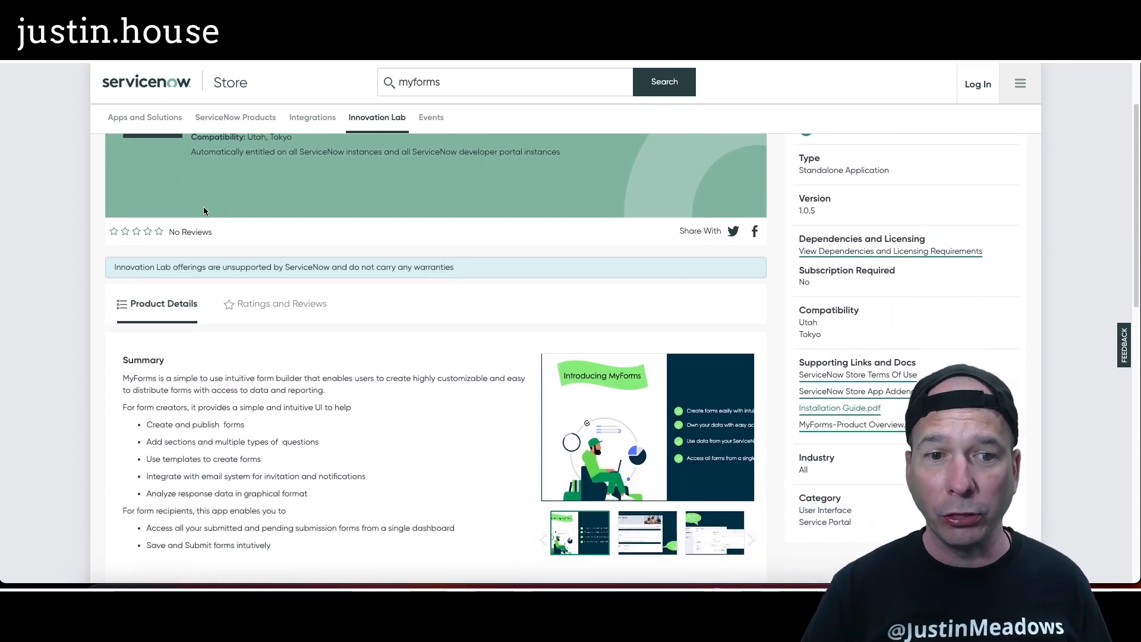
scroll("down", 3)
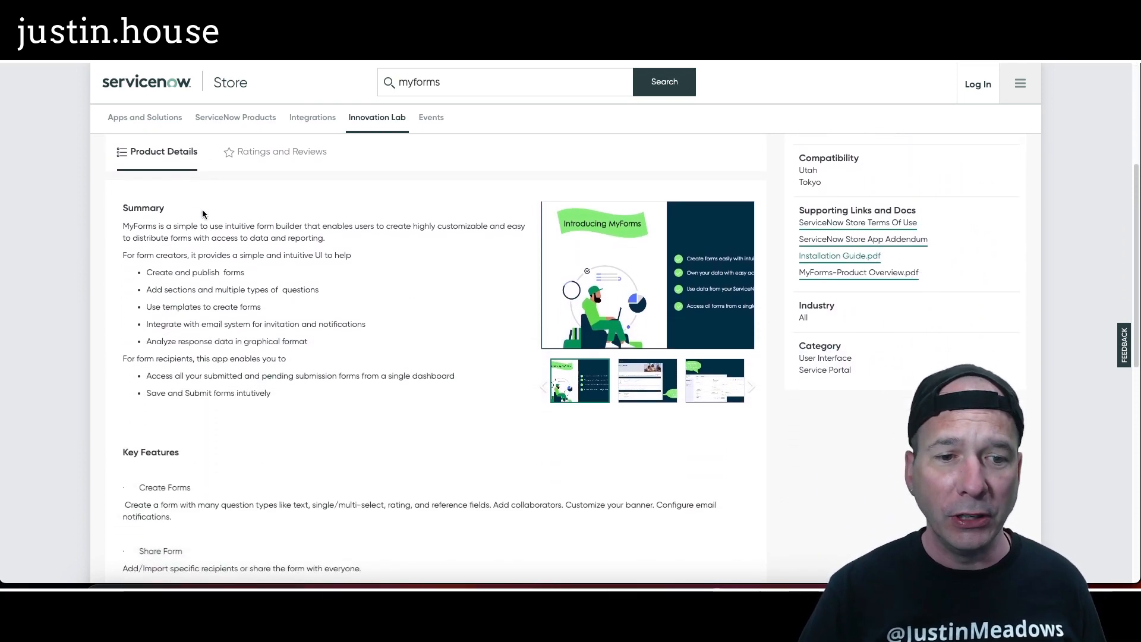
scroll("down", 3)
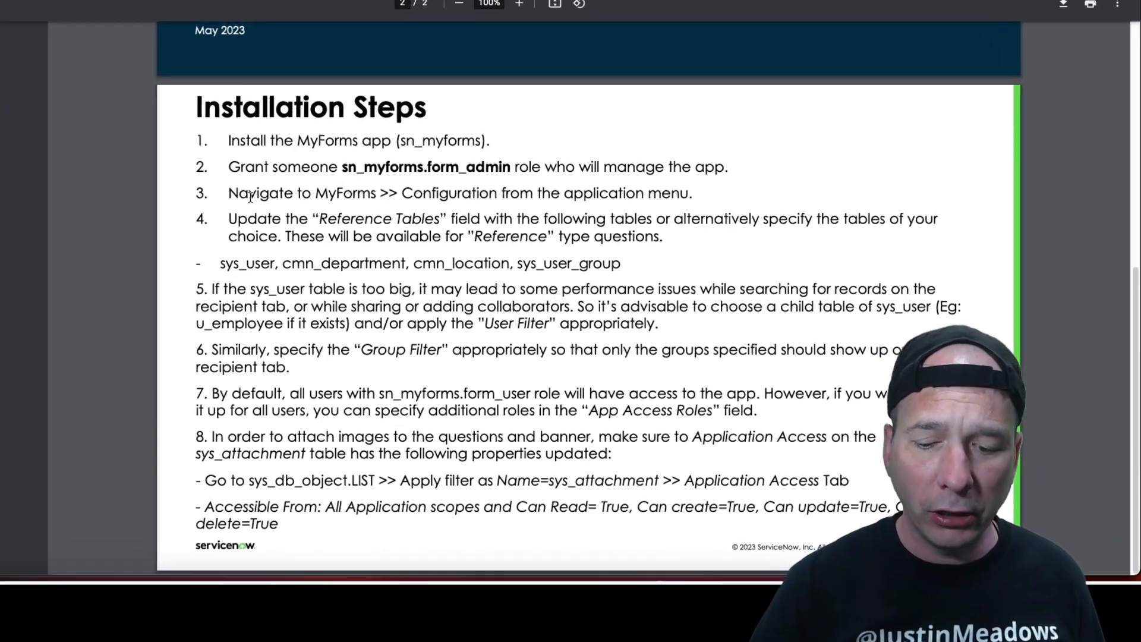
scroll("down", 3)
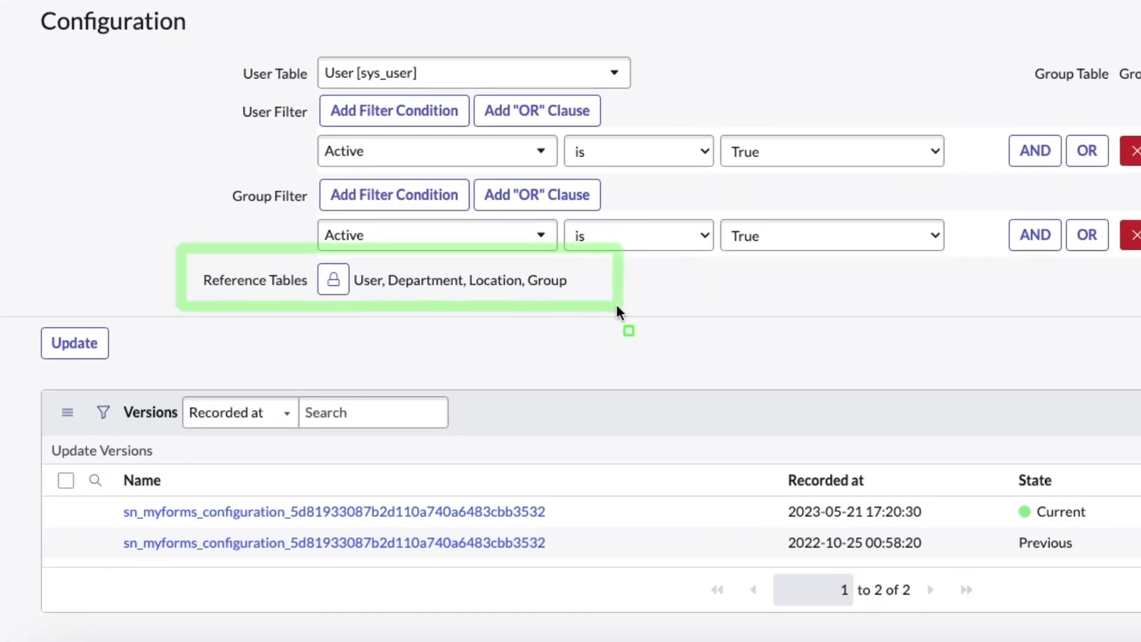
mouse_move(591, 302)
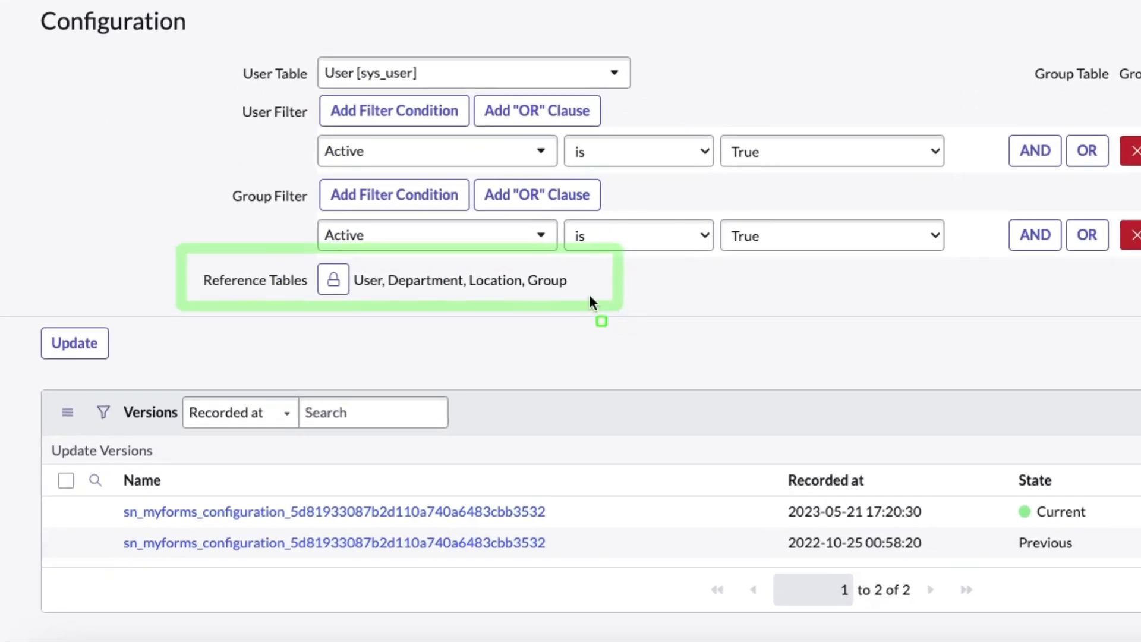
mouse_move(412, 280)
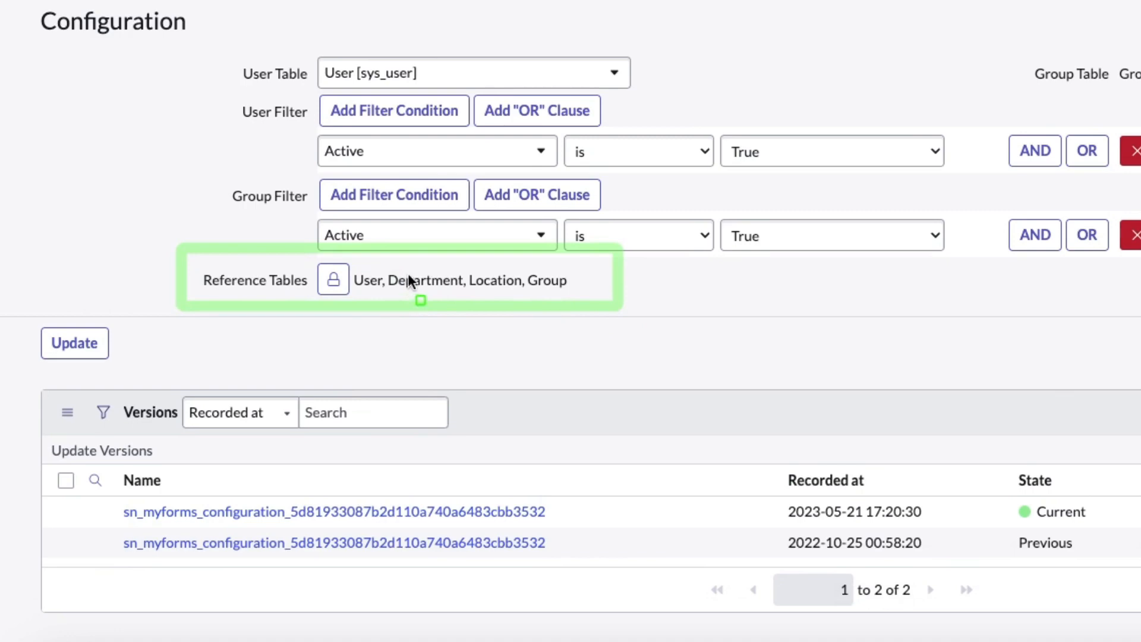
mouse_move(462, 150)
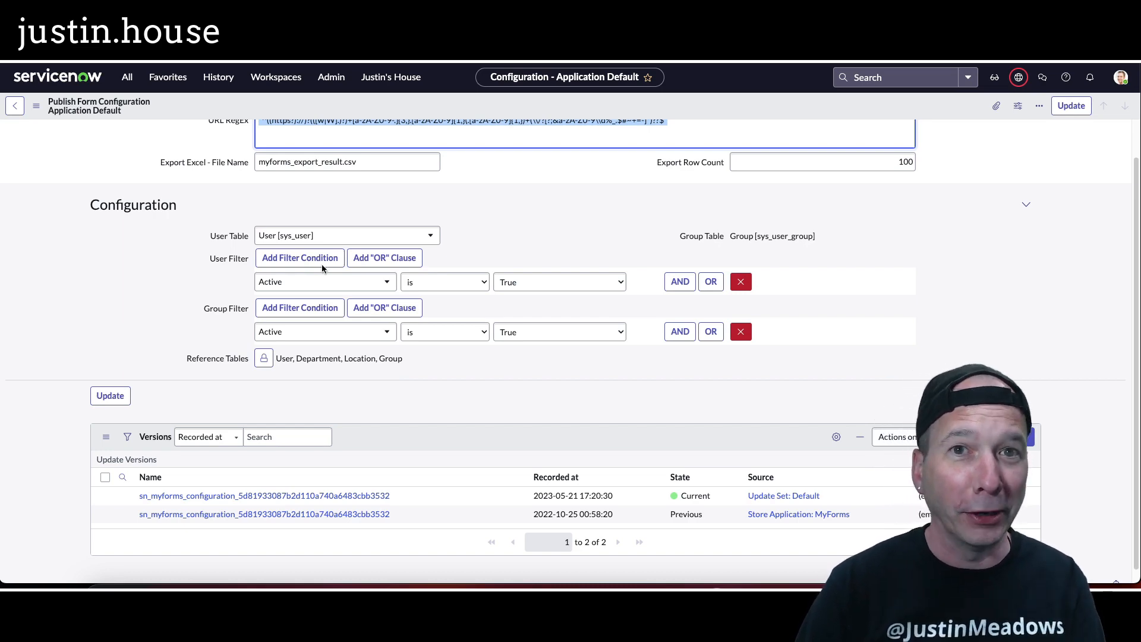
Navigate from the Configuration record to MyForms > Dashboard via the All menu.
scroll("up", 3)
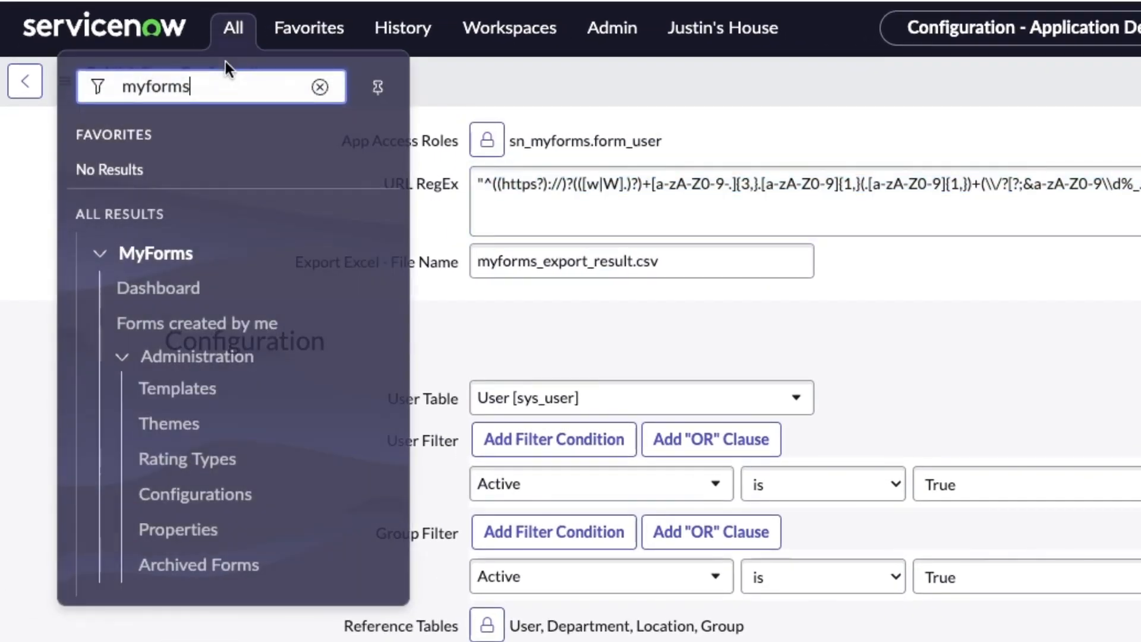
mouse_move(157, 286)
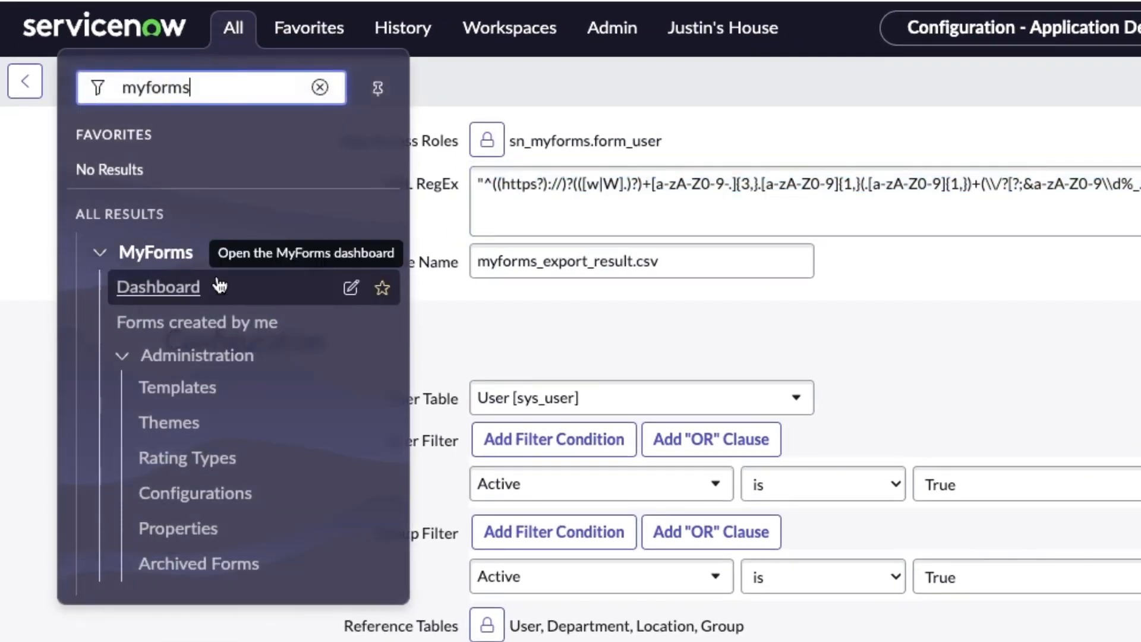
left_click(157, 286)
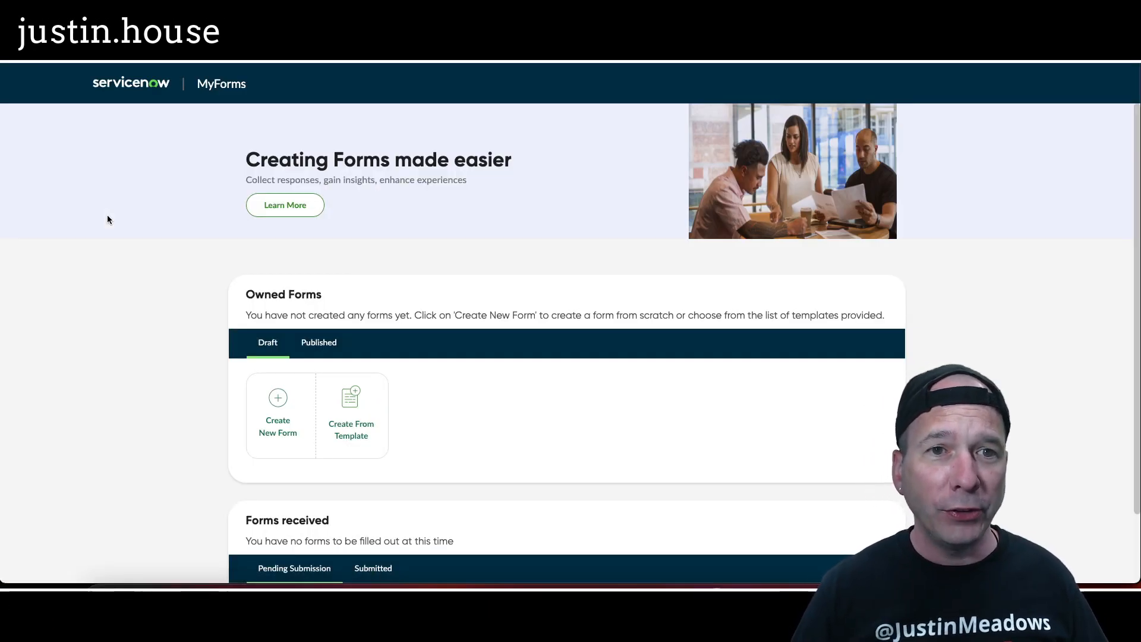
scroll("down", 3)
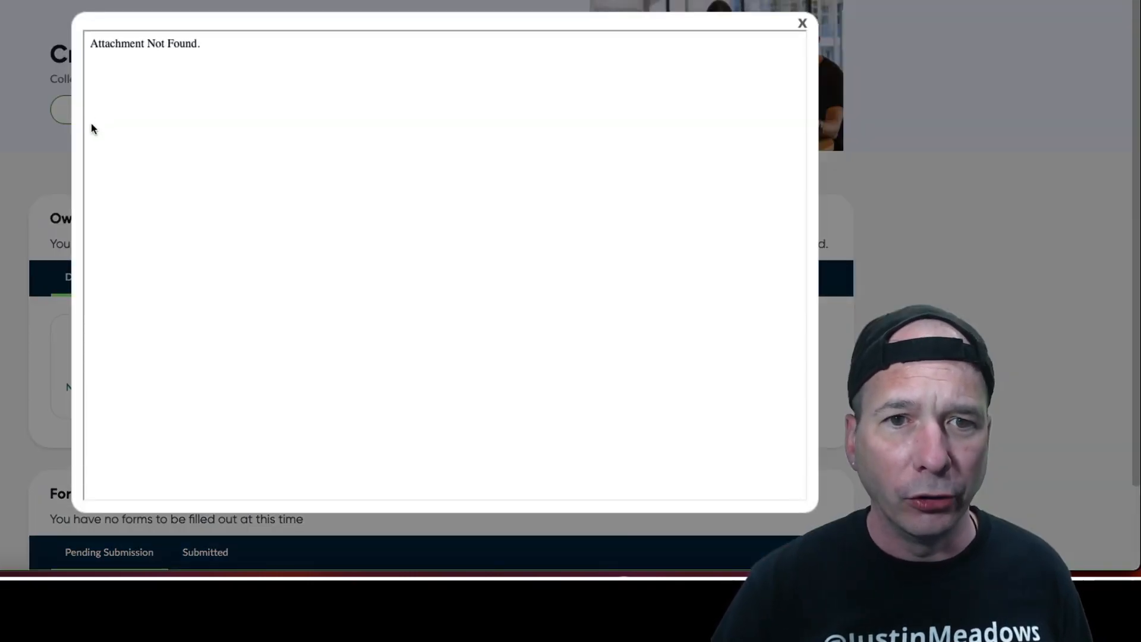
mouse_move(102, 19)
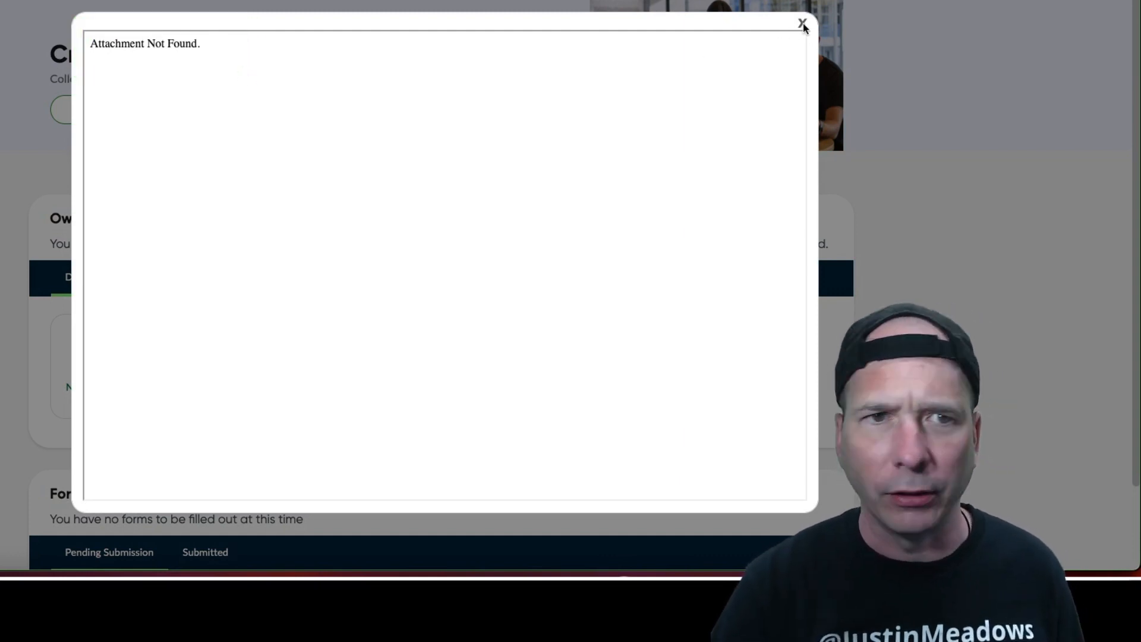
left_click(803, 24)
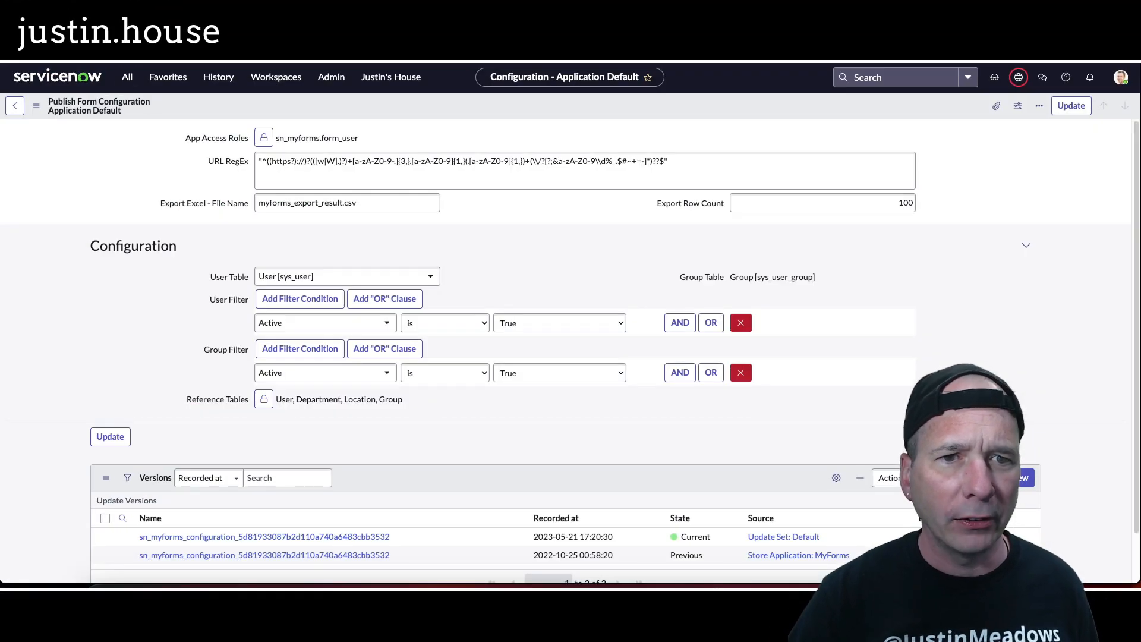
scroll("down", 3)
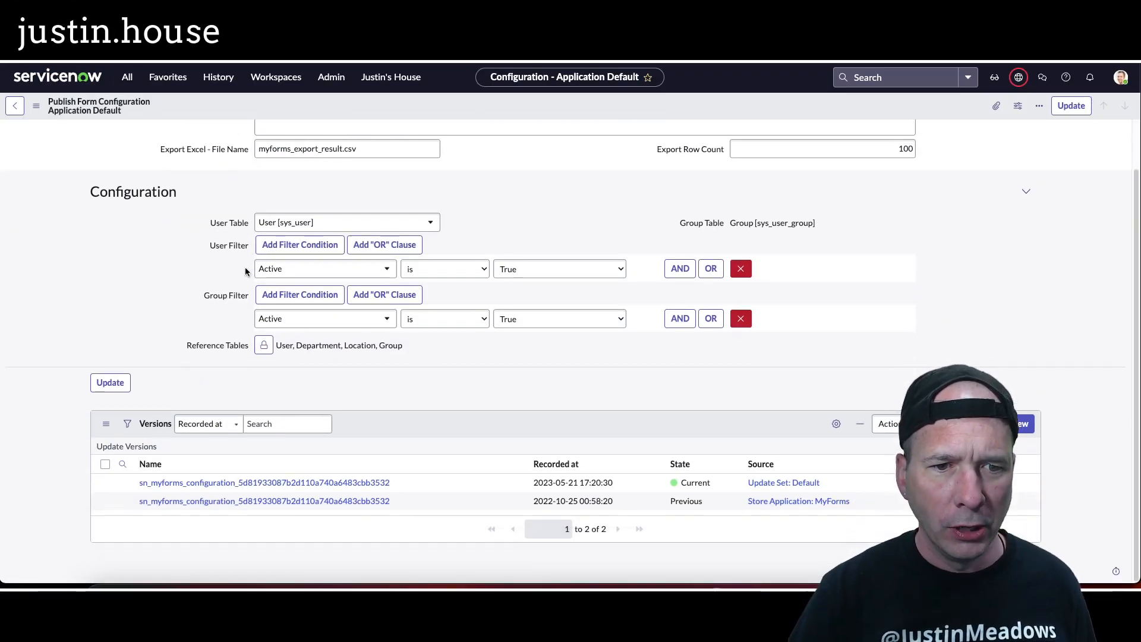
mouse_move(263, 482)
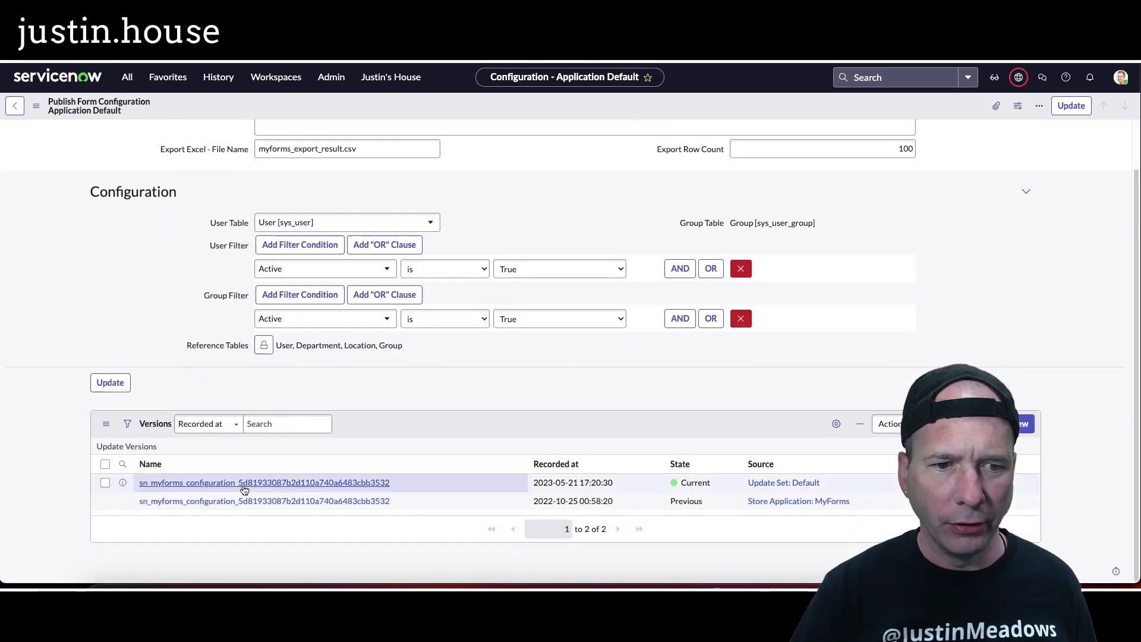
scroll("up", 3)
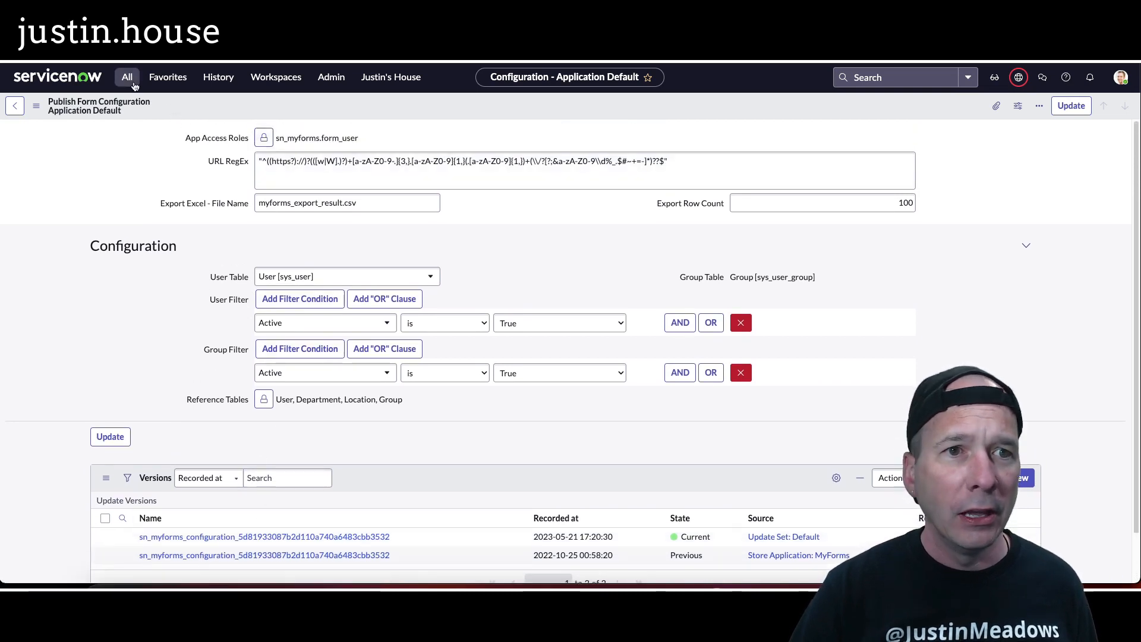
left_click(126, 77)
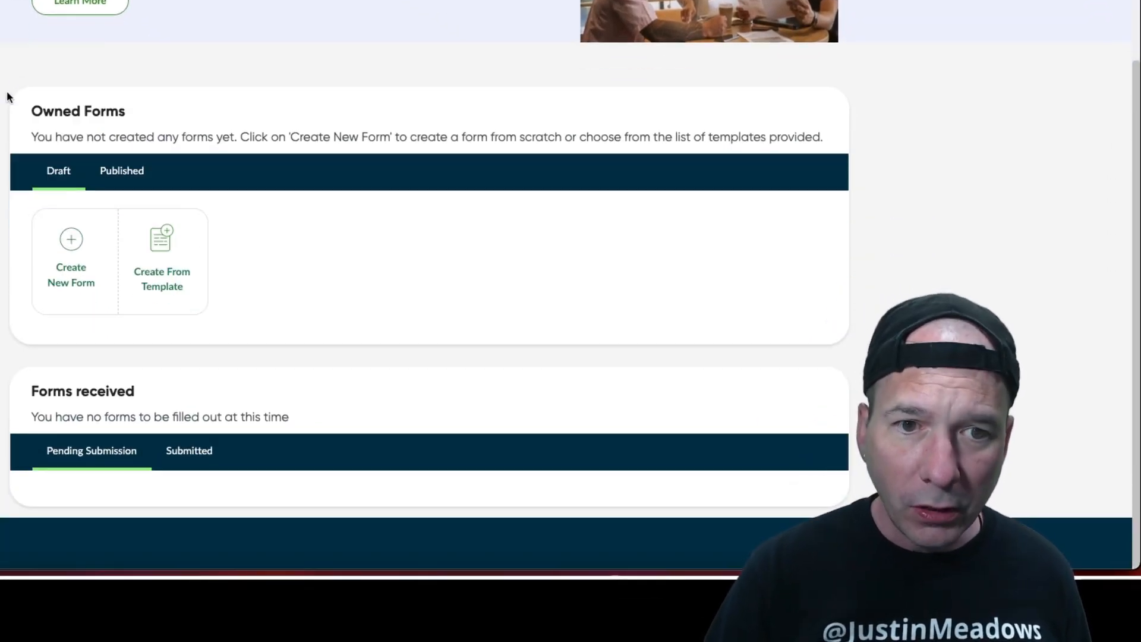
mouse_move(4, 140)
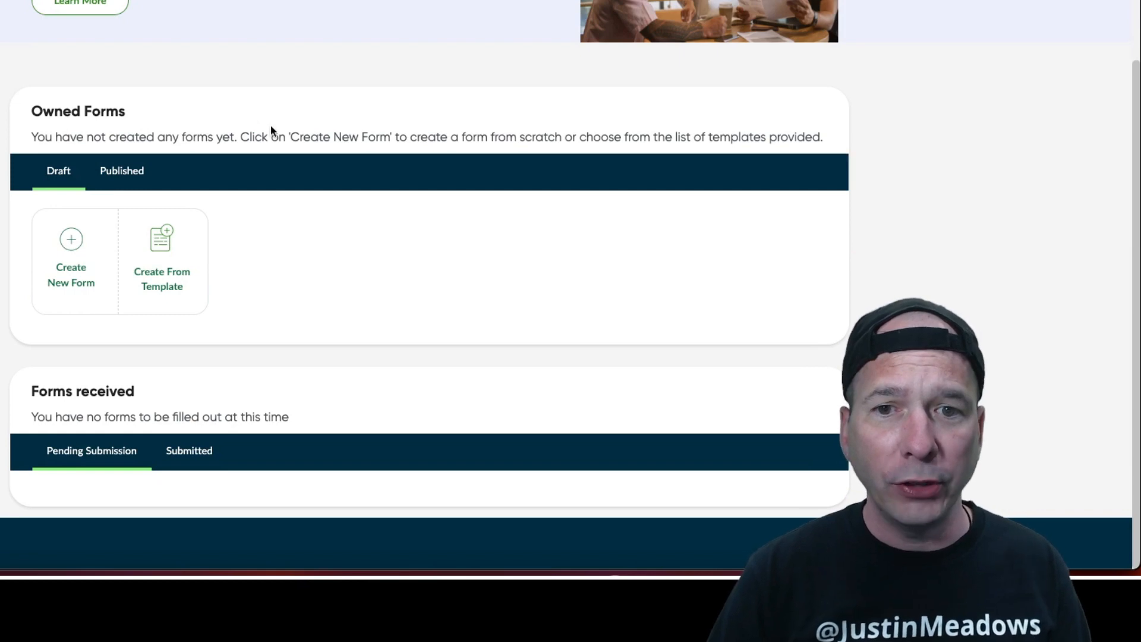
mouse_move(315, 152)
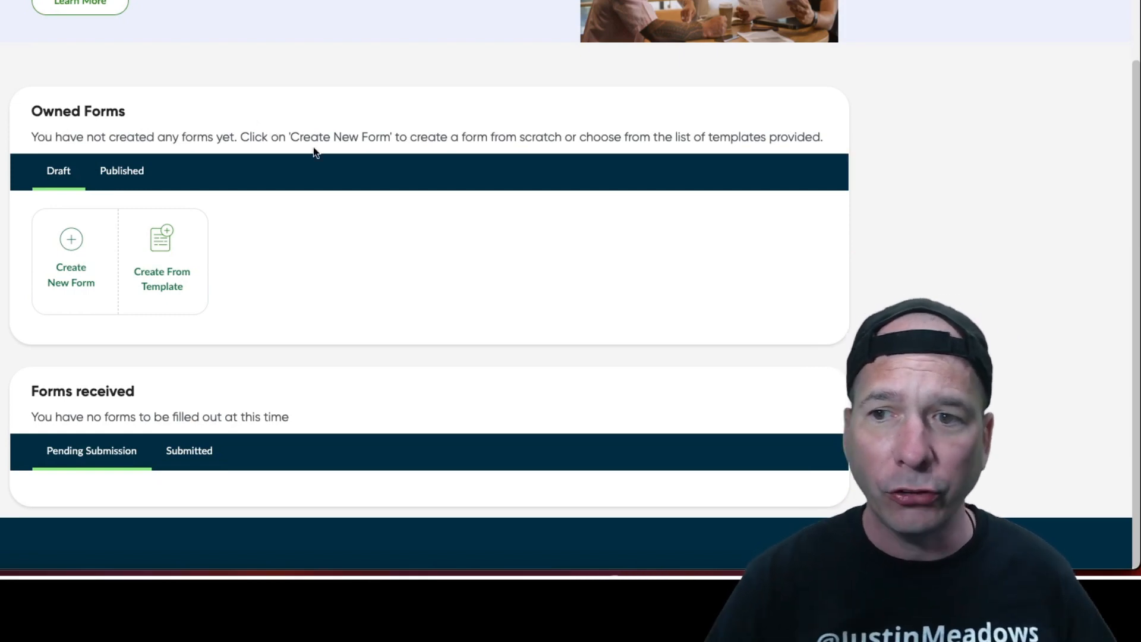
mouse_move(217, 240)
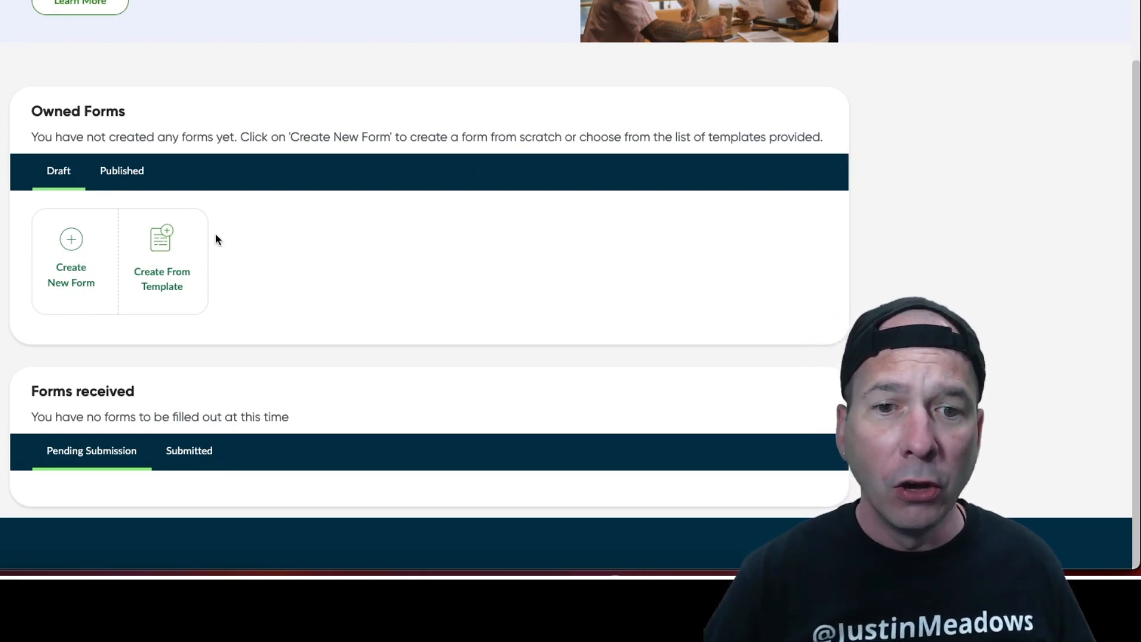
left_click(161, 262)
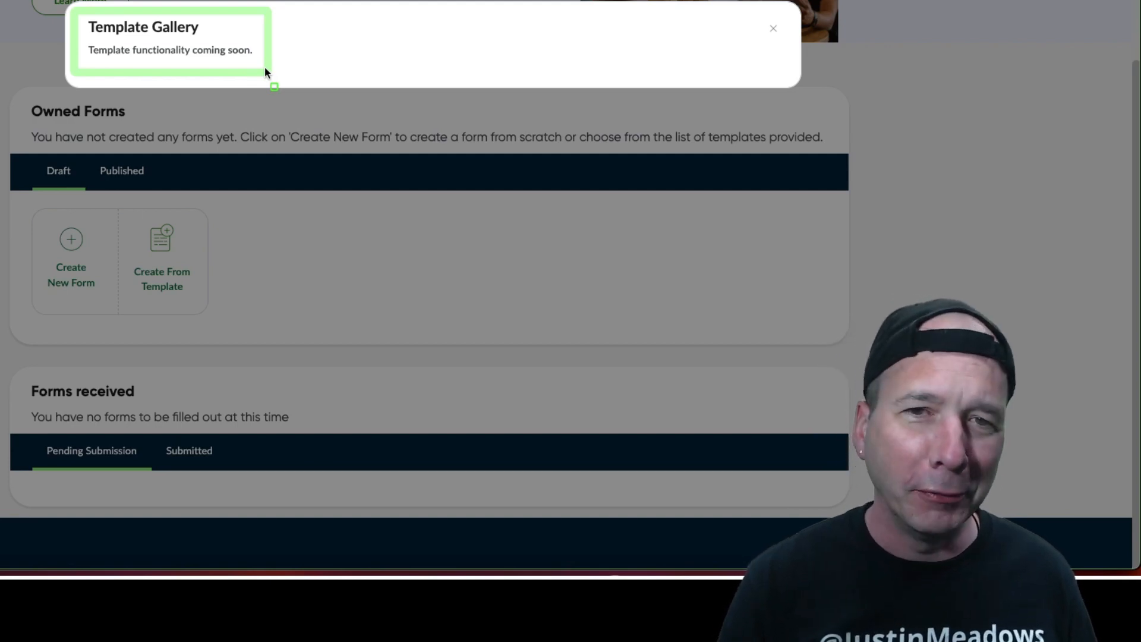
mouse_move(712, 58)
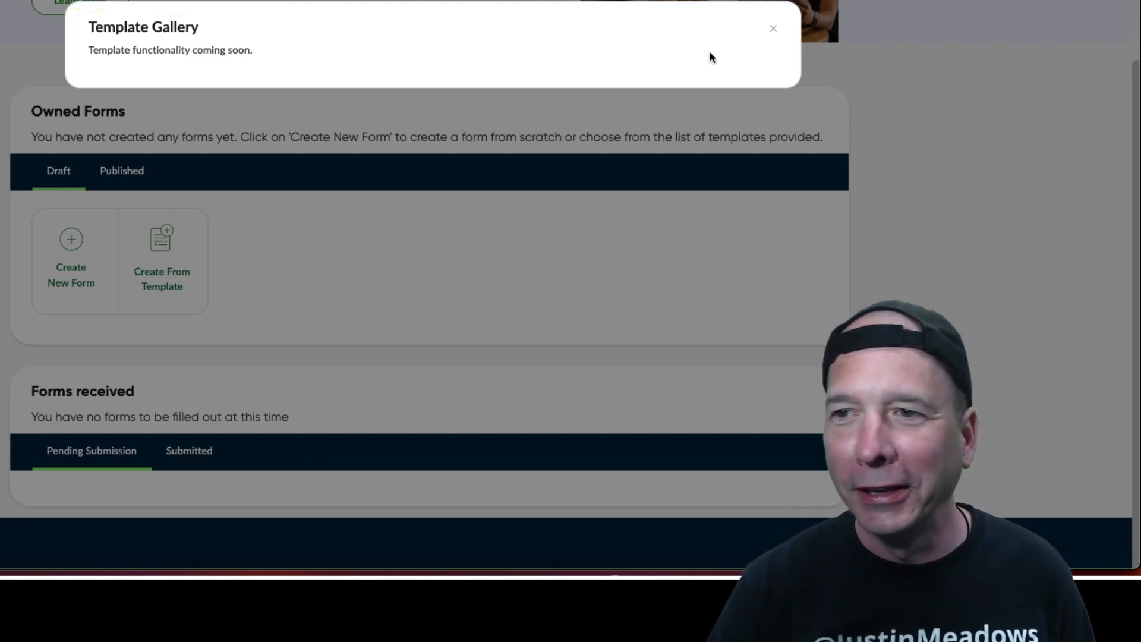
left_click(772, 28)
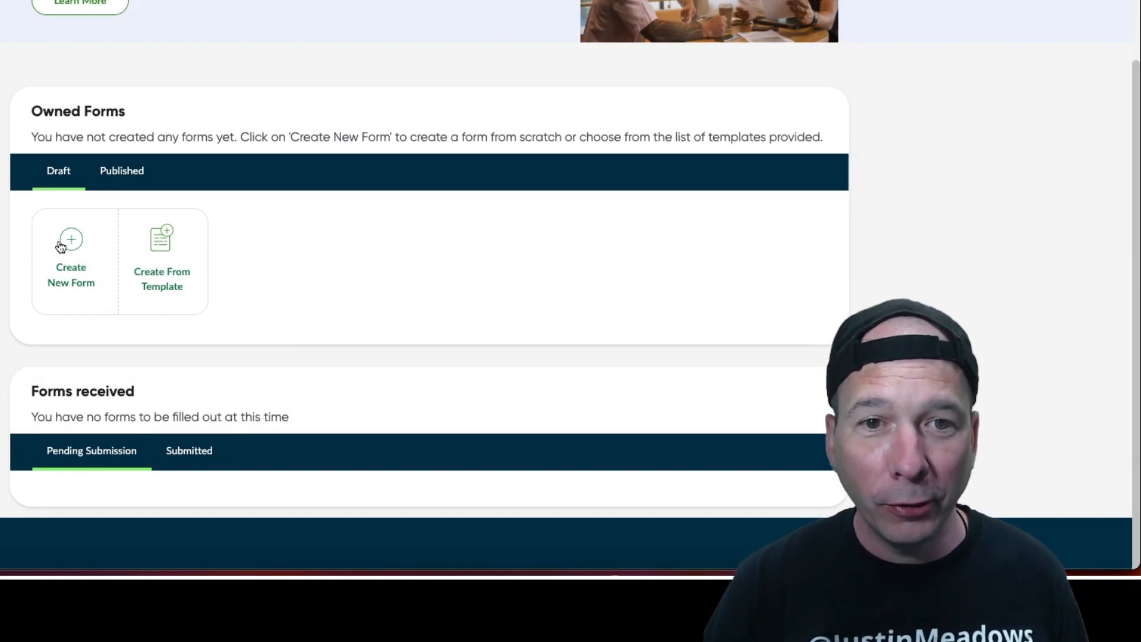
Start a blank form titled 'Demo for The YouTube'.
left_click(70, 260)
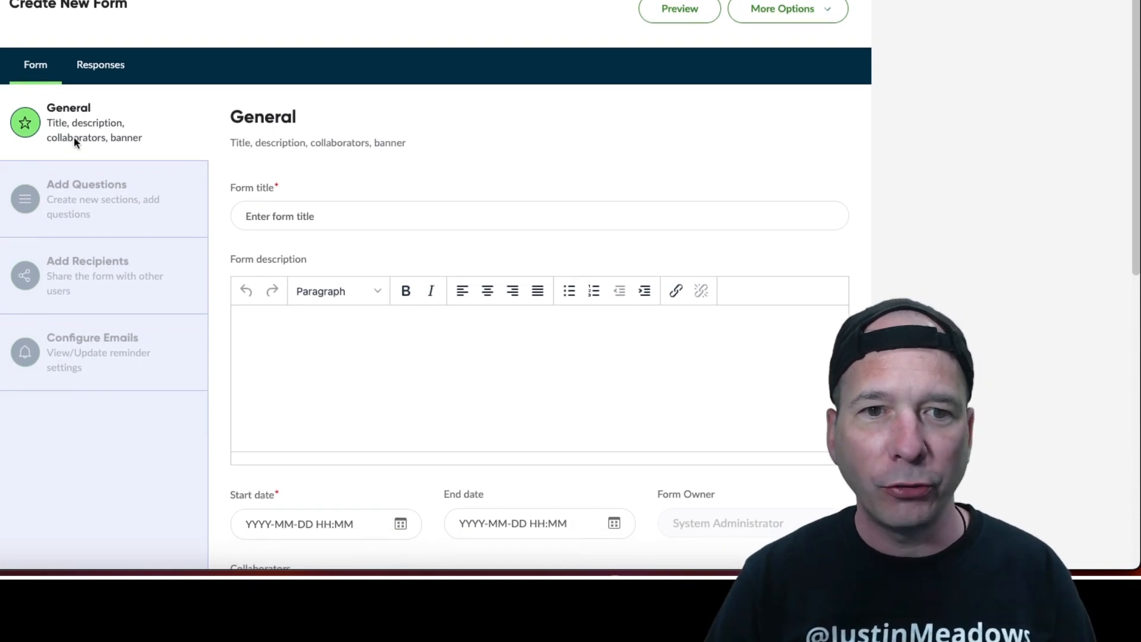
mouse_move(125, 153)
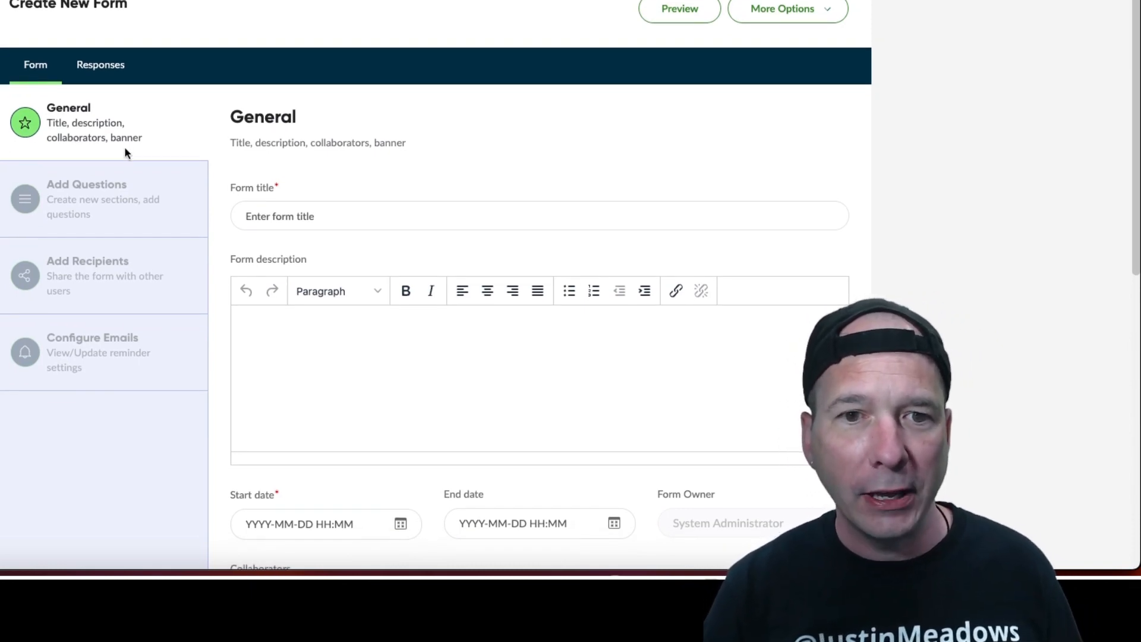
left_click(538, 215)
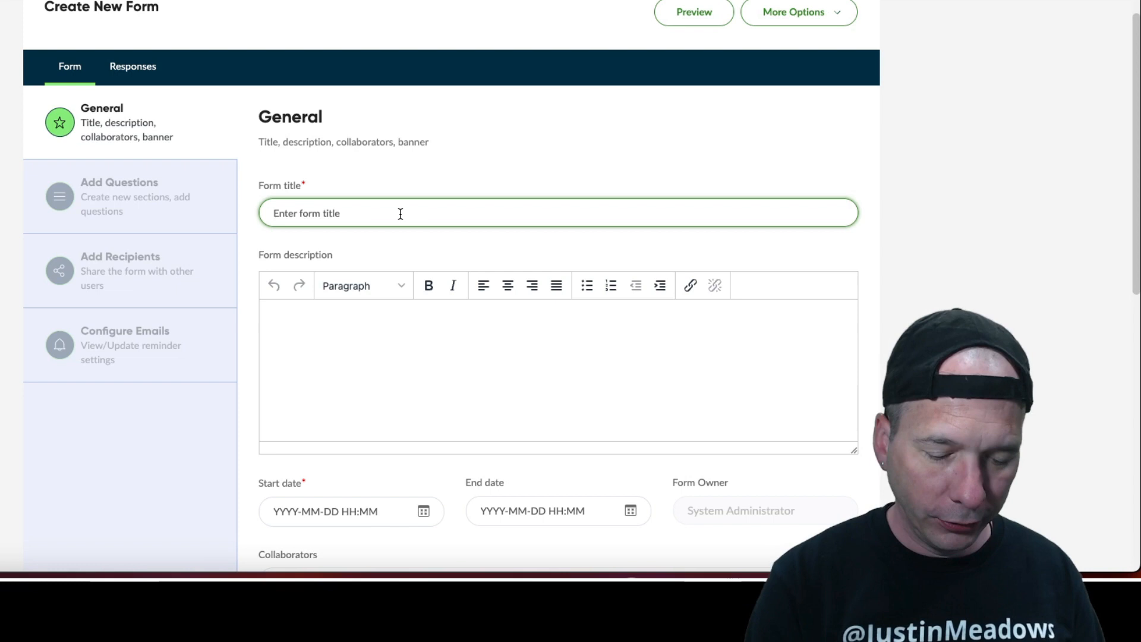
type("Demo fo")
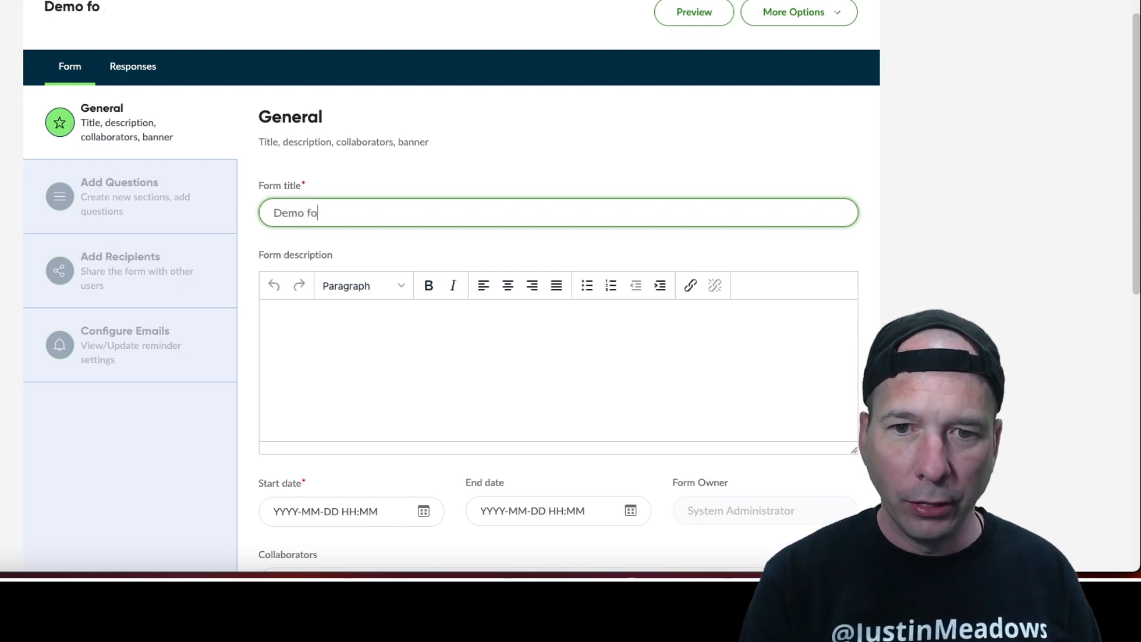
type("r The Yout")
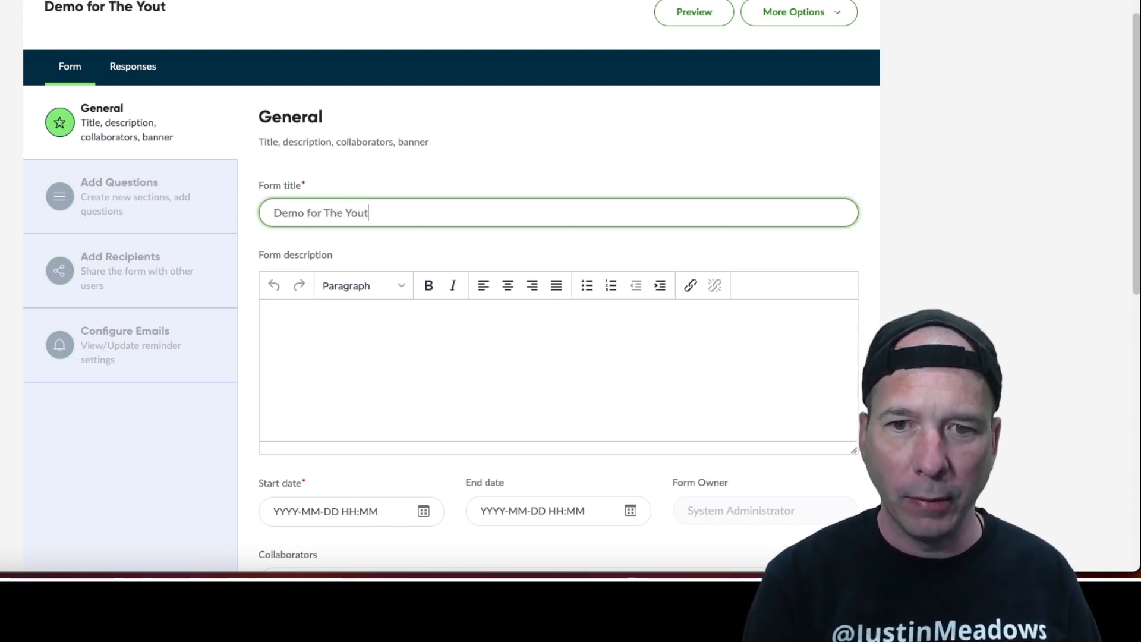
type("ube")
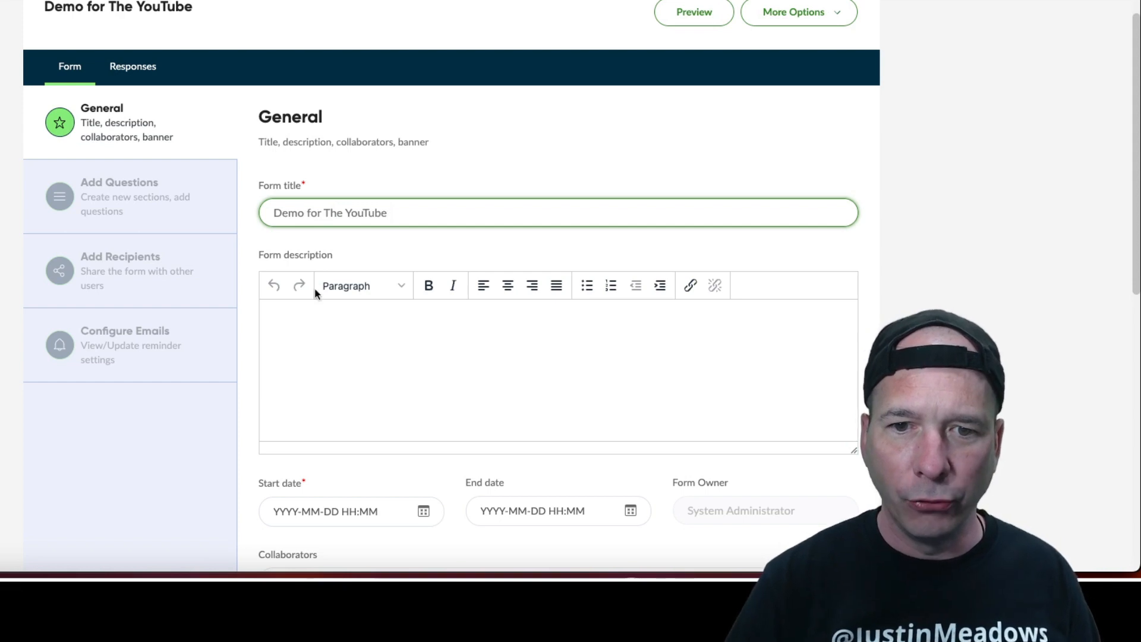
Describe the form as 'This is my first form in the new MyForms application -'.
type("This is my f")
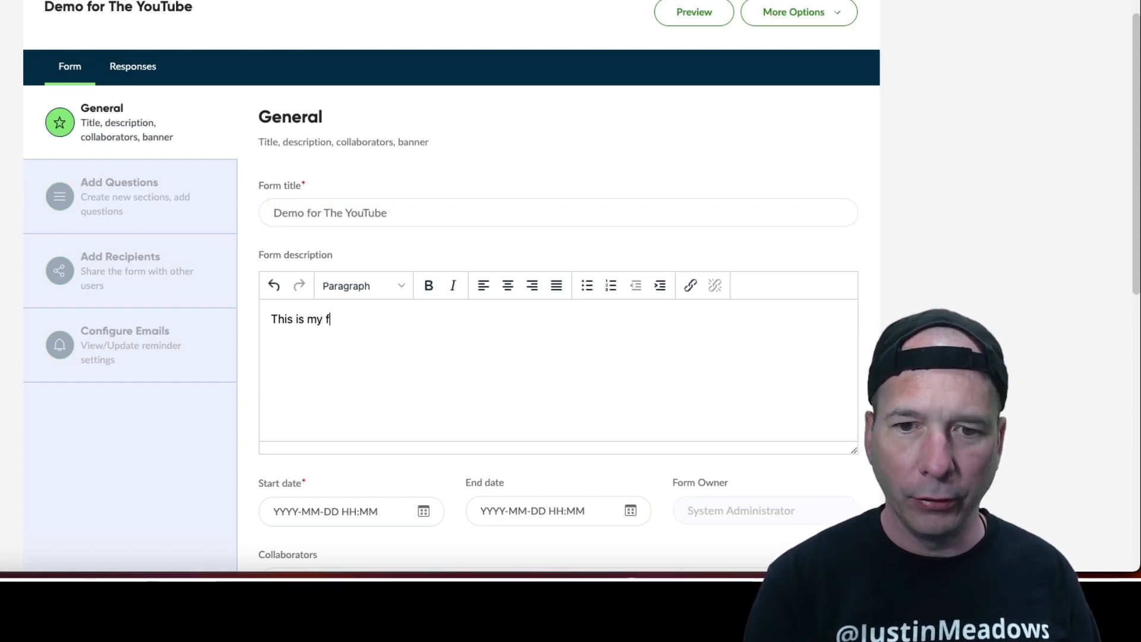
type("irst form in the")
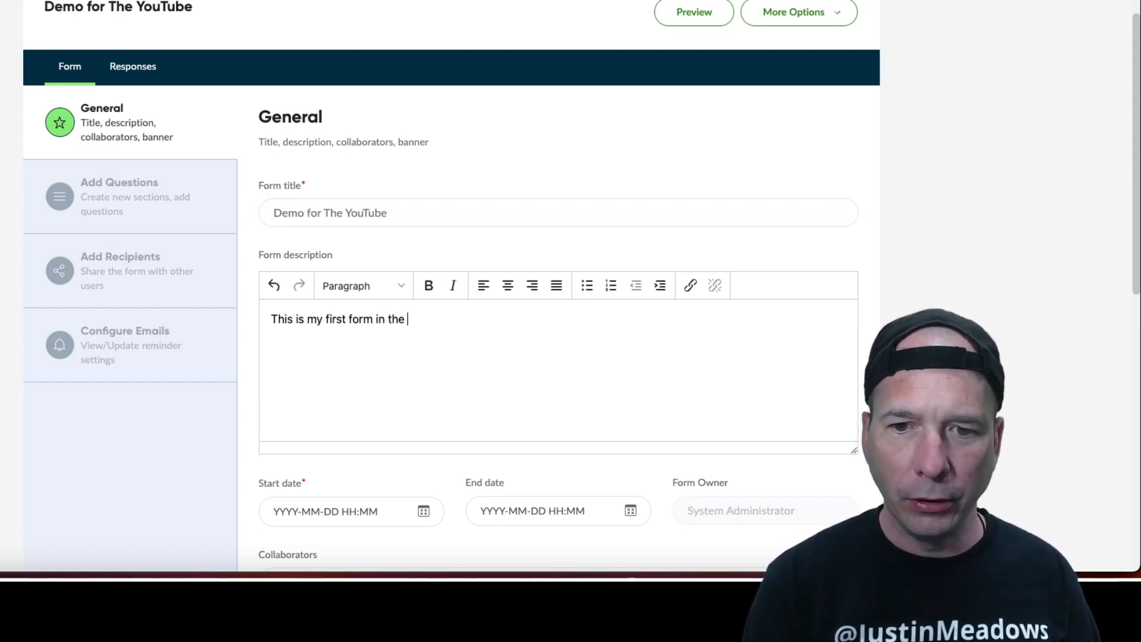
type("new MyForms")
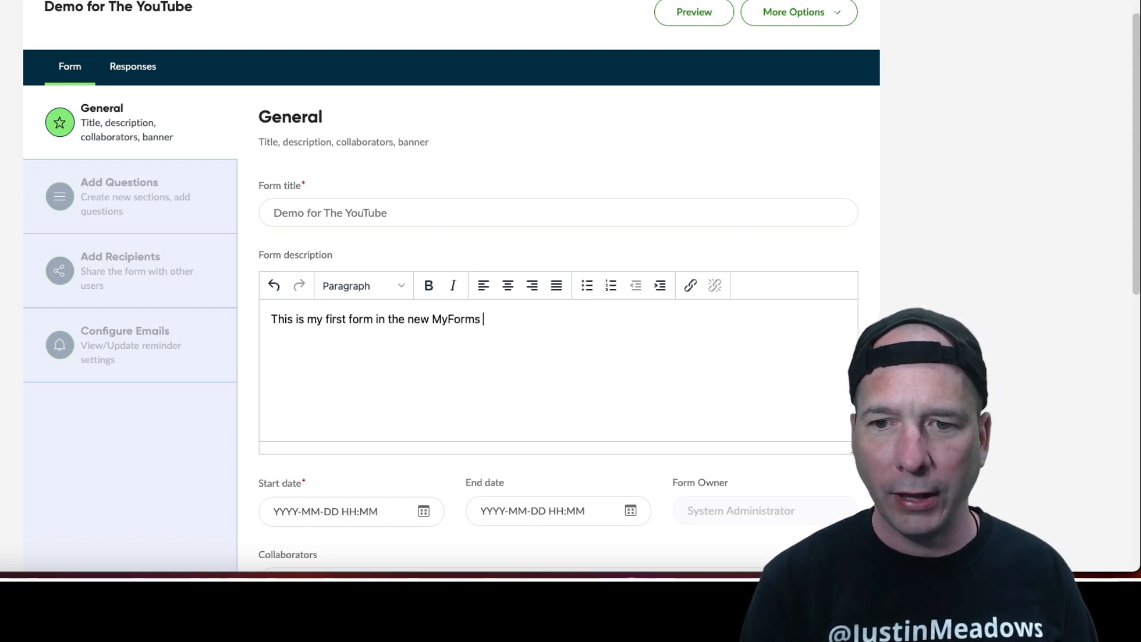
type("application -")
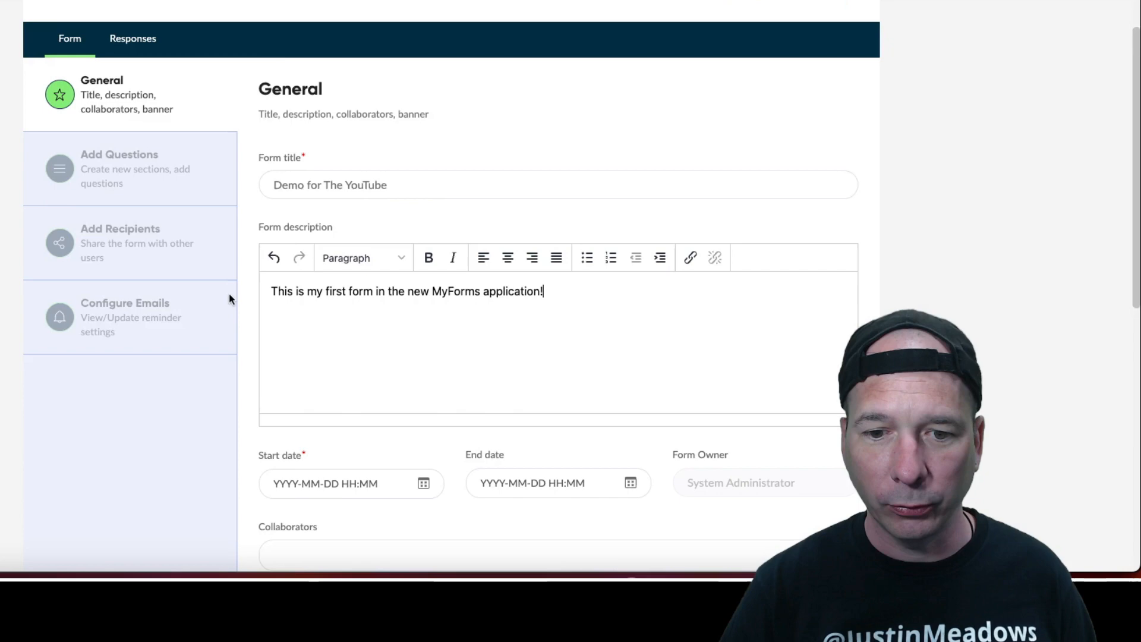
Add Abraham Lincoln and George Washington as collaborators on the form.
scroll("down", 3)
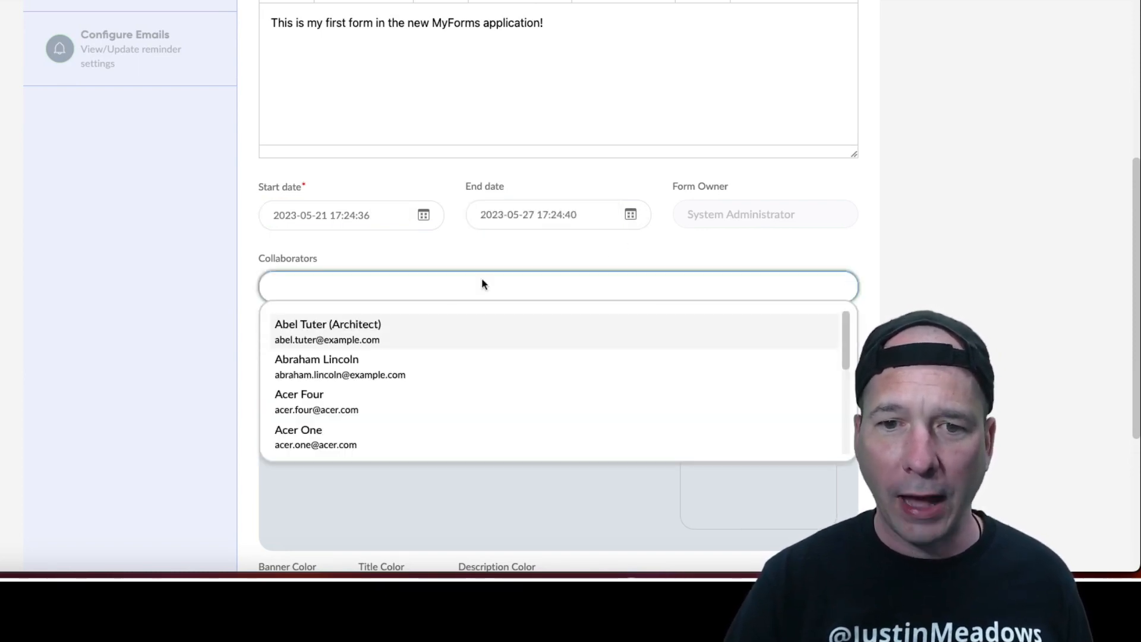
left_click(316, 366)
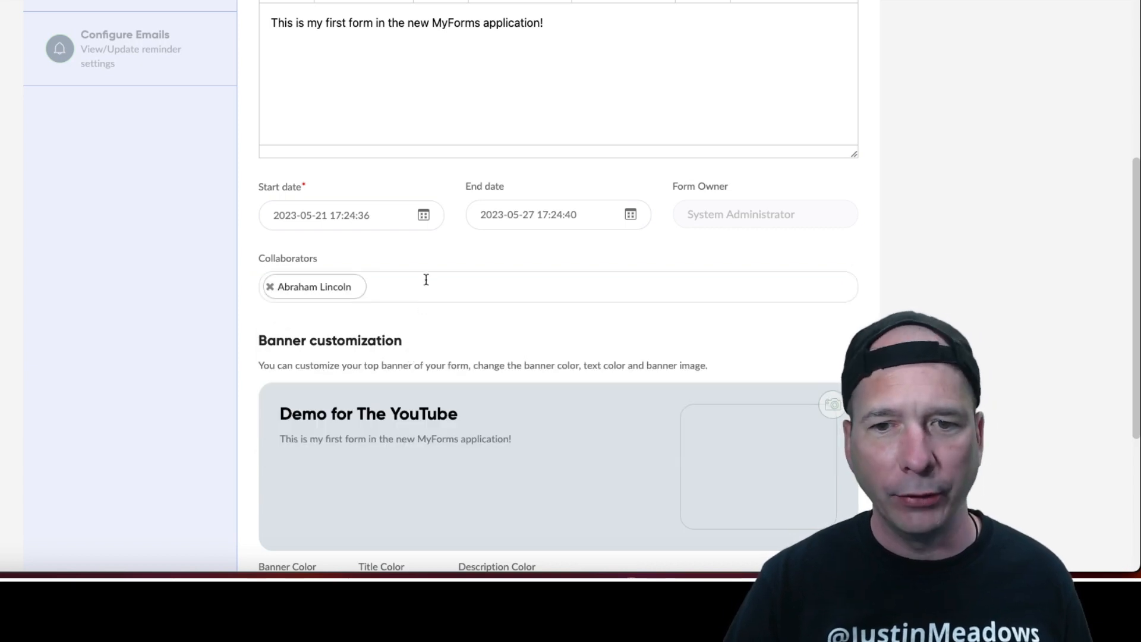
type("george")
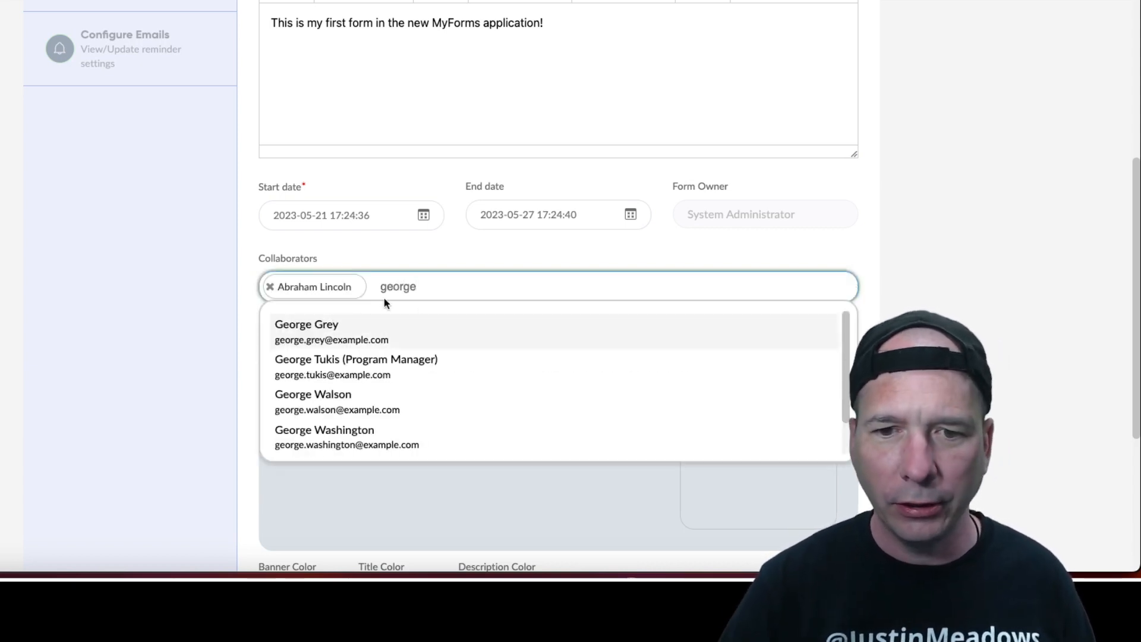
left_click(324, 429)
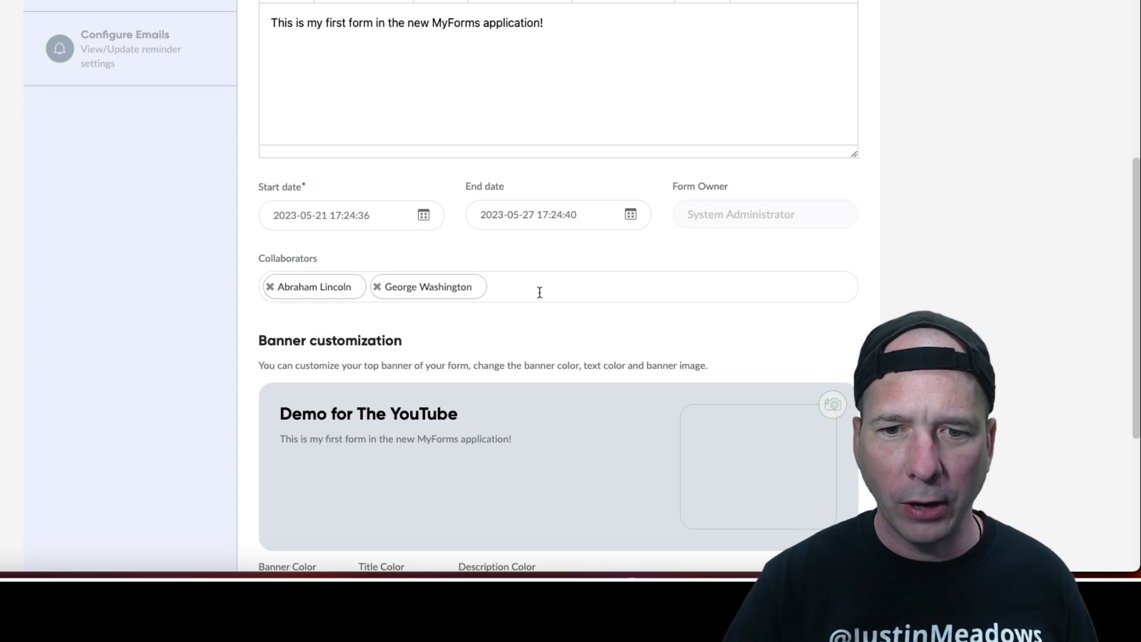
scroll("down", 3)
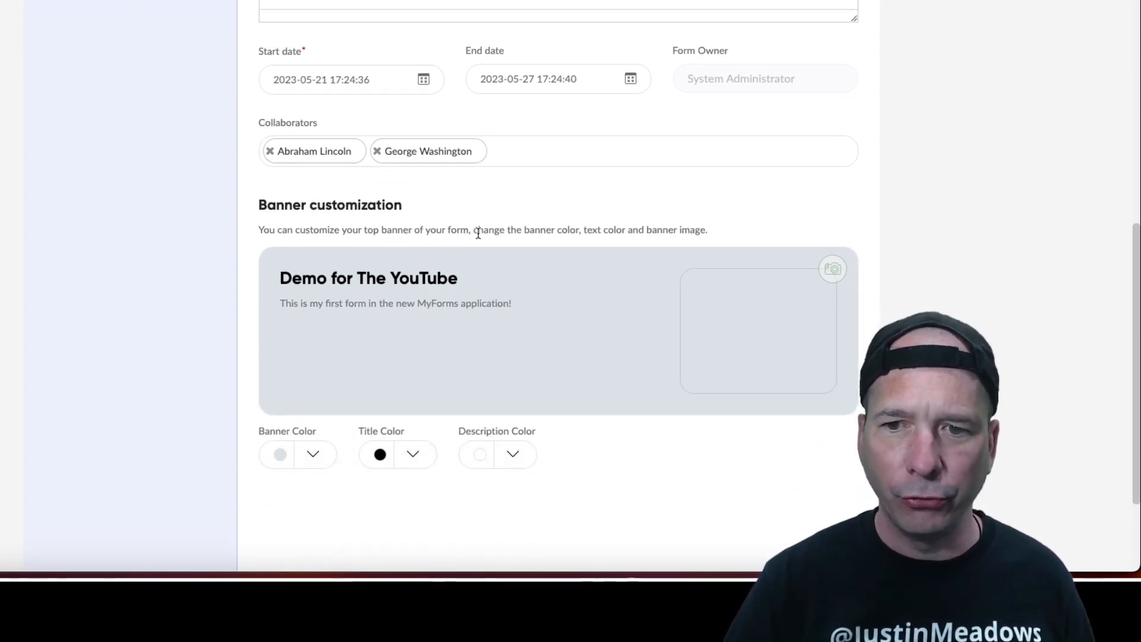
mouse_move(623, 232)
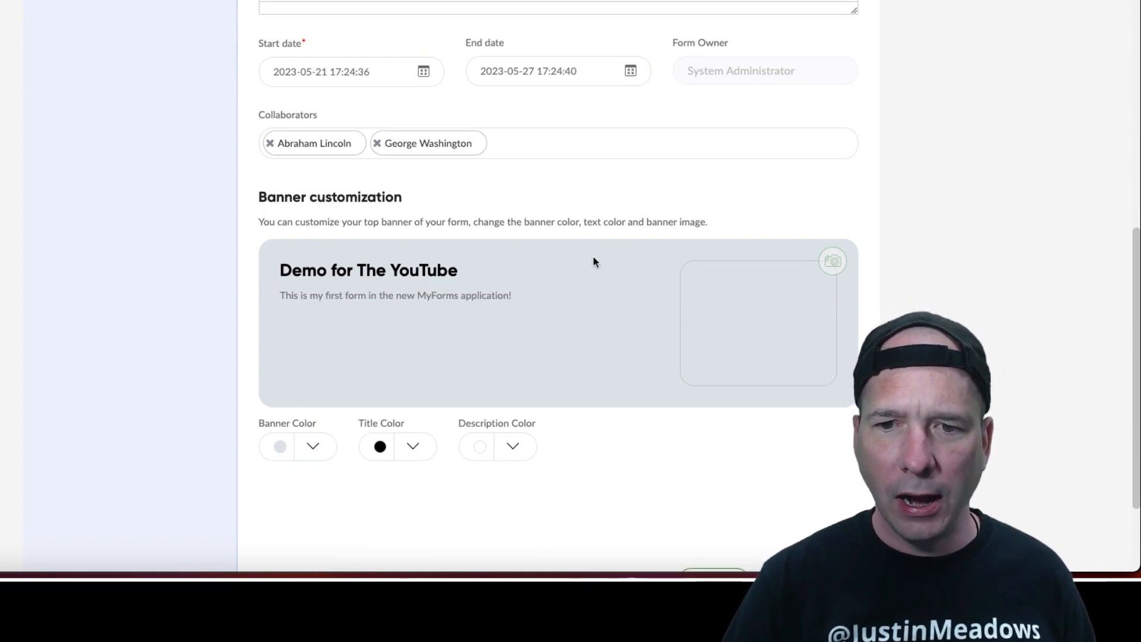
scroll("down", 3)
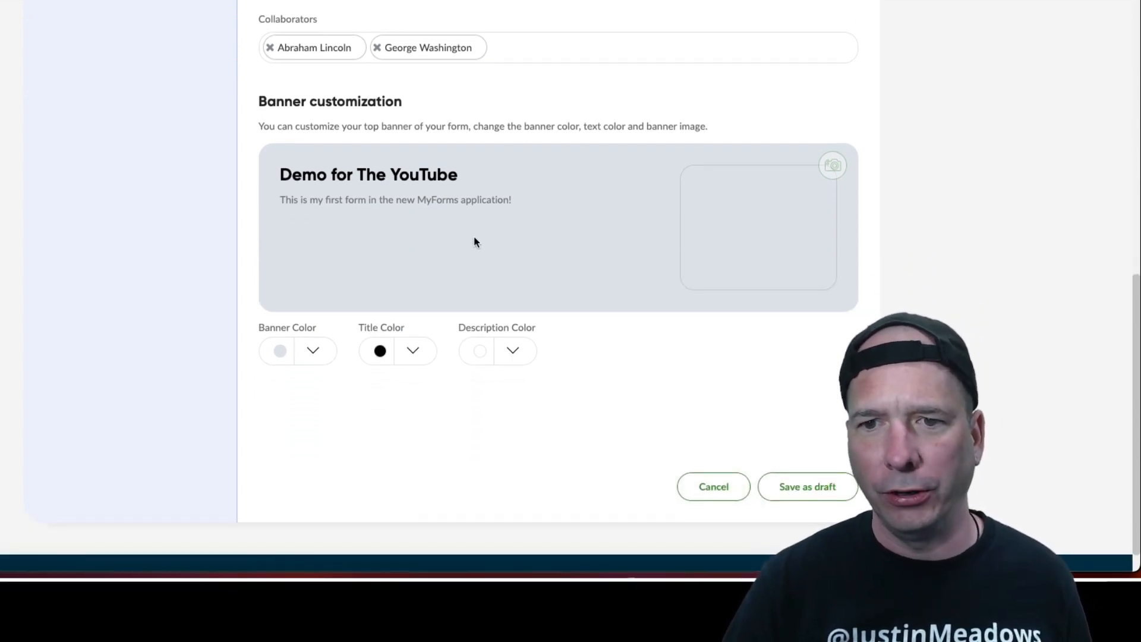
mouse_move(313, 353)
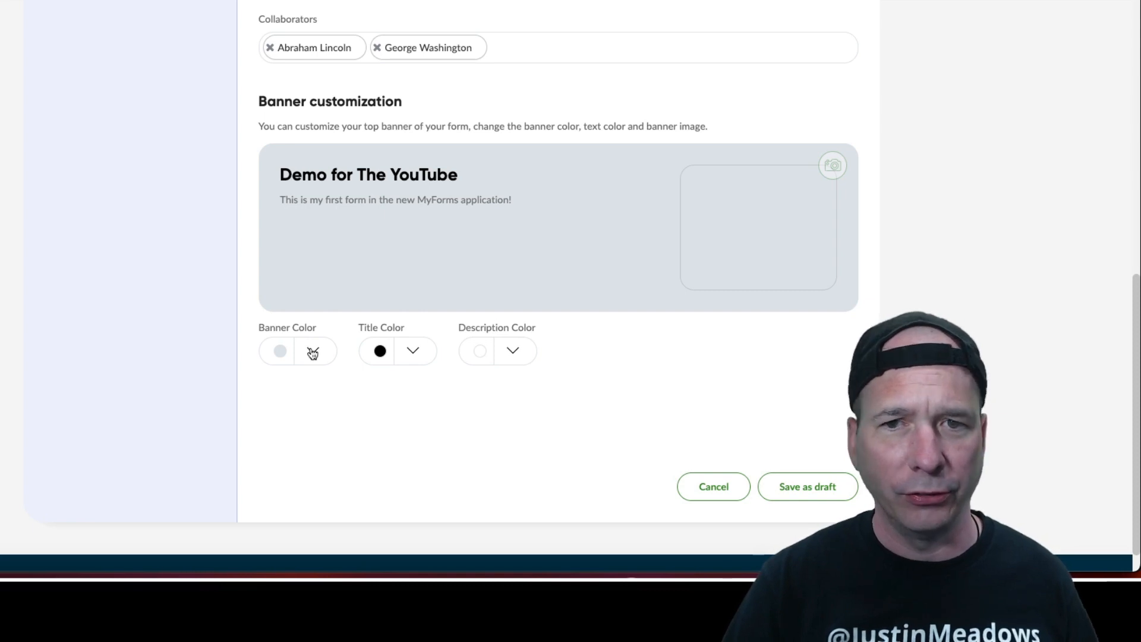
Make the banner blue with white title and description text.
left_click(315, 350)
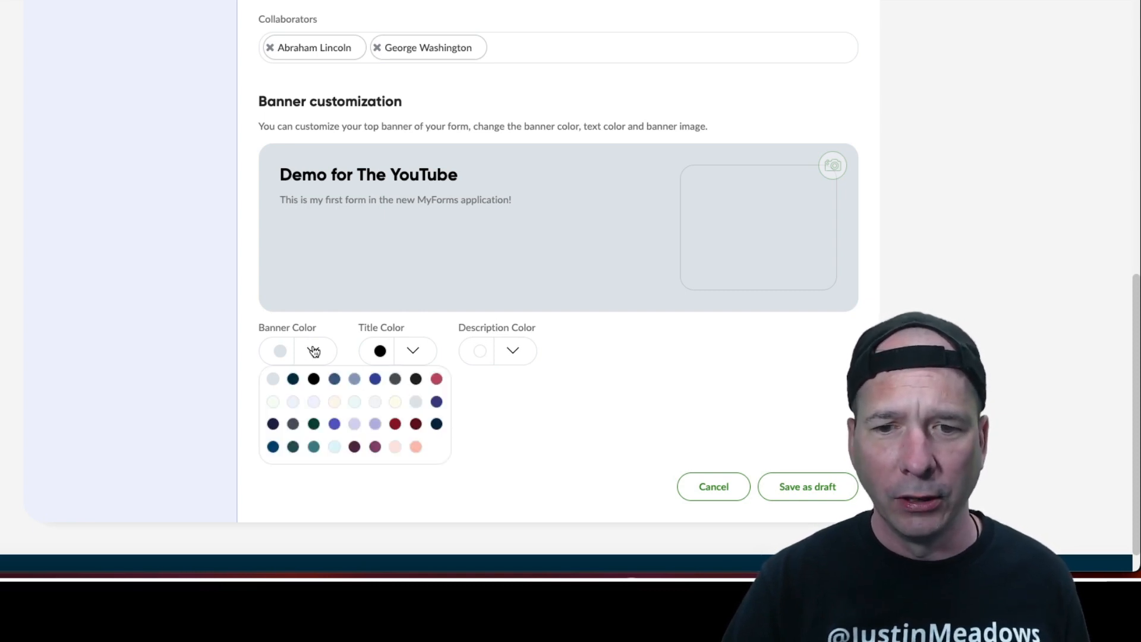
scroll("down", 3)
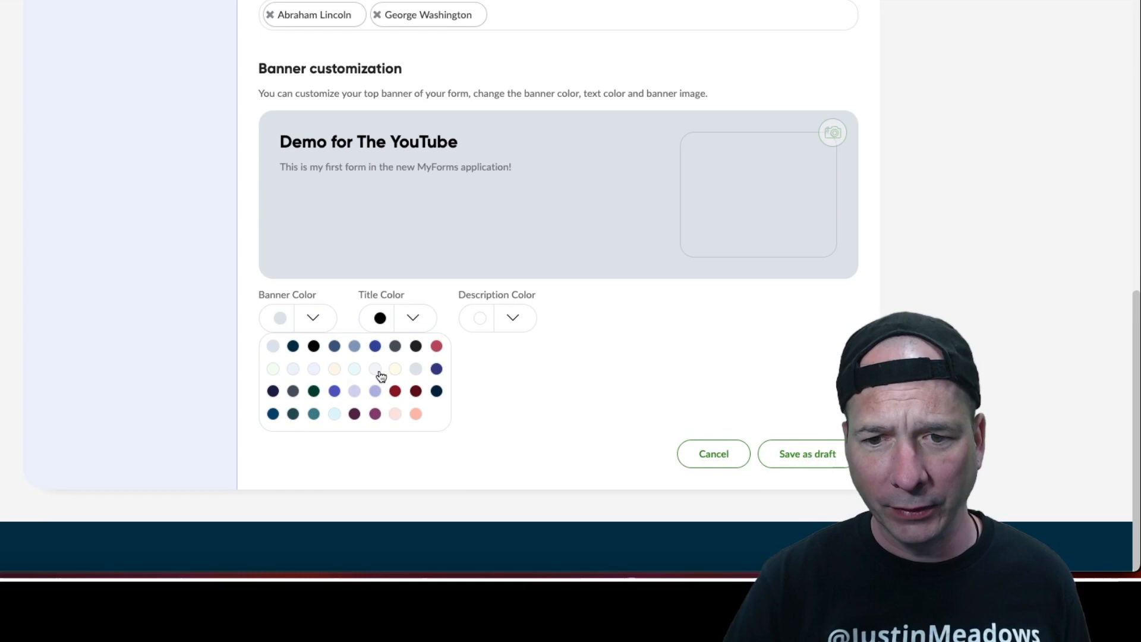
left_click(376, 369)
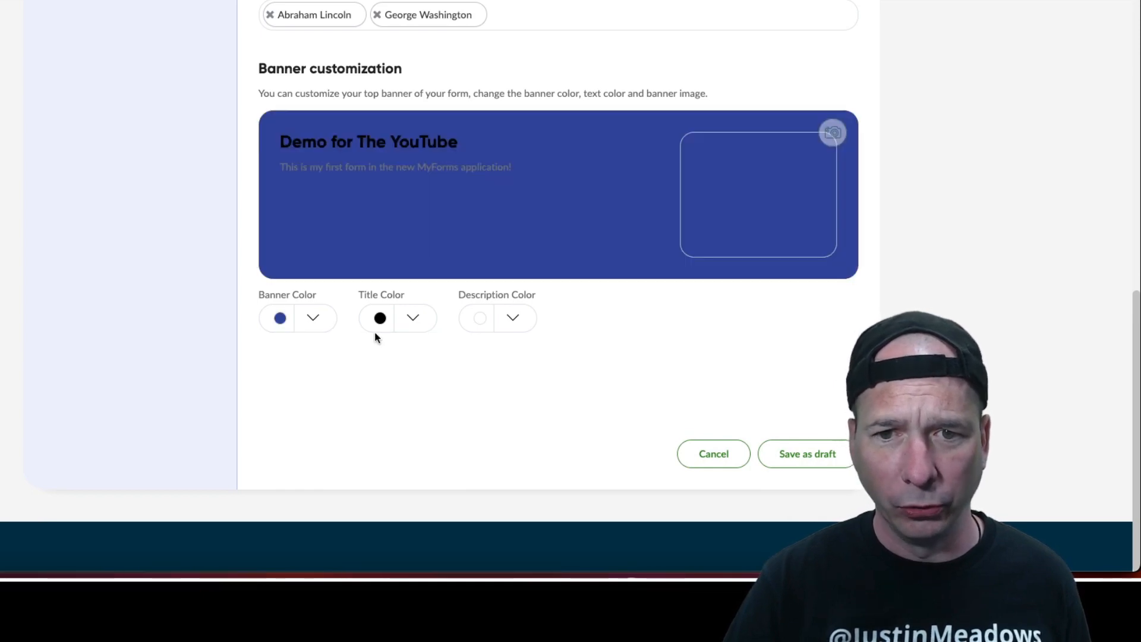
mouse_move(415, 317)
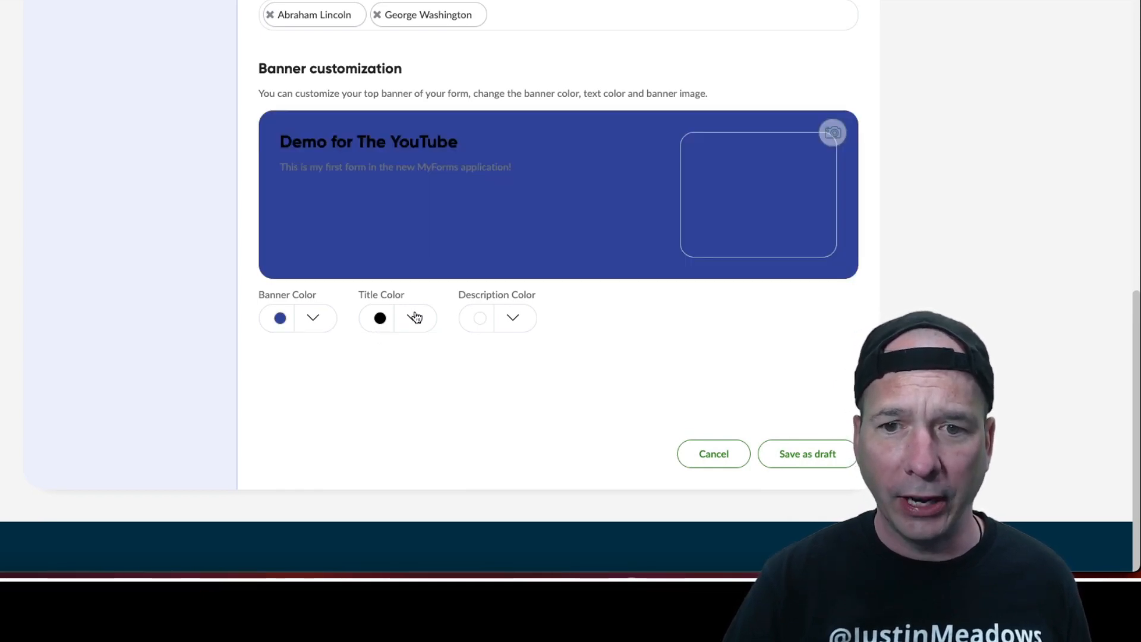
left_click(379, 317)
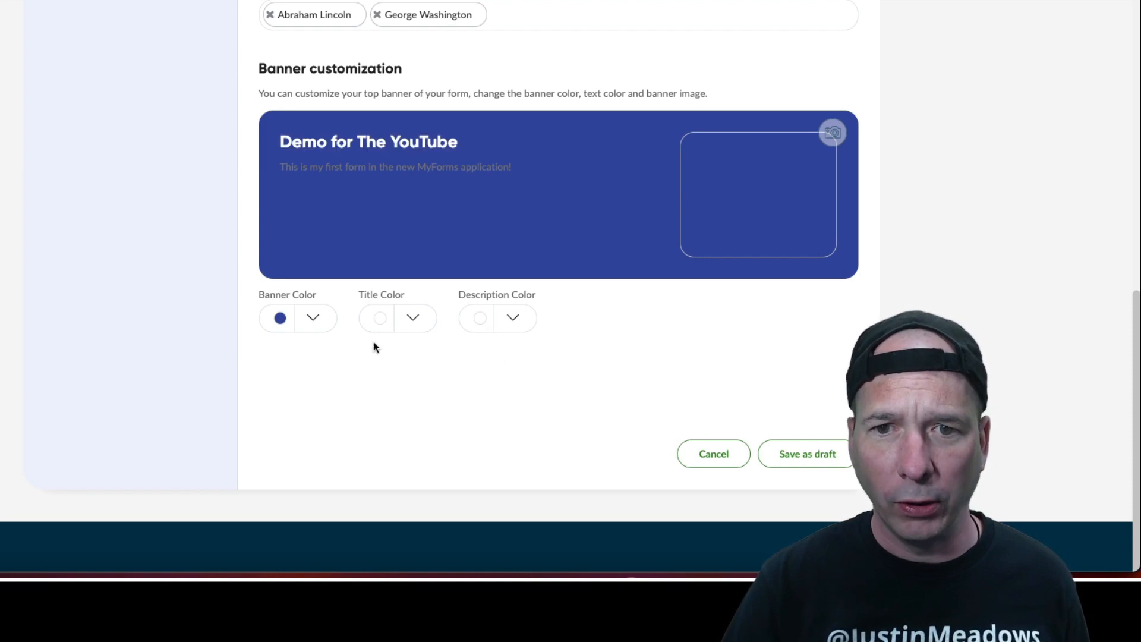
left_click(511, 318)
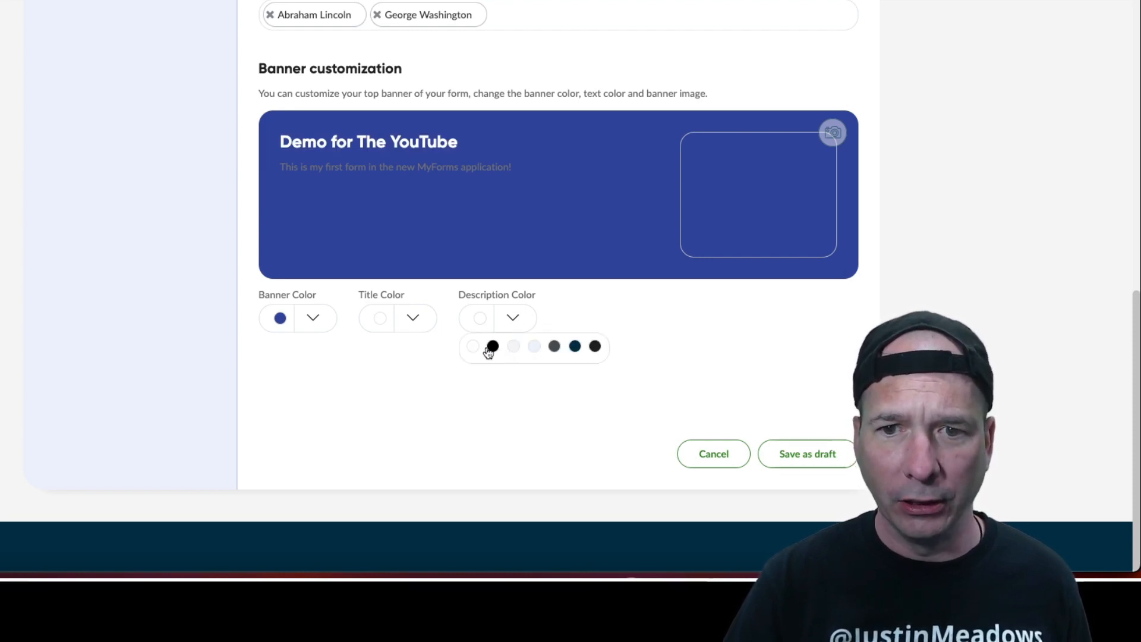
left_click(473, 346)
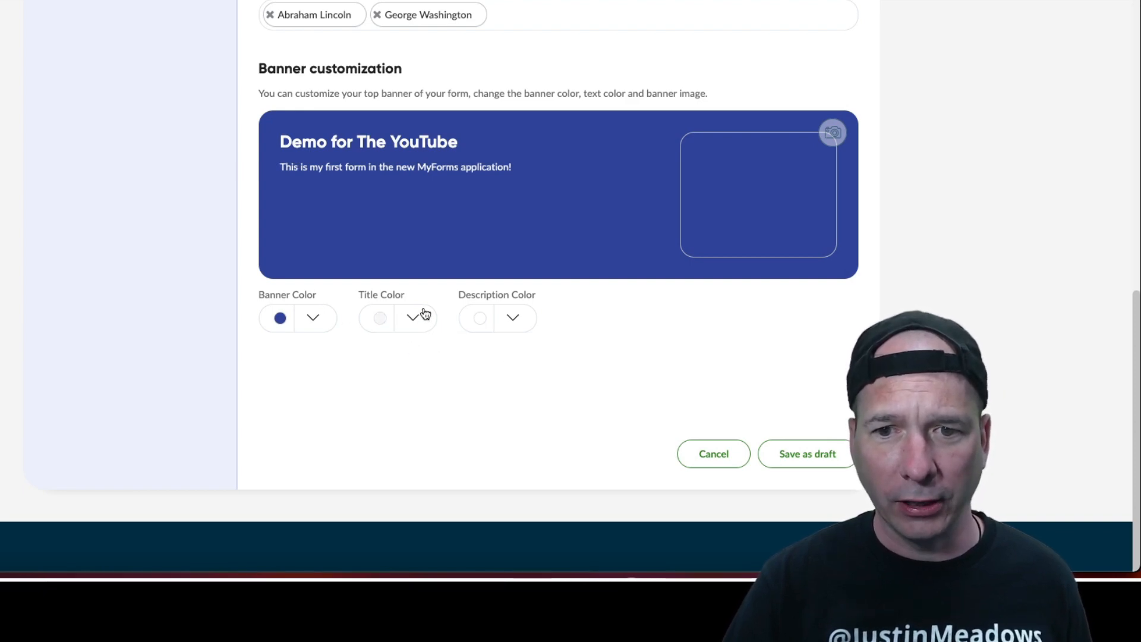
left_click(412, 318)
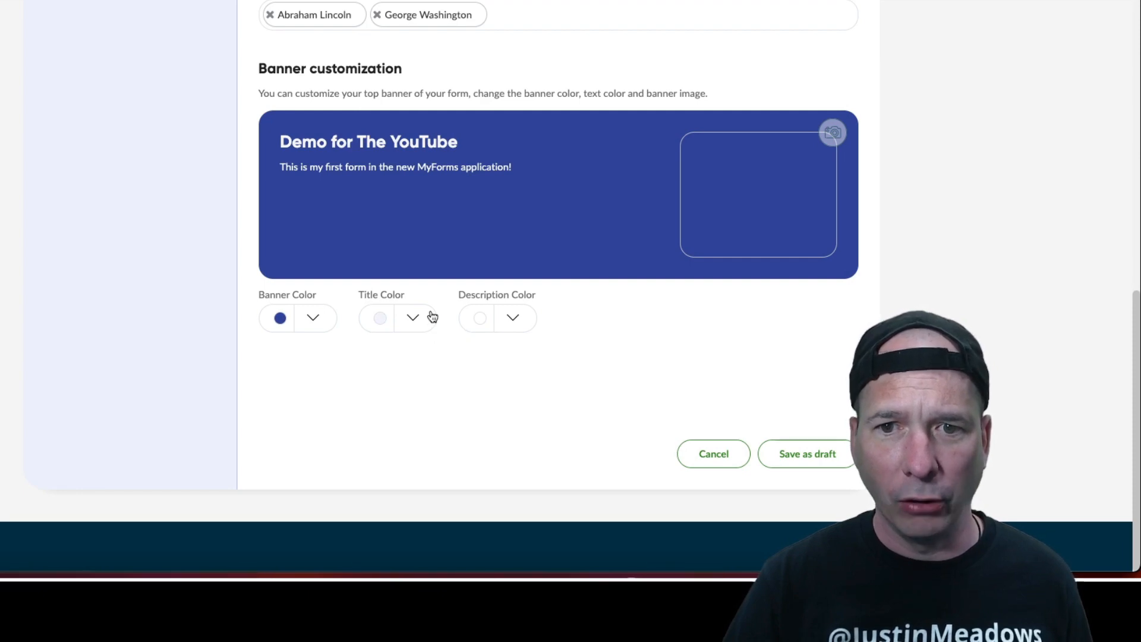
mouse_move(800, 451)
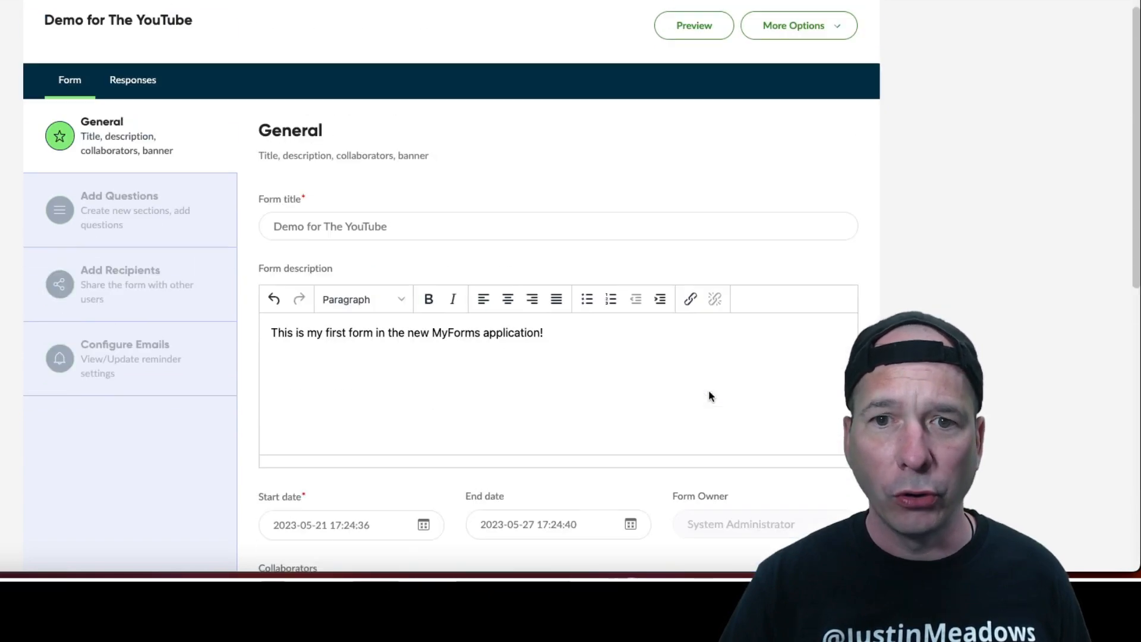
scroll("down", 3)
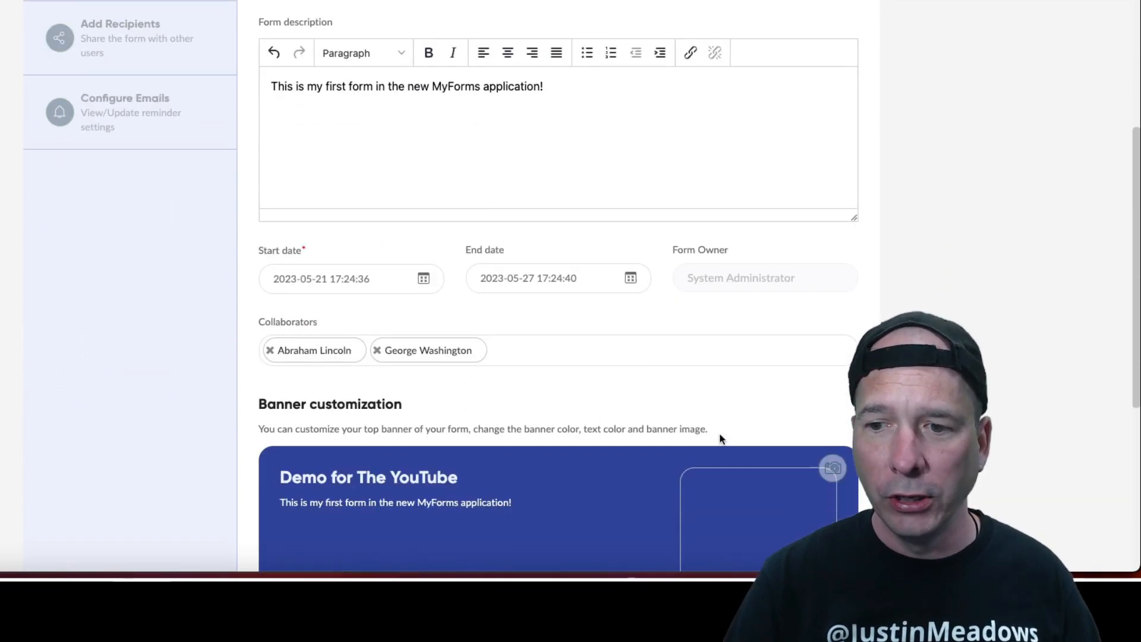
scroll("down", 3)
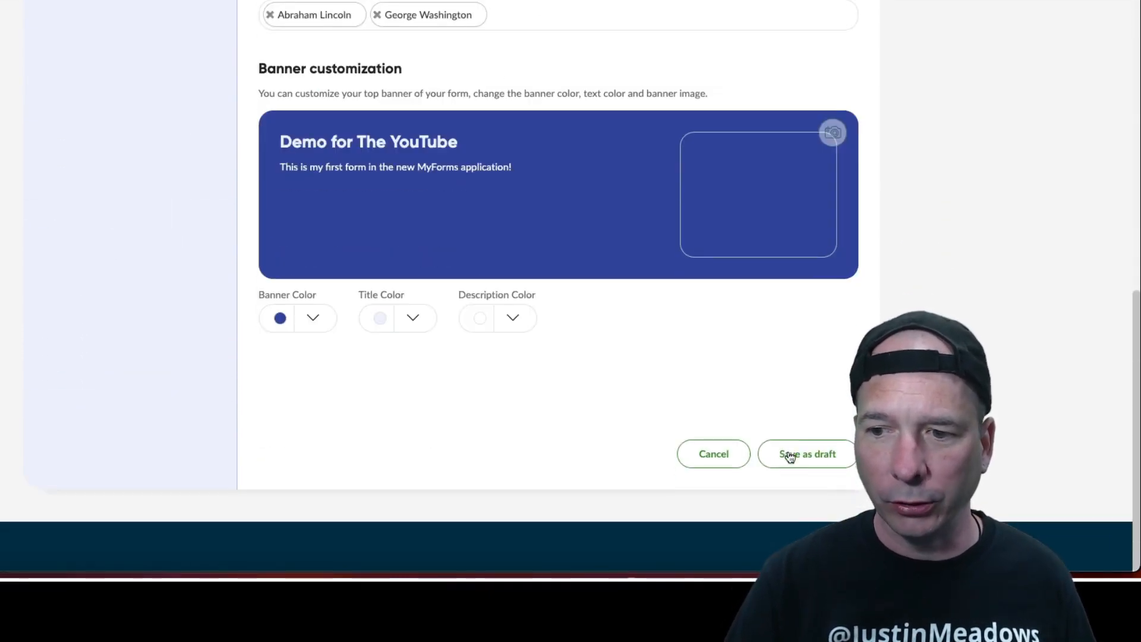
Save the form as a draft and move to the Add Questions step.
left_click(807, 453)
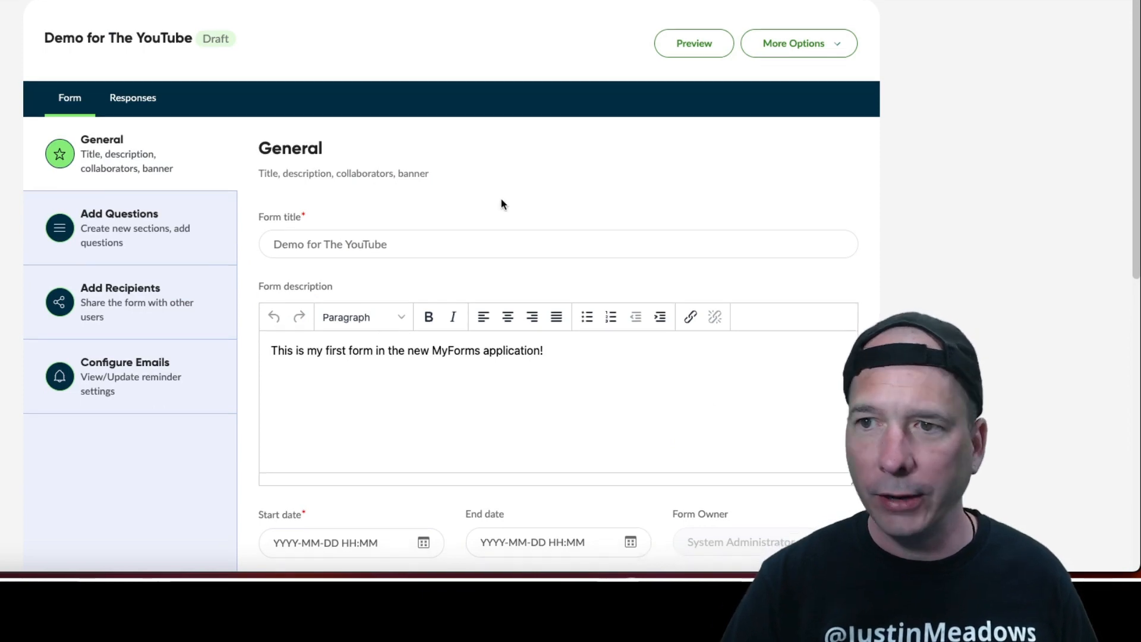
scroll("down", 3)
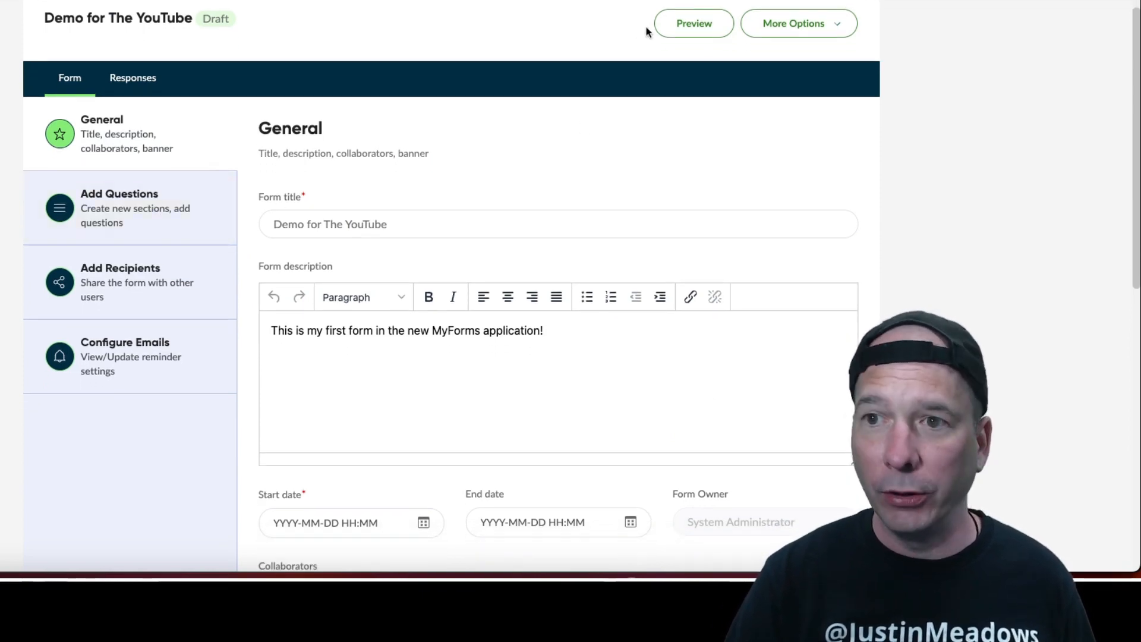
left_click(692, 23)
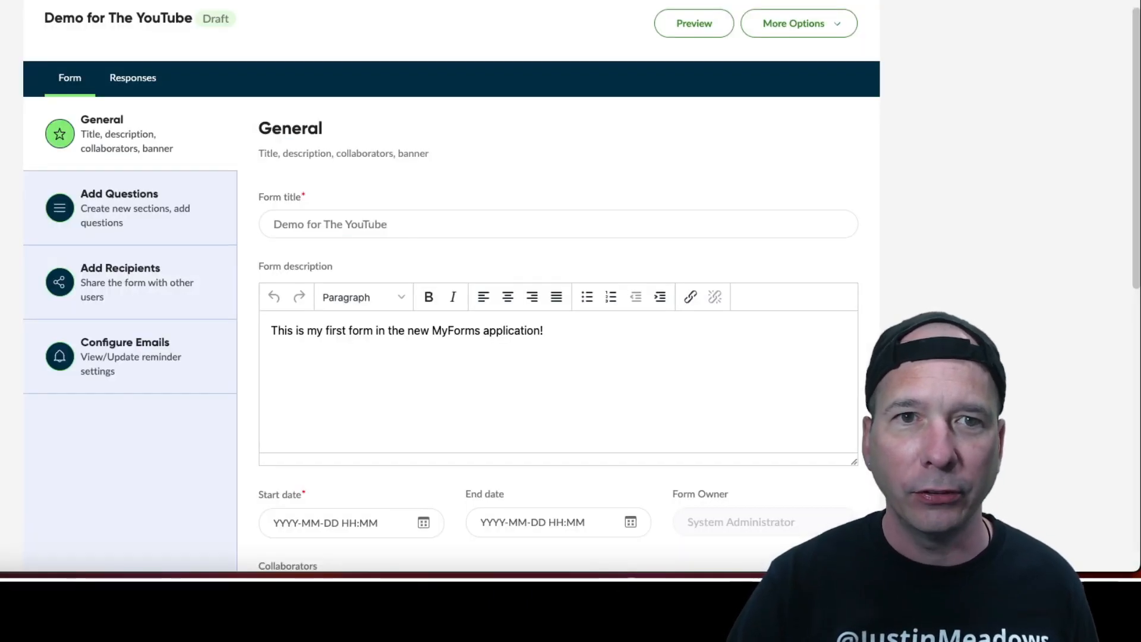
left_click(119, 207)
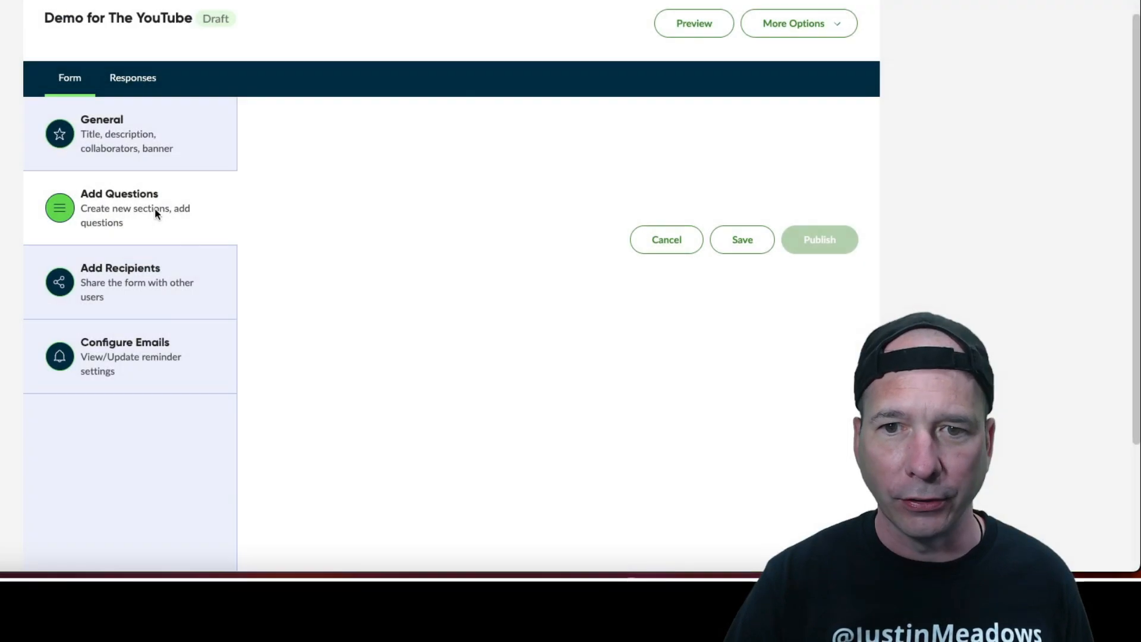
Title the first section 'My First Section'.
left_click(119, 207)
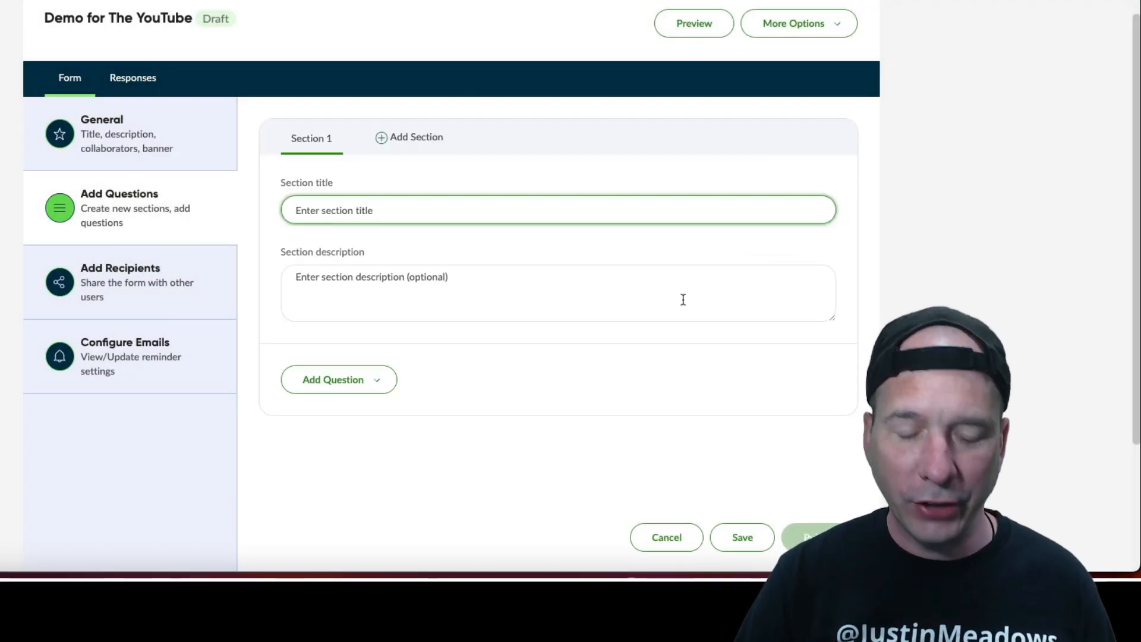
type("My First")
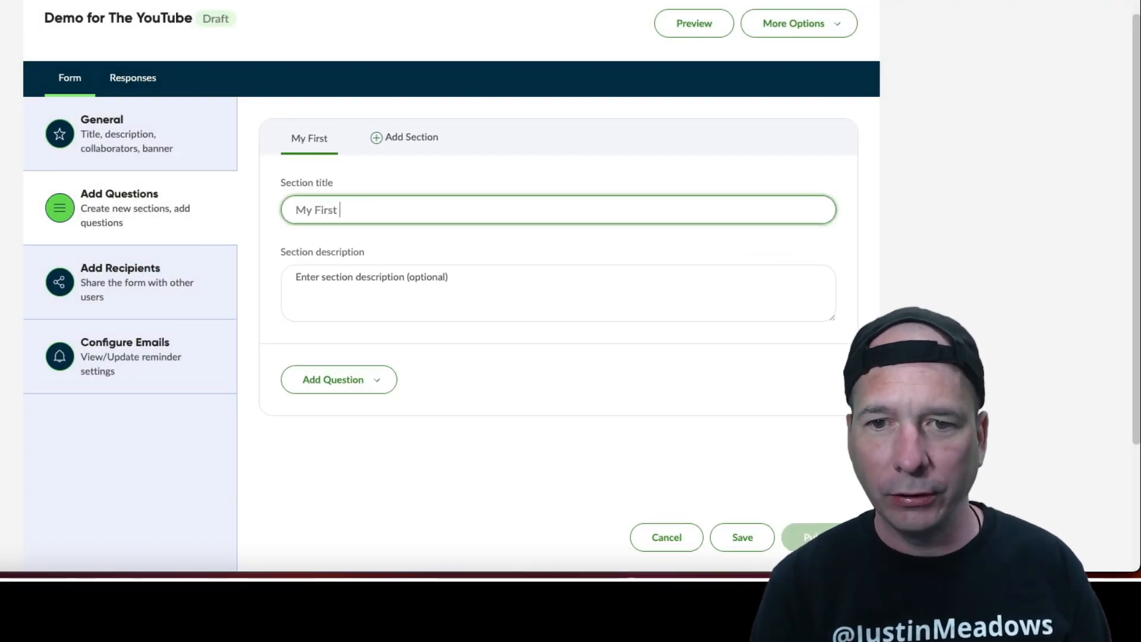
type("Section")
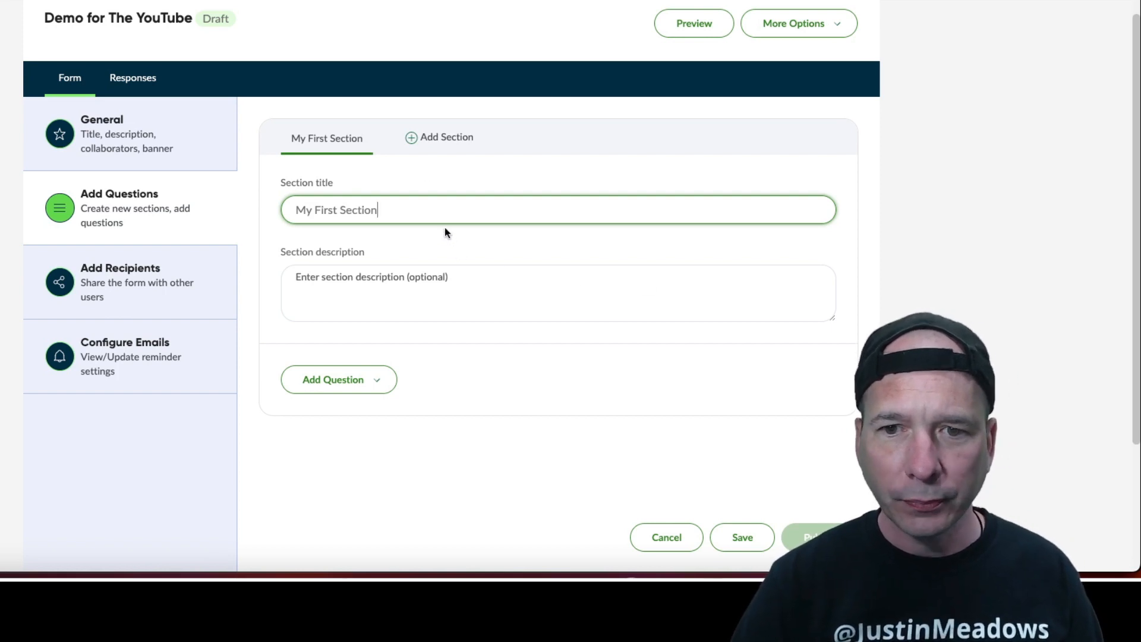
Add a second section titled 'Section 2 Is the Jam!' and return to the first section.
left_click(439, 136)
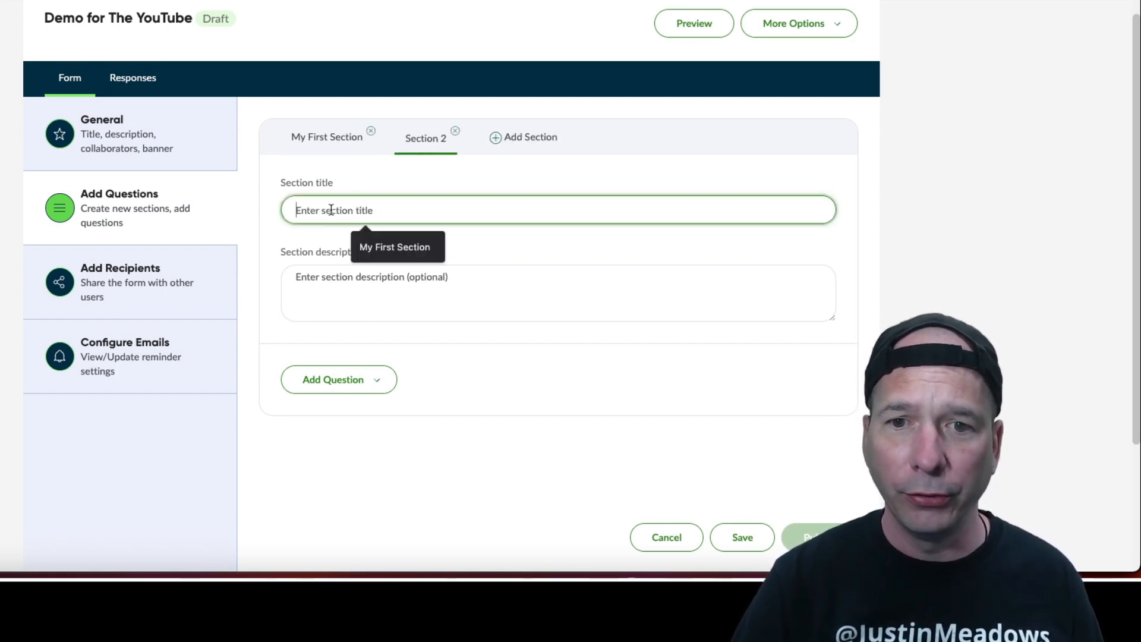
type("Section 2 Is")
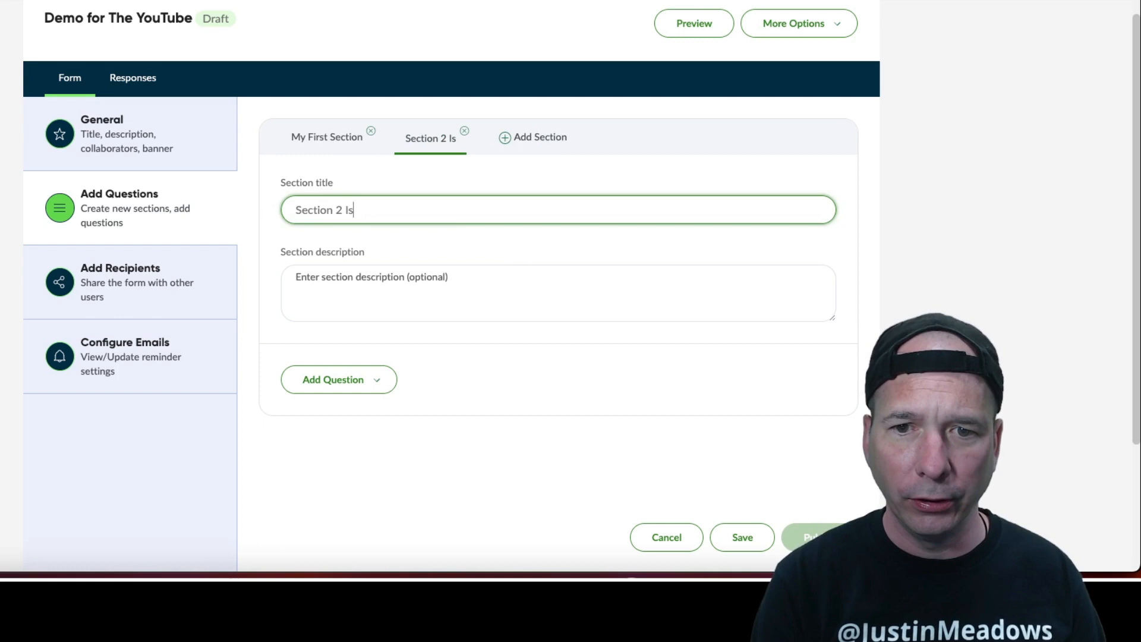
type("the Jam!")
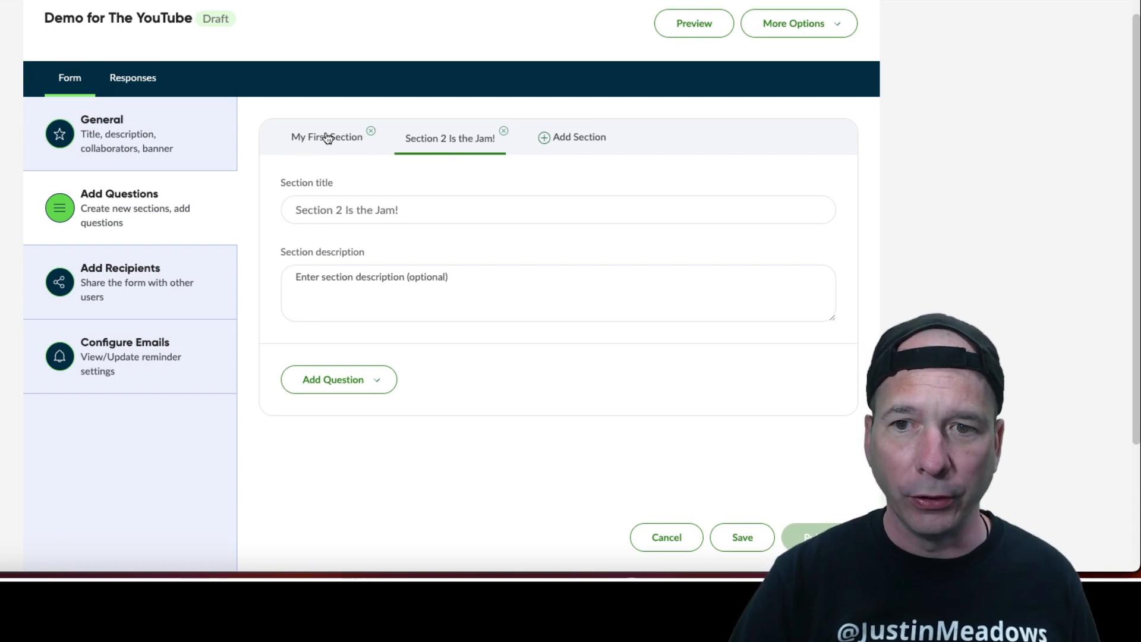
left_click(326, 137)
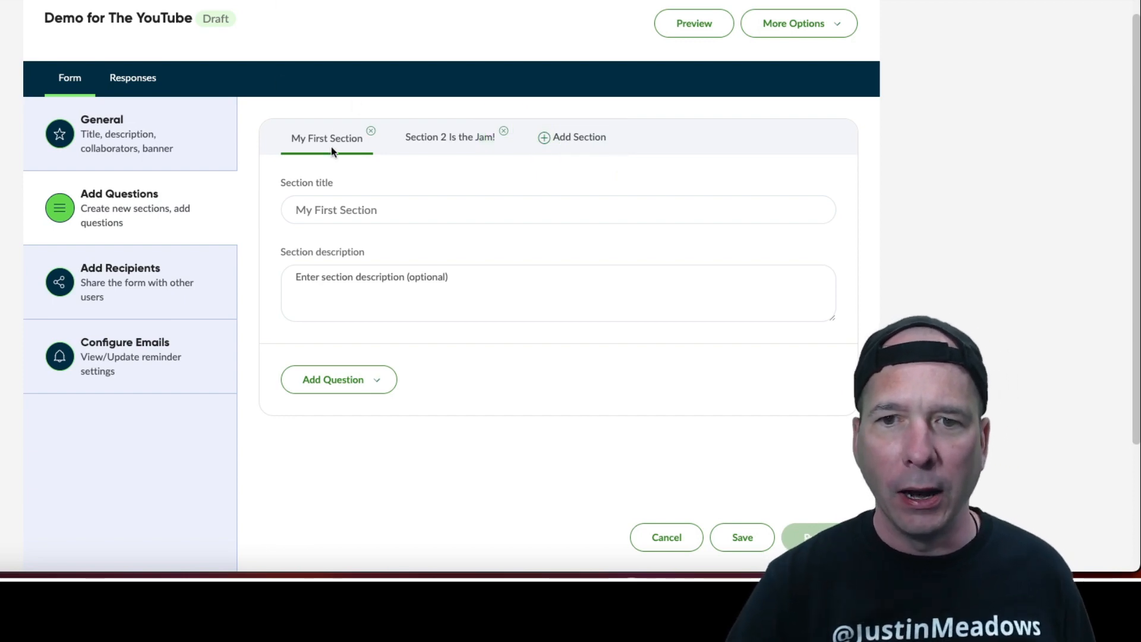
Add a number question reading 'What is your desired age?'.
left_click(337, 380)
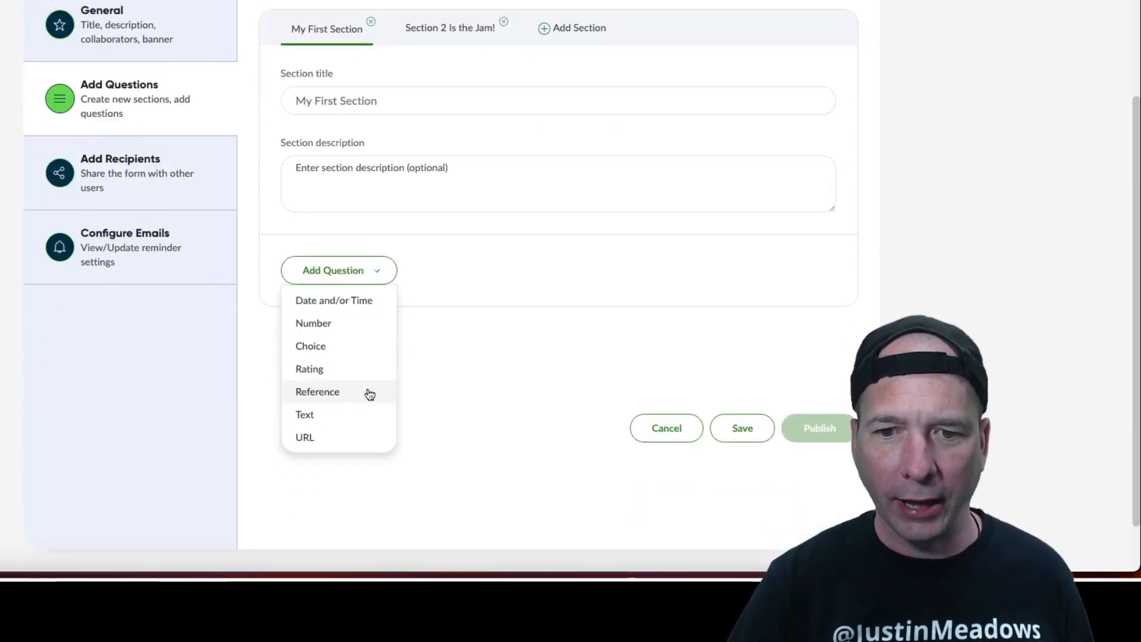
left_click(313, 324)
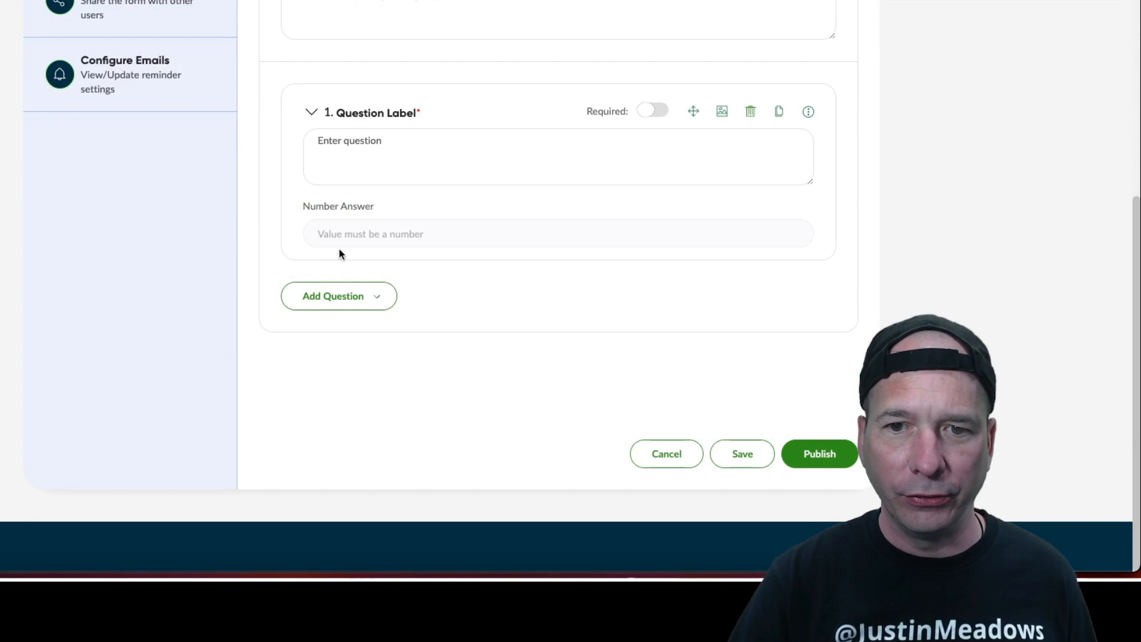
left_click(404, 140)
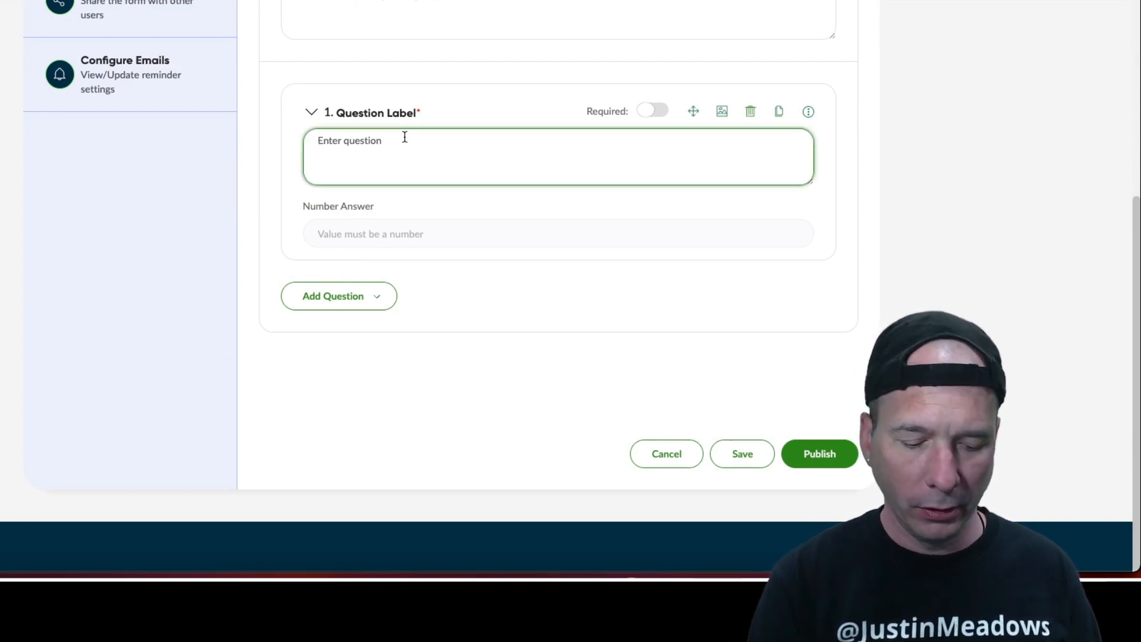
type("What is y")
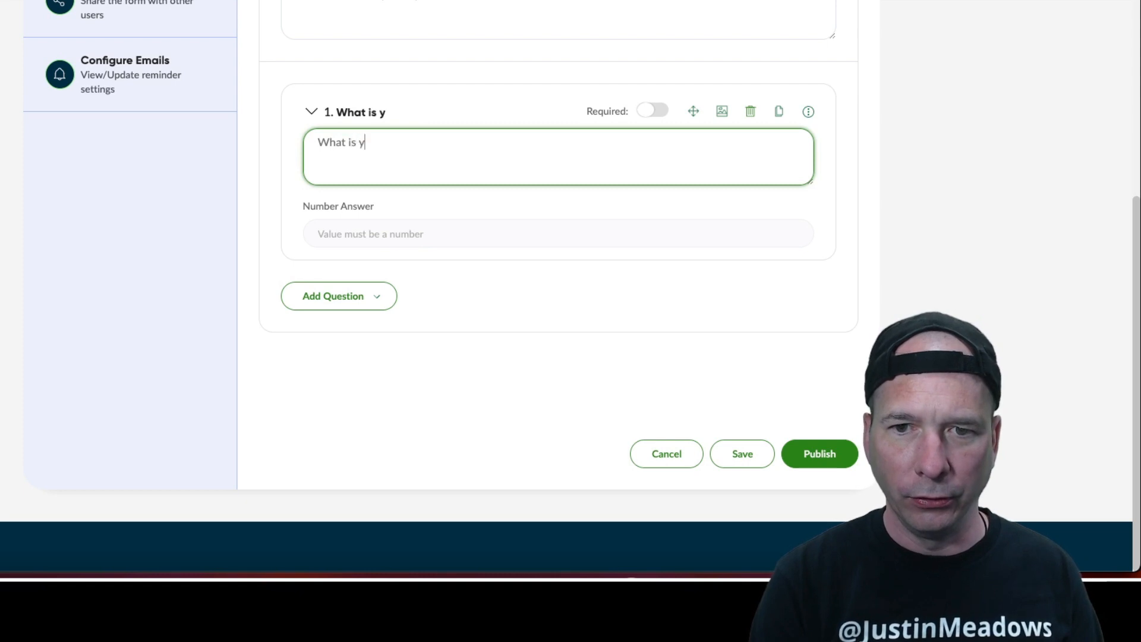
type("our desired age")
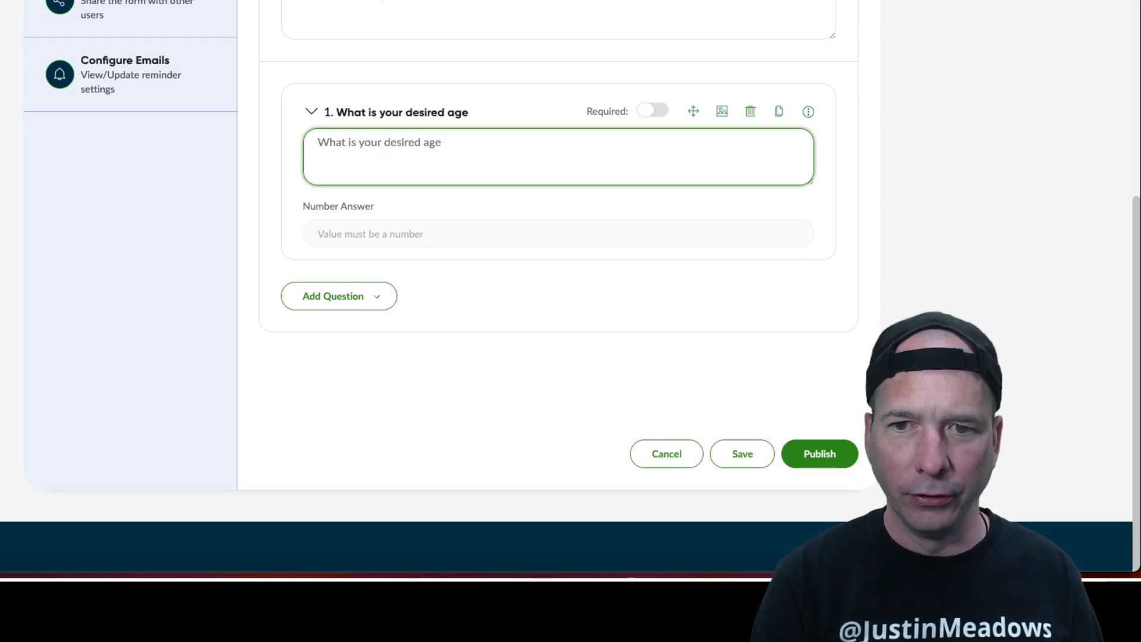
type("?")
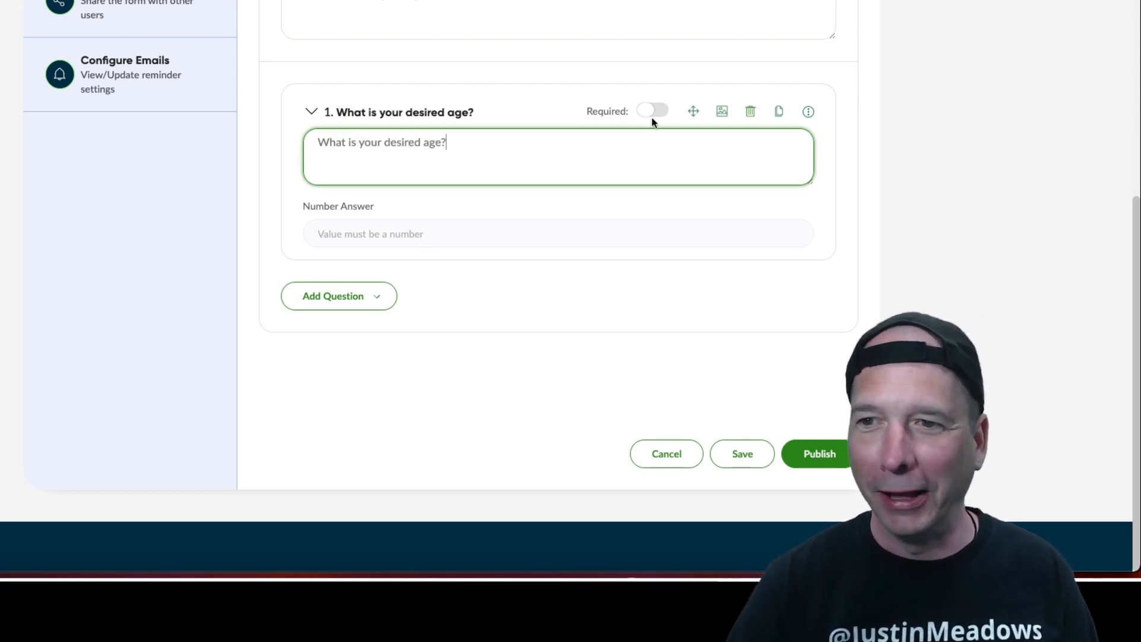
Mark the age question required and cancel out of the image upload.
left_click(652, 110)
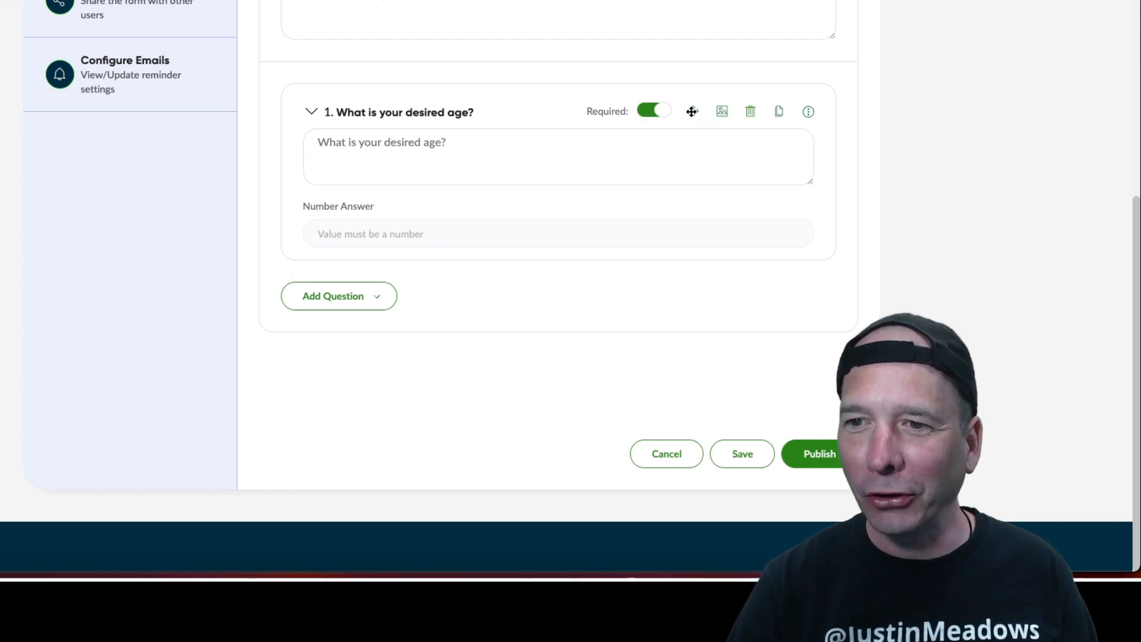
left_click(721, 111)
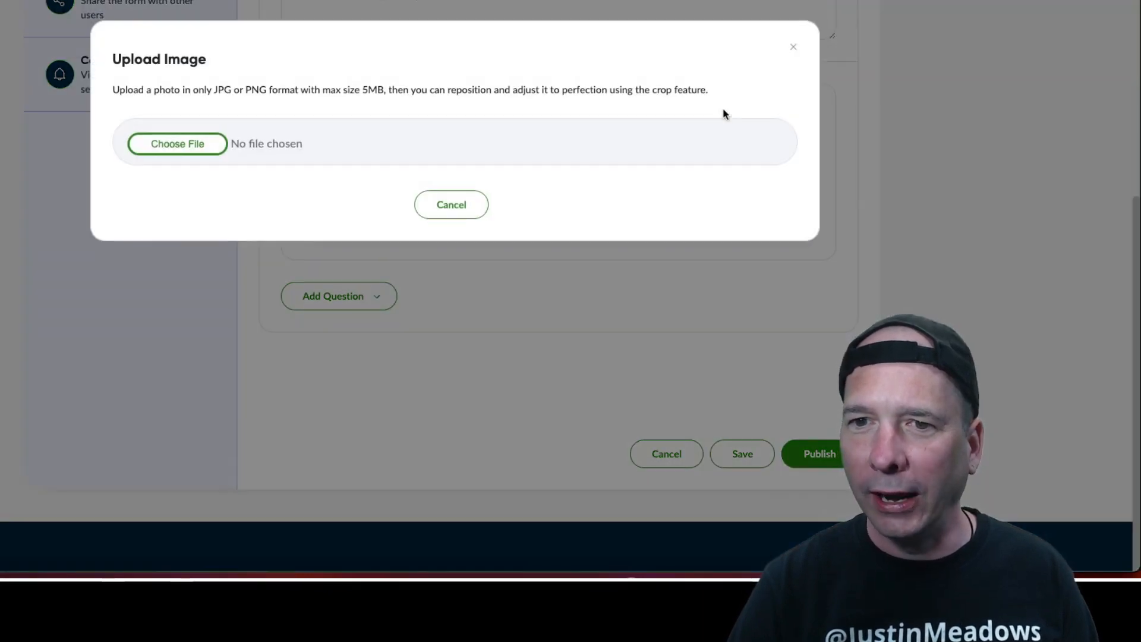
left_click(450, 205)
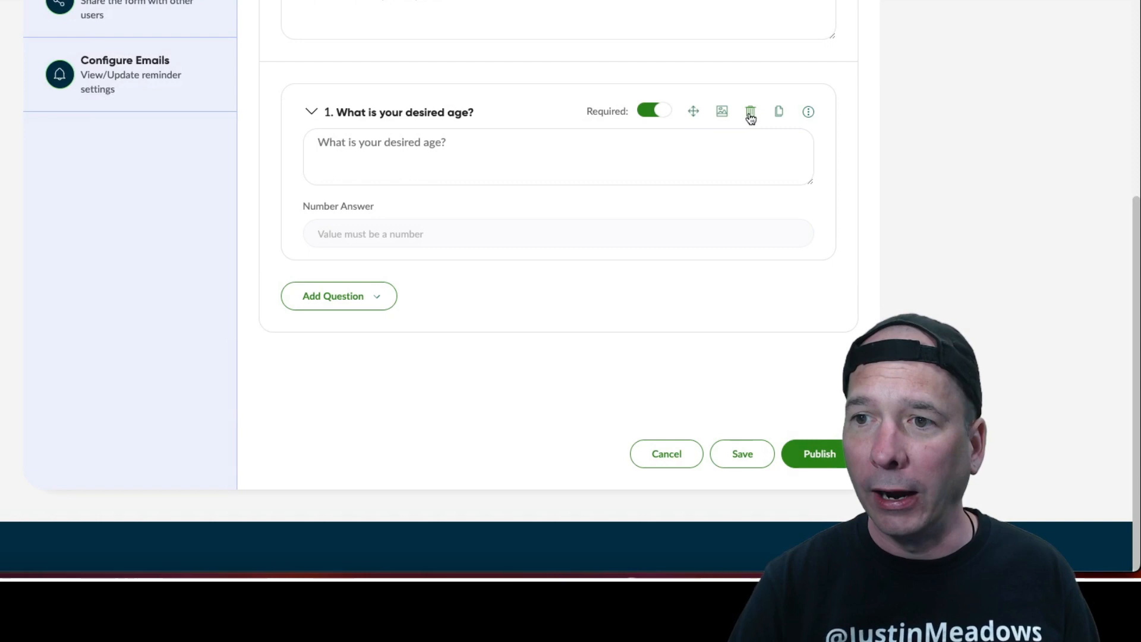
mouse_move(811, 115)
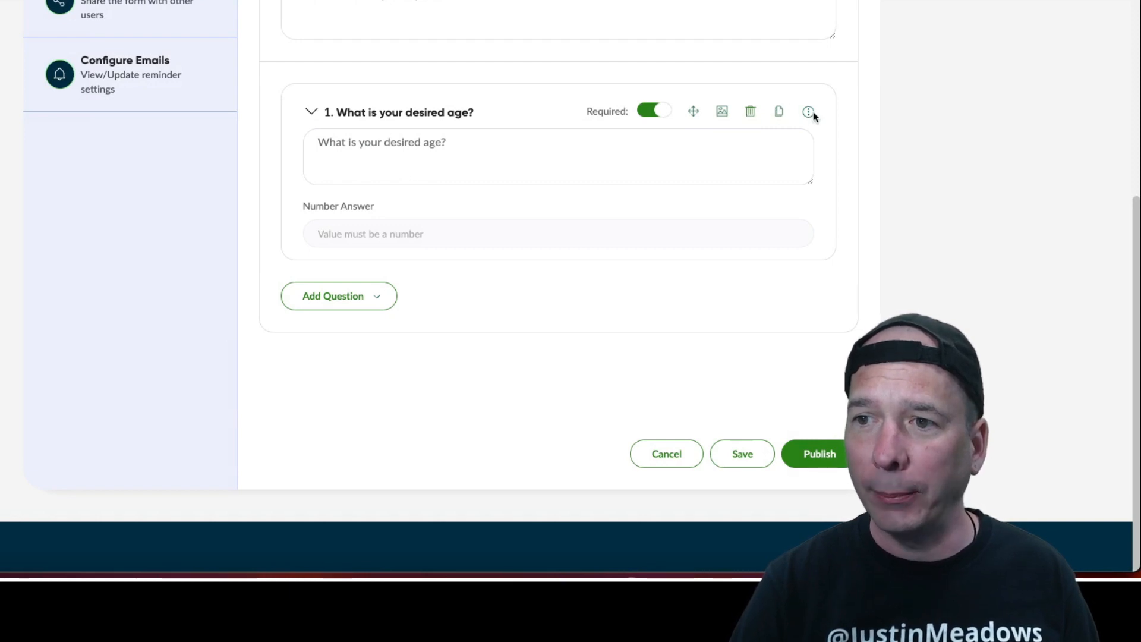
mouse_move(578, 250)
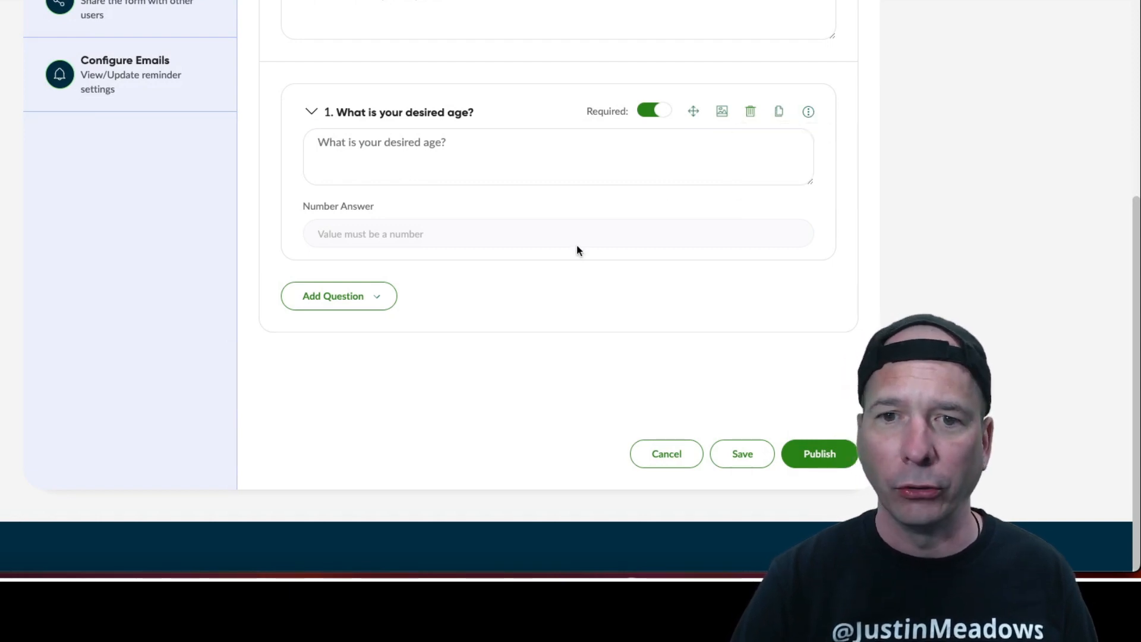
Add help text 'If you could be any age today, which age would you pick?' to the age question.
left_click(807, 111)
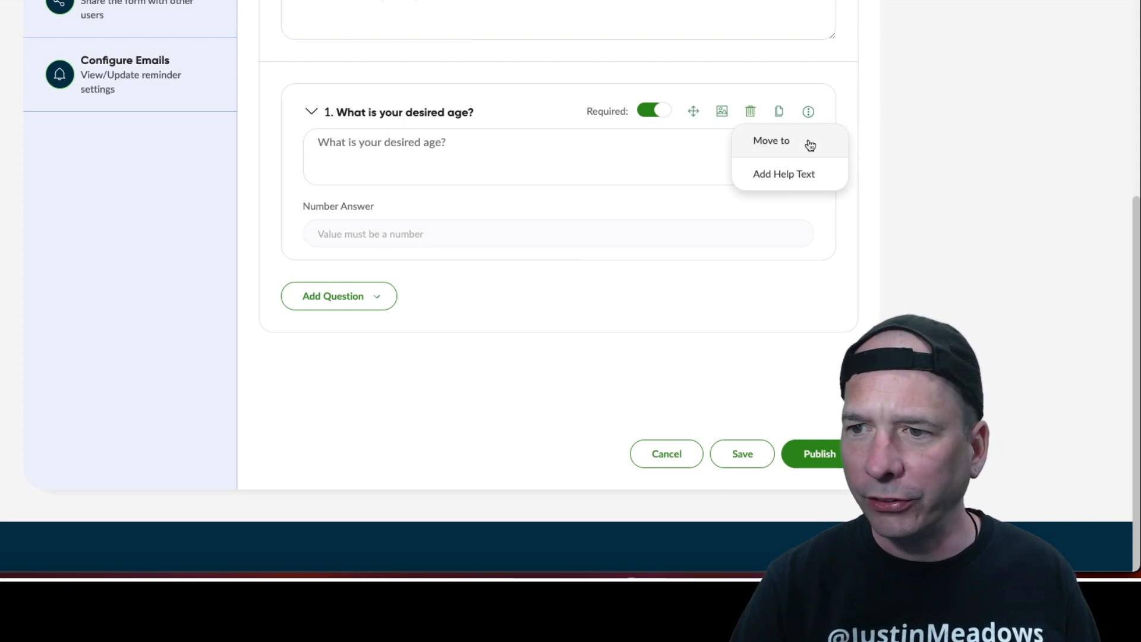
left_click(784, 173)
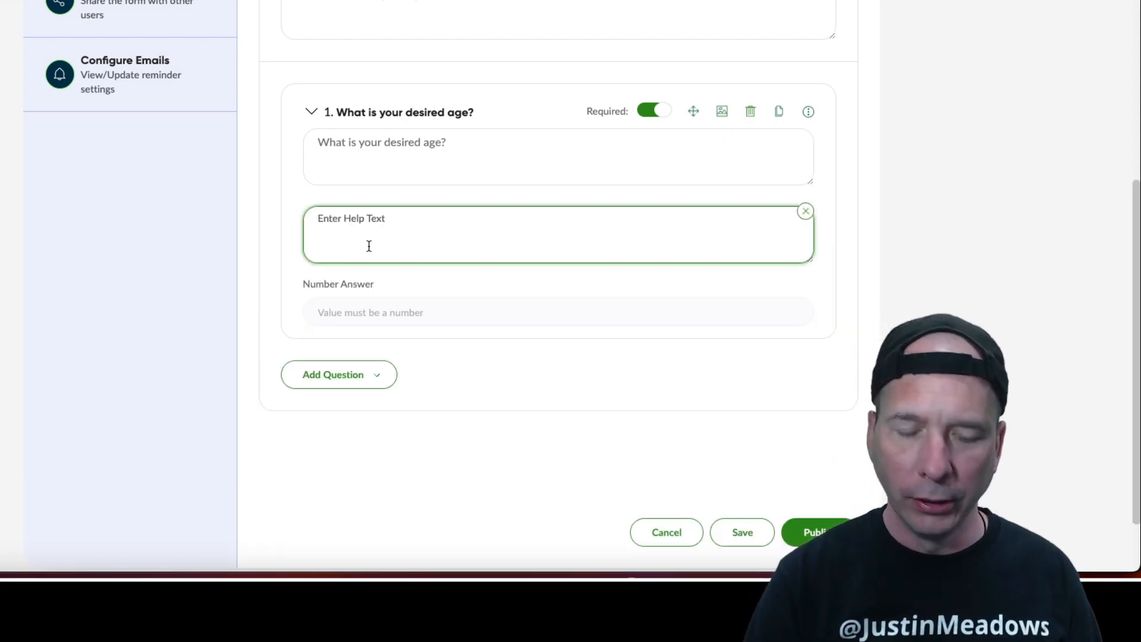
type("If you")
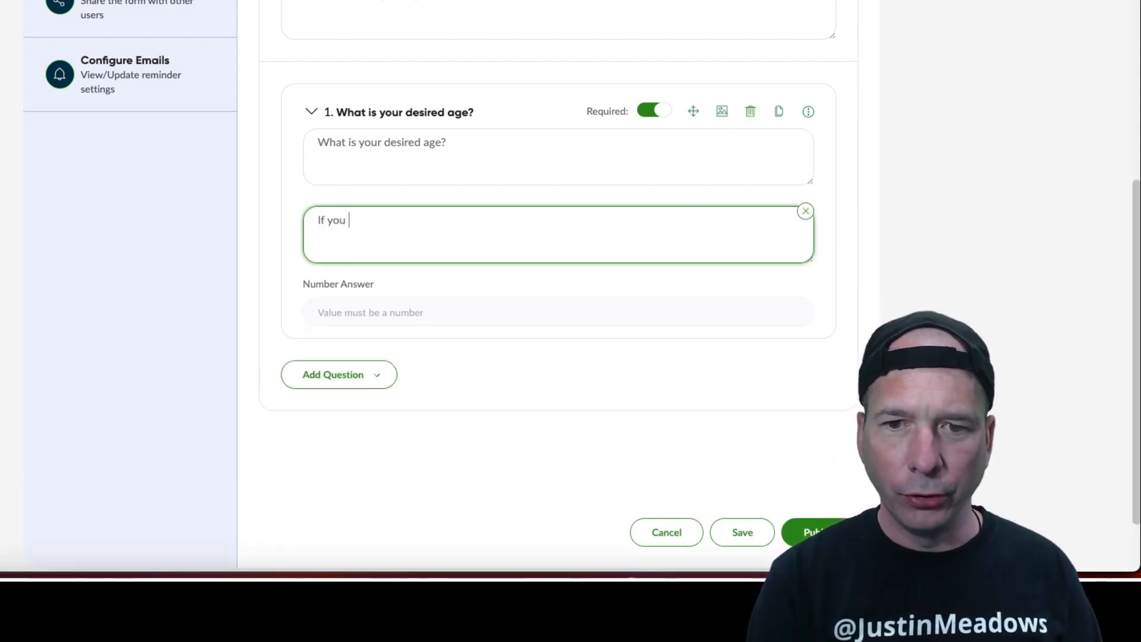
type("could be any age")
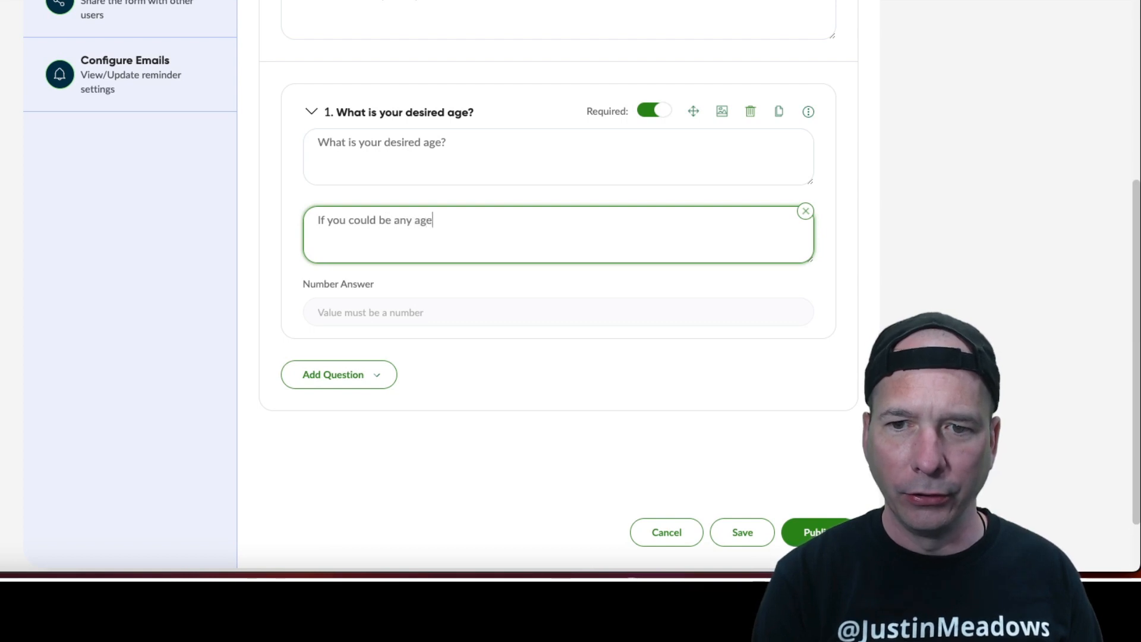
type("today, which")
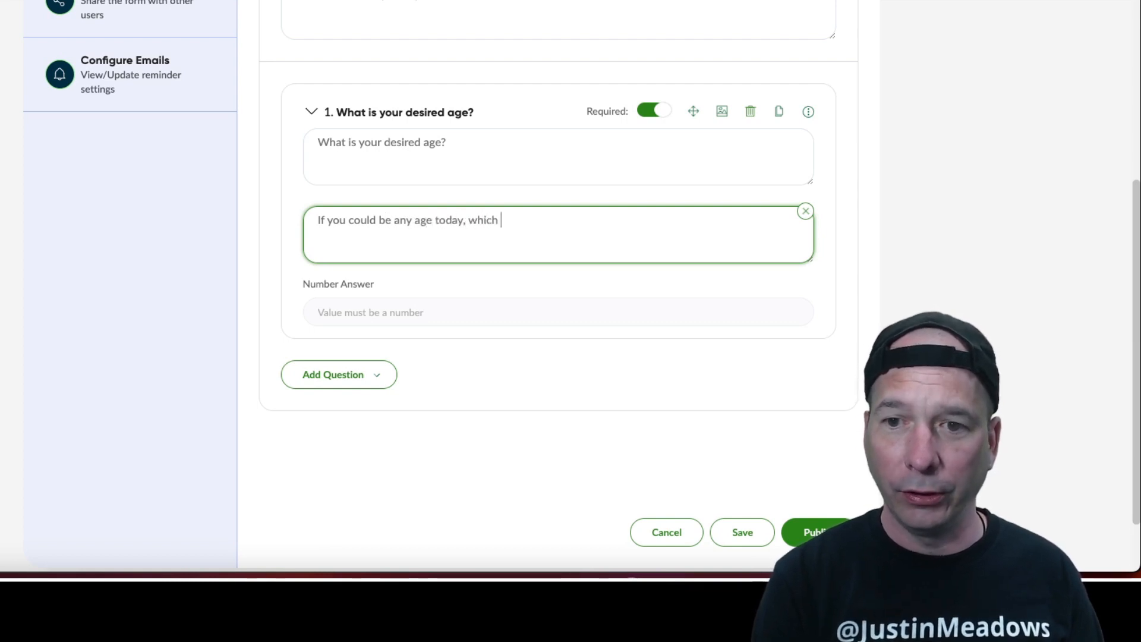
type("age would you pick?")
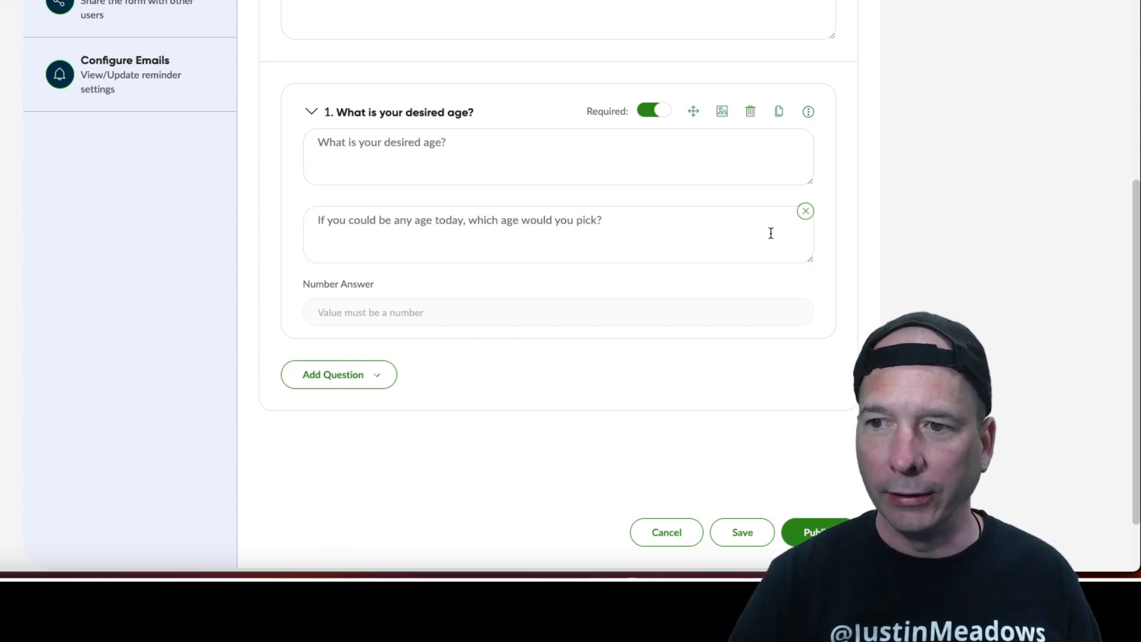
left_click(338, 374)
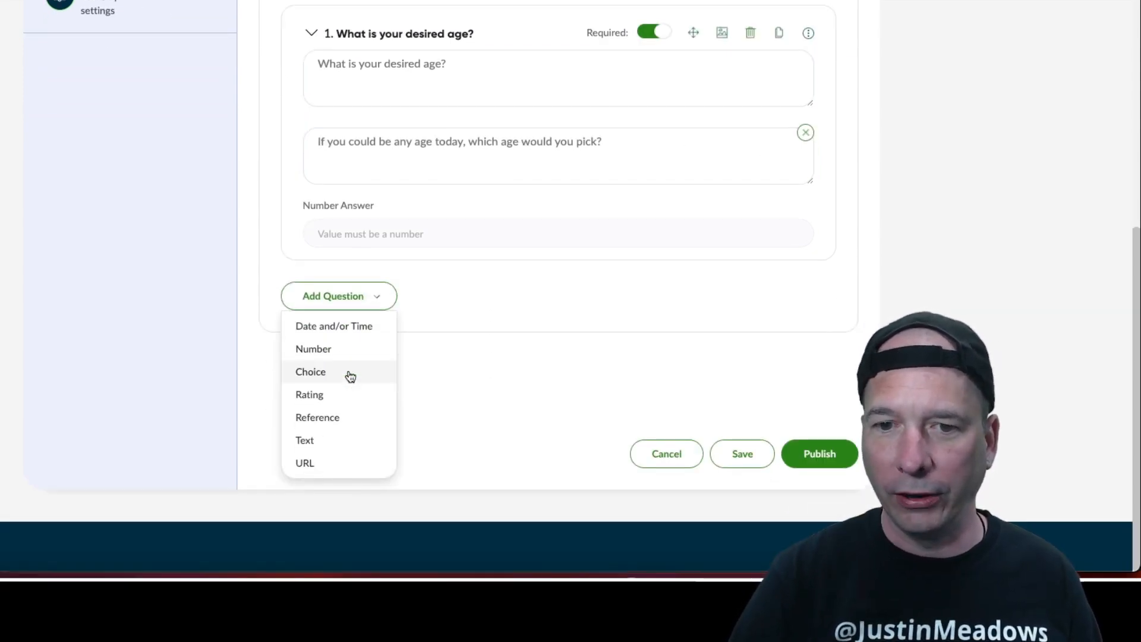
mouse_move(317, 417)
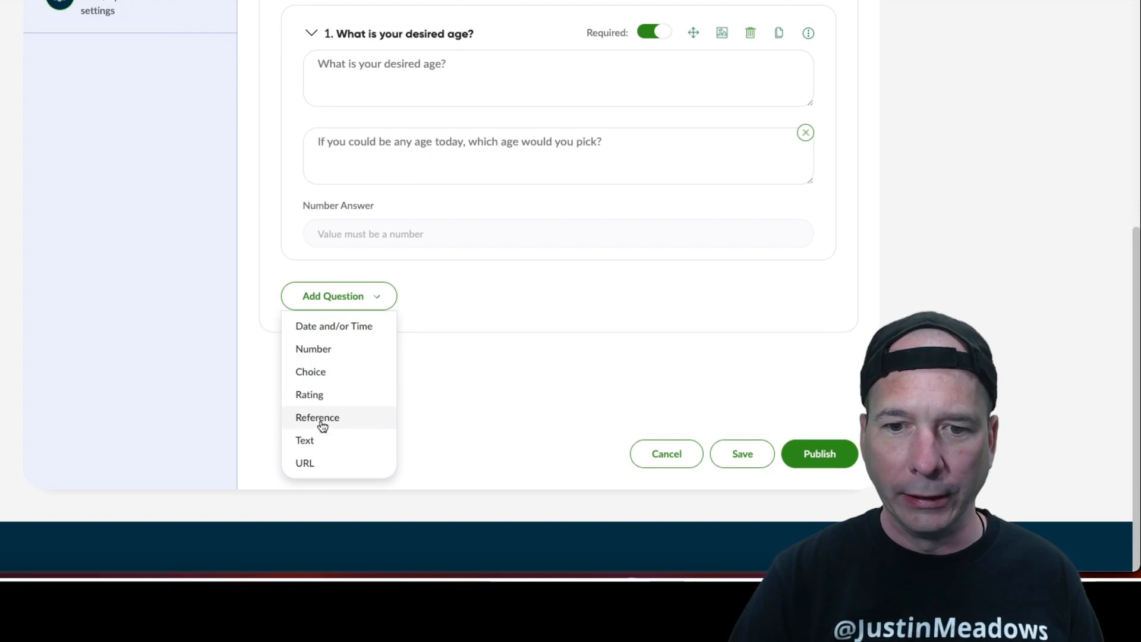
Add a reference question on the Department table displaying Name, with no qualifier conditions.
left_click(317, 417)
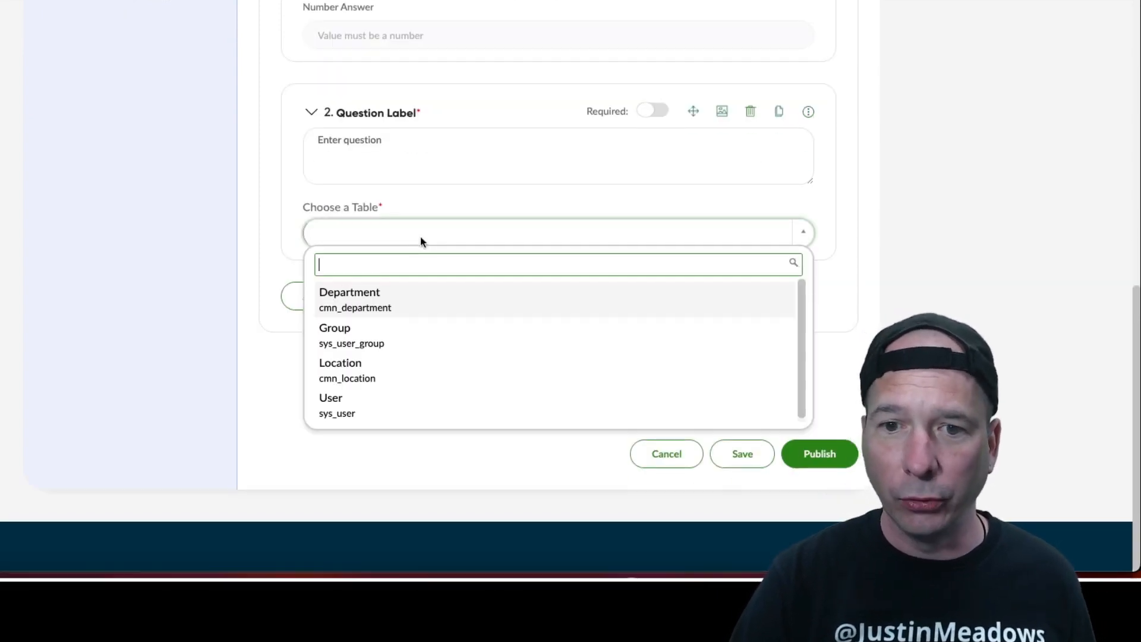
mouse_move(365, 331)
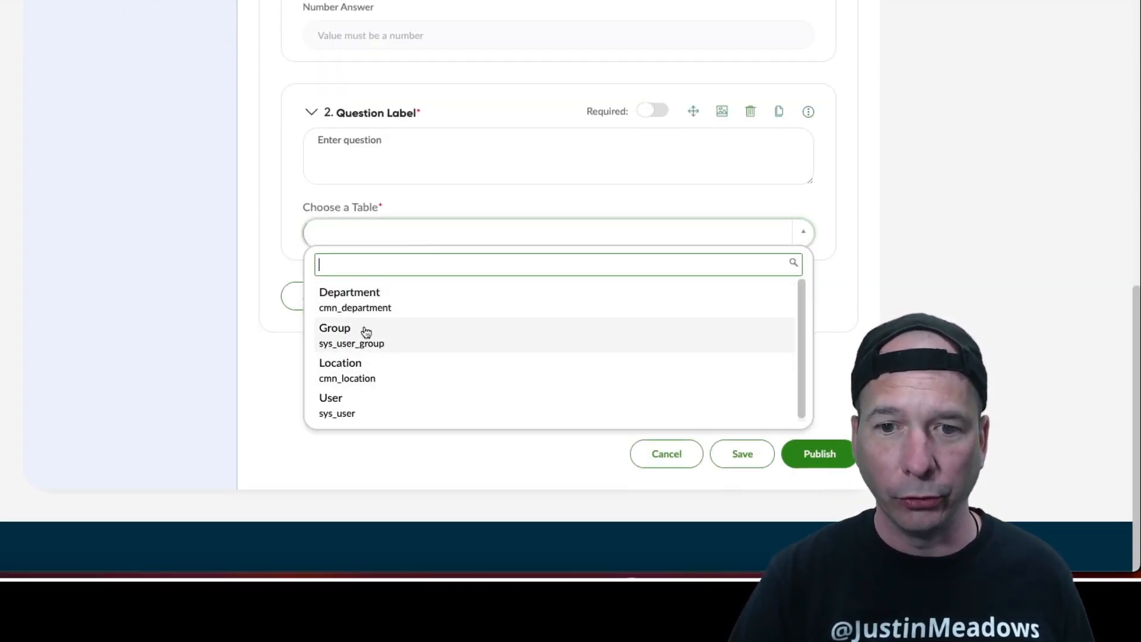
left_click(349, 292)
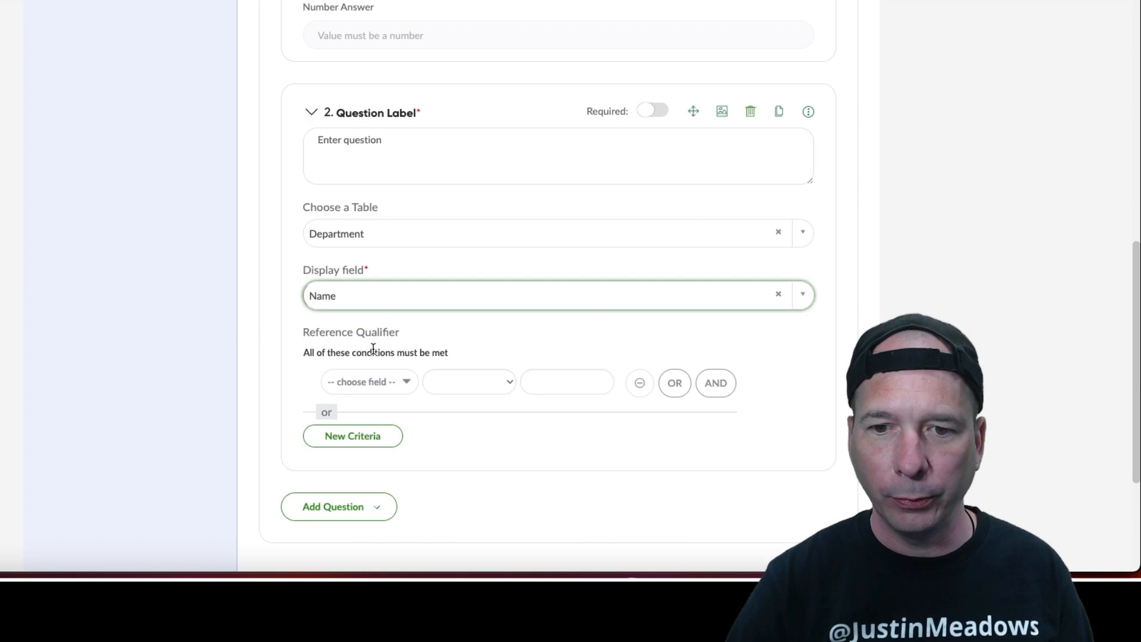
left_click(367, 382)
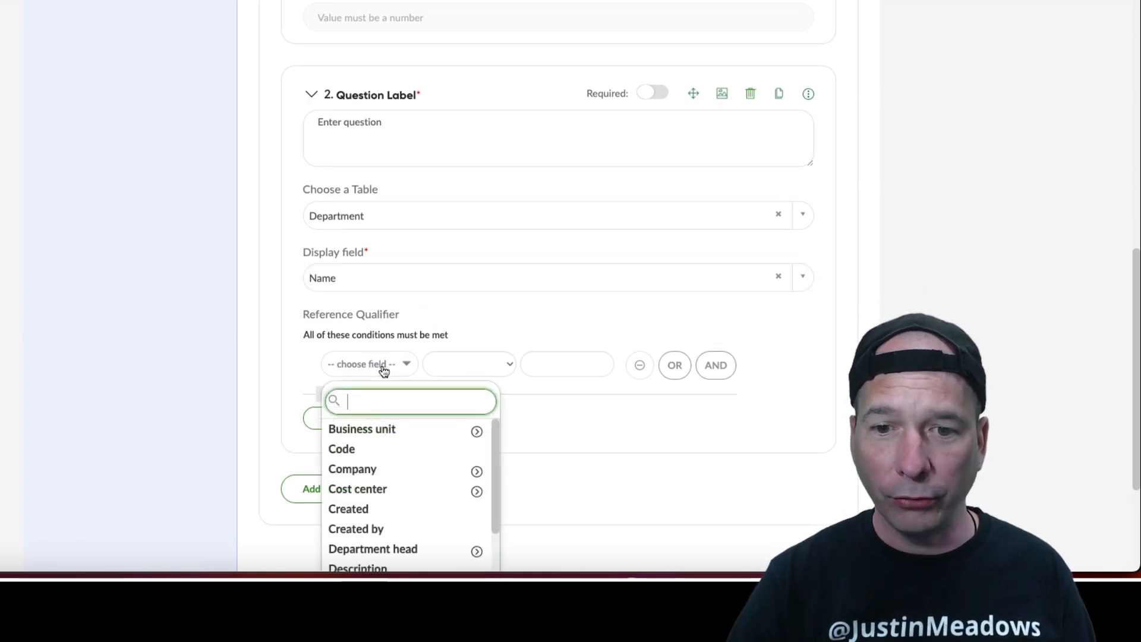
scroll("down", 3)
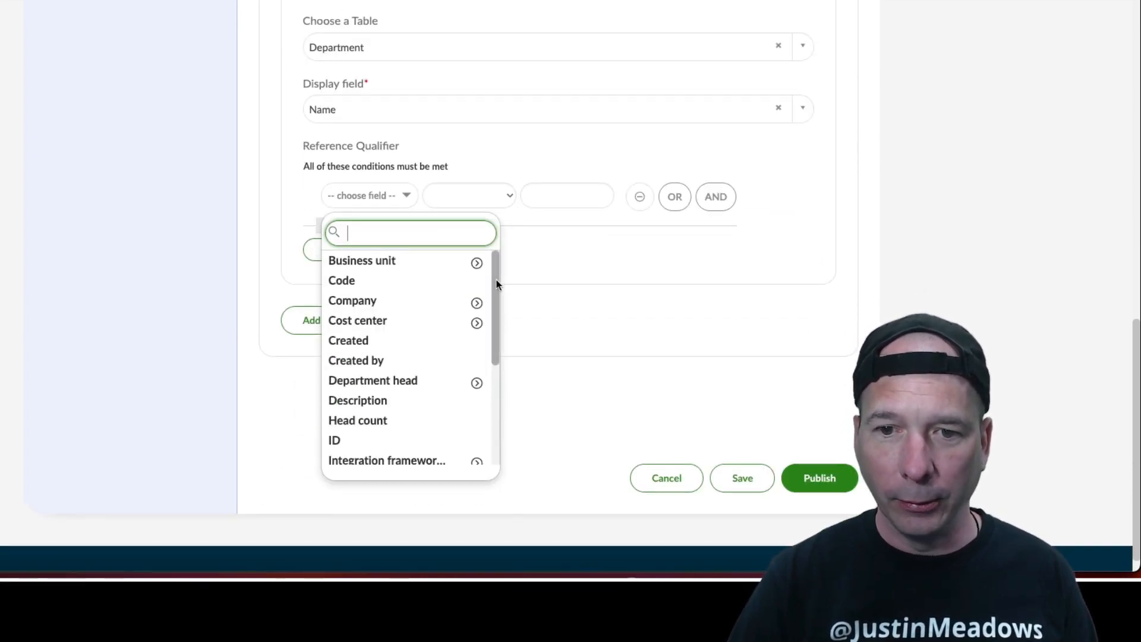
mouse_move(456, 242)
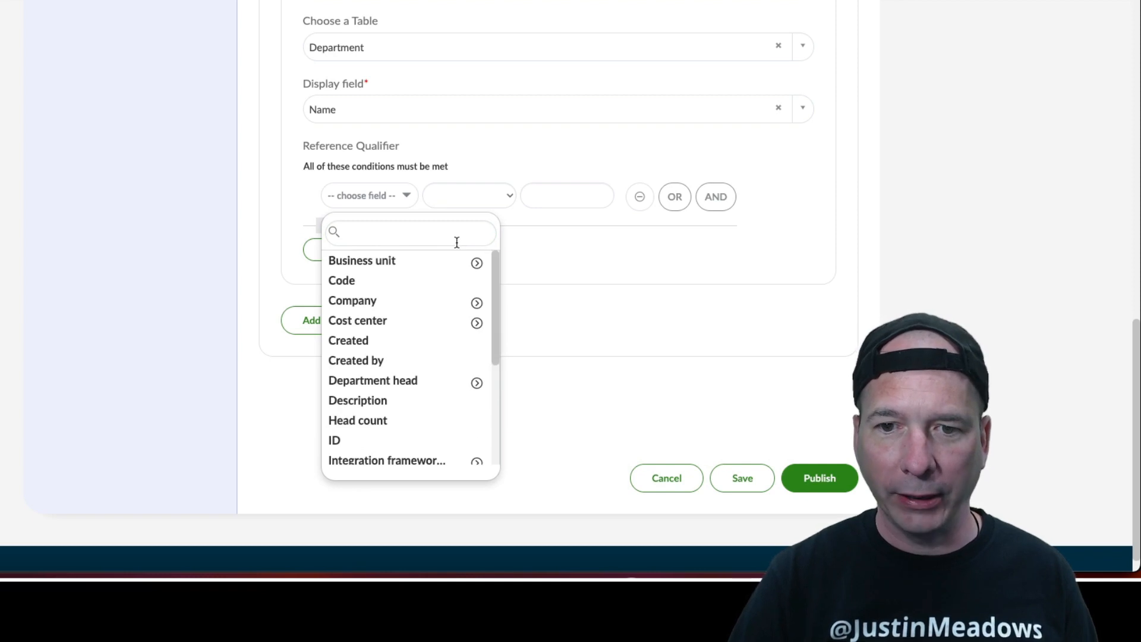
mouse_move(499, 292)
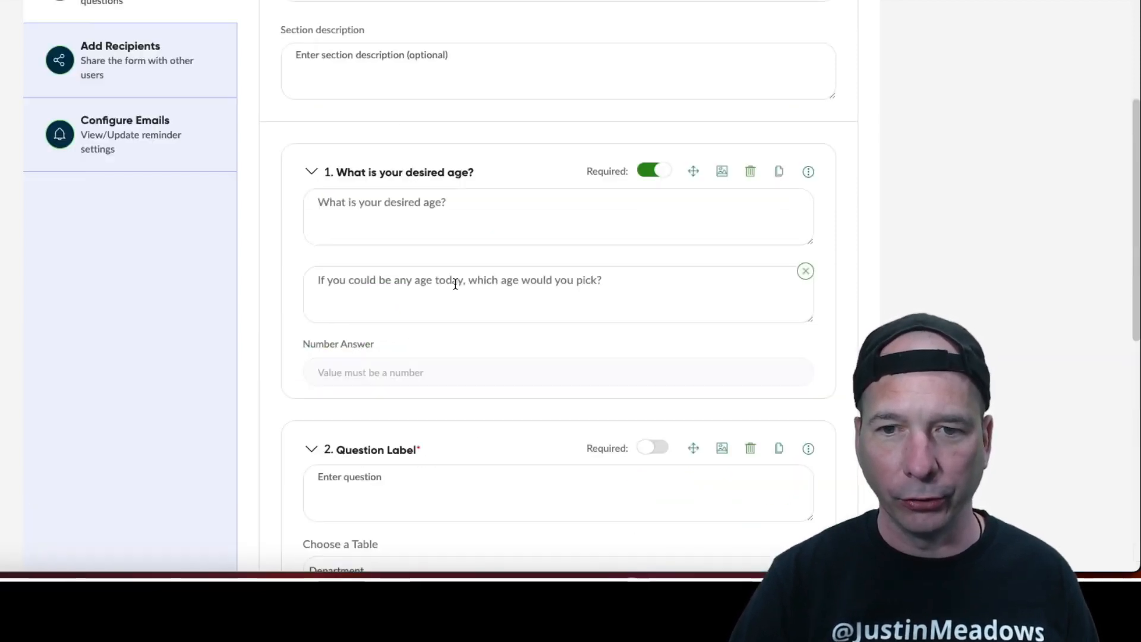
scroll("down", 3)
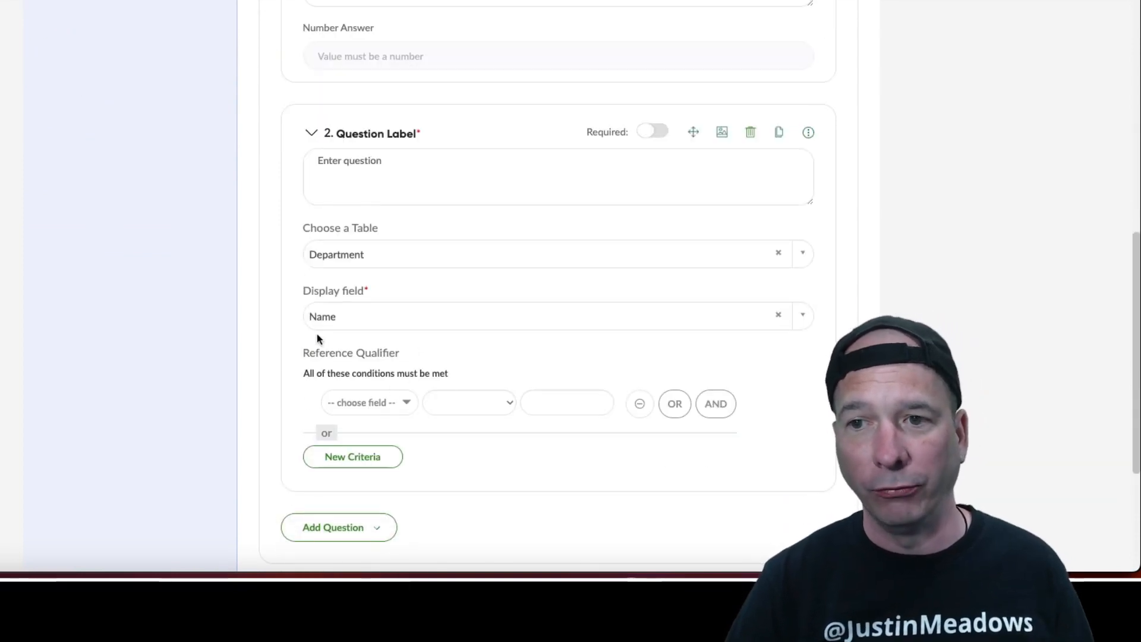
Word the second question as 'Select your current department'.
left_click(444, 177)
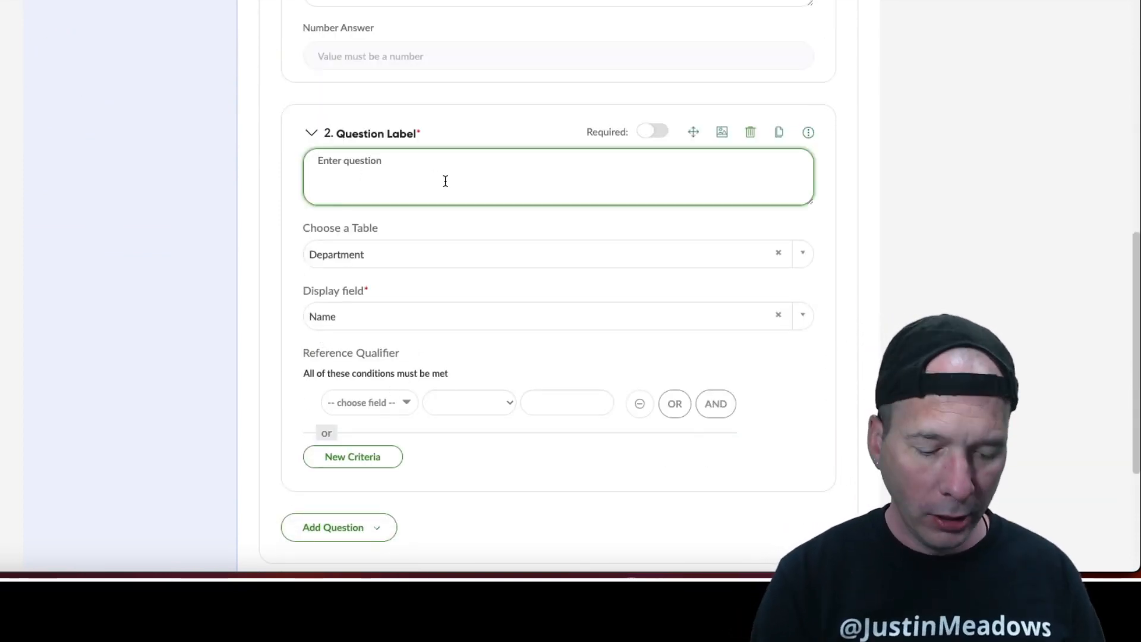
type("Select your")
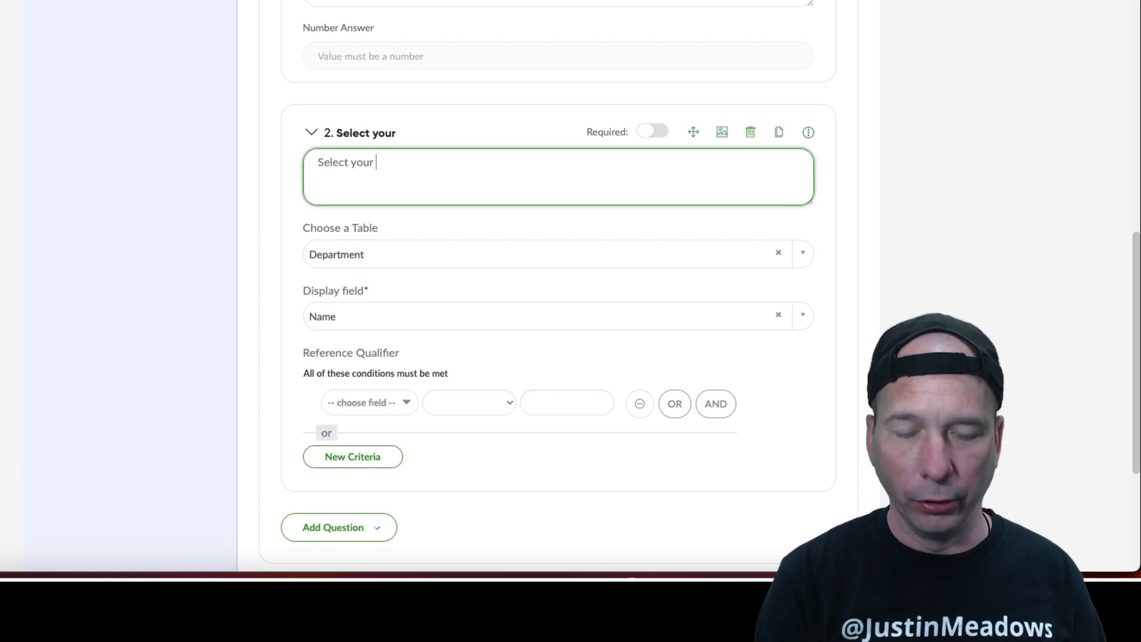
type("current de")
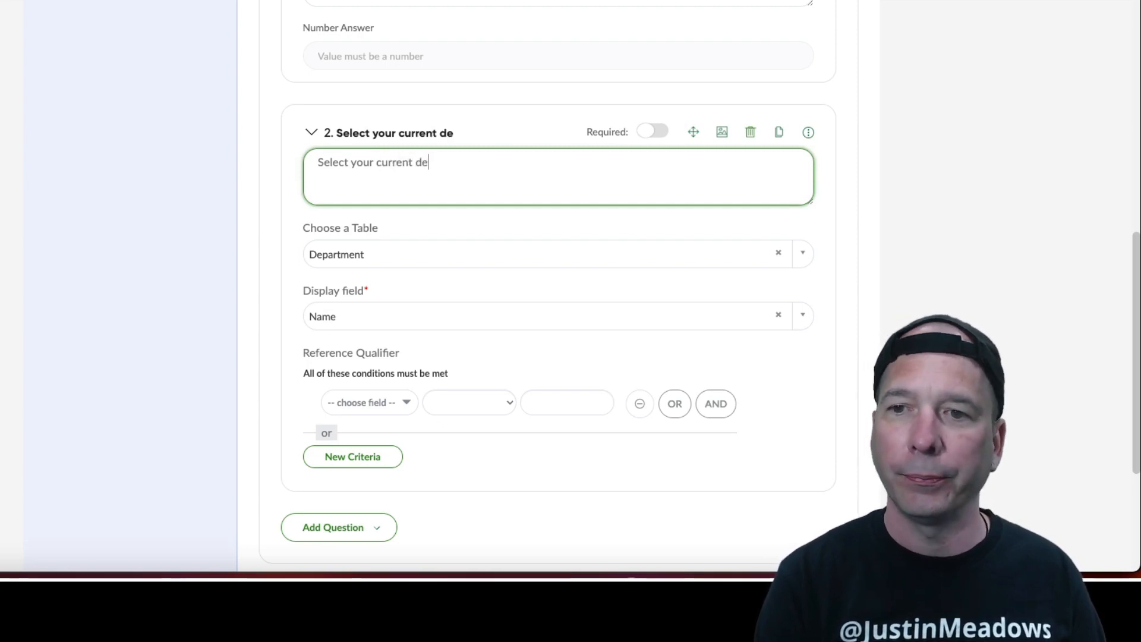
type("partment")
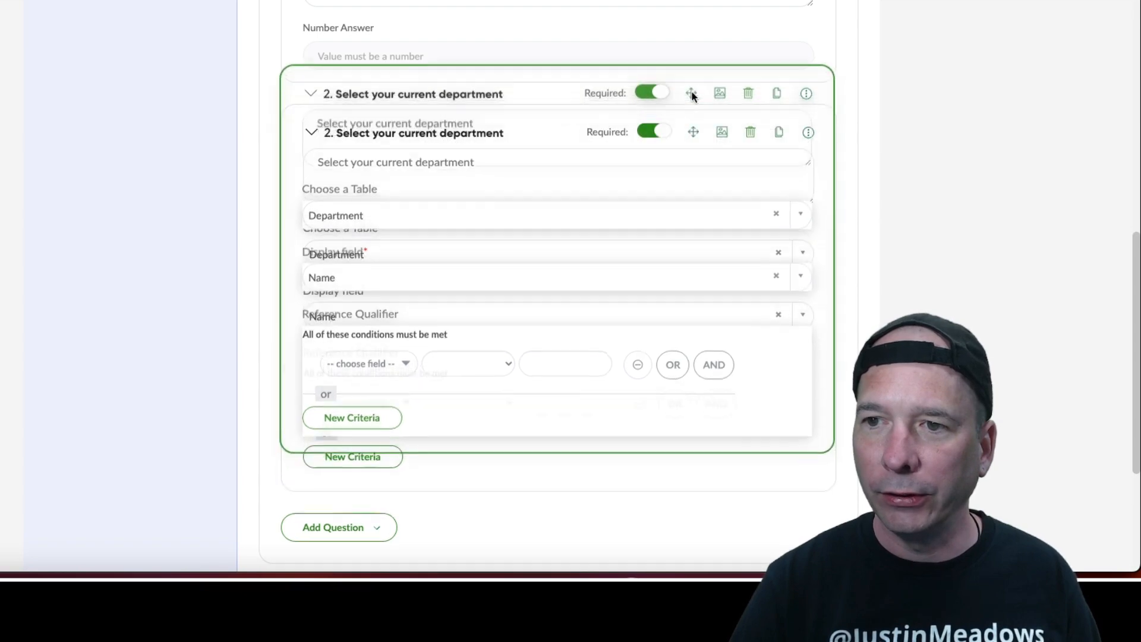
Scroll through the questions to check the department question now sits above the age question.
scroll("up", 3)
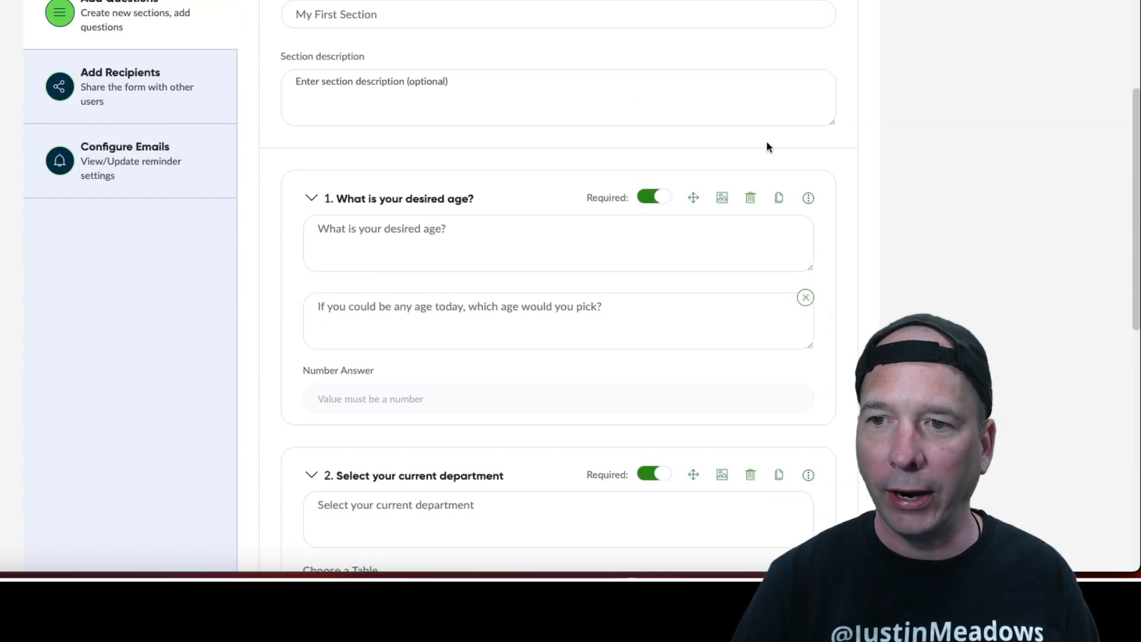
scroll("down", 3)
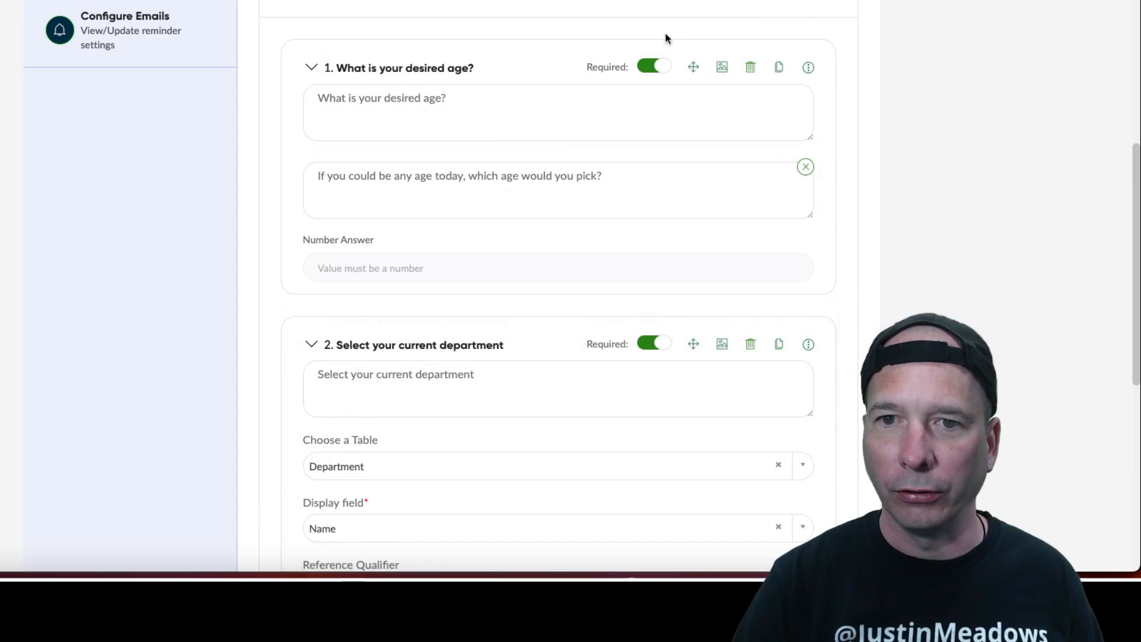
scroll("up", 3)
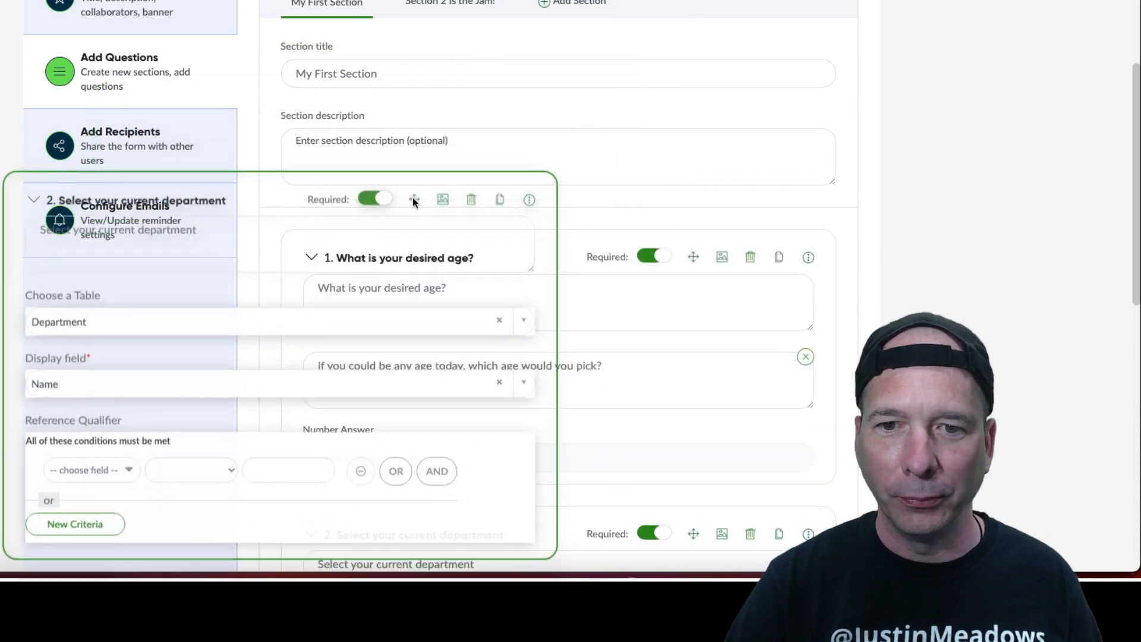
scroll("down", 3)
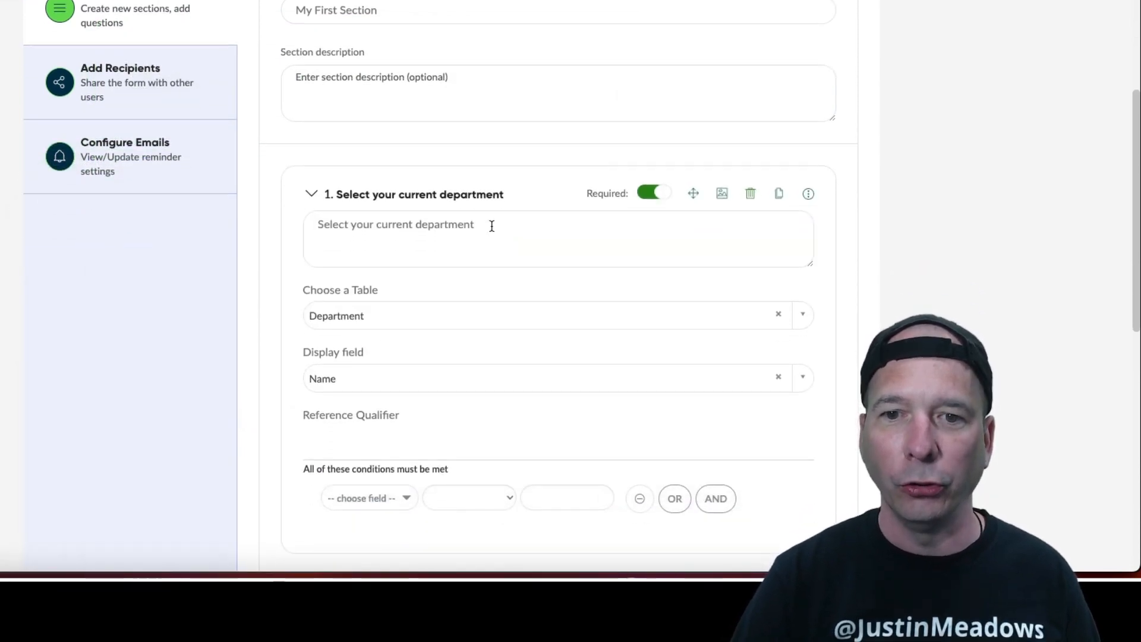
scroll("down", 3)
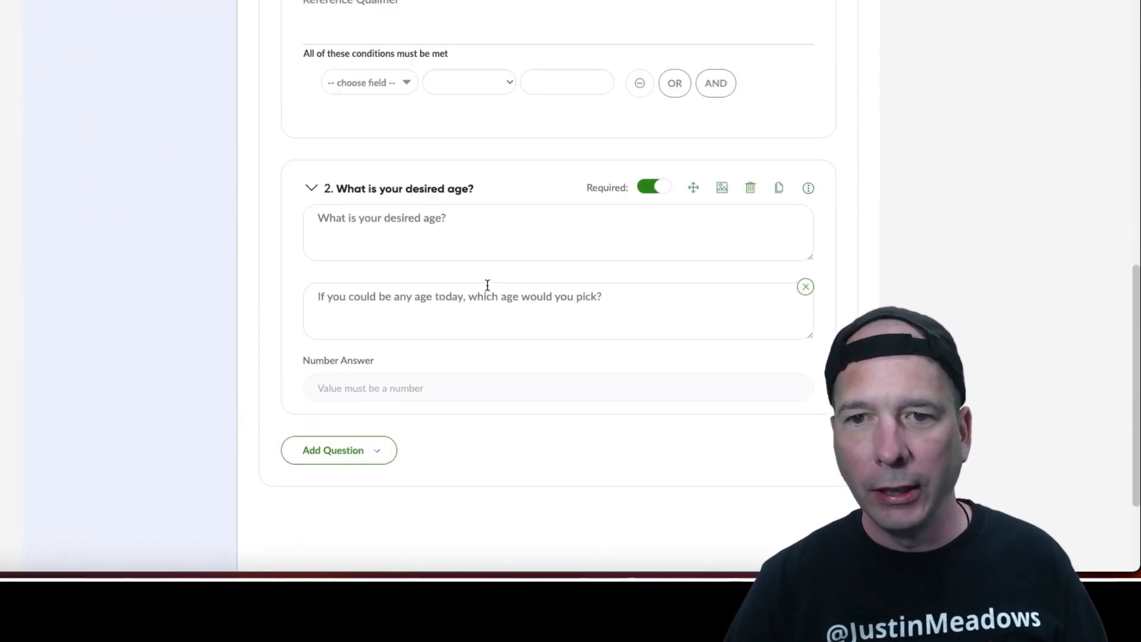
scroll("up", 3)
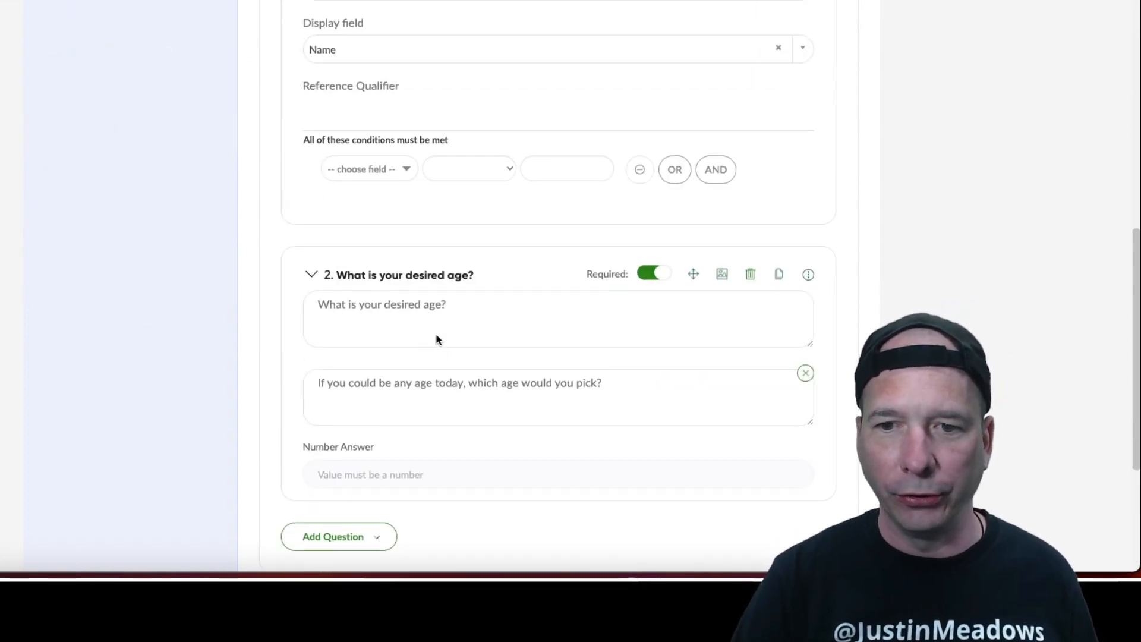
scroll("up", 3)
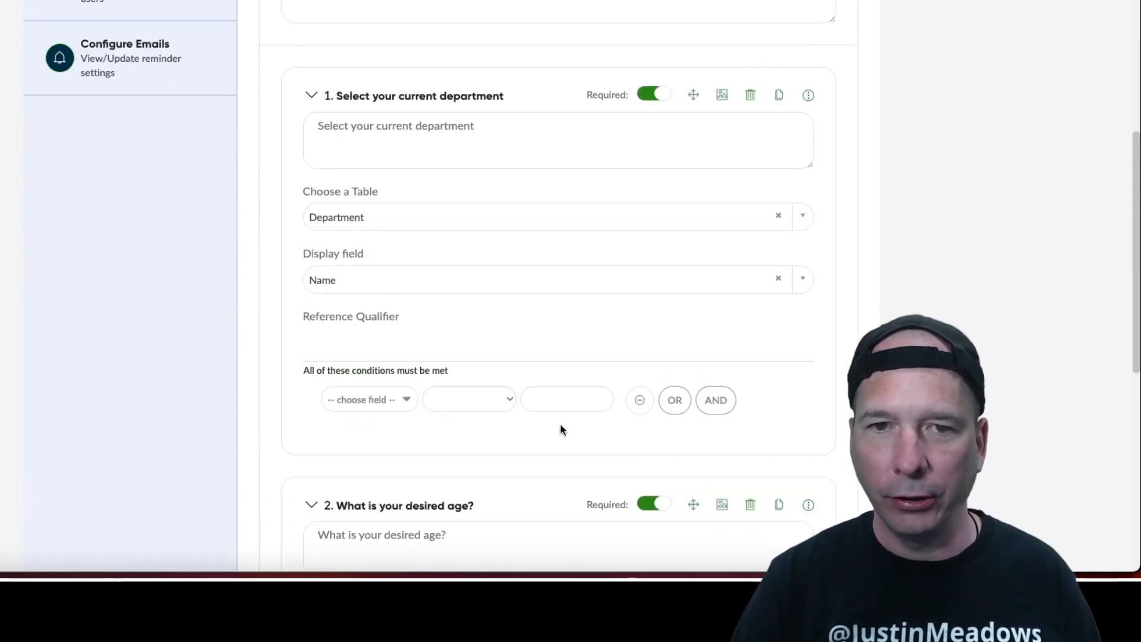
scroll("up", 3)
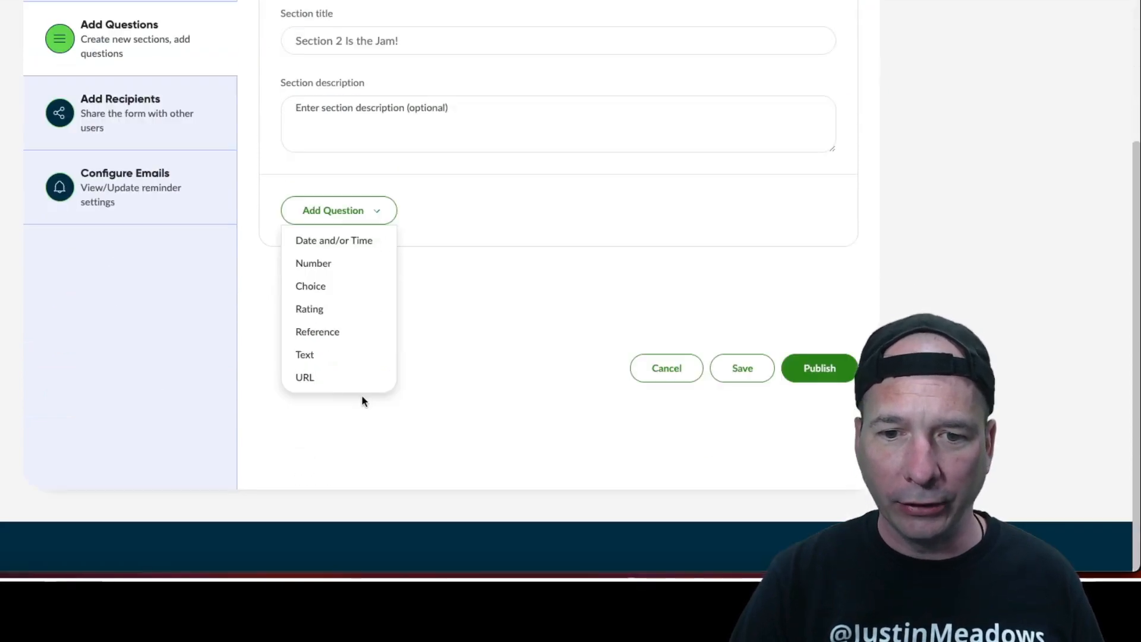
Add a Rating question 'Rate your experience with this new form' using the Satisfaction Scale.
left_click(308, 309)
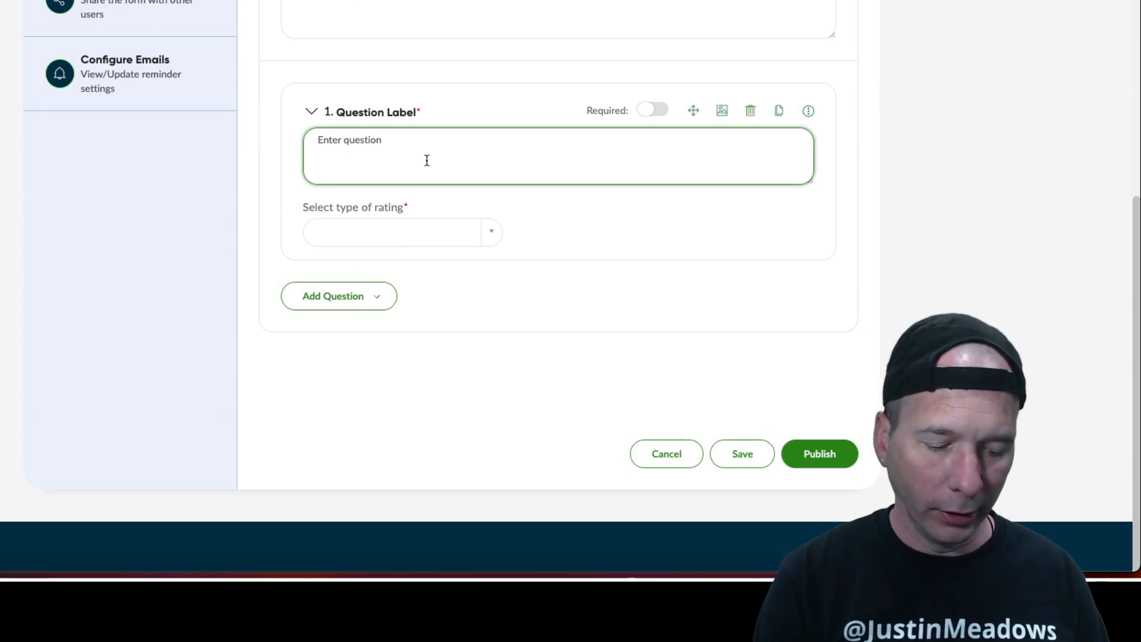
type("Rate your e")
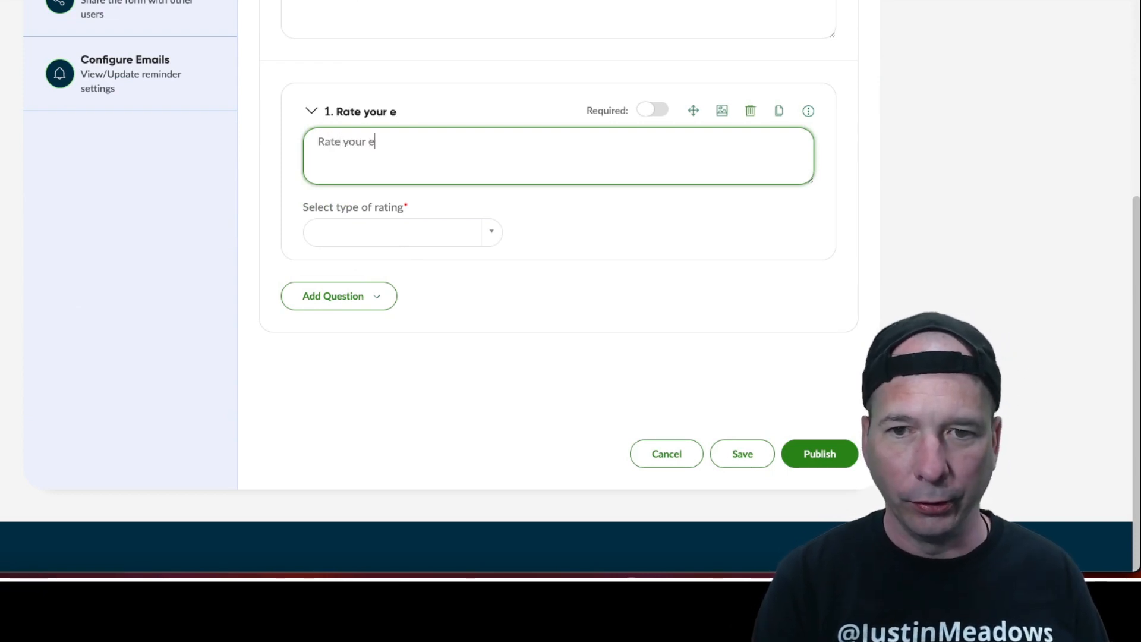
type("xperience")
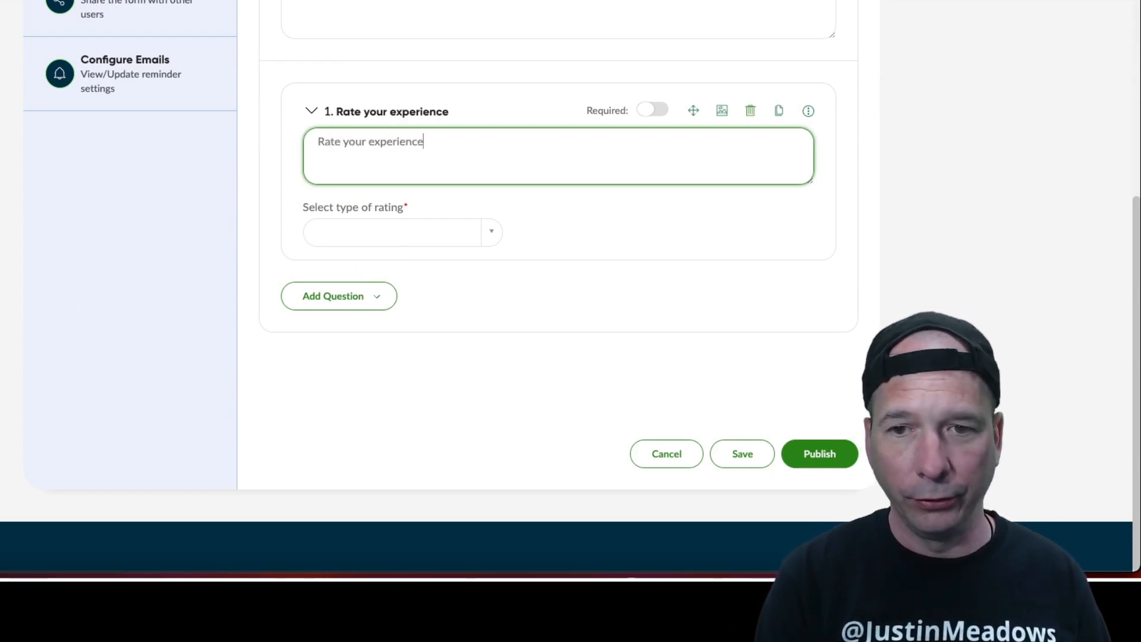
type("with this new form")
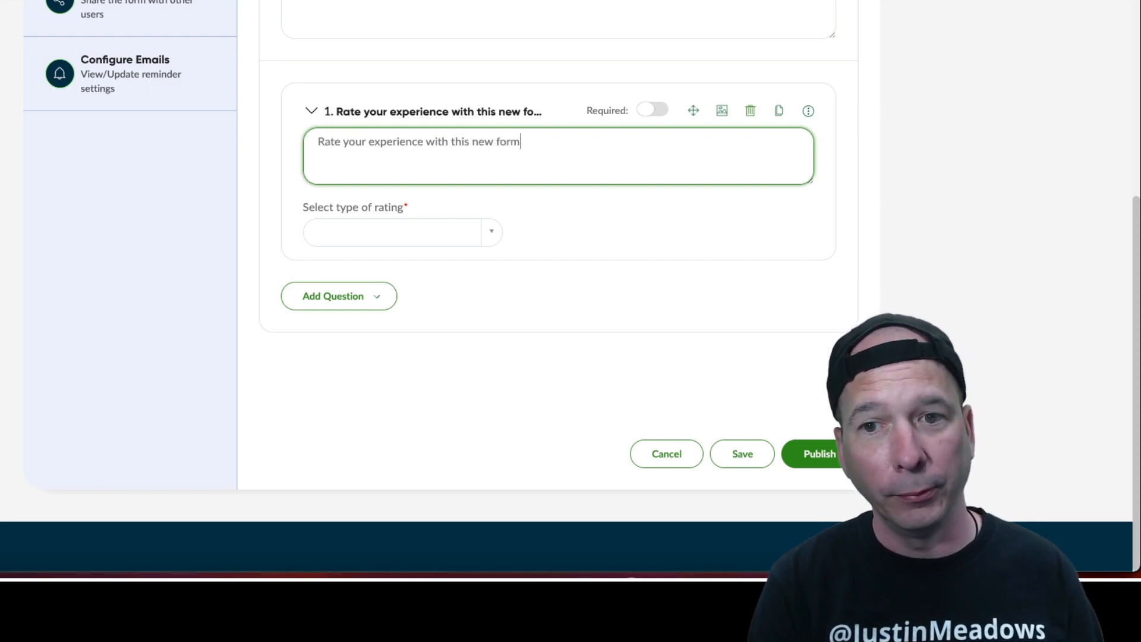
left_click(402, 232)
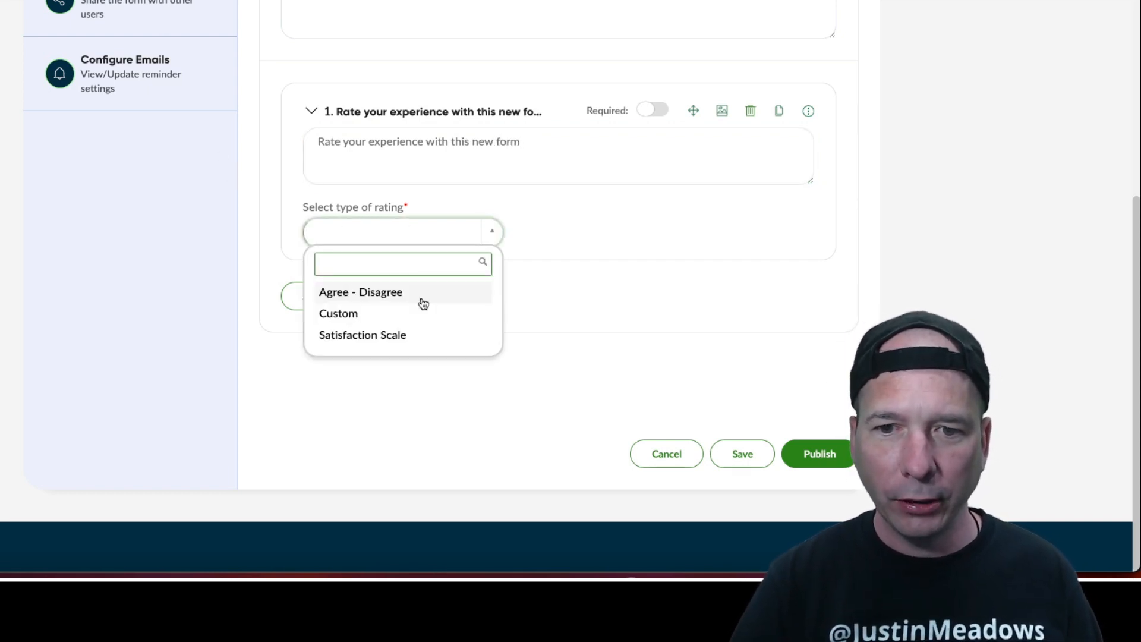
left_click(363, 334)
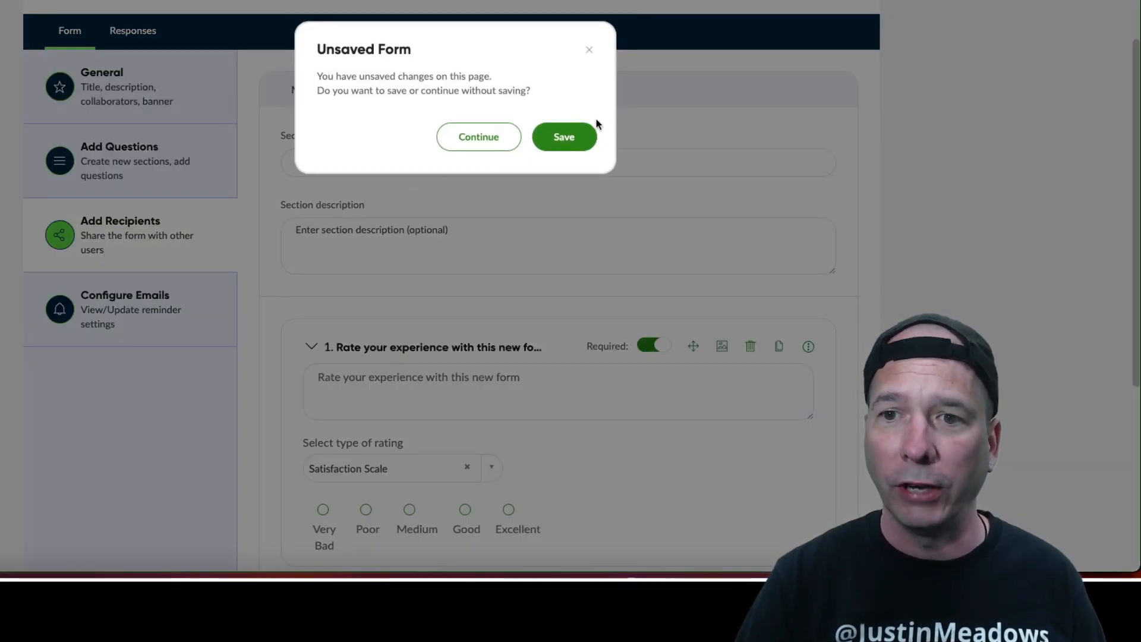
Save the unsaved form changes and review the My First Section questions.
left_click(477, 136)
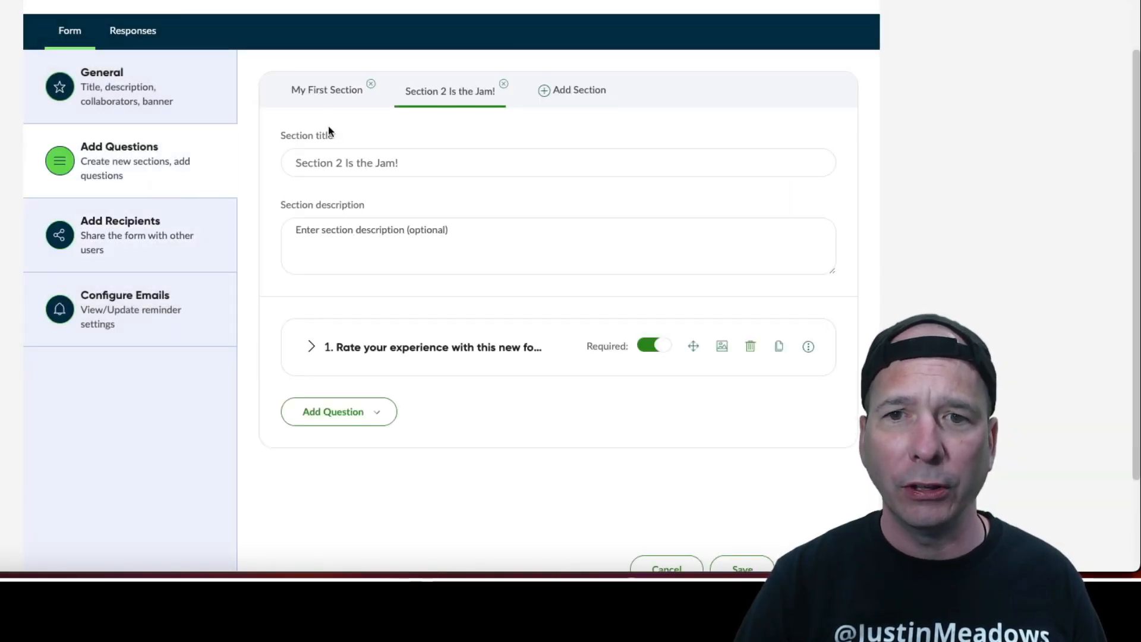
left_click(327, 90)
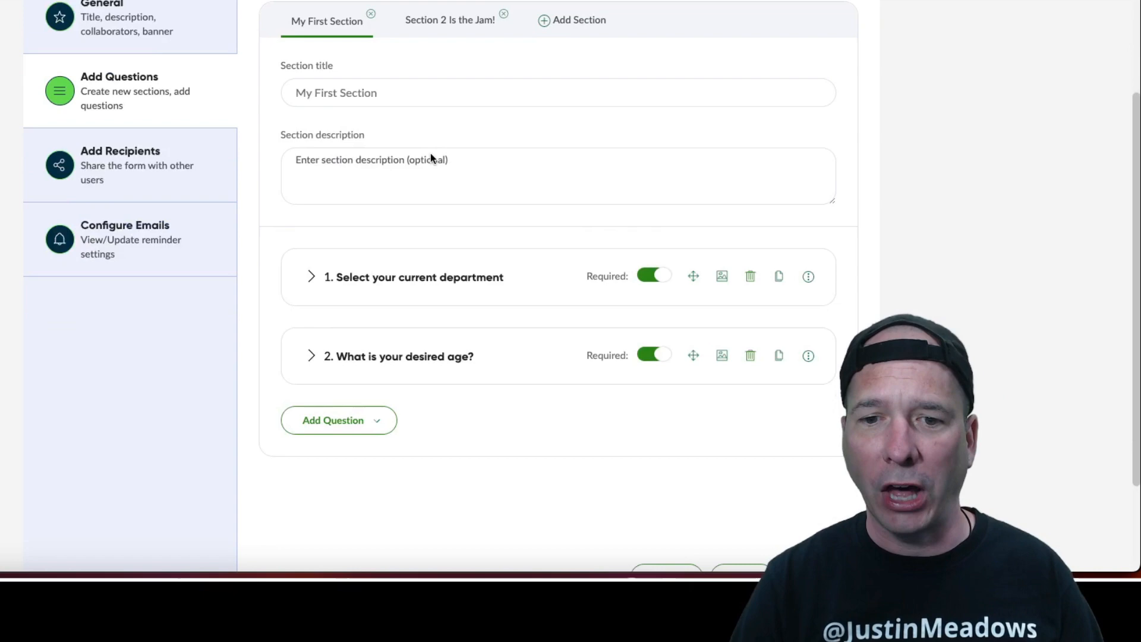
scroll("down", 3)
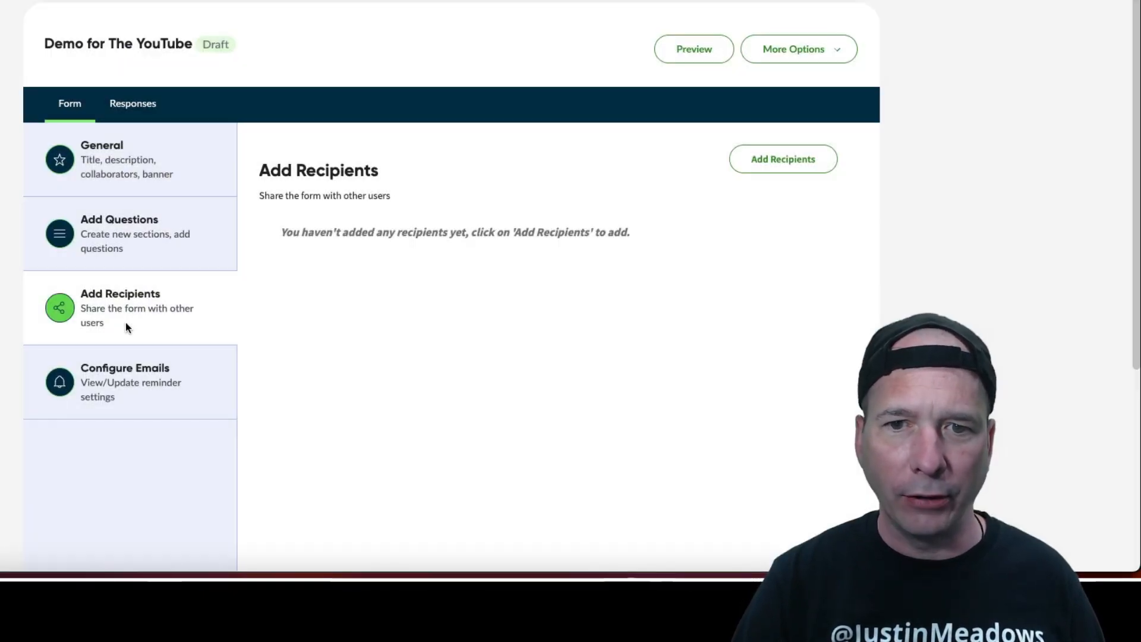
mouse_move(415, 243)
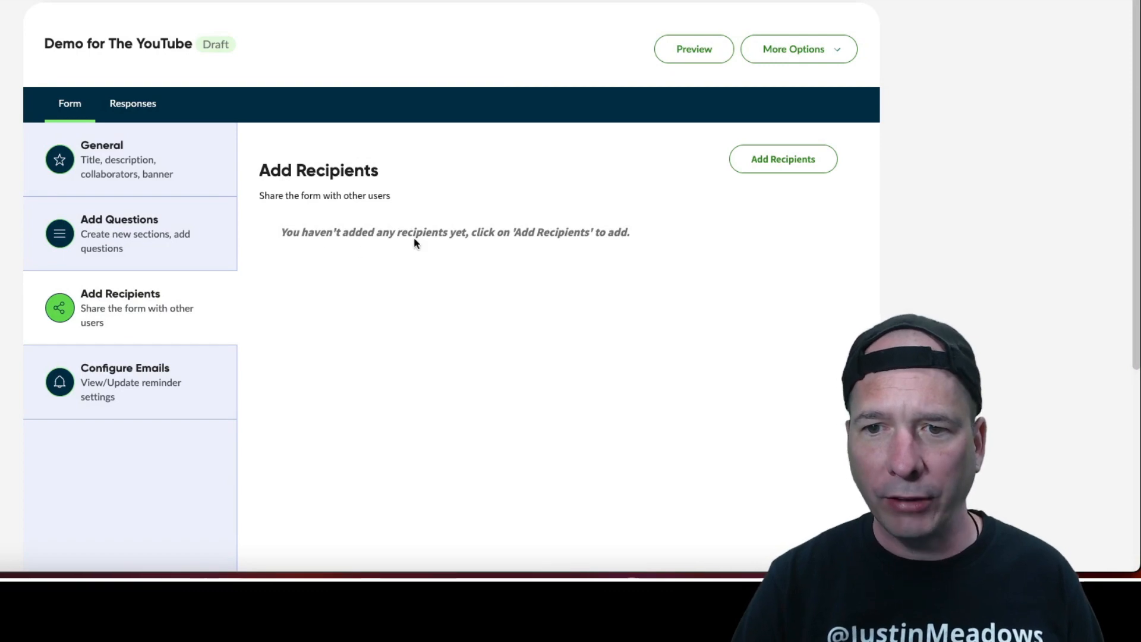
Start adding recipients and choose to share the form with Everyone.
left_click(782, 159)
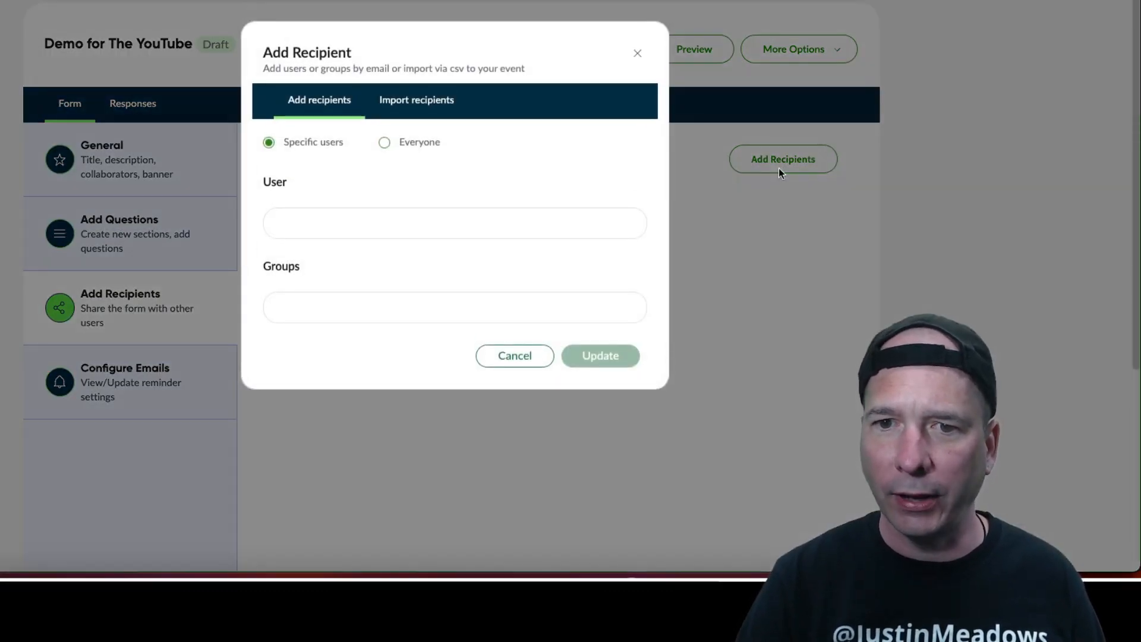
mouse_move(316, 156)
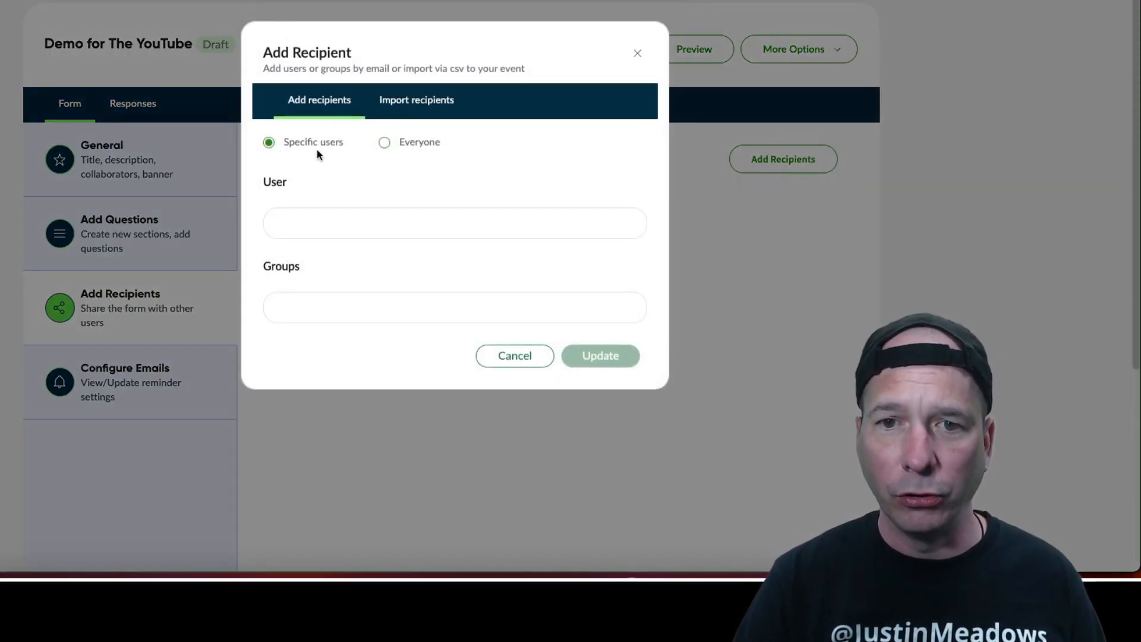
left_click(454, 223)
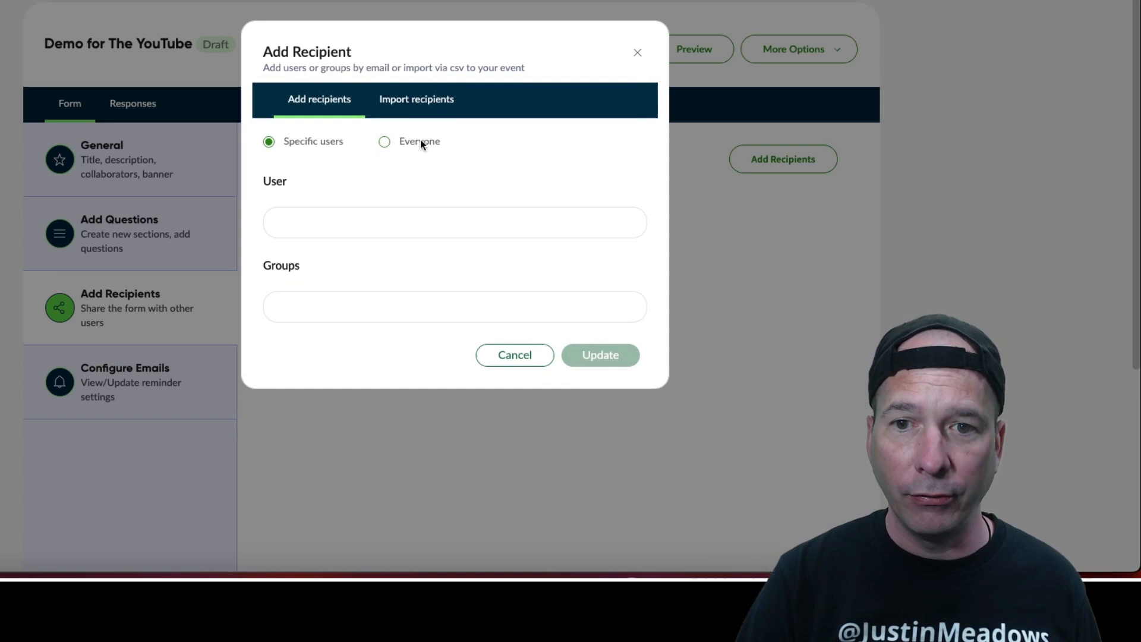
left_click(385, 142)
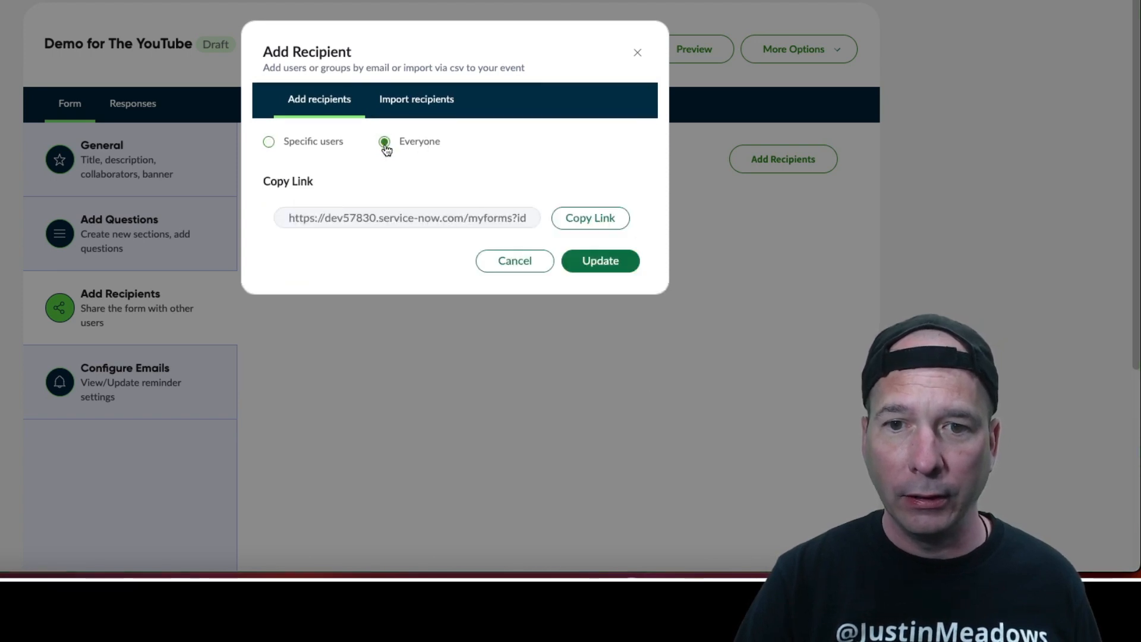
mouse_move(288, 149)
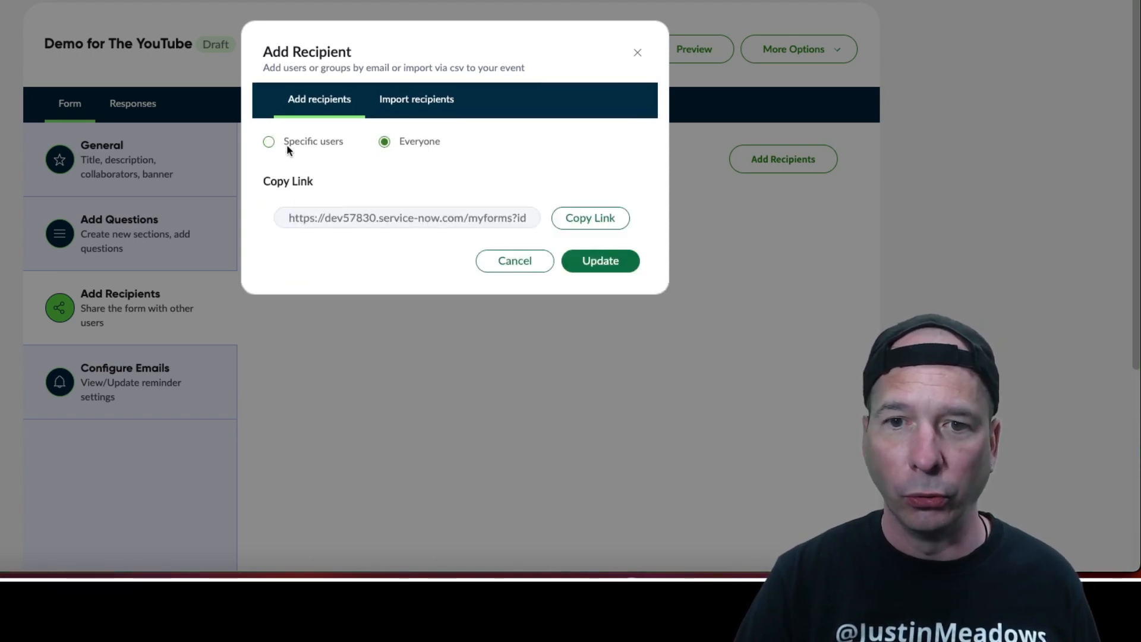
left_click(269, 142)
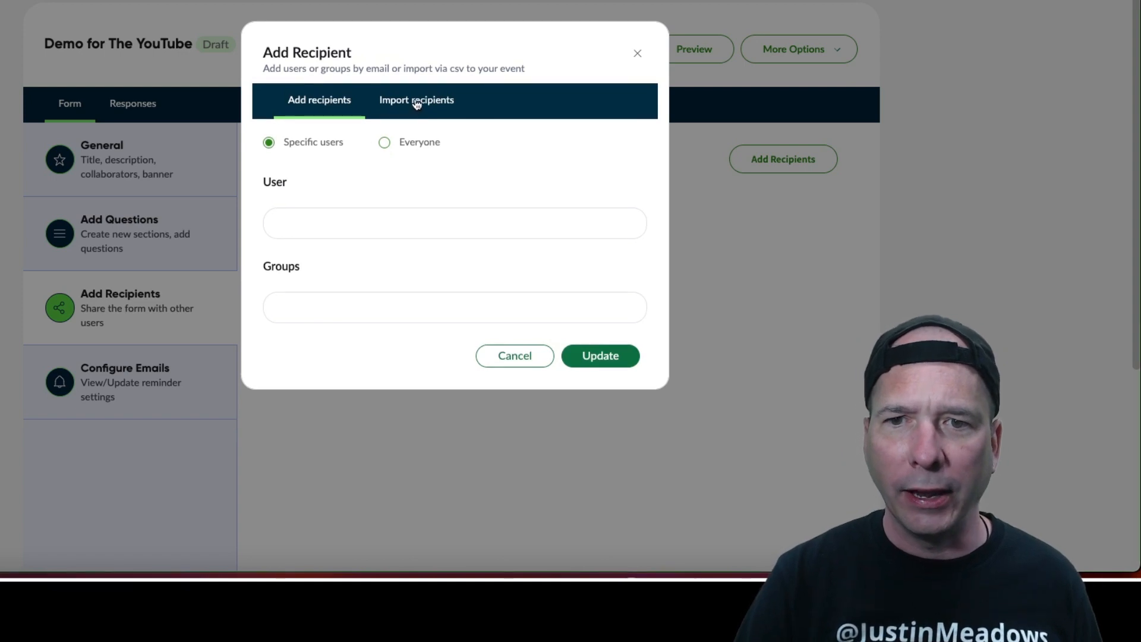
Review the Import recipients option, confirm sharing with Everyone, and move to Configure Emails.
left_click(416, 100)
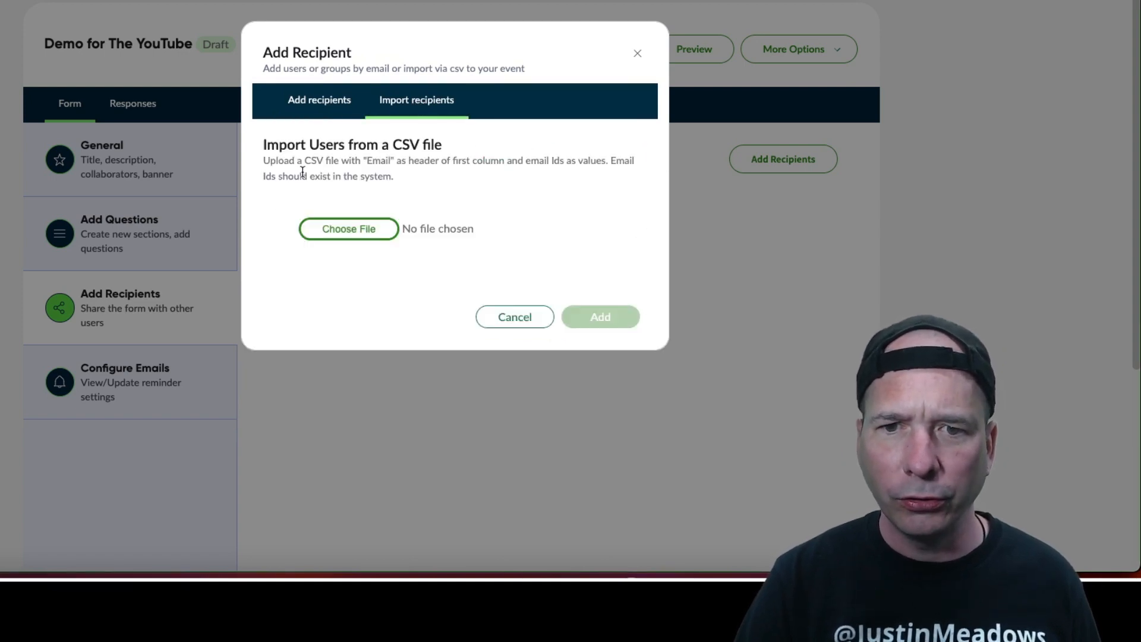
mouse_move(539, 164)
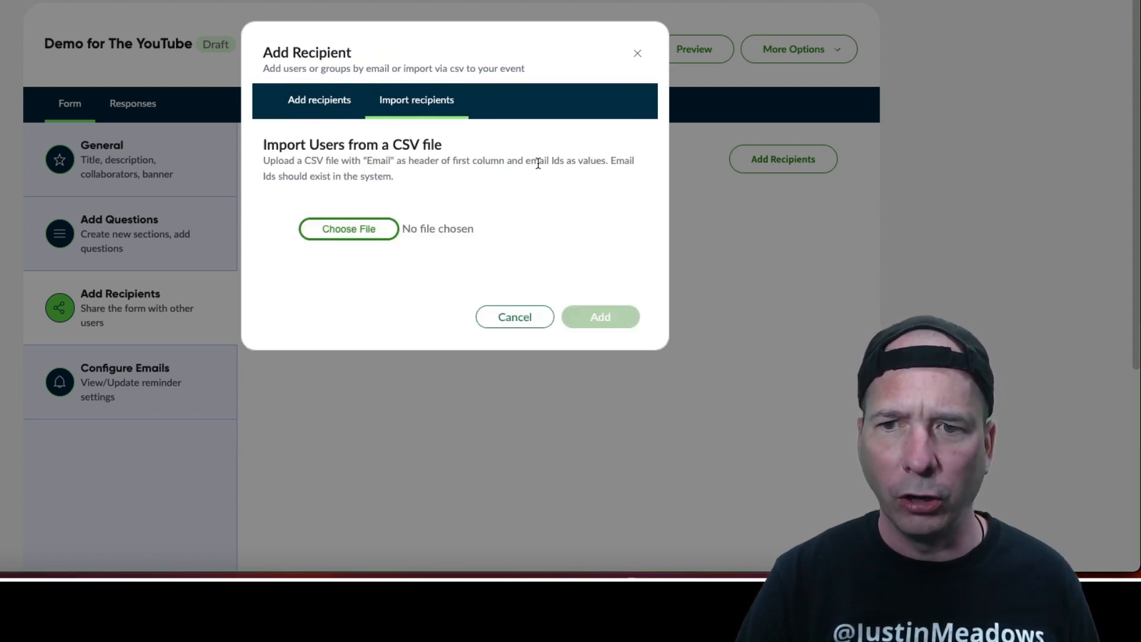
mouse_move(293, 192)
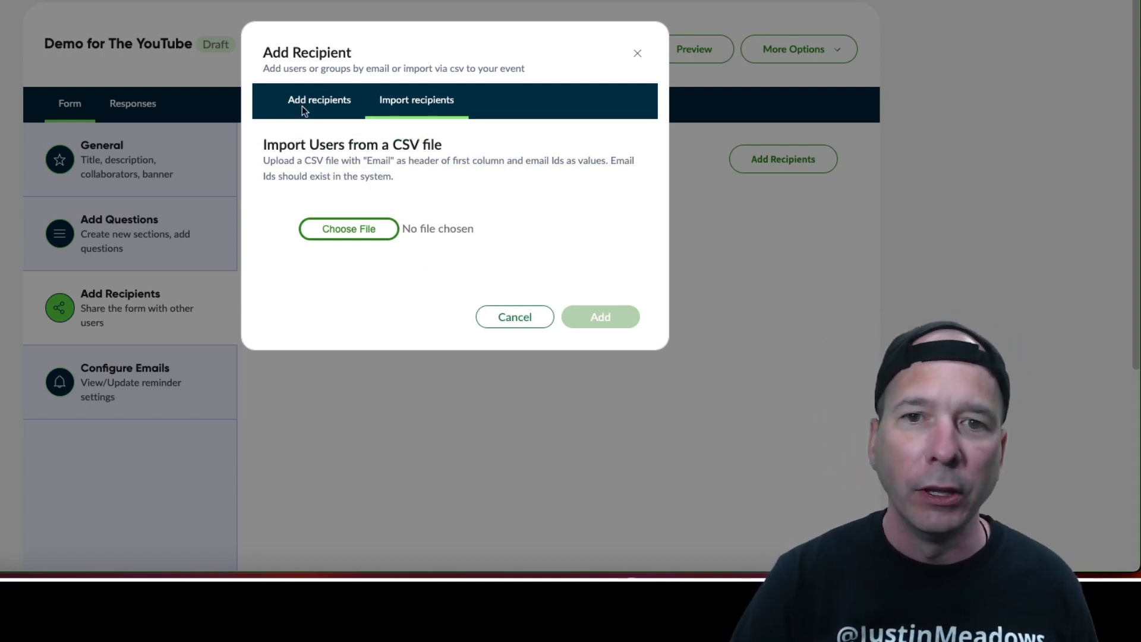
left_click(319, 100)
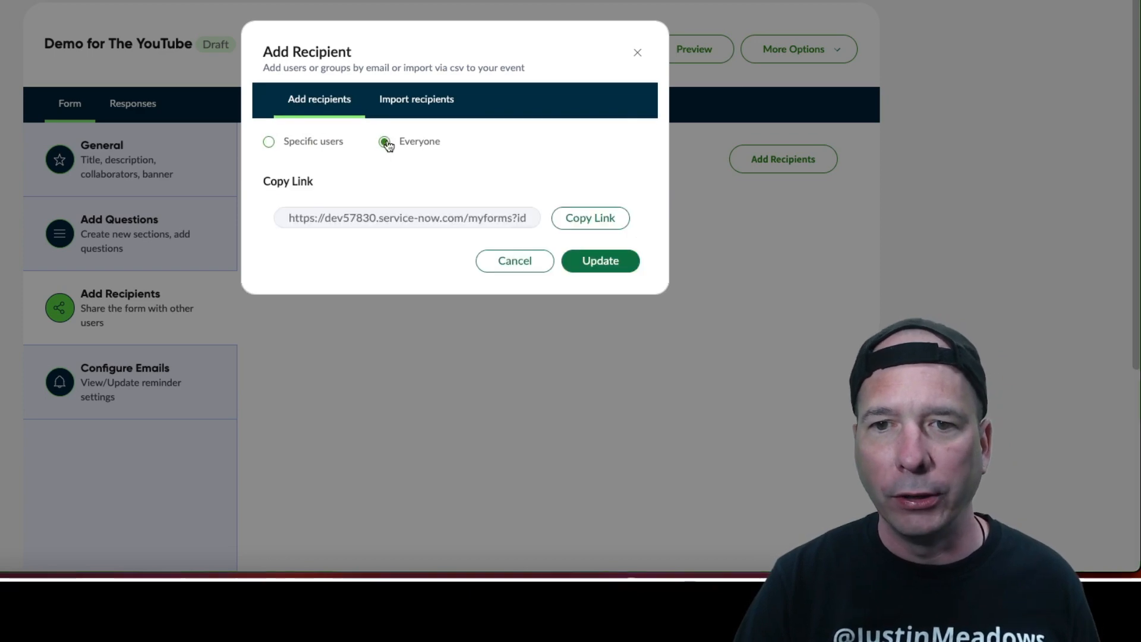
left_click(600, 261)
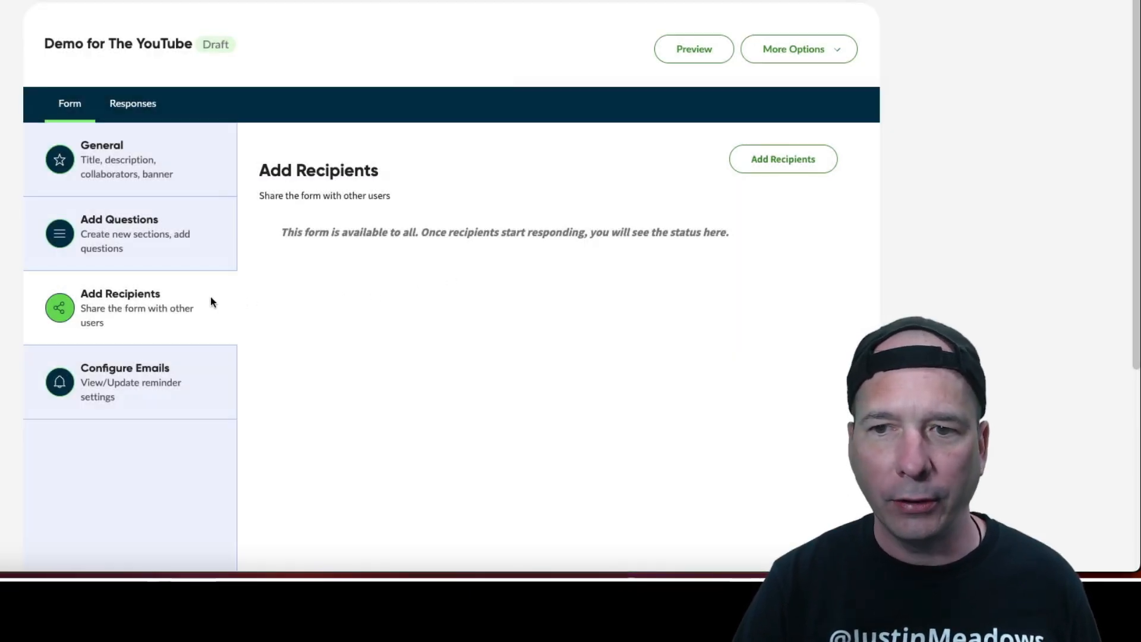
left_click(125, 367)
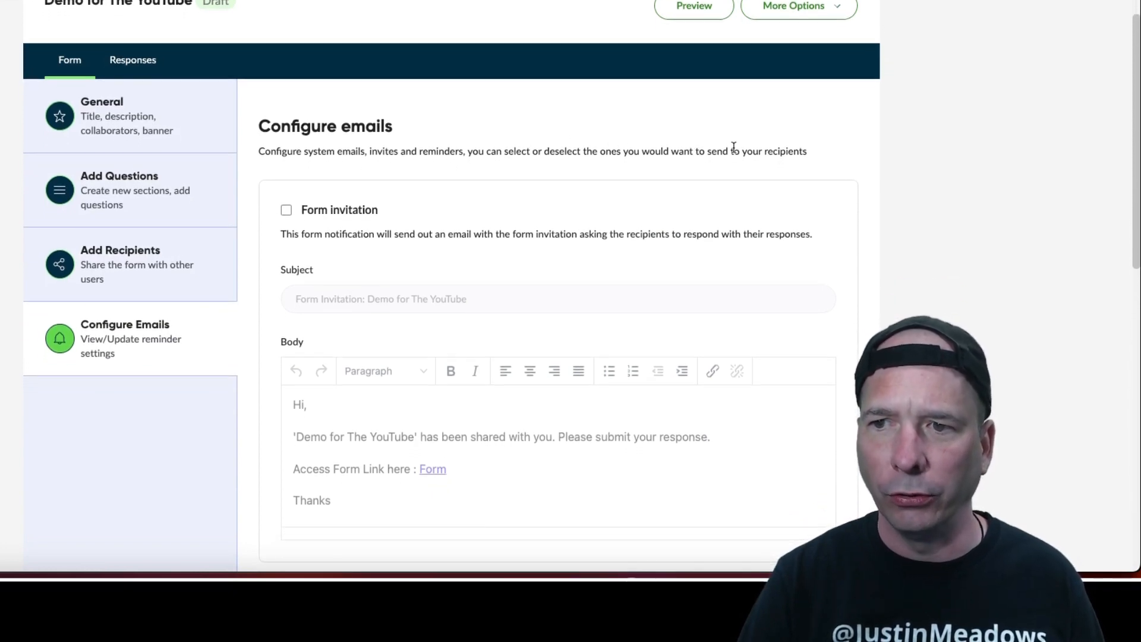
scroll("down", 3)
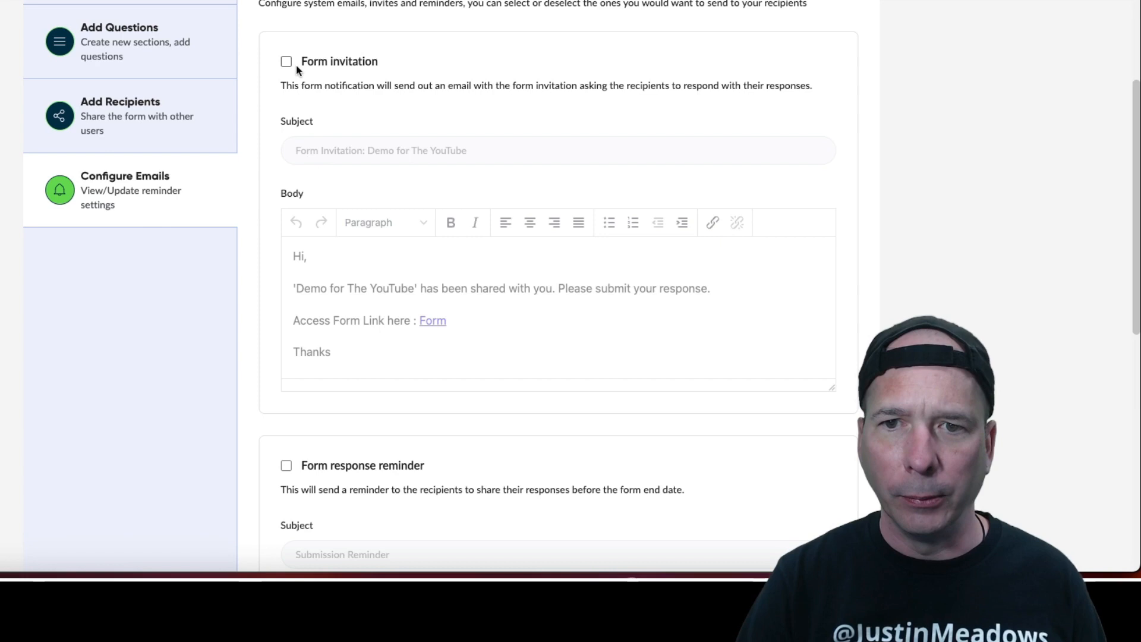
left_click(286, 62)
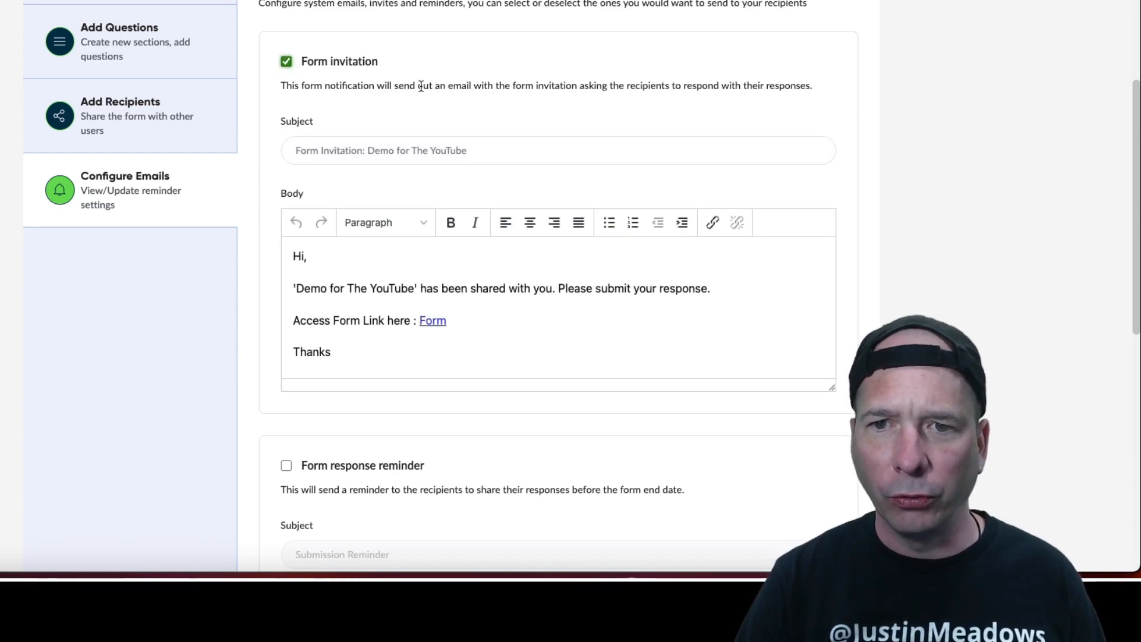
mouse_move(800, 100)
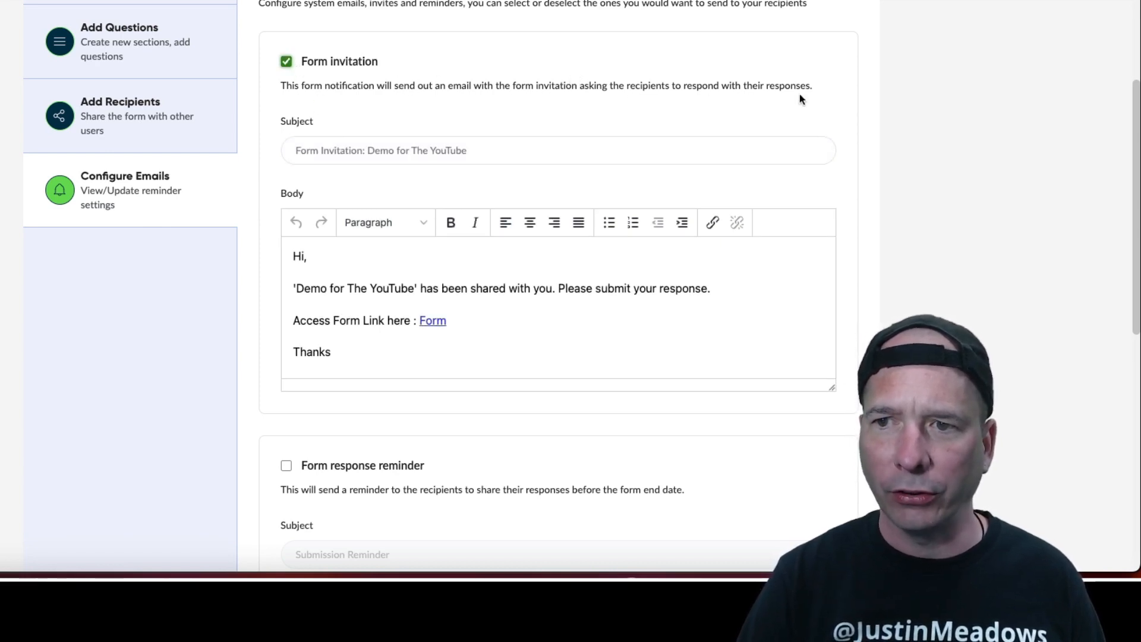
mouse_move(551, 119)
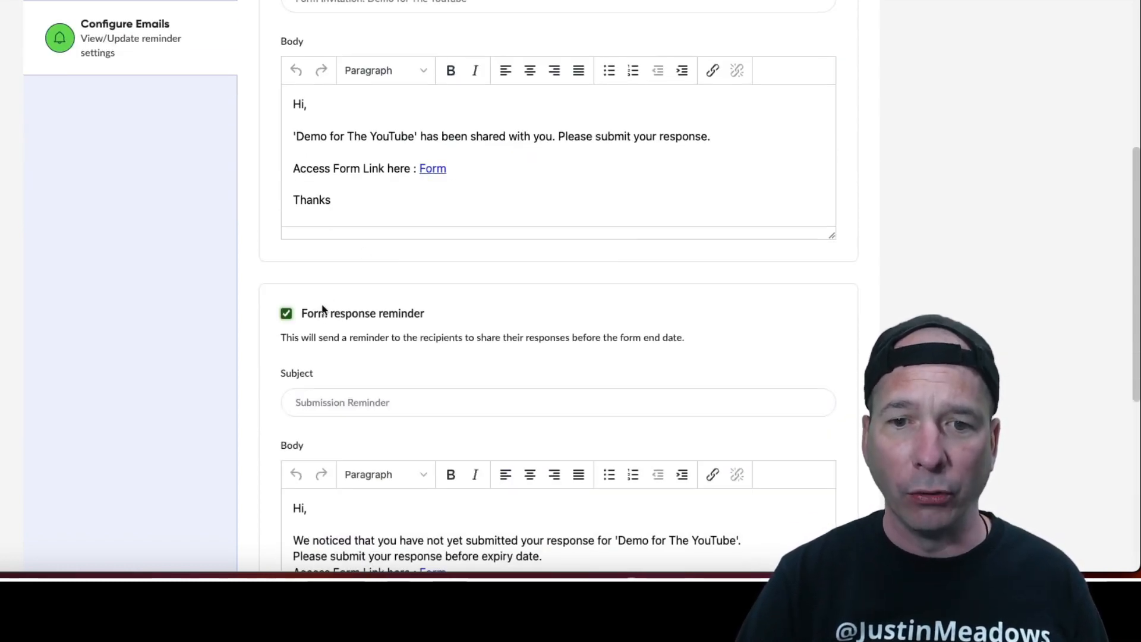
scroll("down", 3)
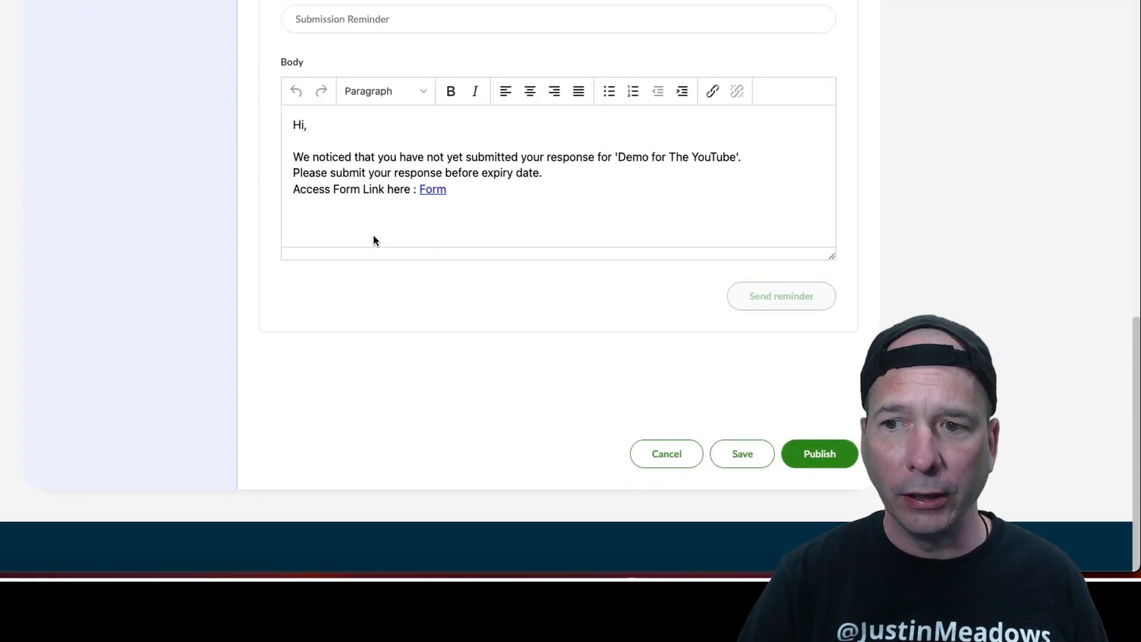
scroll("up", 3)
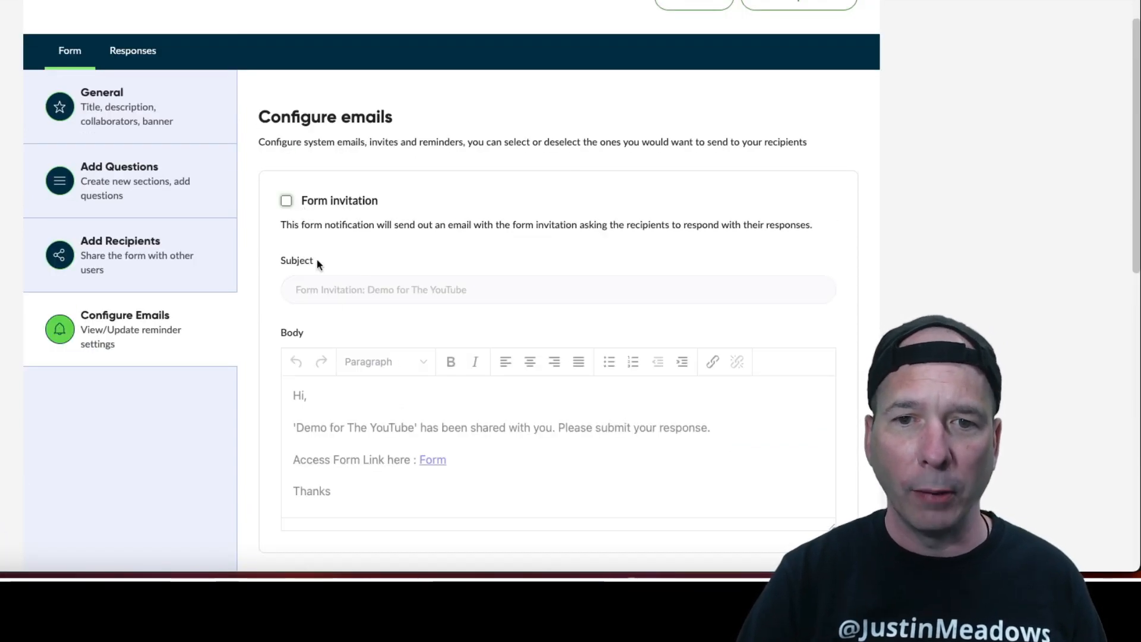
scroll("down", 3)
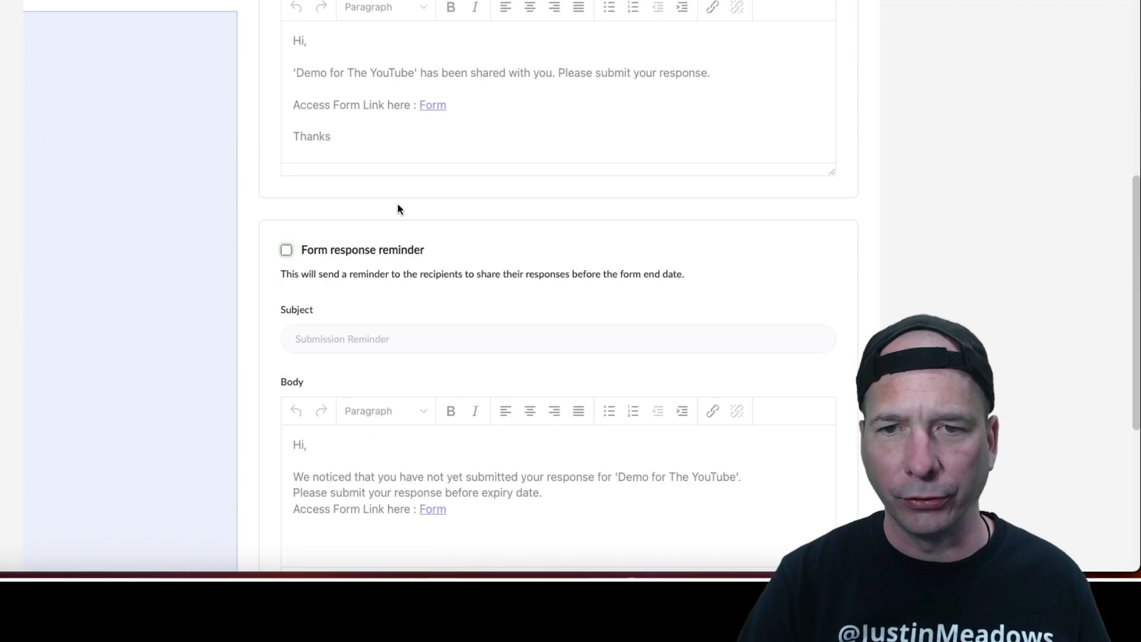
scroll("up", 3)
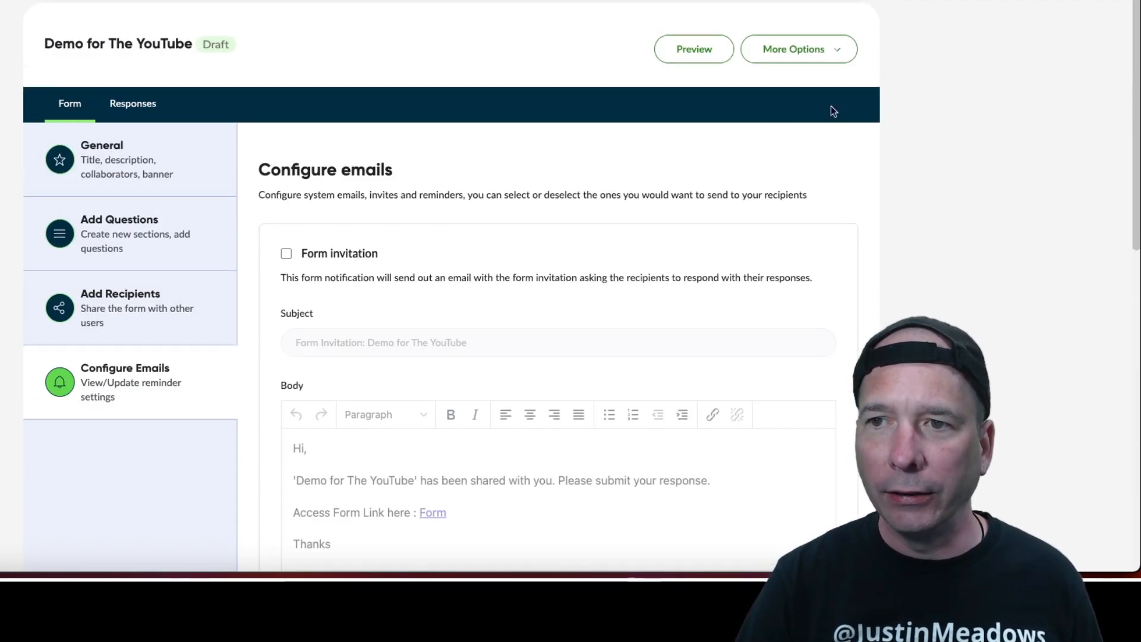
left_click(798, 48)
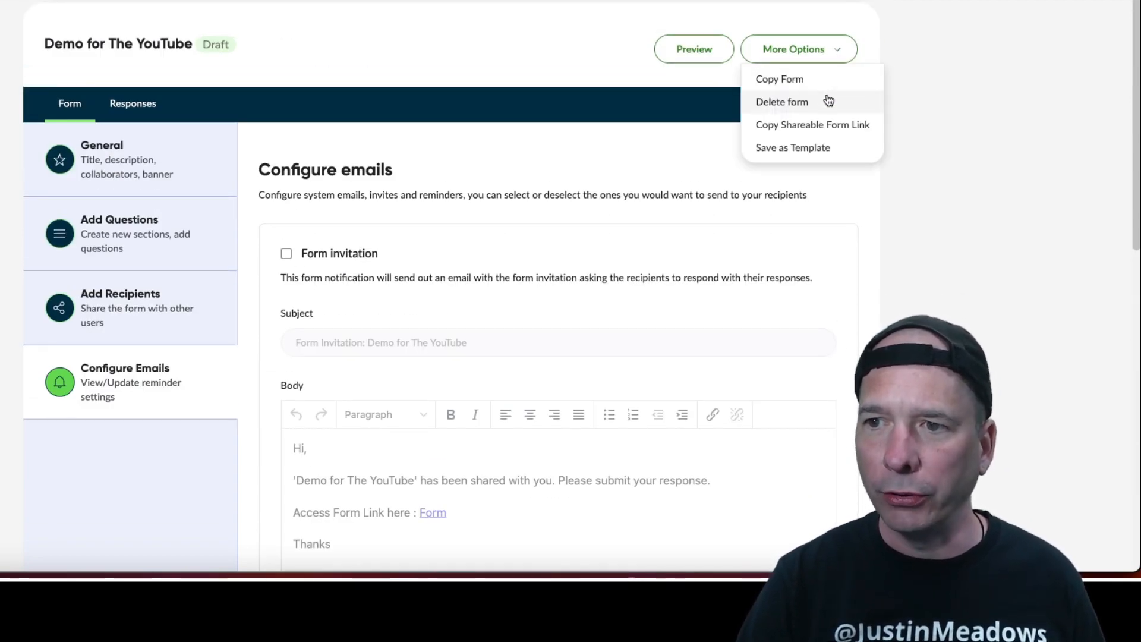
mouse_move(683, 153)
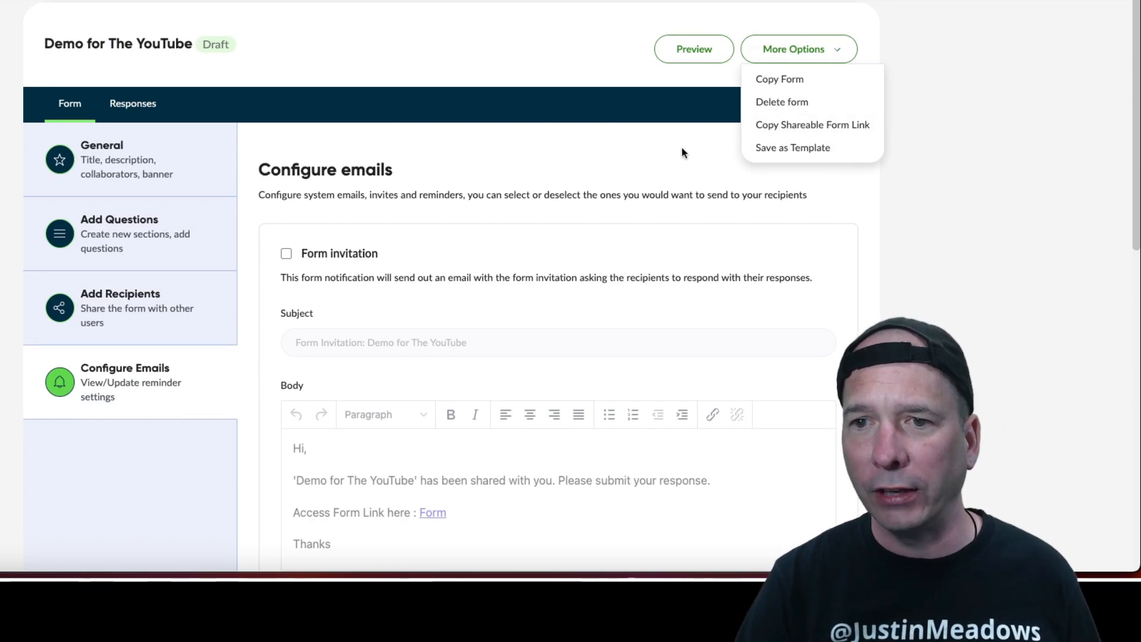
mouse_move(793, 148)
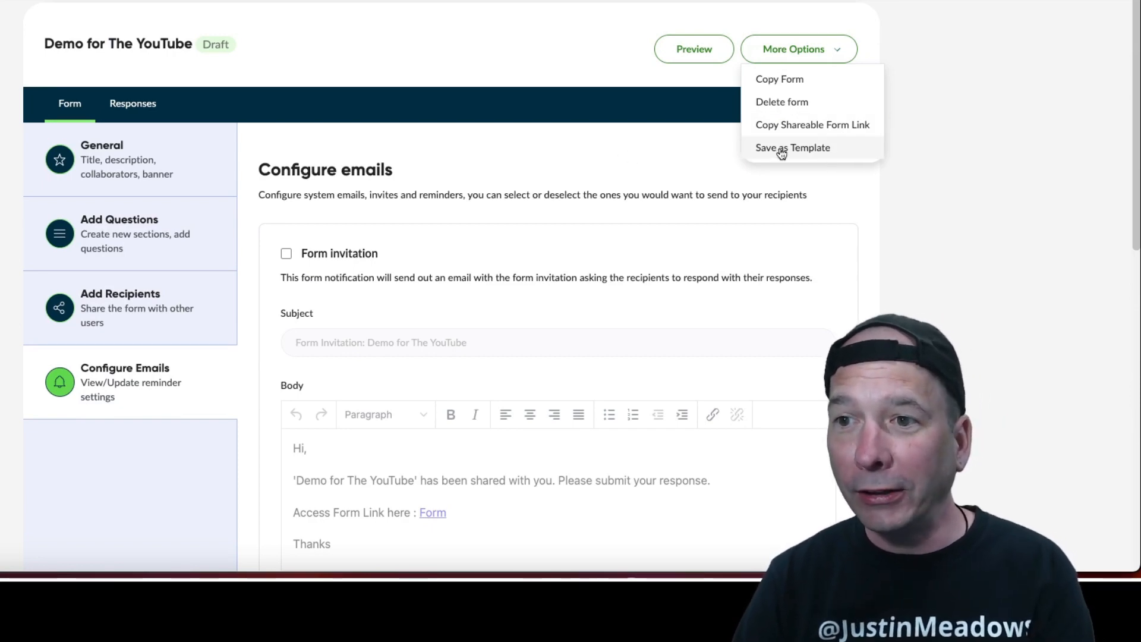
scroll("down", 3)
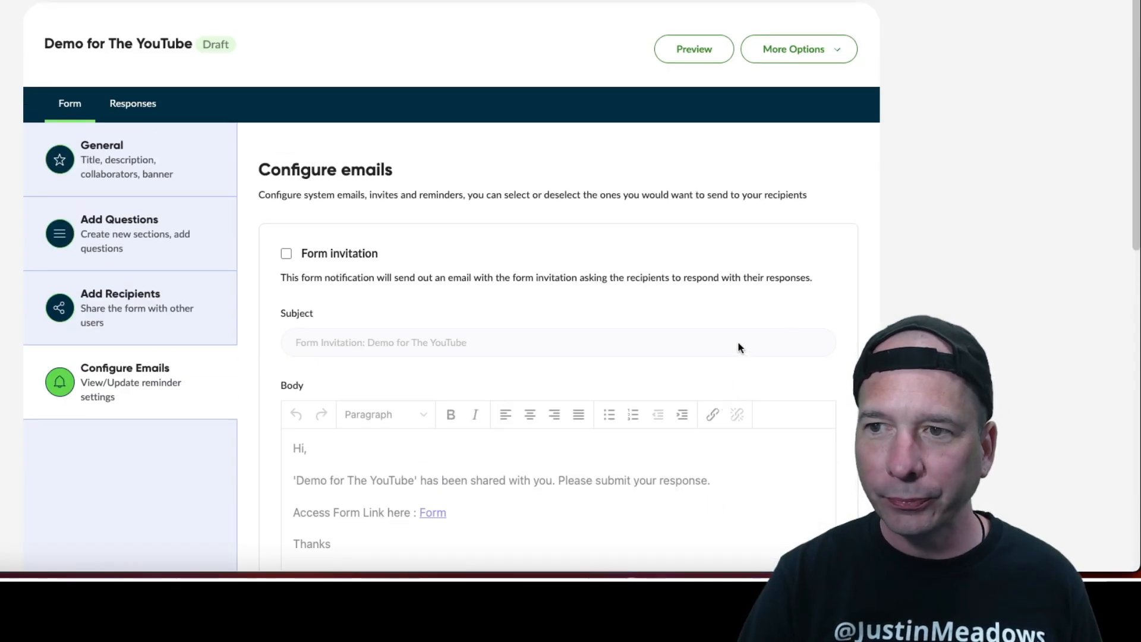
Return from the failed publish and fill the missing start date so the form runs 21–27 May 2023.
left_click(820, 453)
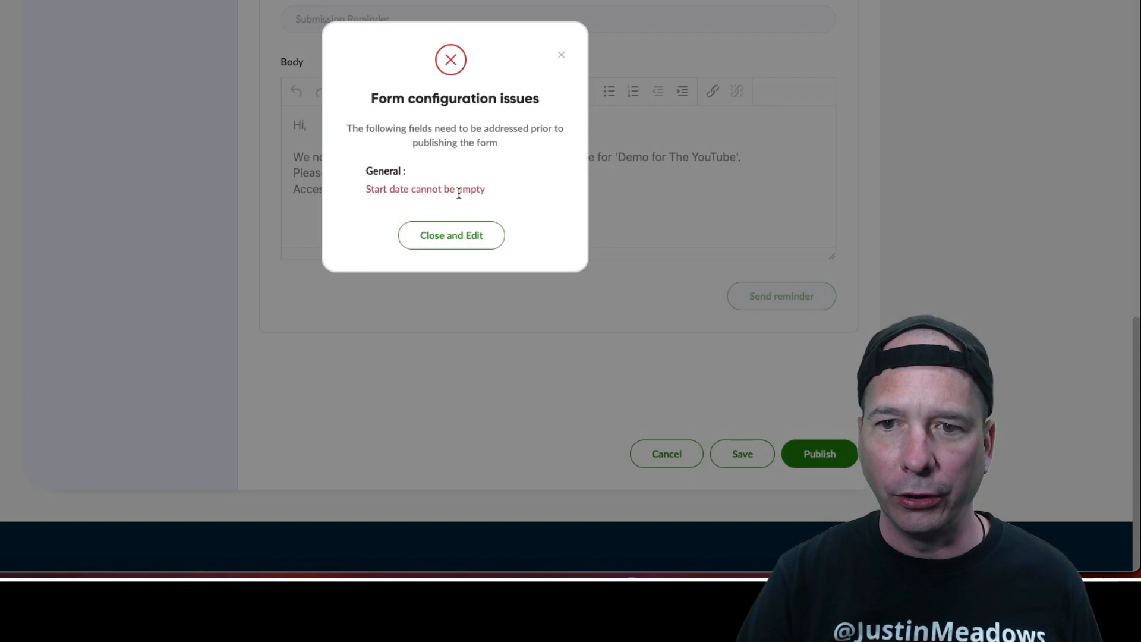
left_click(450, 235)
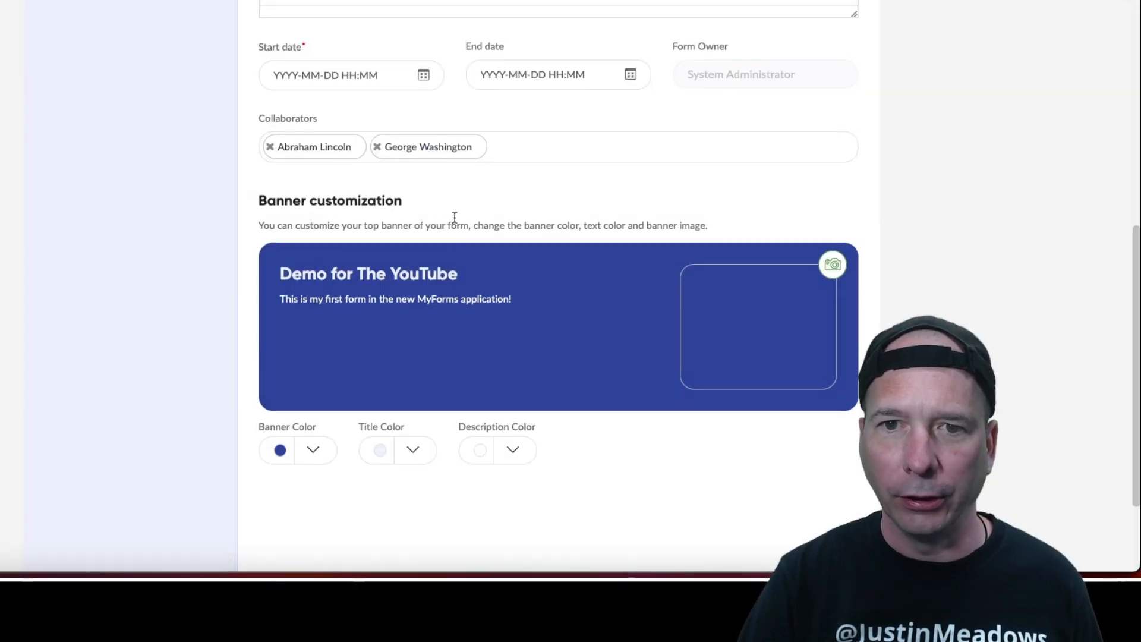
scroll("up", 3)
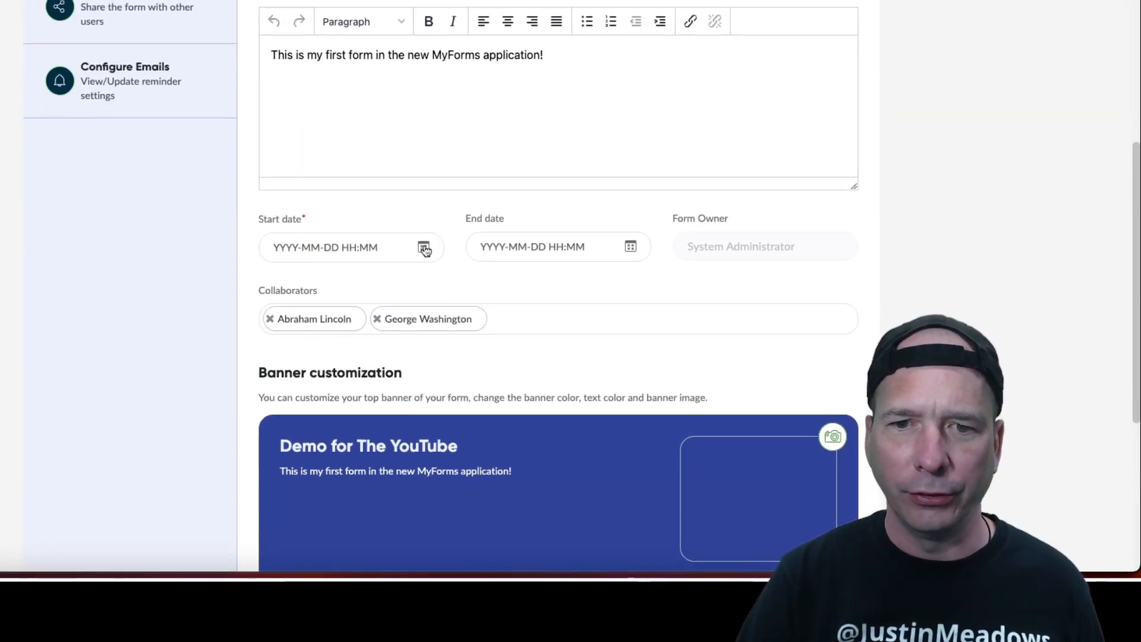
left_click(423, 247)
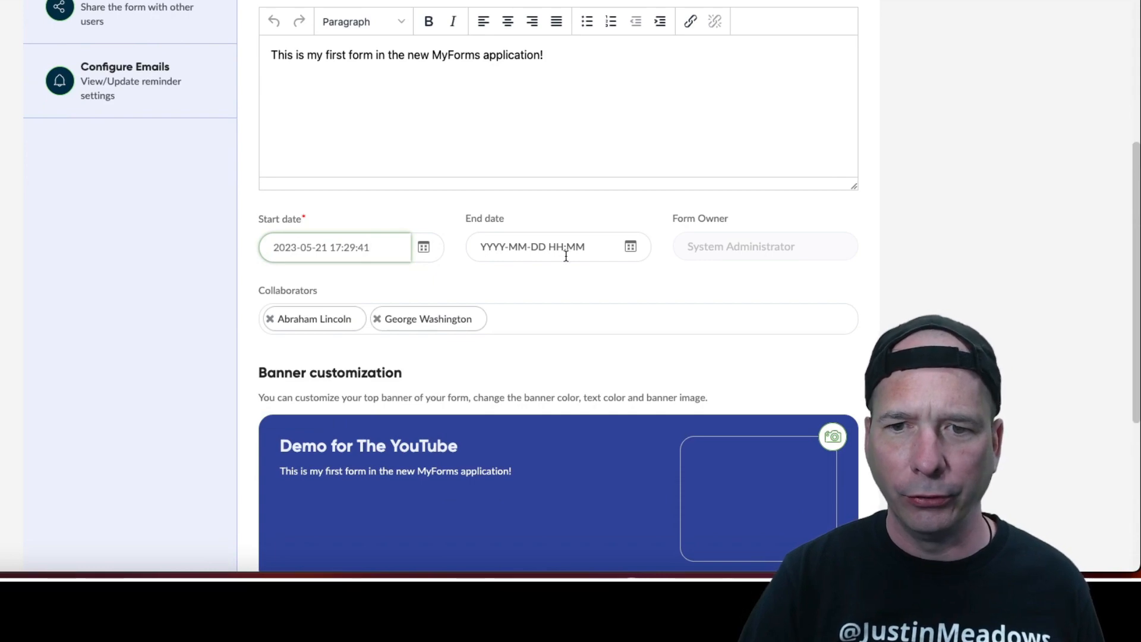
type("2023-05-27 17:29:45")
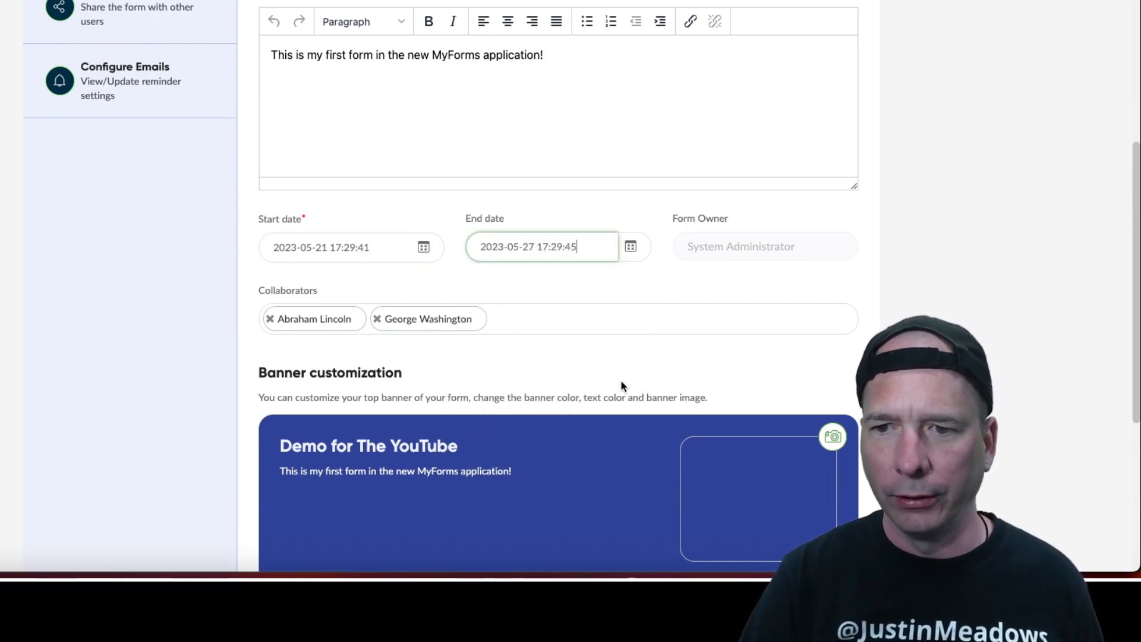
Publish the Demo for The YouTube form and confirm the chosen dates.
left_click(742, 454)
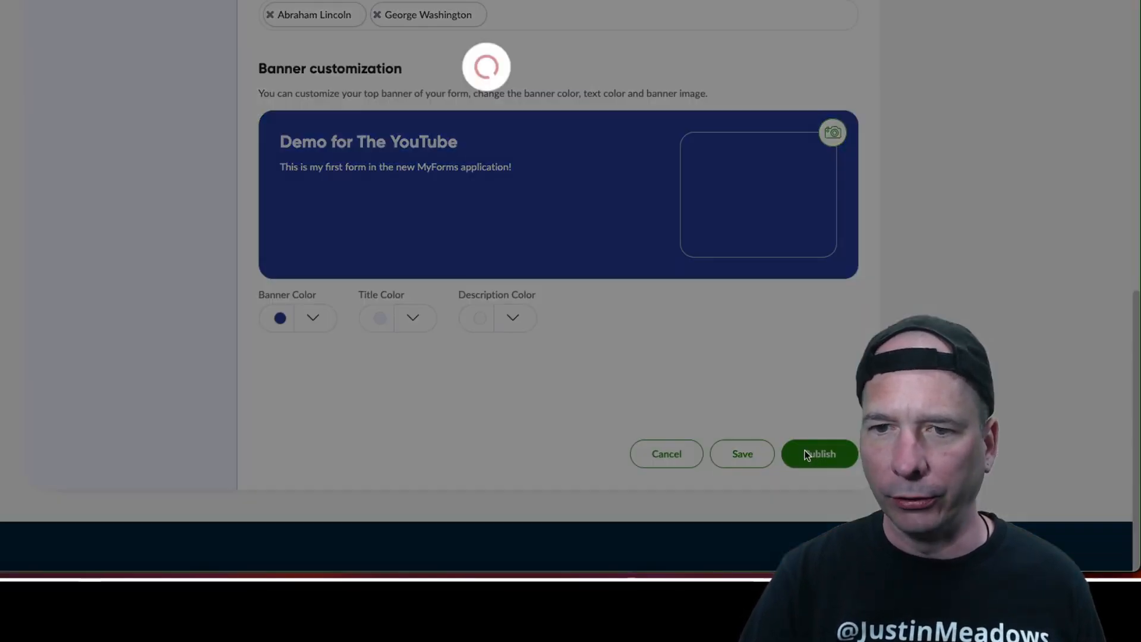
left_click(819, 454)
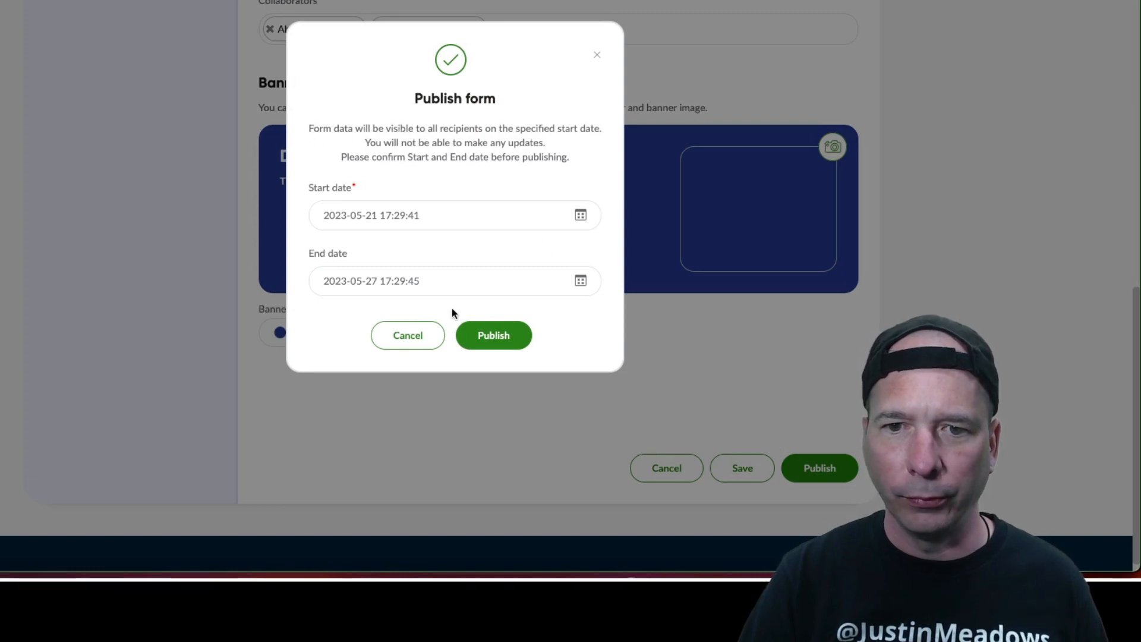
left_click(493, 334)
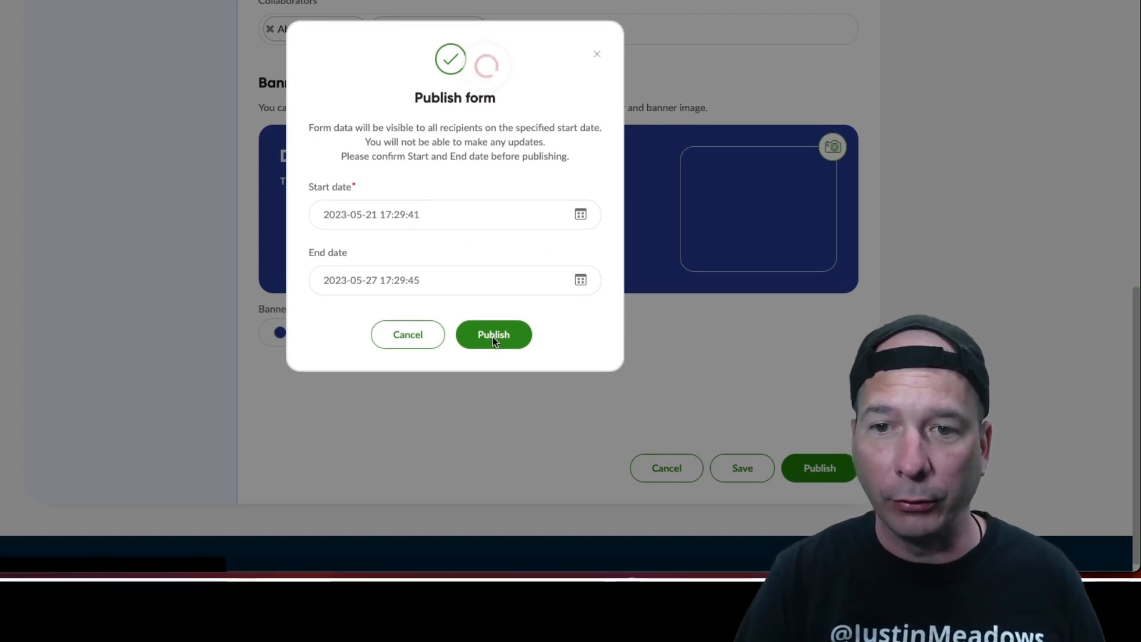
left_click(493, 334)
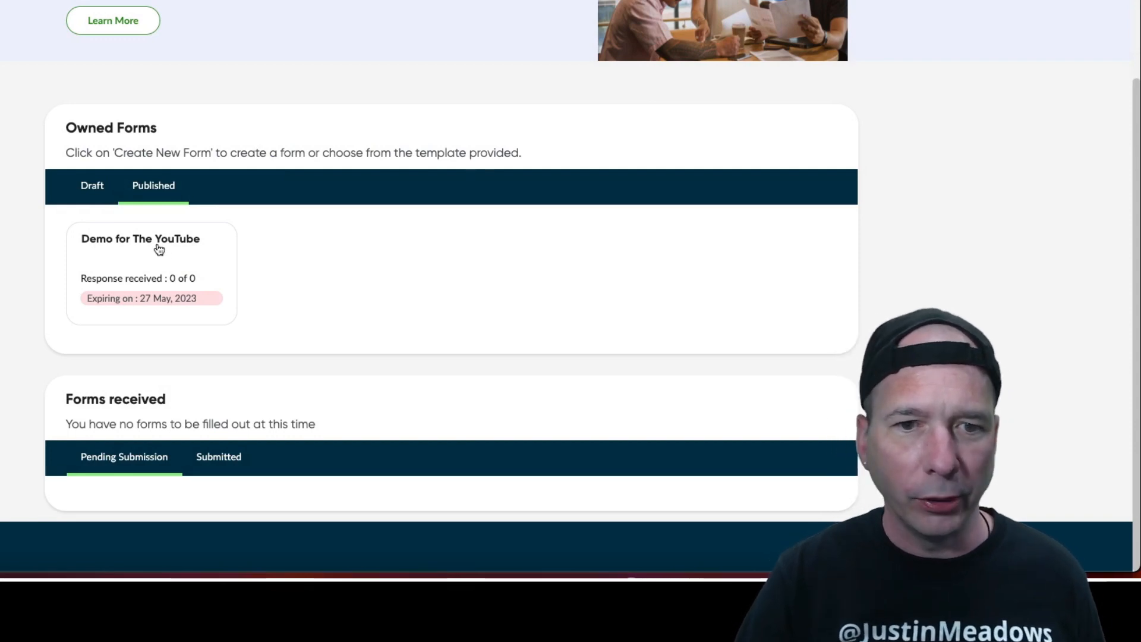
Preview the published form answering Baby Care as department and 25 as desired age.
left_click(139, 239)
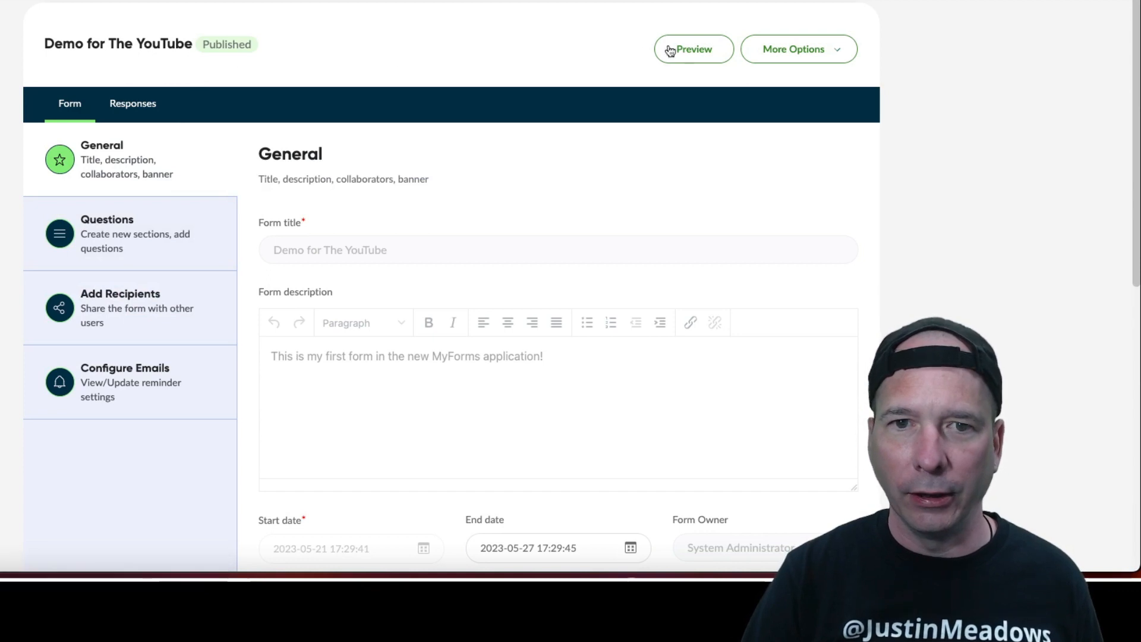
left_click(692, 49)
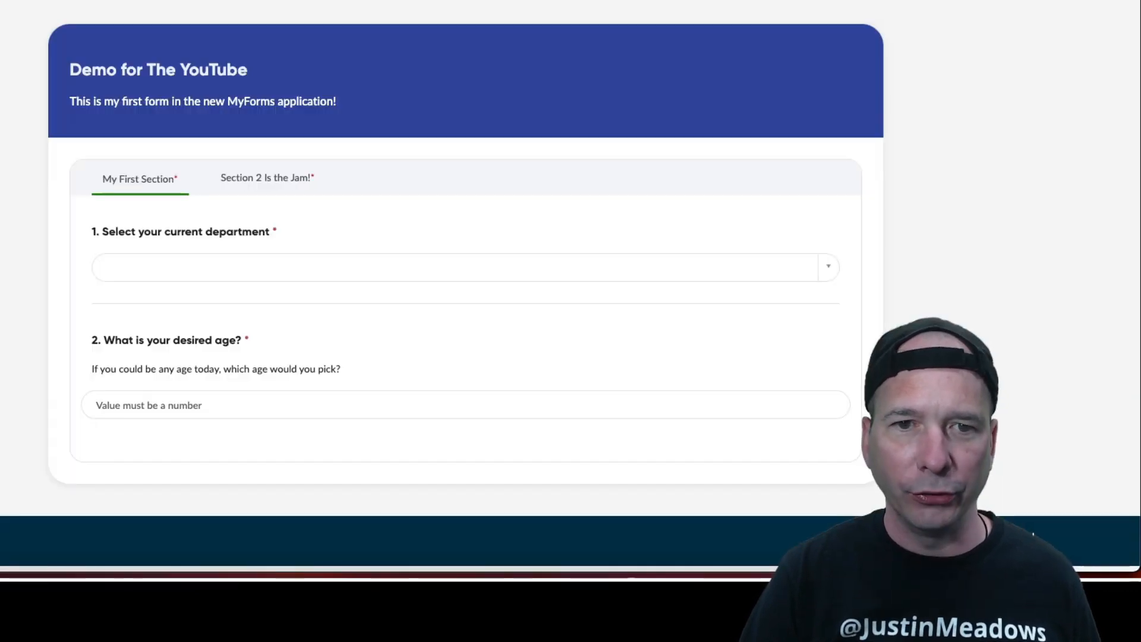
left_click(455, 266)
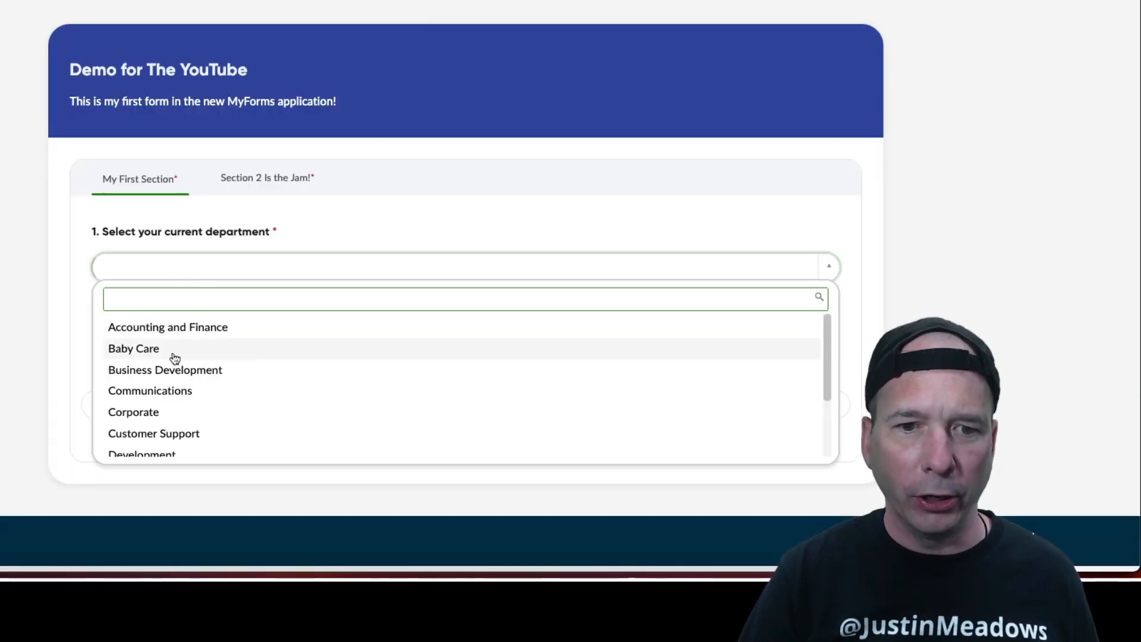
left_click(133, 347)
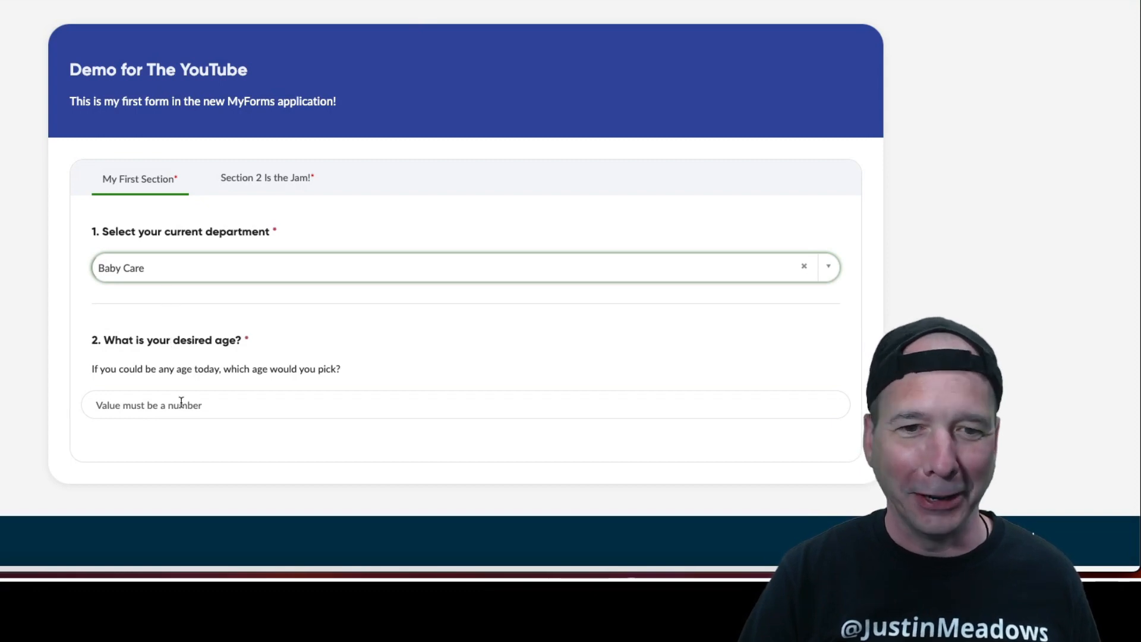
left_click(466, 404)
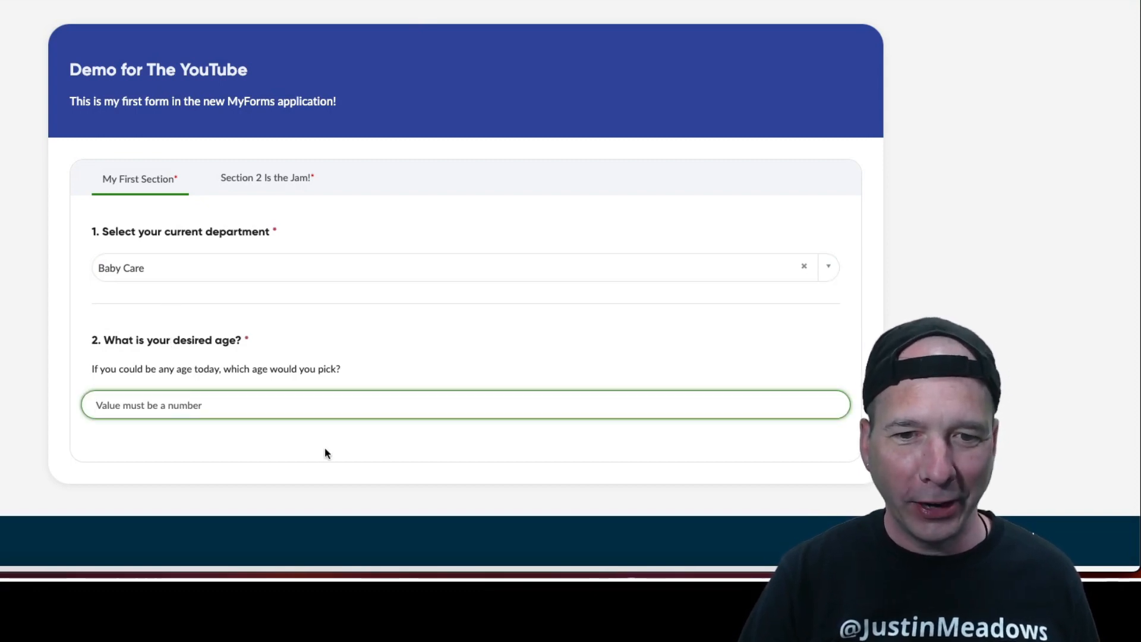
type("25")
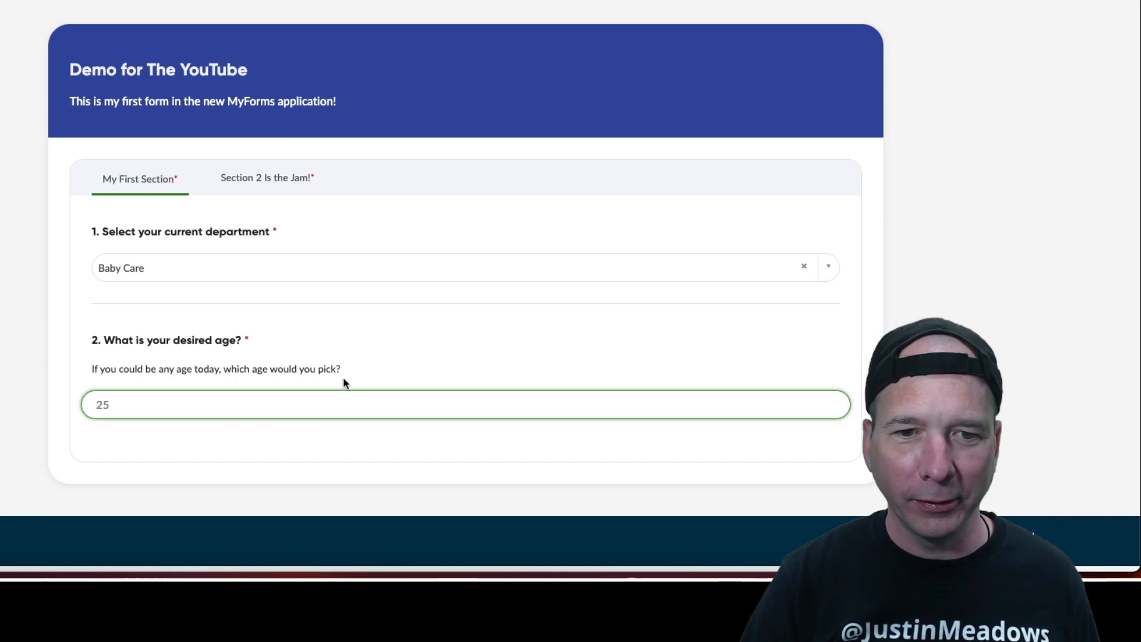
Rate the experience Excellent in Section 2 and leave the preview for the form settings.
left_click(267, 178)
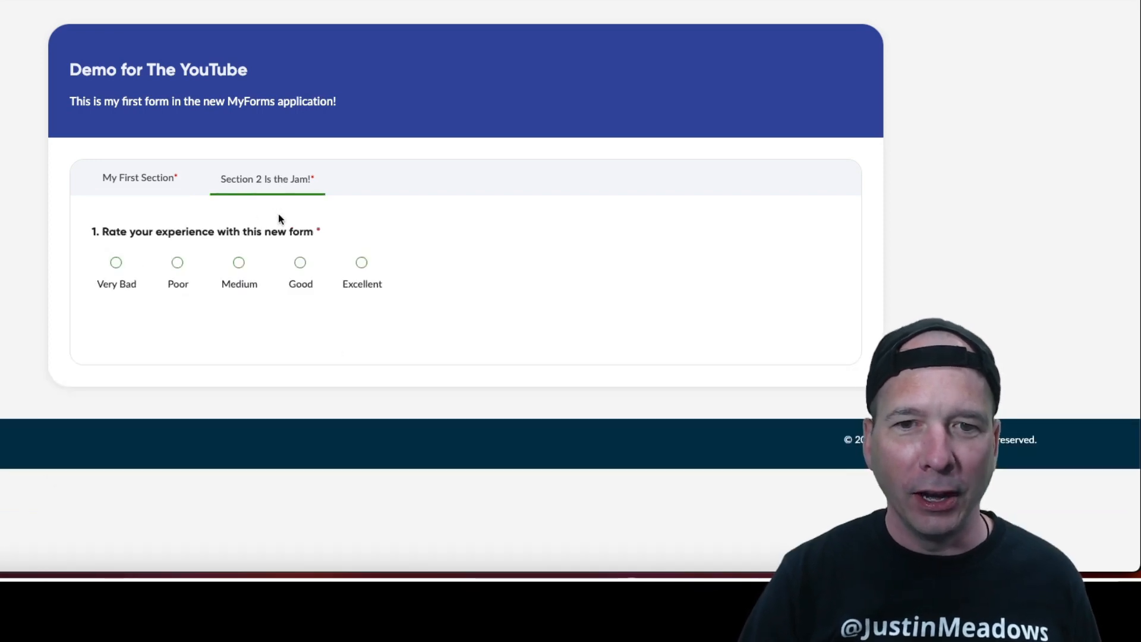
mouse_move(357, 262)
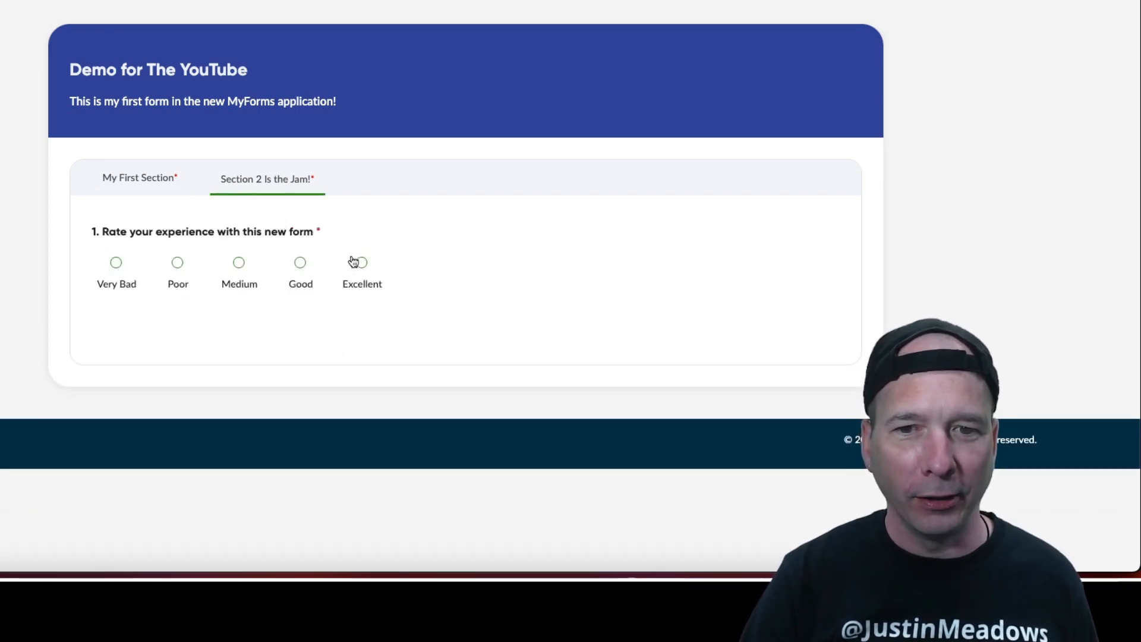
left_click(362, 262)
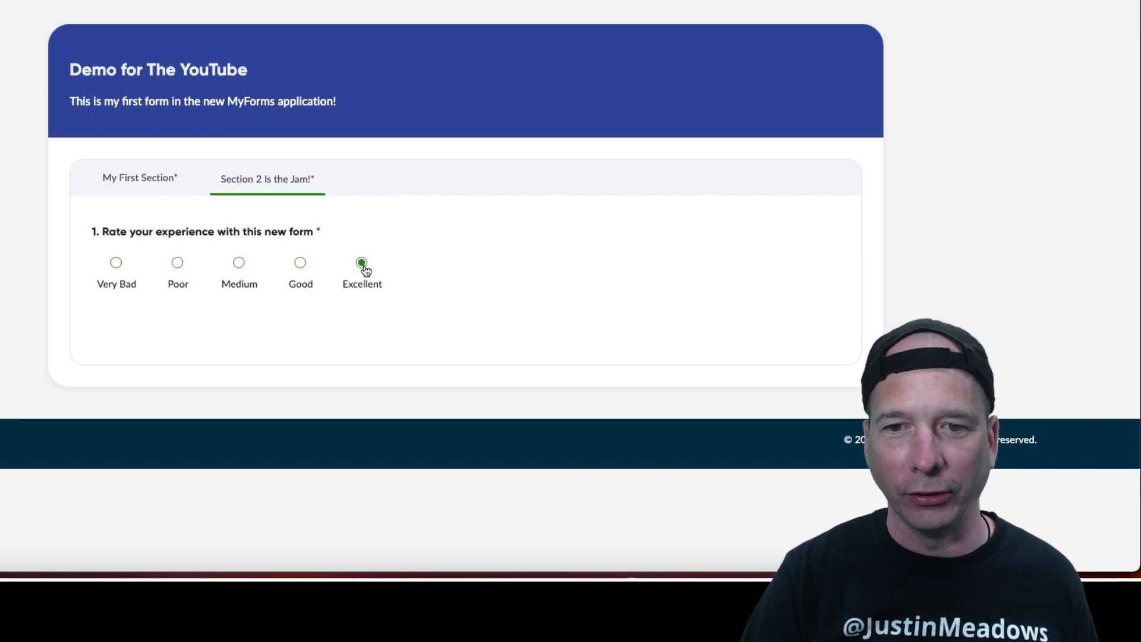
left_click(137, 177)
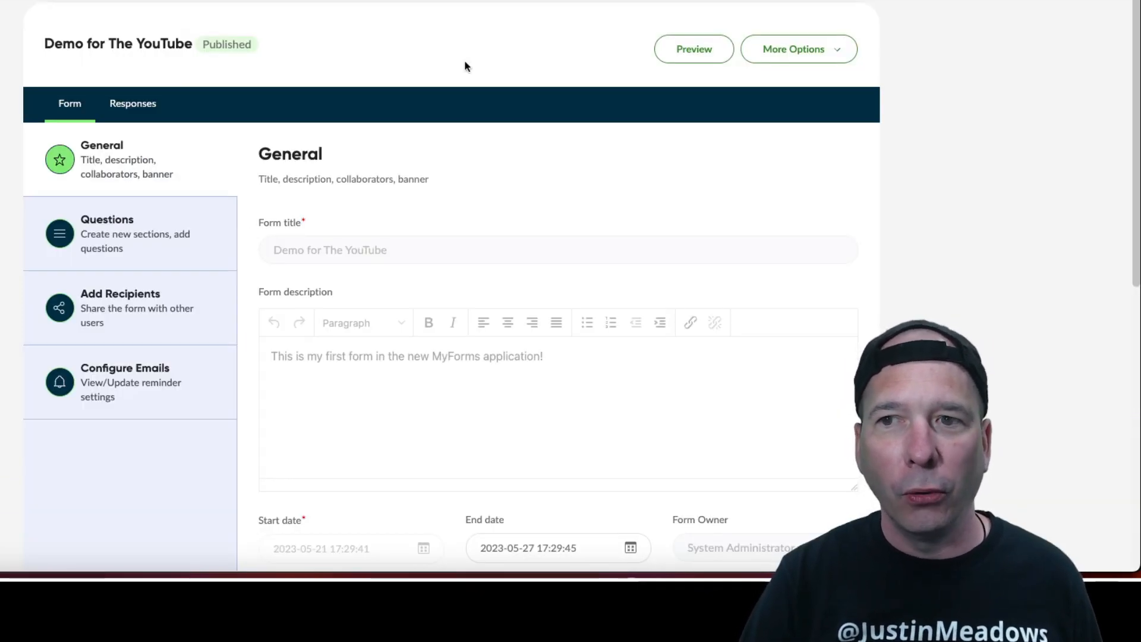
Save the form as template 'This is my first template', described as the best template is always the first template.
scroll("down", 3)
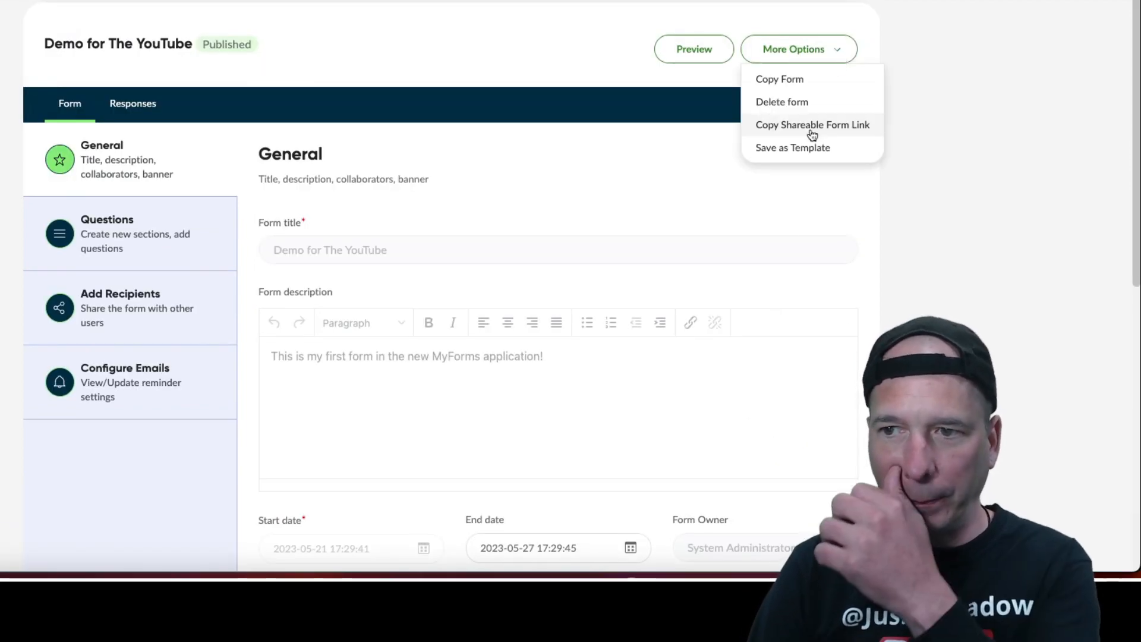
left_click(792, 147)
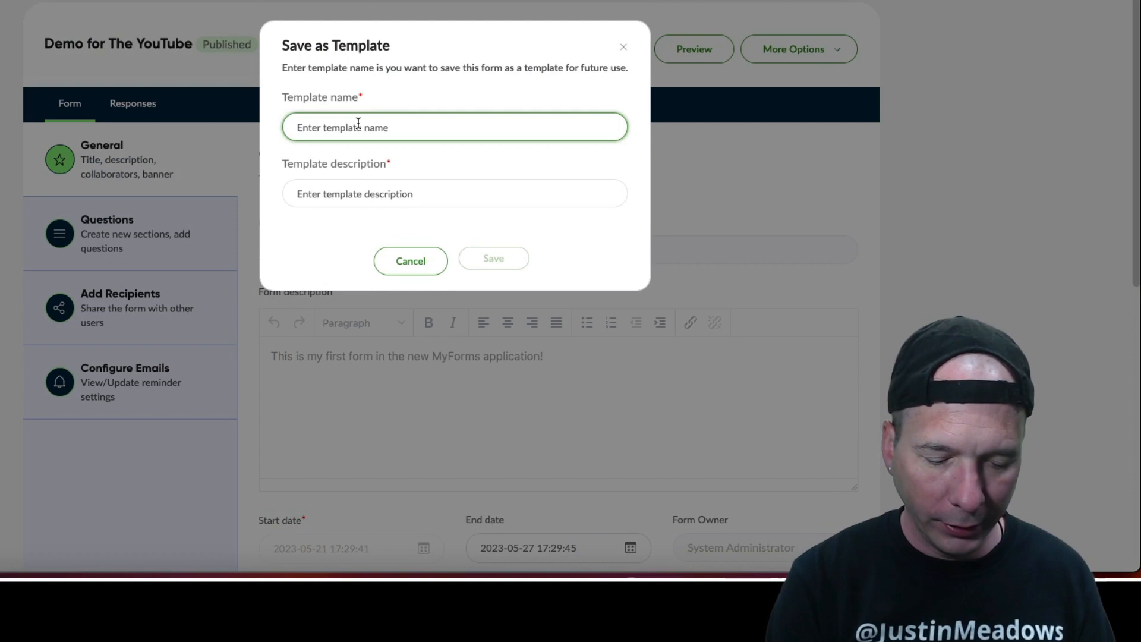
type("TH")
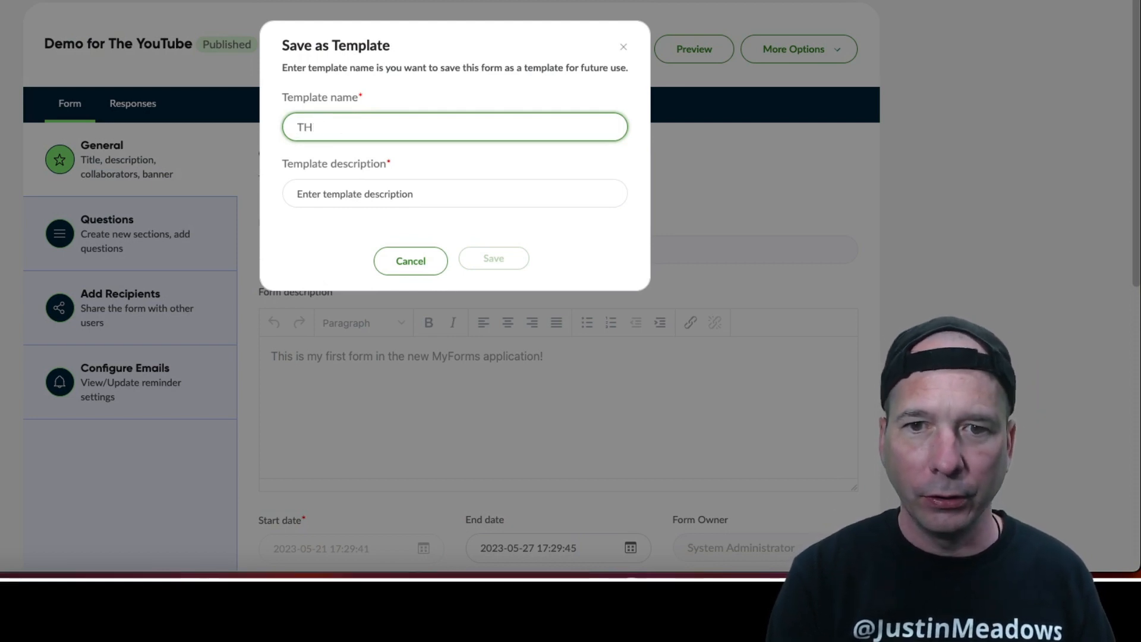
type("This is my first template")
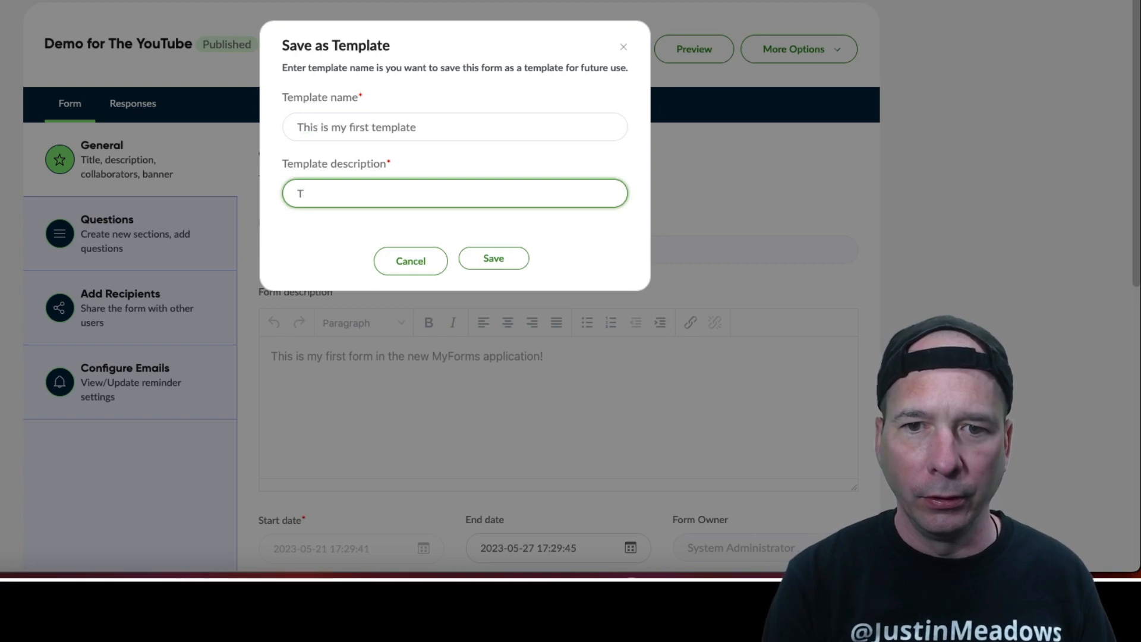
type("he. best te")
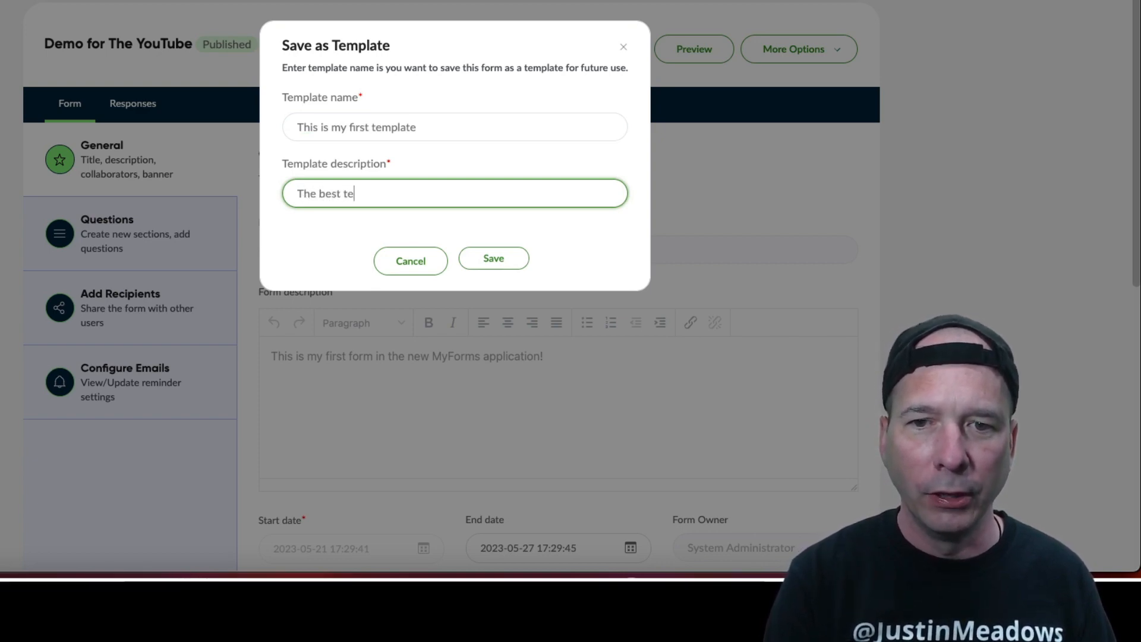
type("mplate is alwa")
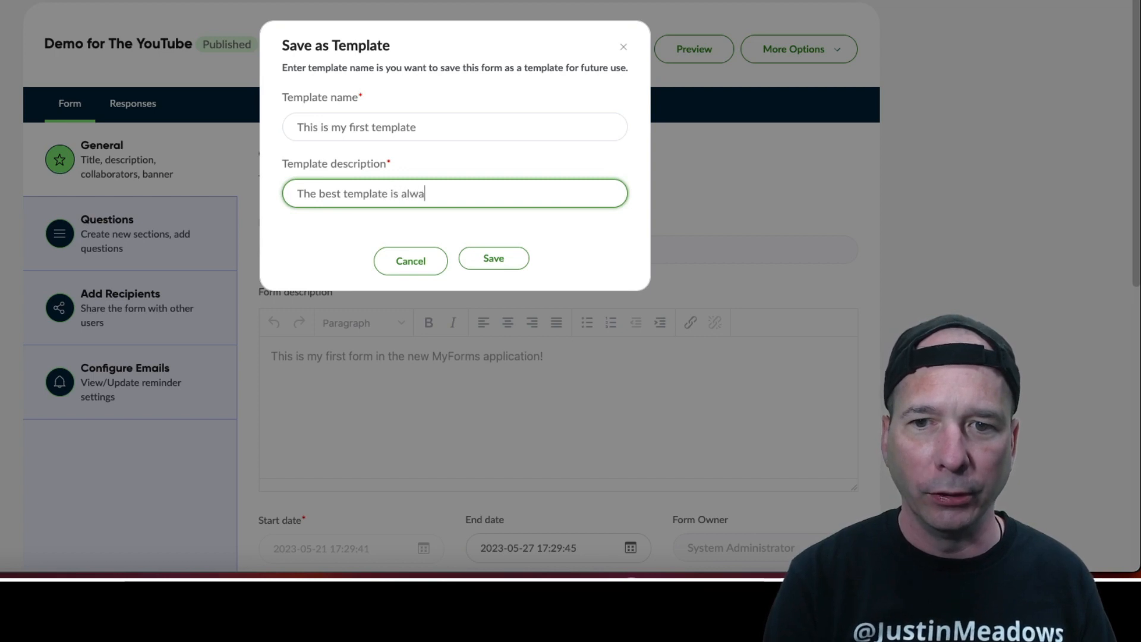
type("ys the first template.")
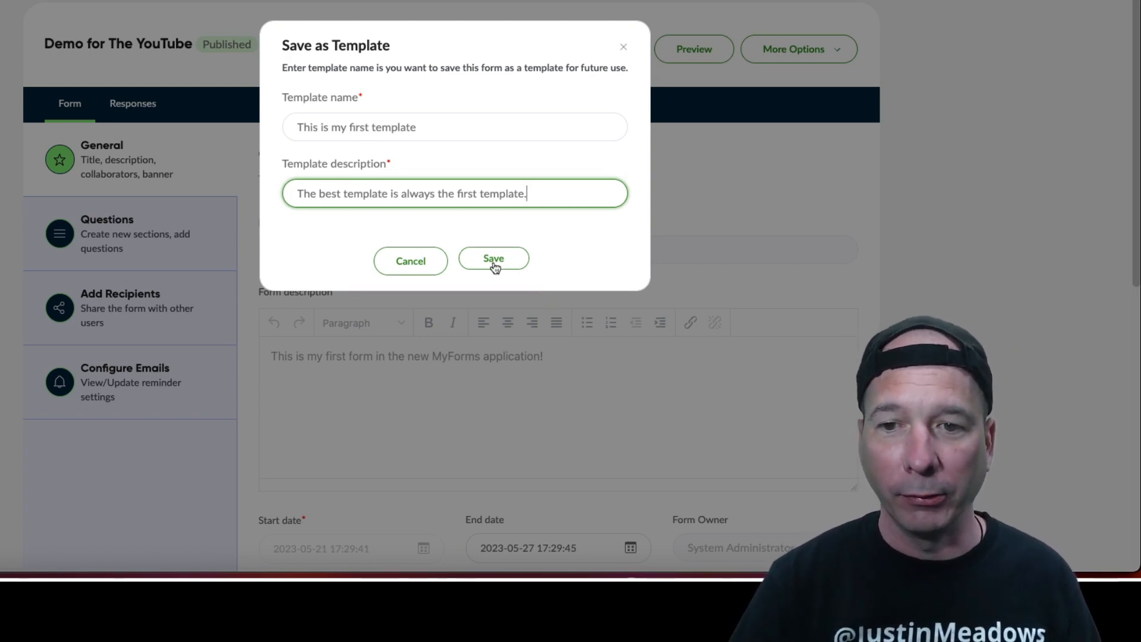
left_click(493, 258)
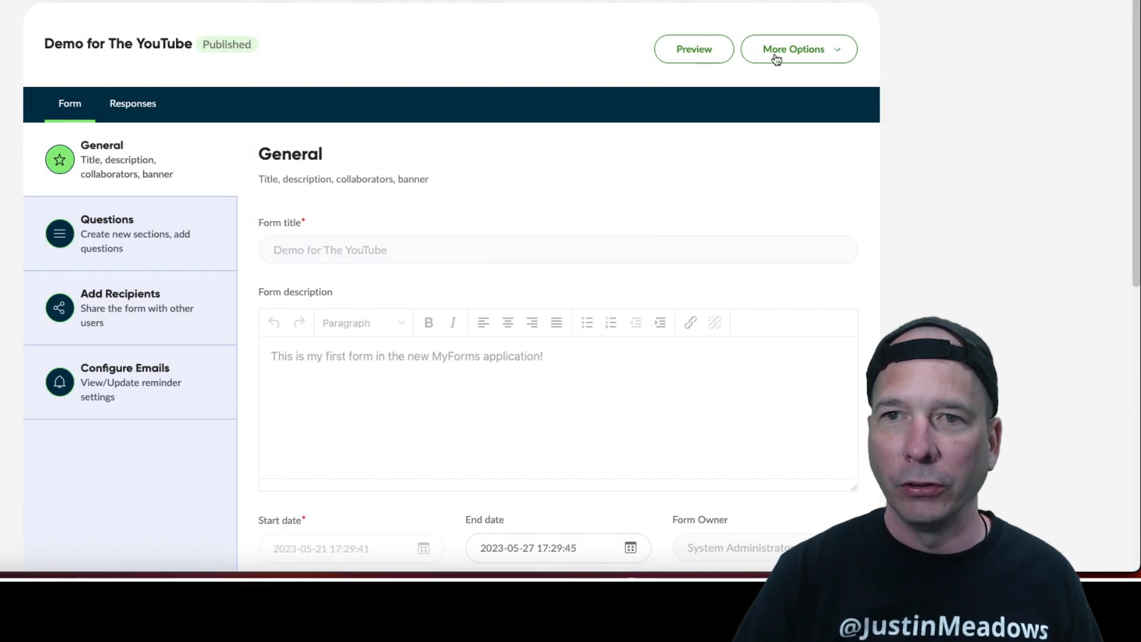
mouse_move(44, 4)
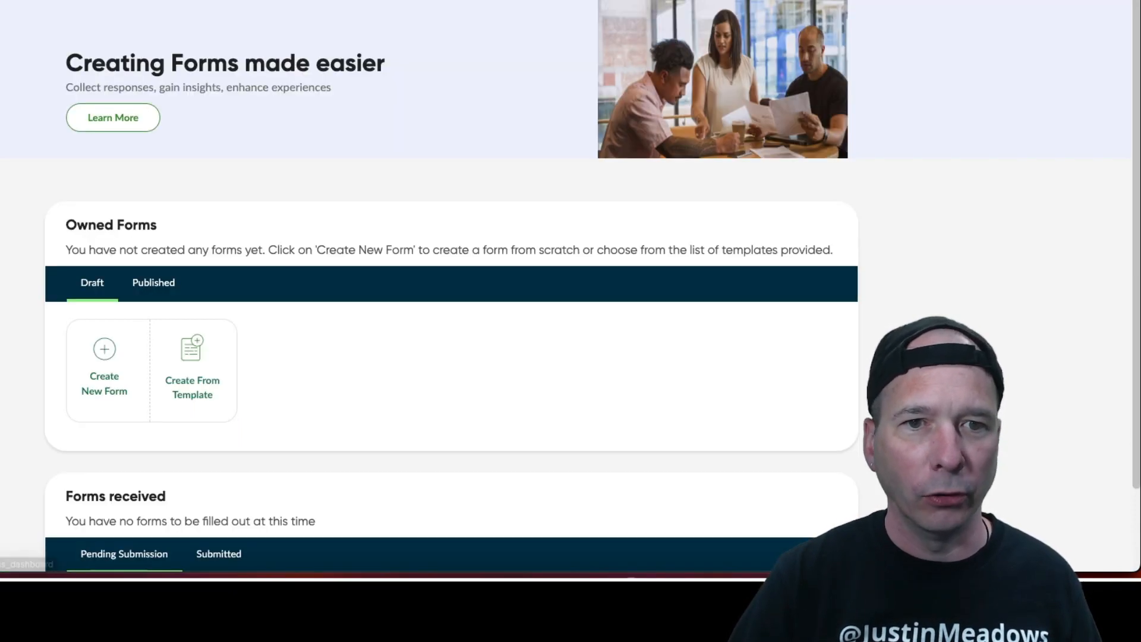
Browse the template gallery to find the new template, then close it.
left_click(192, 367)
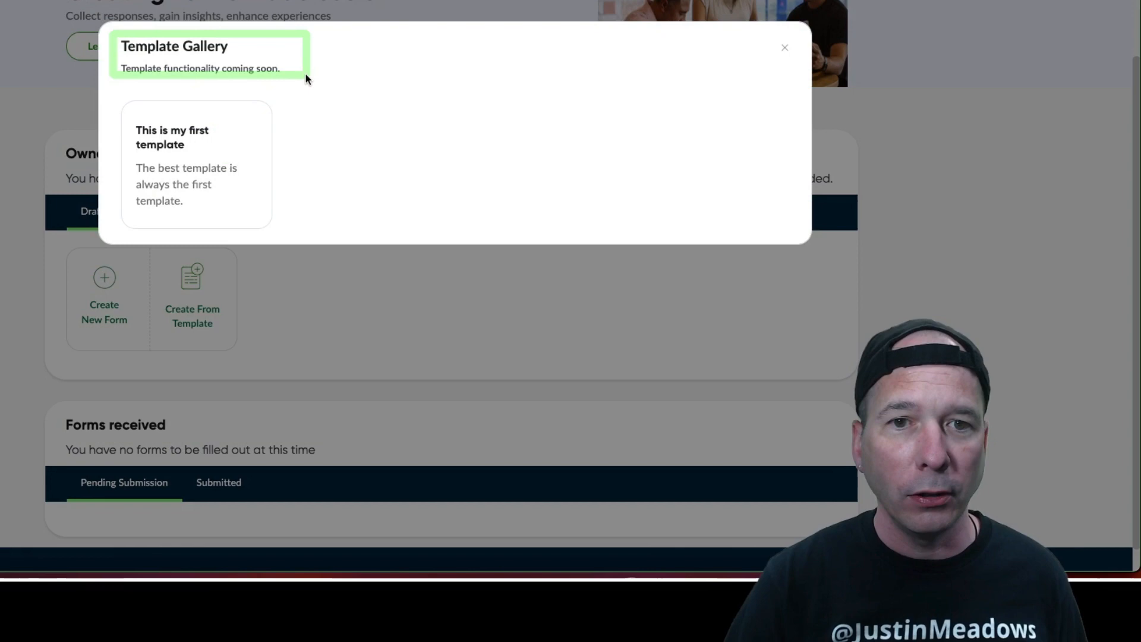
mouse_move(299, 84)
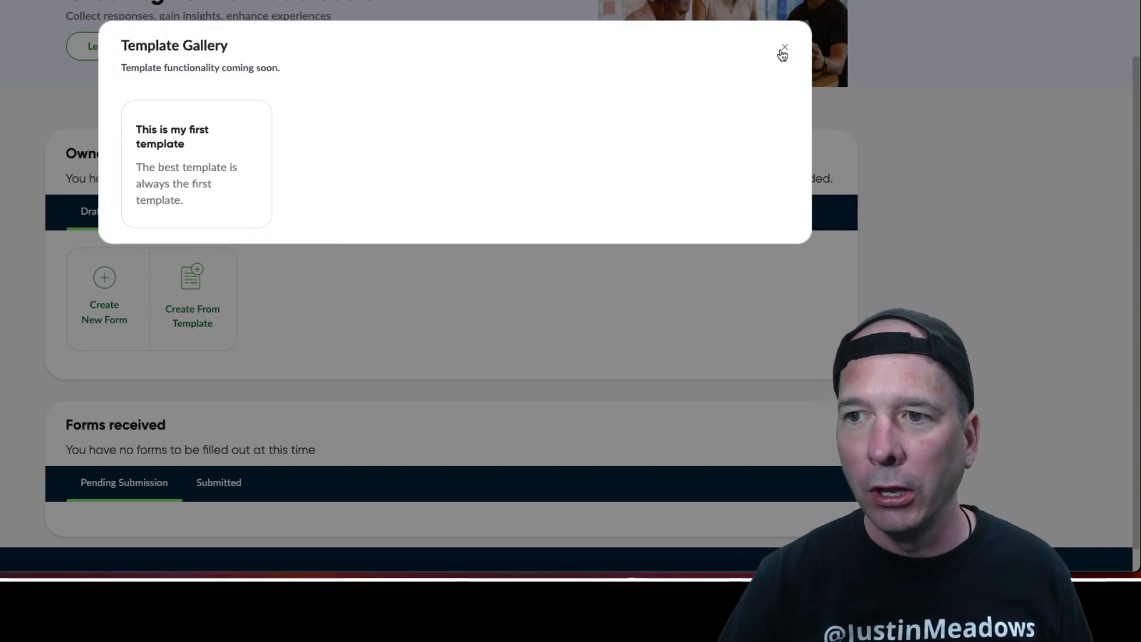
left_click(784, 48)
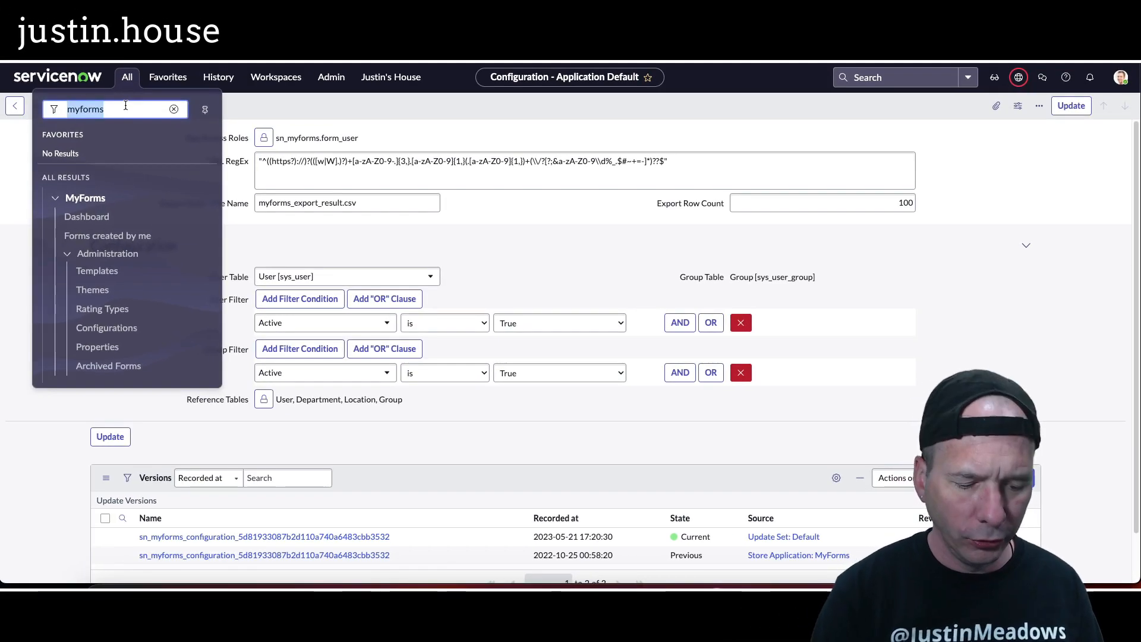
Find Abraham Lincoln in sys_user.list and edit his assigned roles.
type("sys_user.list")
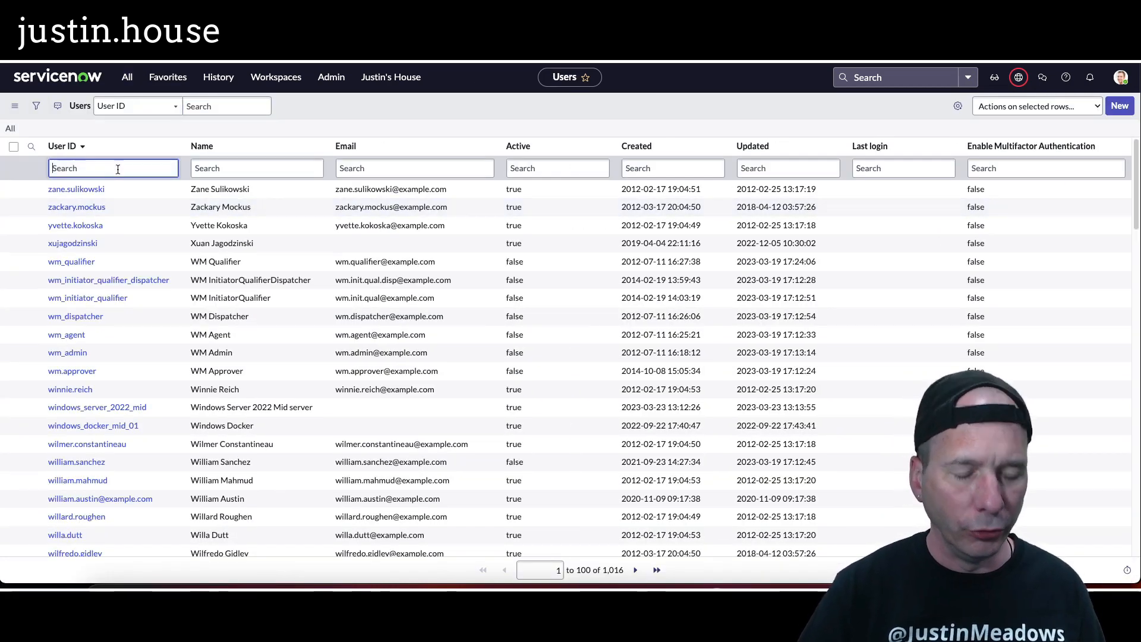
type("abraham")
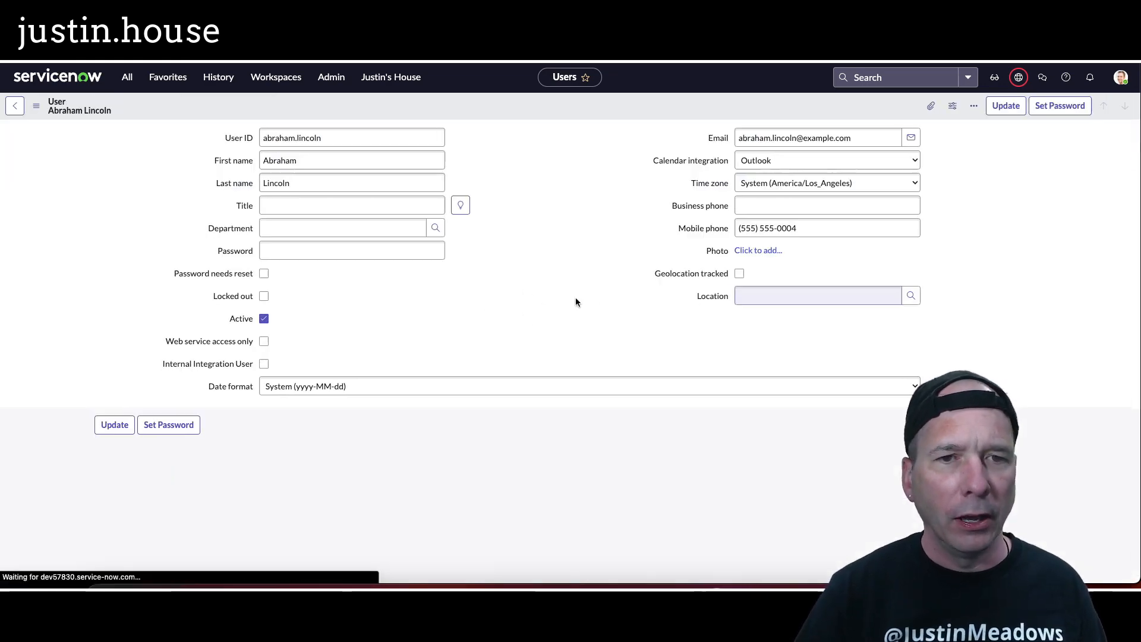
scroll("down", 3)
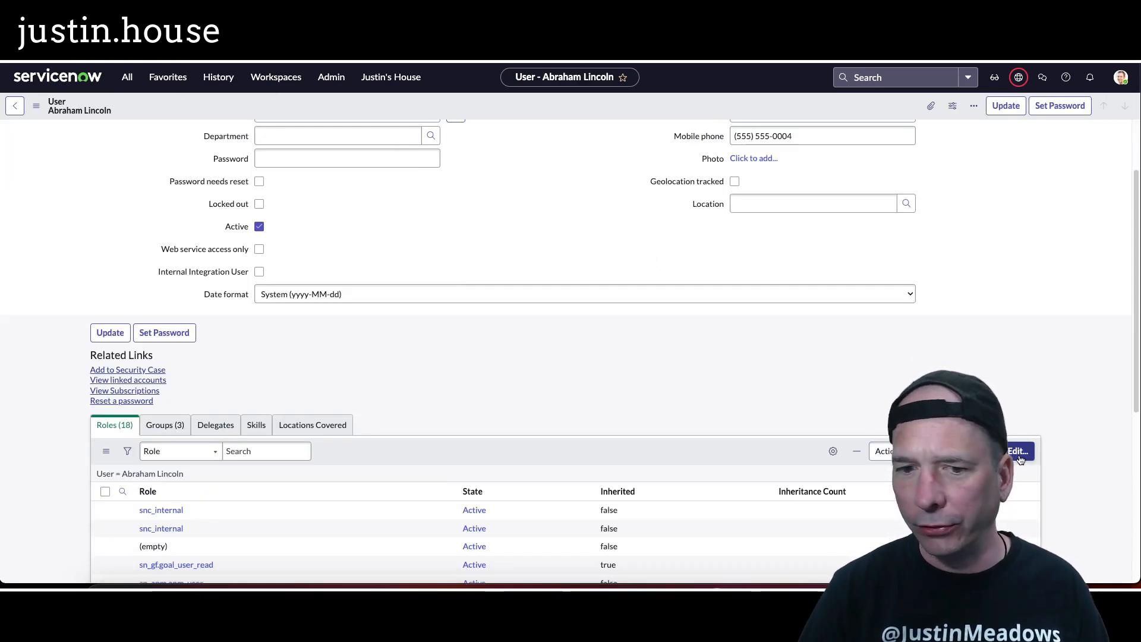
left_click(1018, 450)
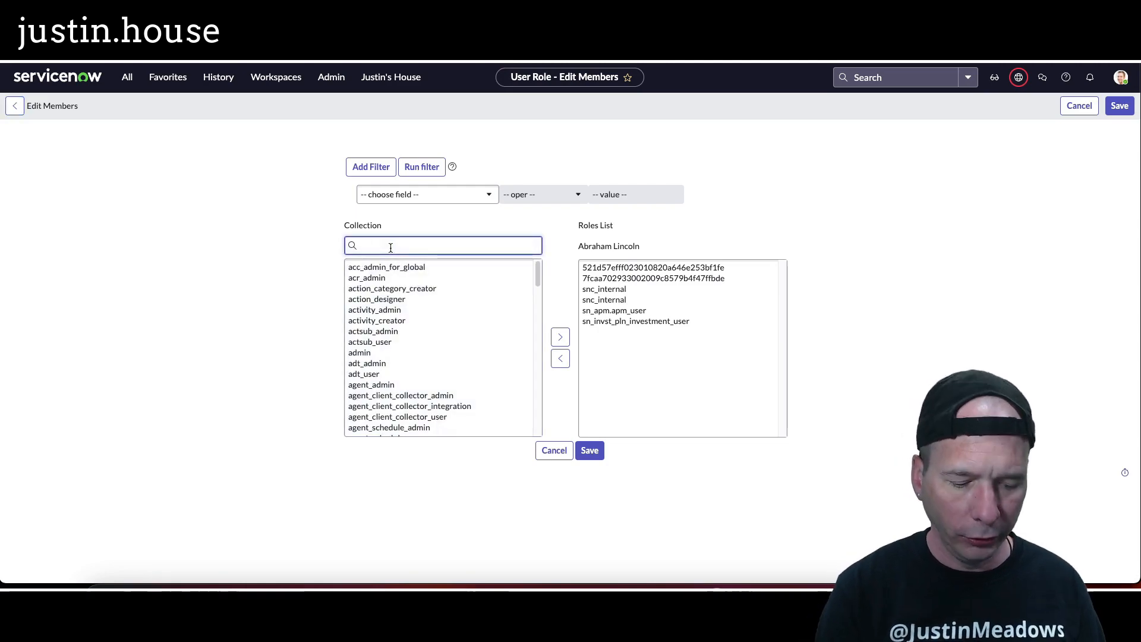
Add the sn_myforms.form_user role to his roles list and save, bringing his roles to 19.
type("sn_myforms")
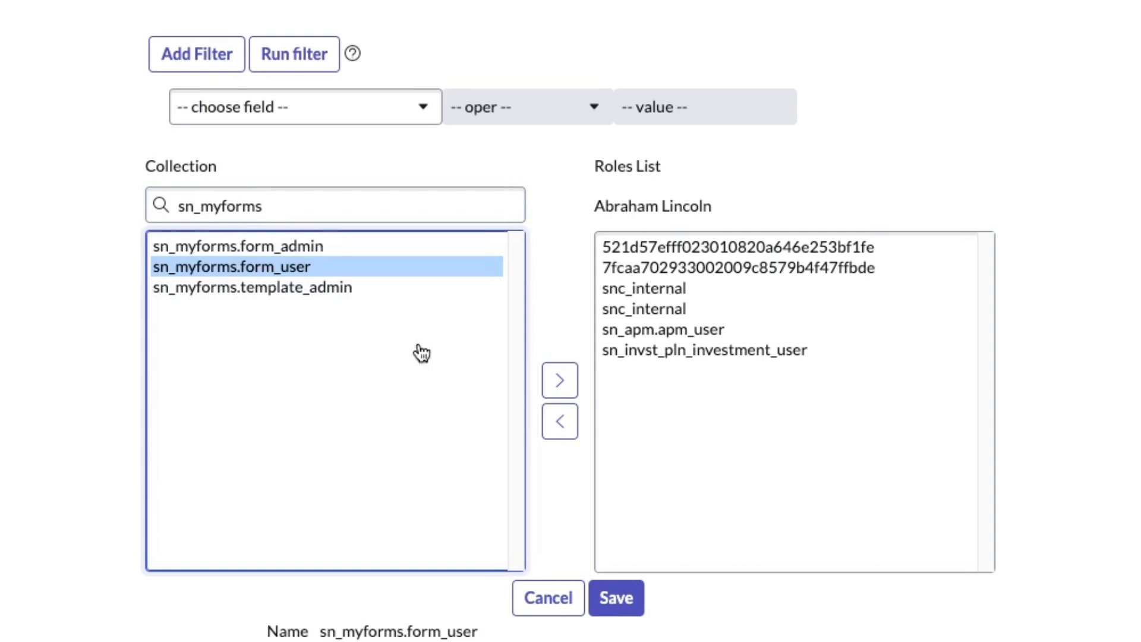
left_click(558, 379)
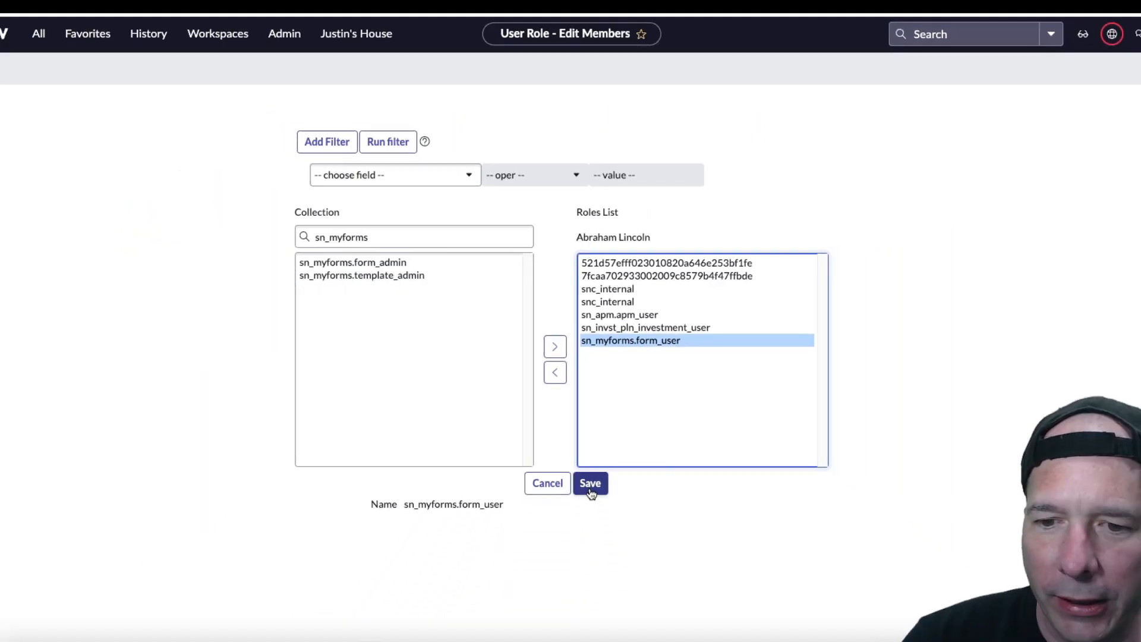
left_click(589, 482)
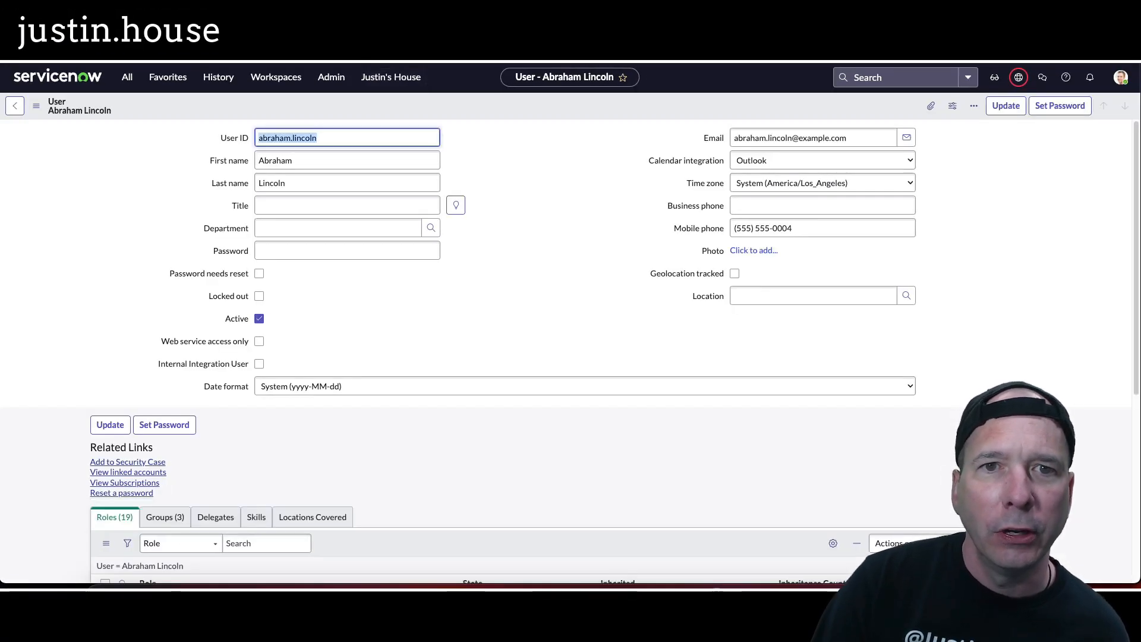
mouse_move(1132, 91)
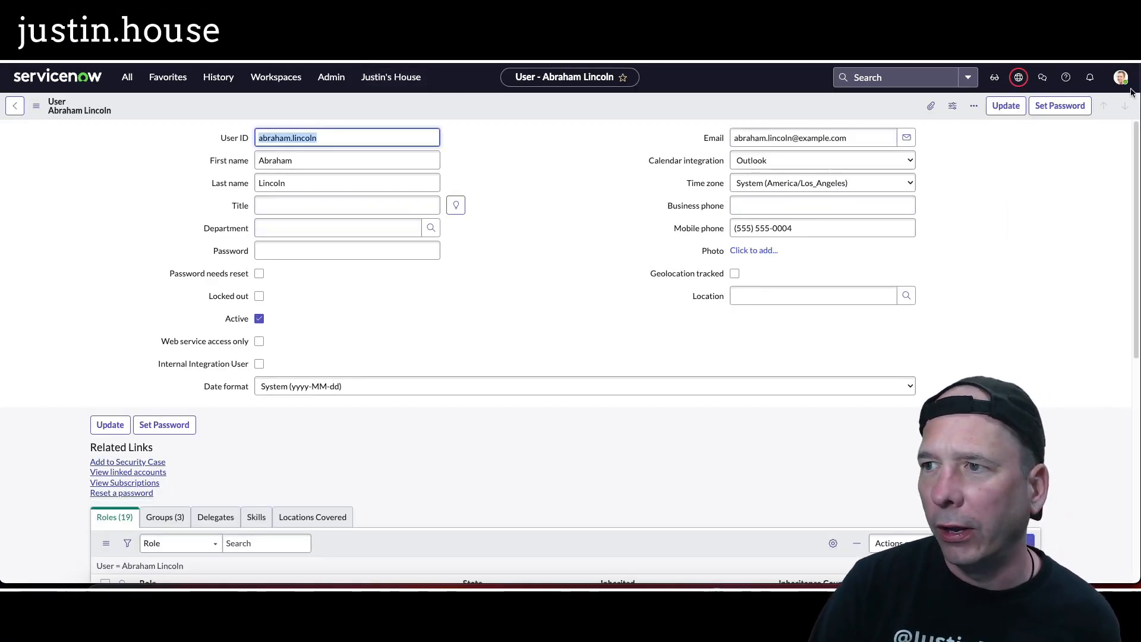
left_click(1121, 77)
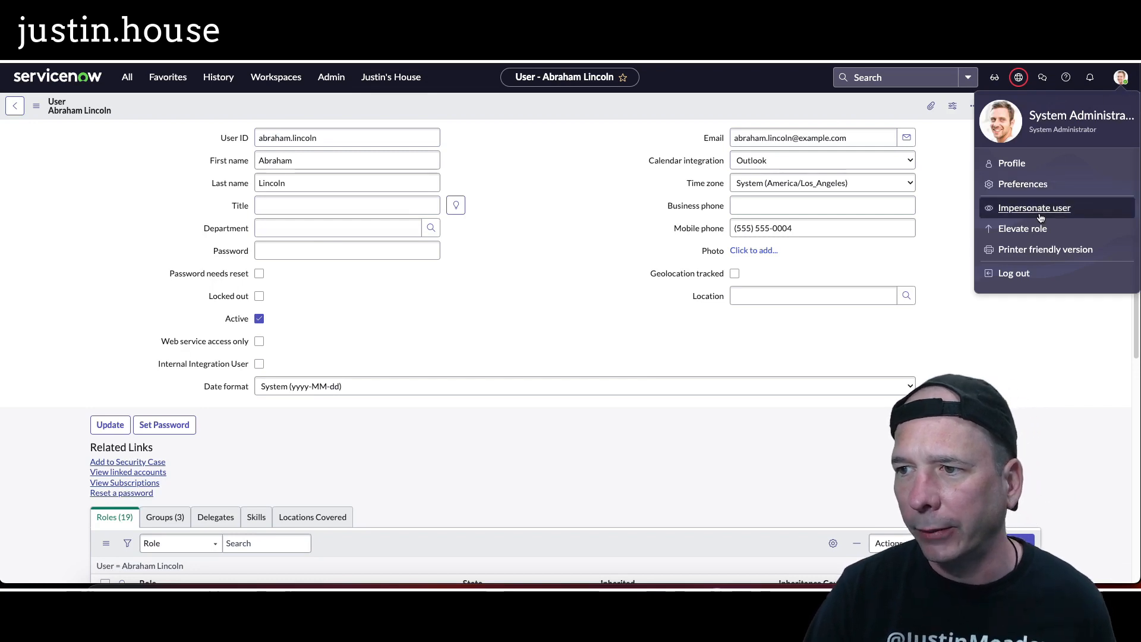
Impersonate the user Abraham Lincoln.
left_click(1033, 208)
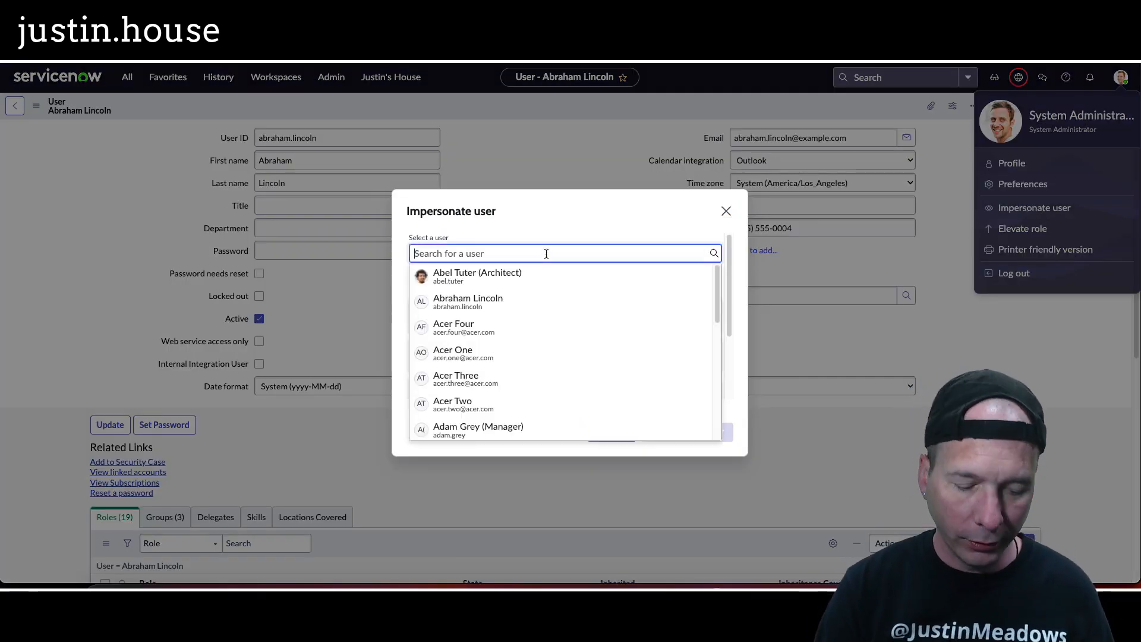
type("abraham Lincoln")
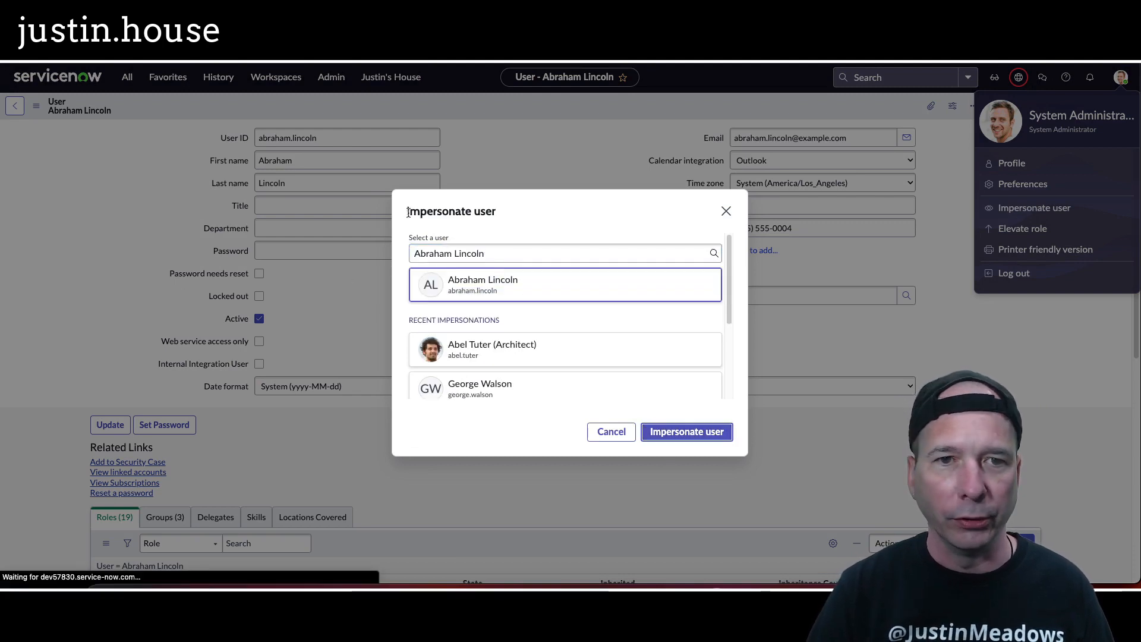
mouse_move(685, 432)
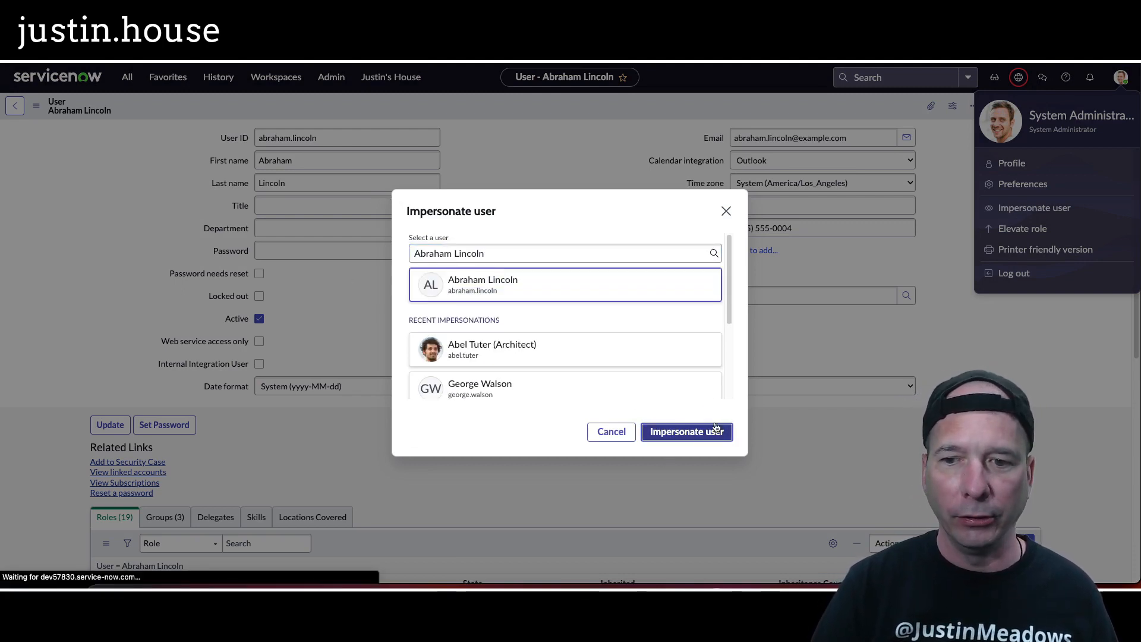
left_click(686, 431)
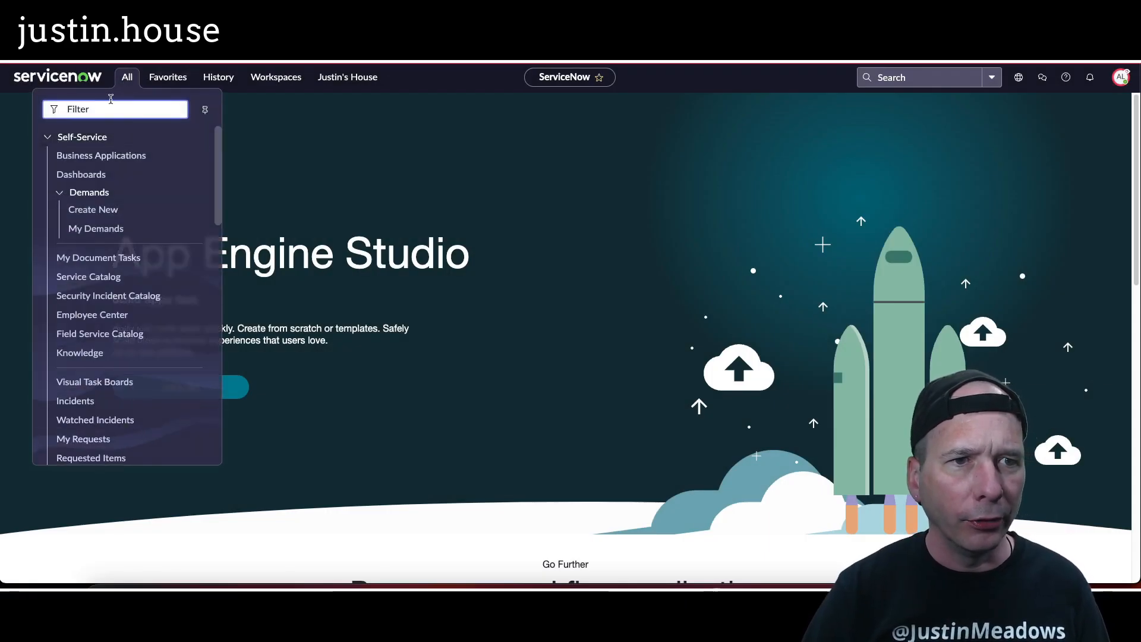
Filter the navigator for 'myforms' and show the published Demo for The YouTube form on the dashboard.
type("myforms")
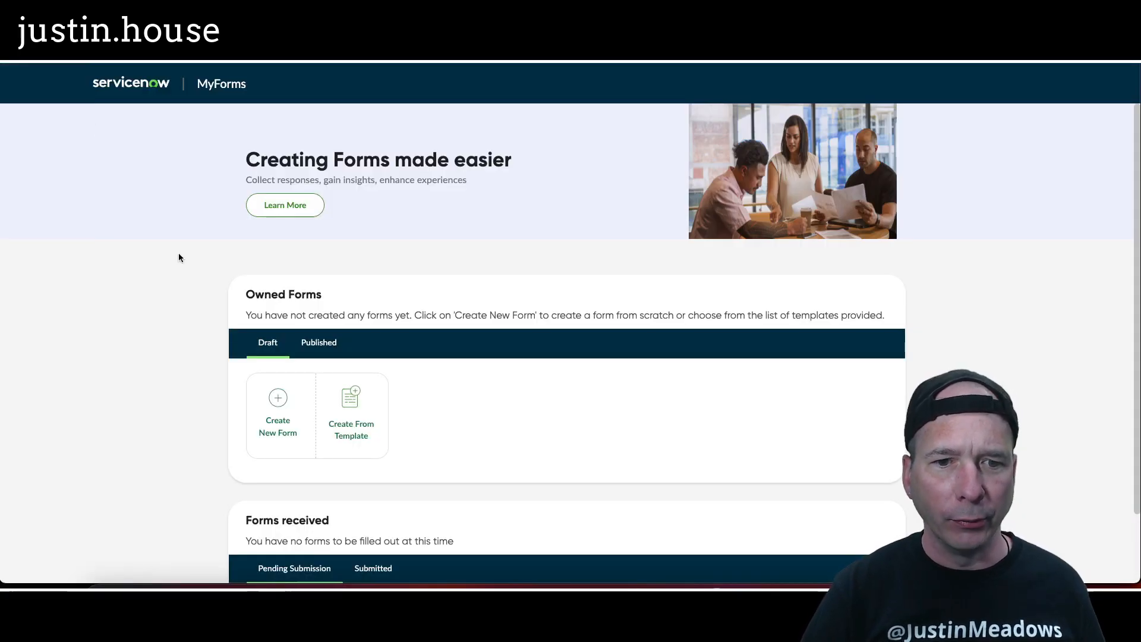
scroll("down", 3)
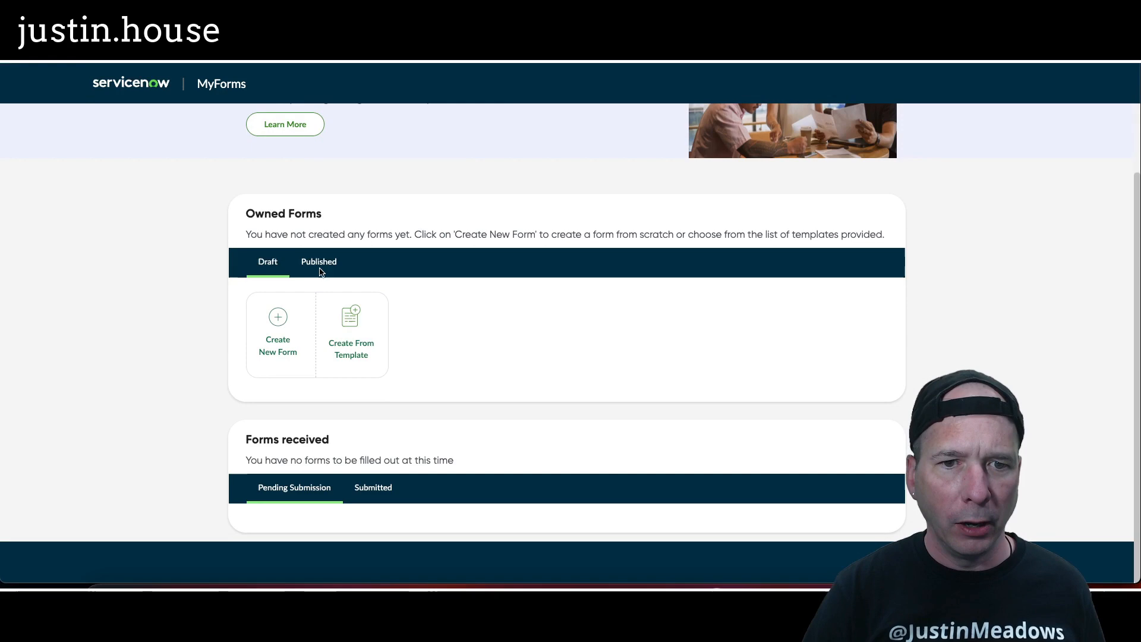
left_click(318, 262)
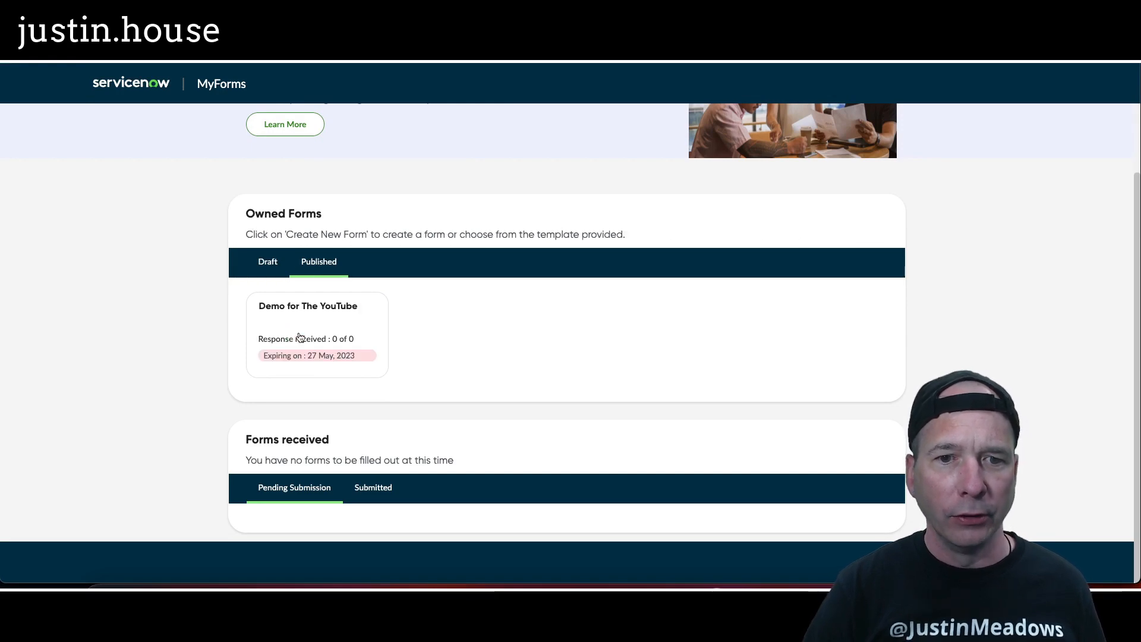
mouse_move(347, 352)
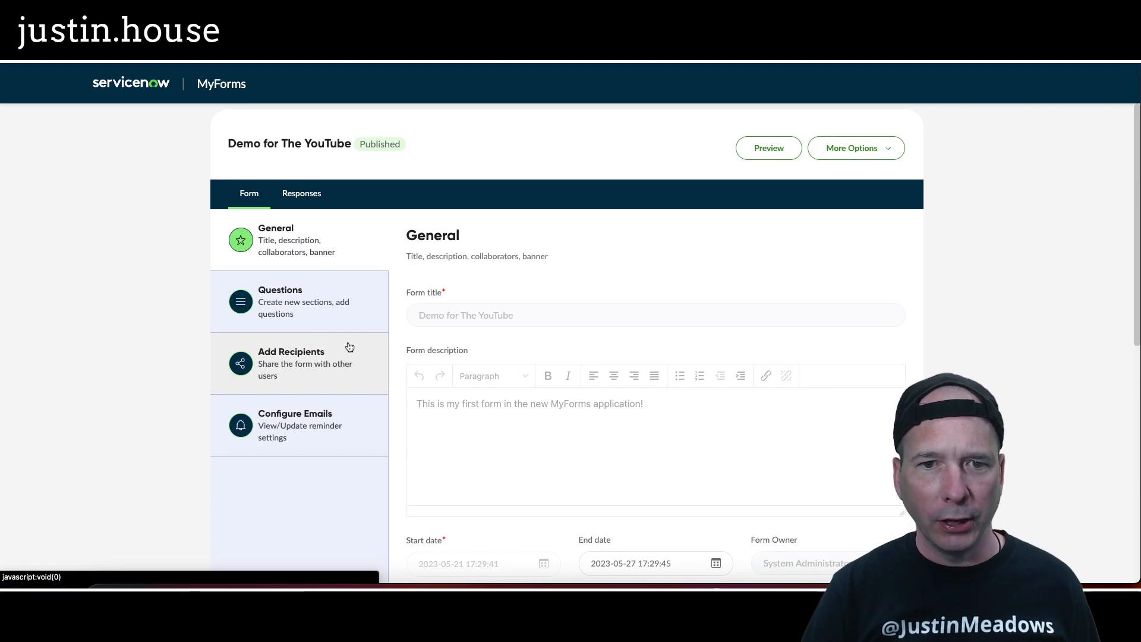
scroll("down", 3)
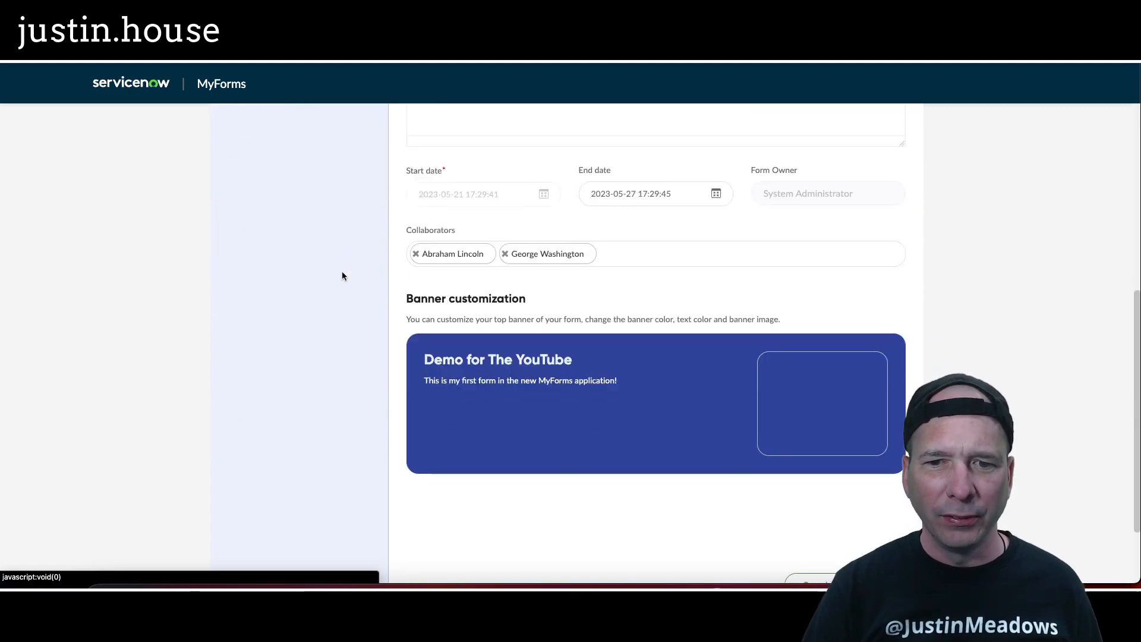
Review the form's More Options, then return to the dashboard's Published view.
left_click(852, 148)
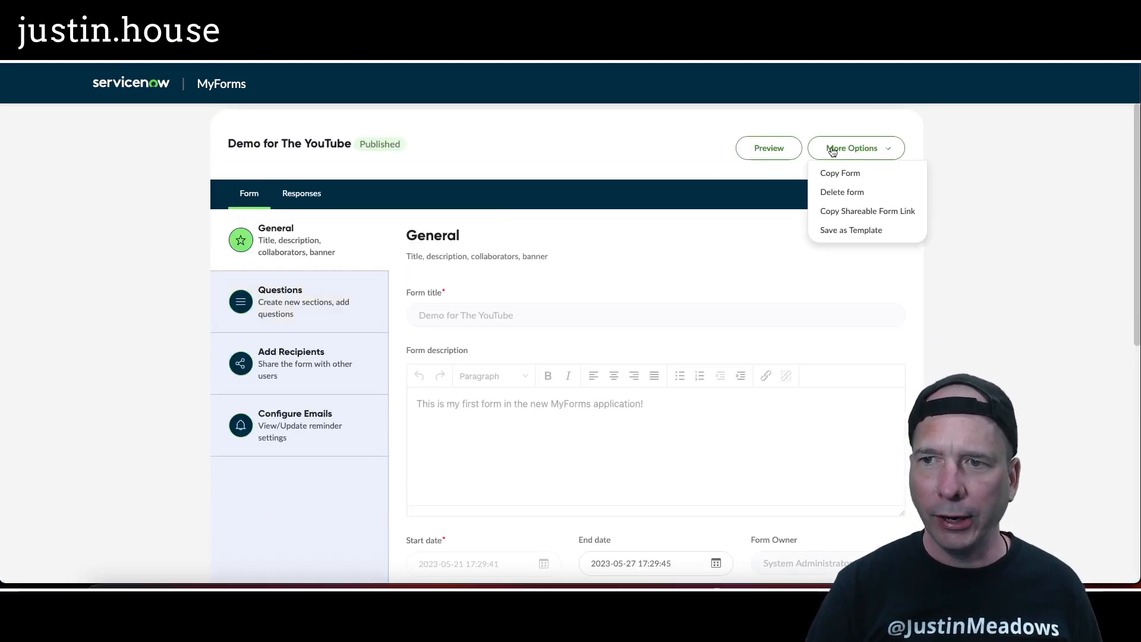
left_click(221, 83)
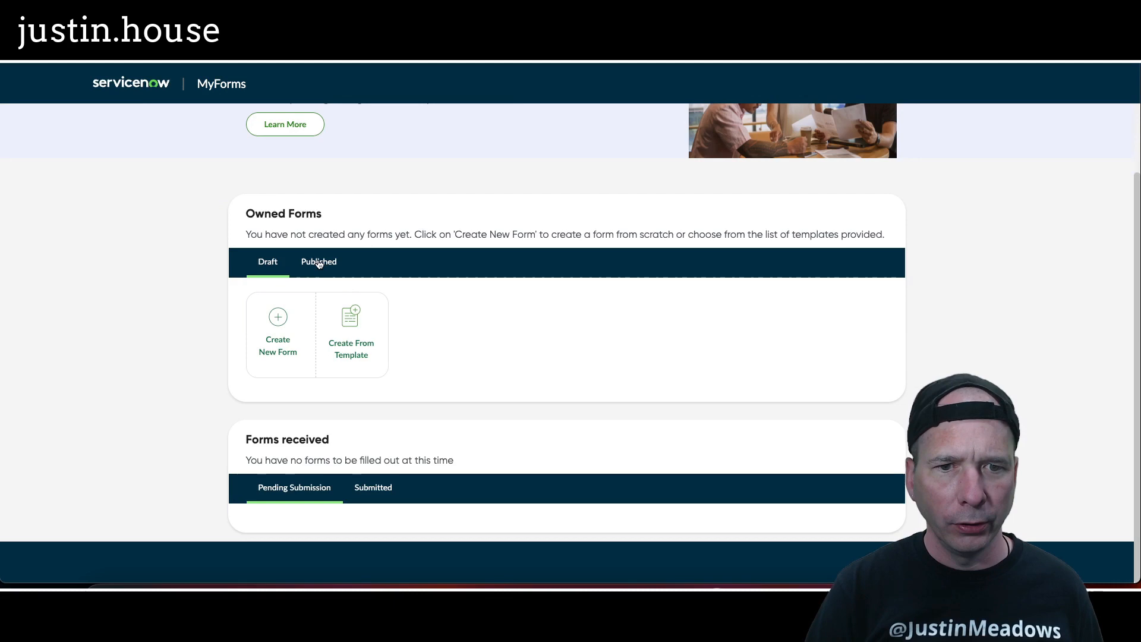
left_click(318, 262)
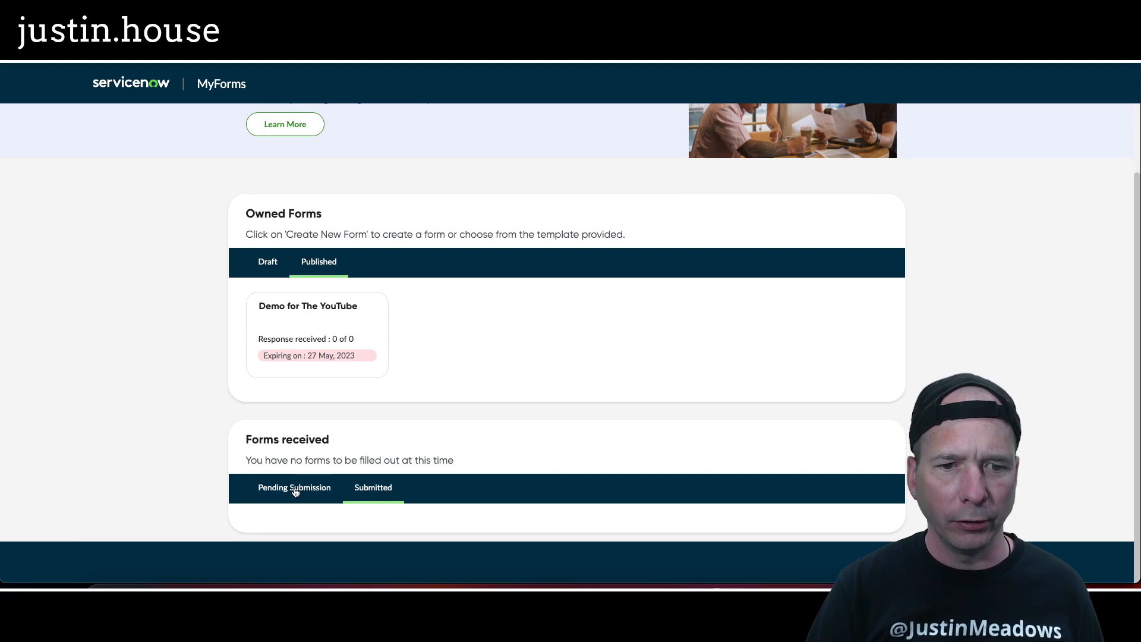
scroll("up", 3)
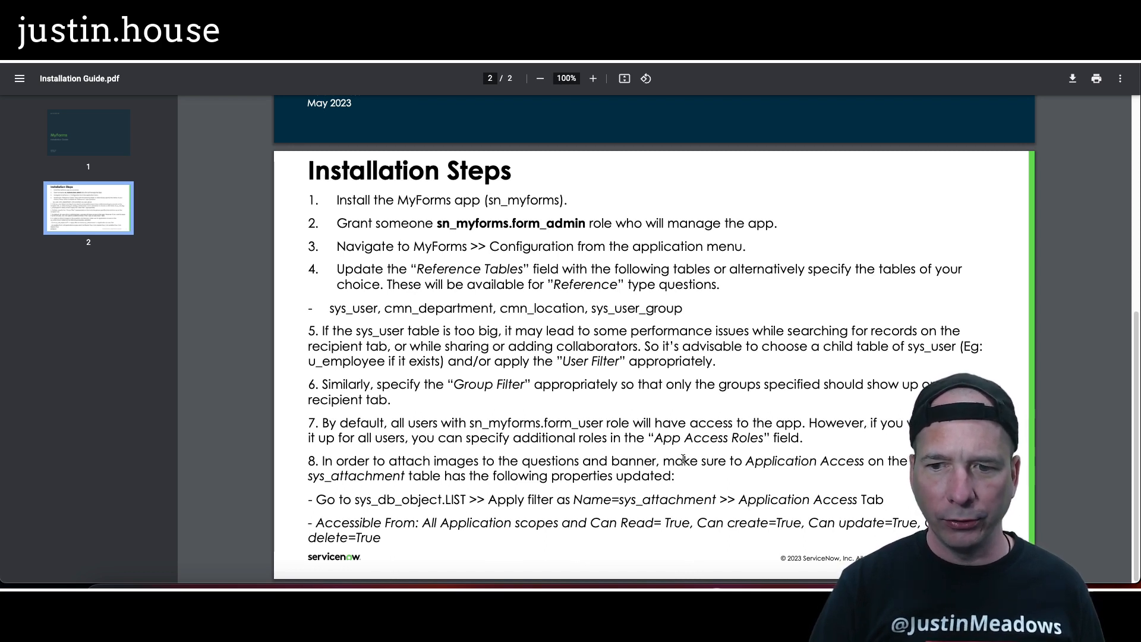
mouse_move(369, 435)
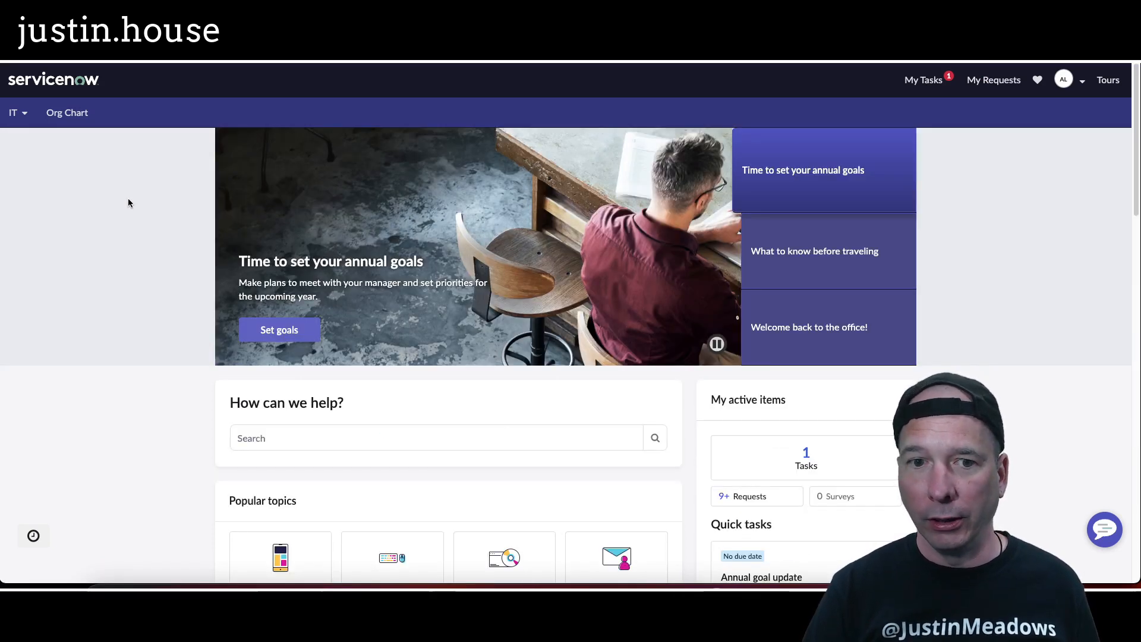
Browse the Employee Center home and empty favorites, then leave the portal for the platform UI.
scroll("down", 3)
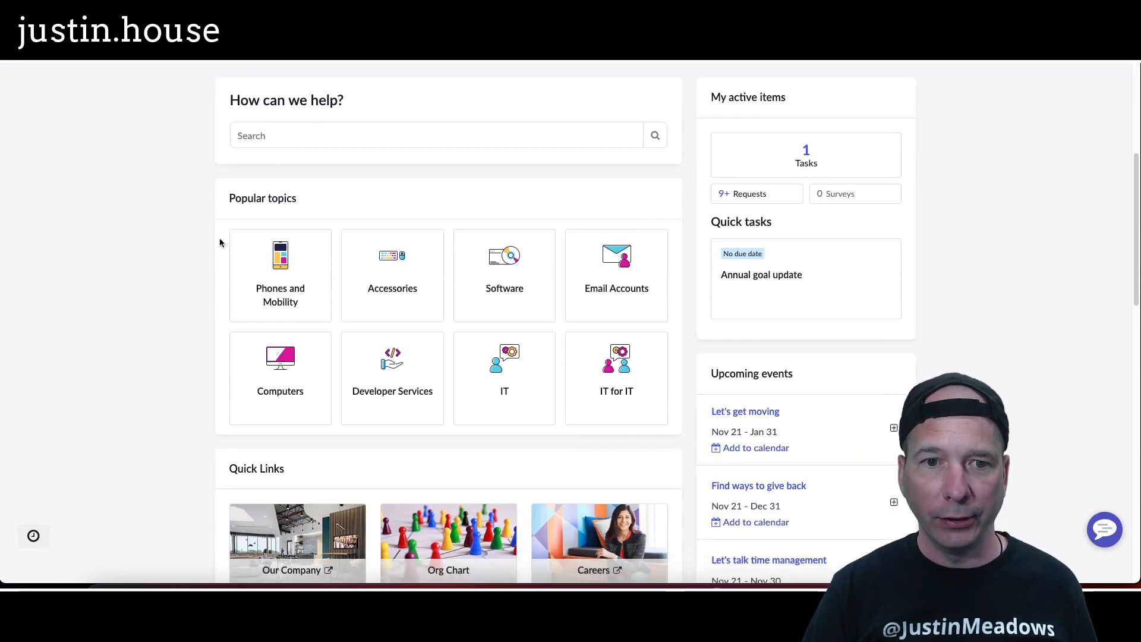
scroll("down", 3)
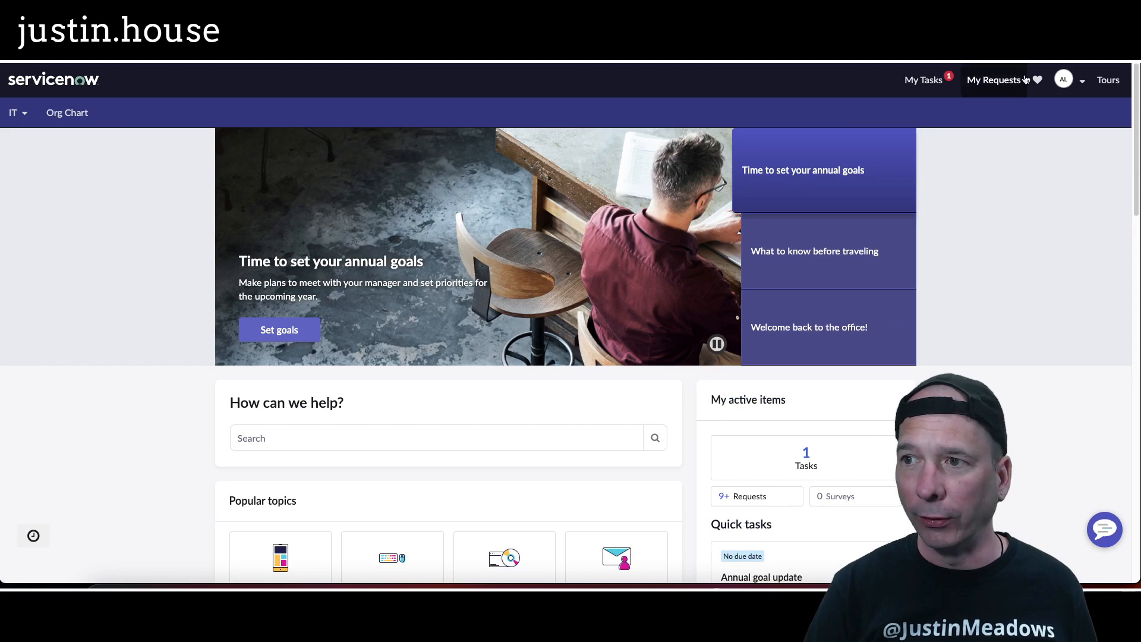
left_click(1063, 80)
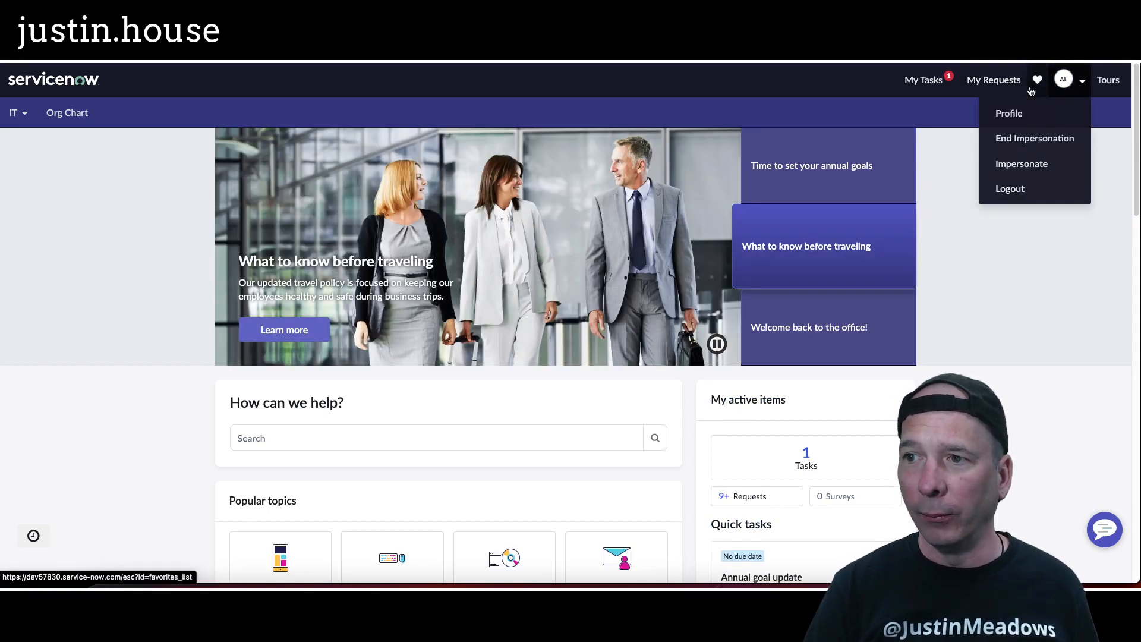
left_click(1036, 80)
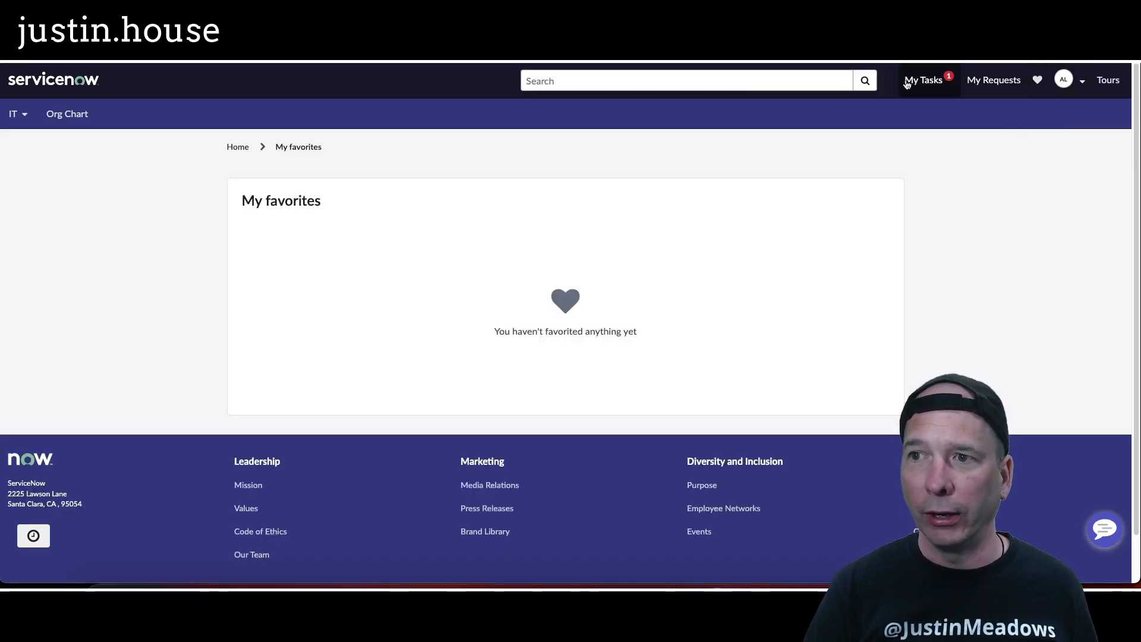
left_click(922, 80)
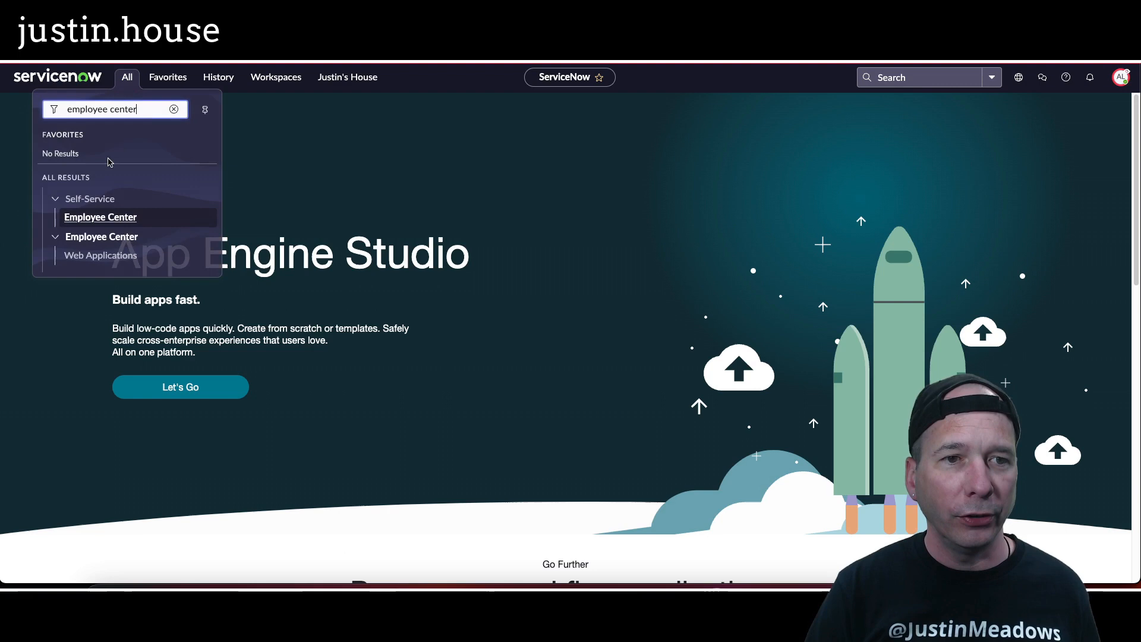
Refilter the navigator for 'myforms' and reopen the published Demo for The YouTube form.
left_click(174, 109)
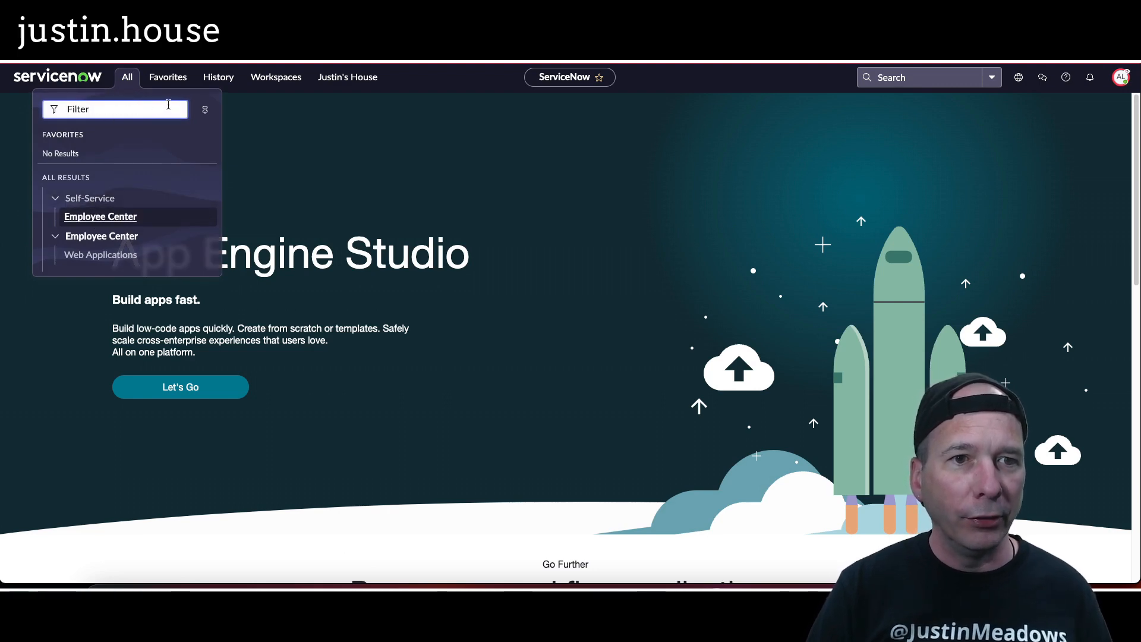
type("myforms")
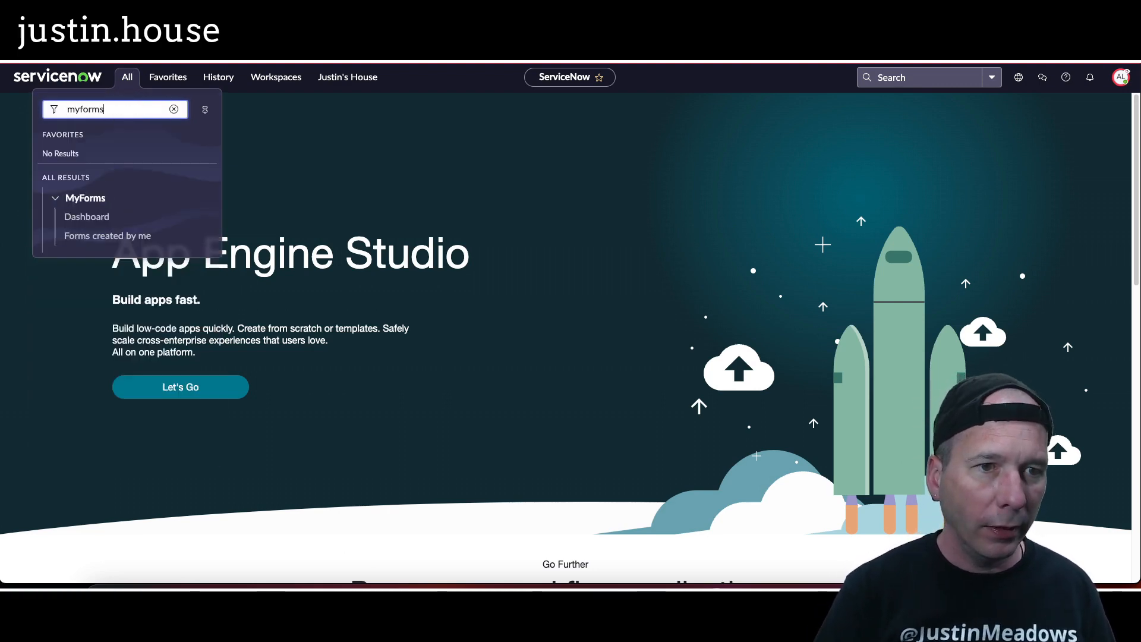
mouse_move(86, 217)
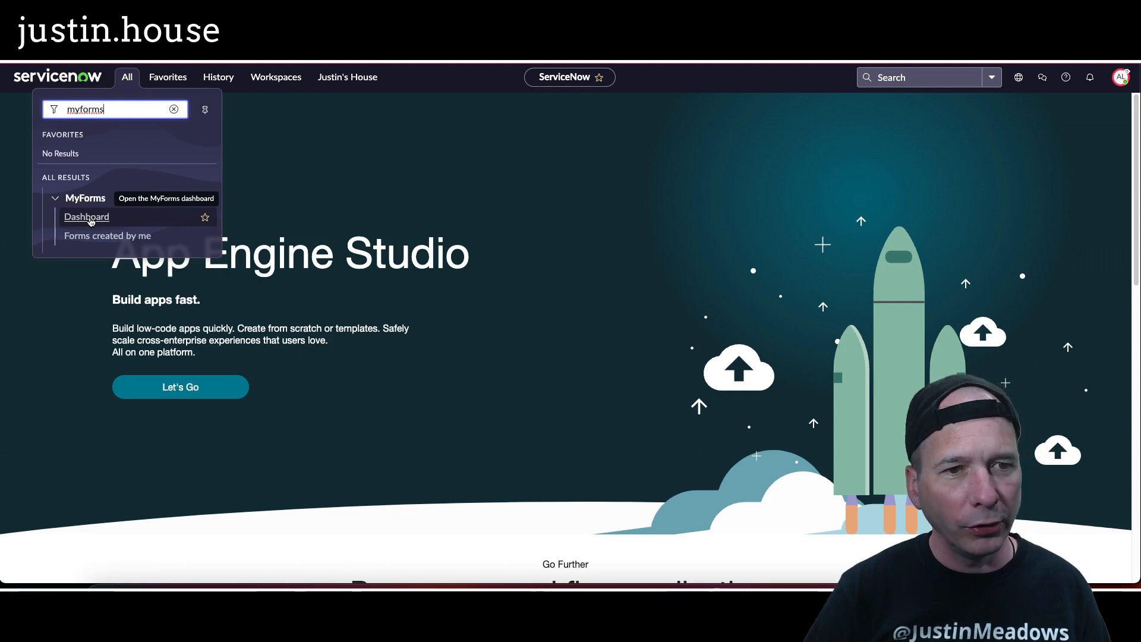
left_click(86, 217)
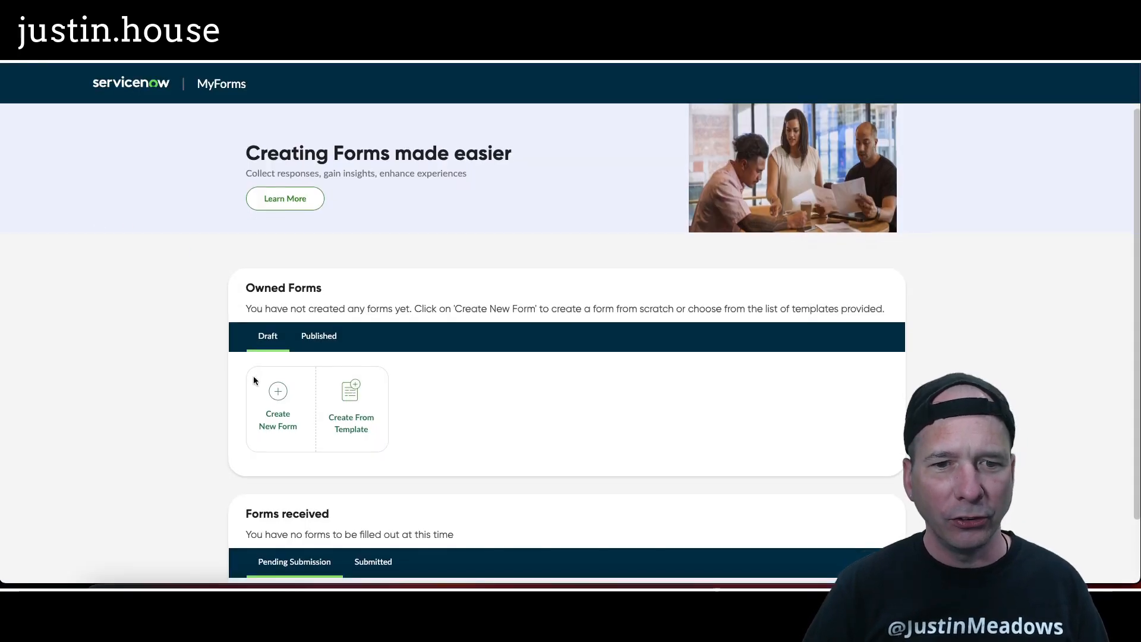
left_click(318, 275)
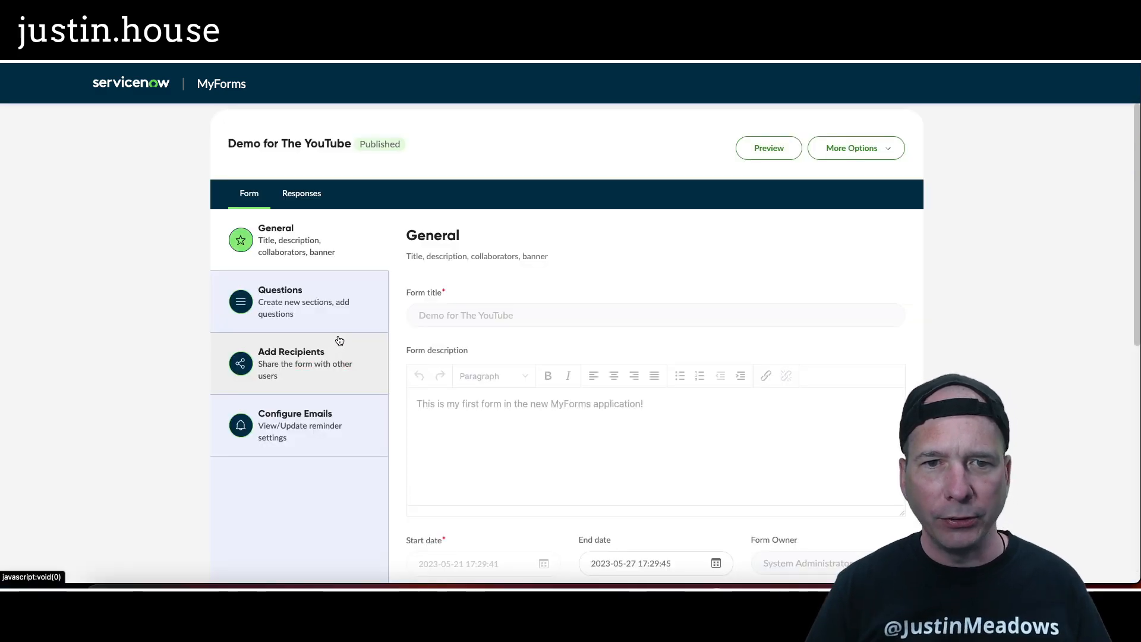
Show the form's Questions step with its two sections and review More Options.
left_click(301, 193)
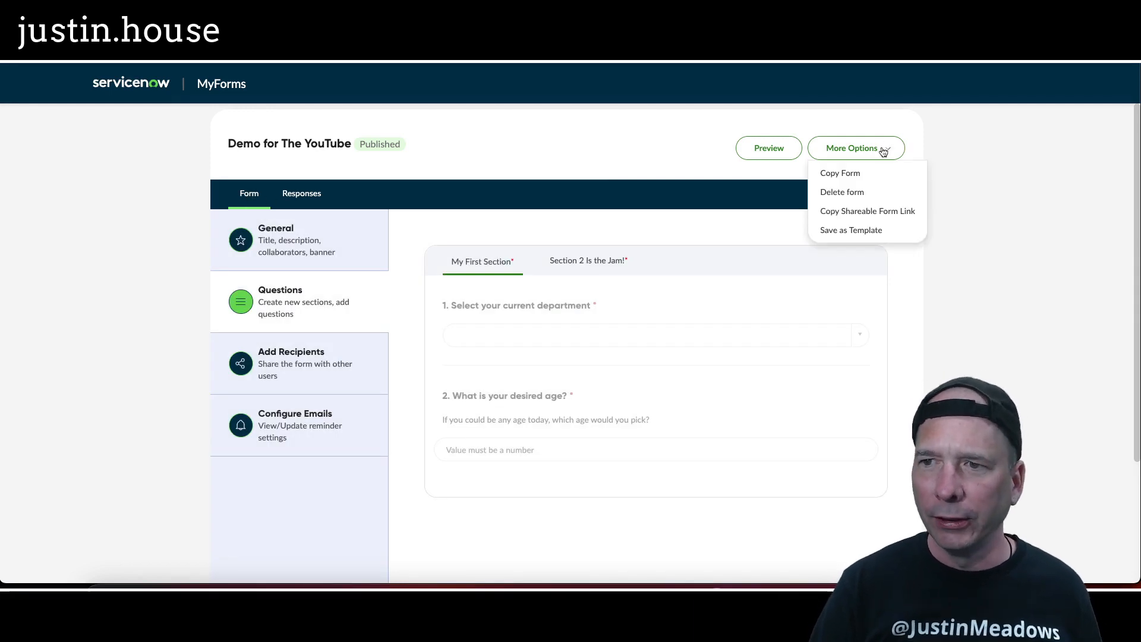
left_click(426, 153)
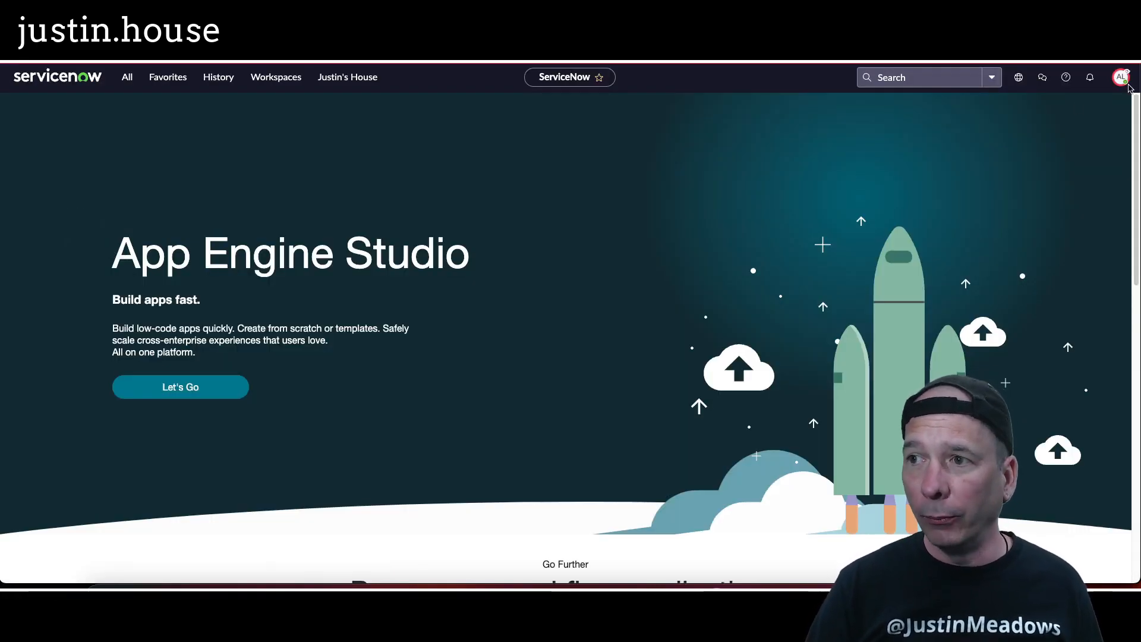
left_click(1121, 78)
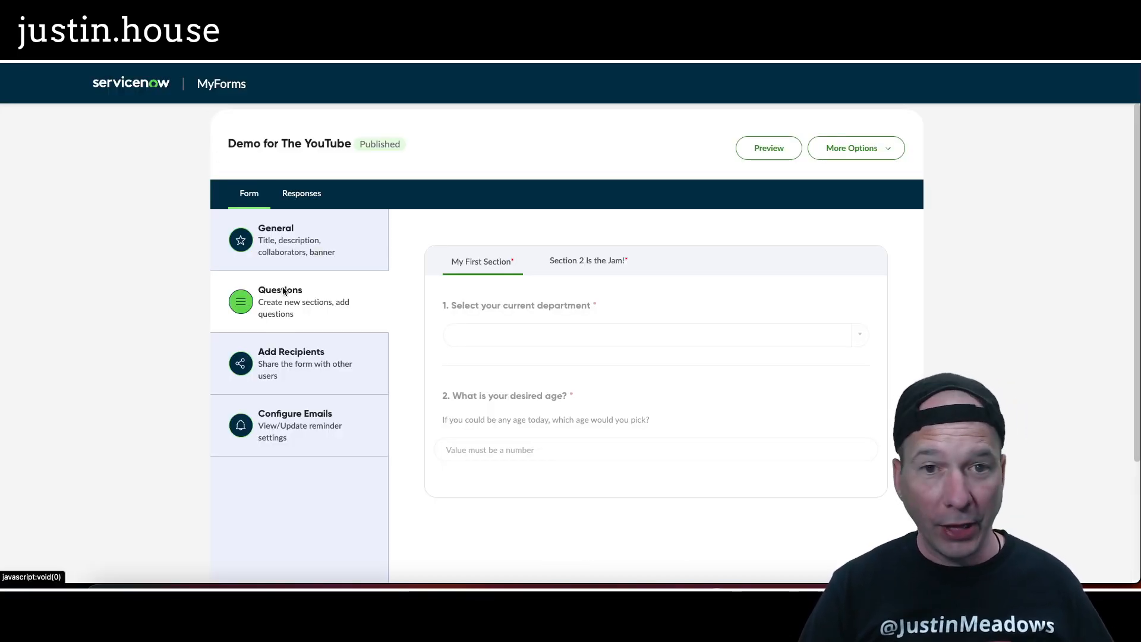
mouse_move(372, 309)
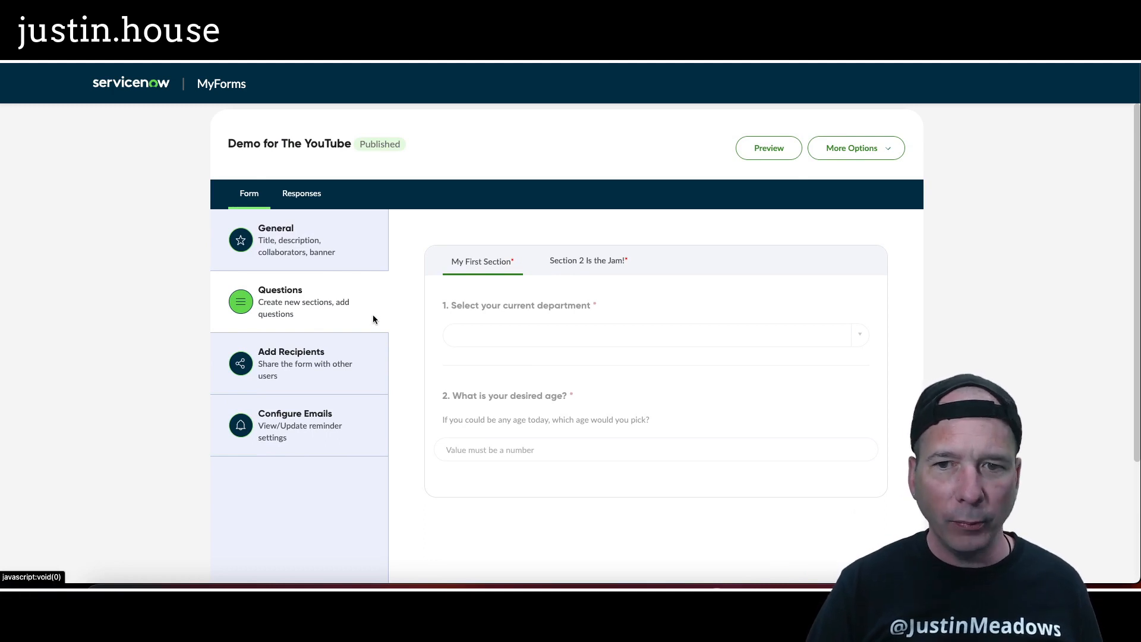
mouse_move(376, 302)
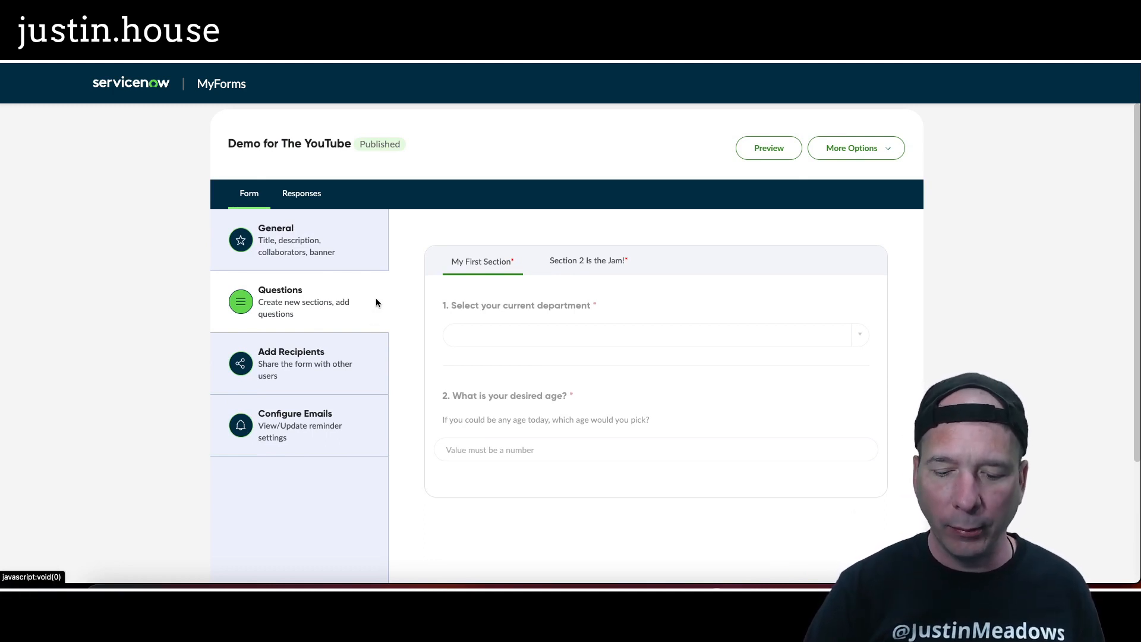